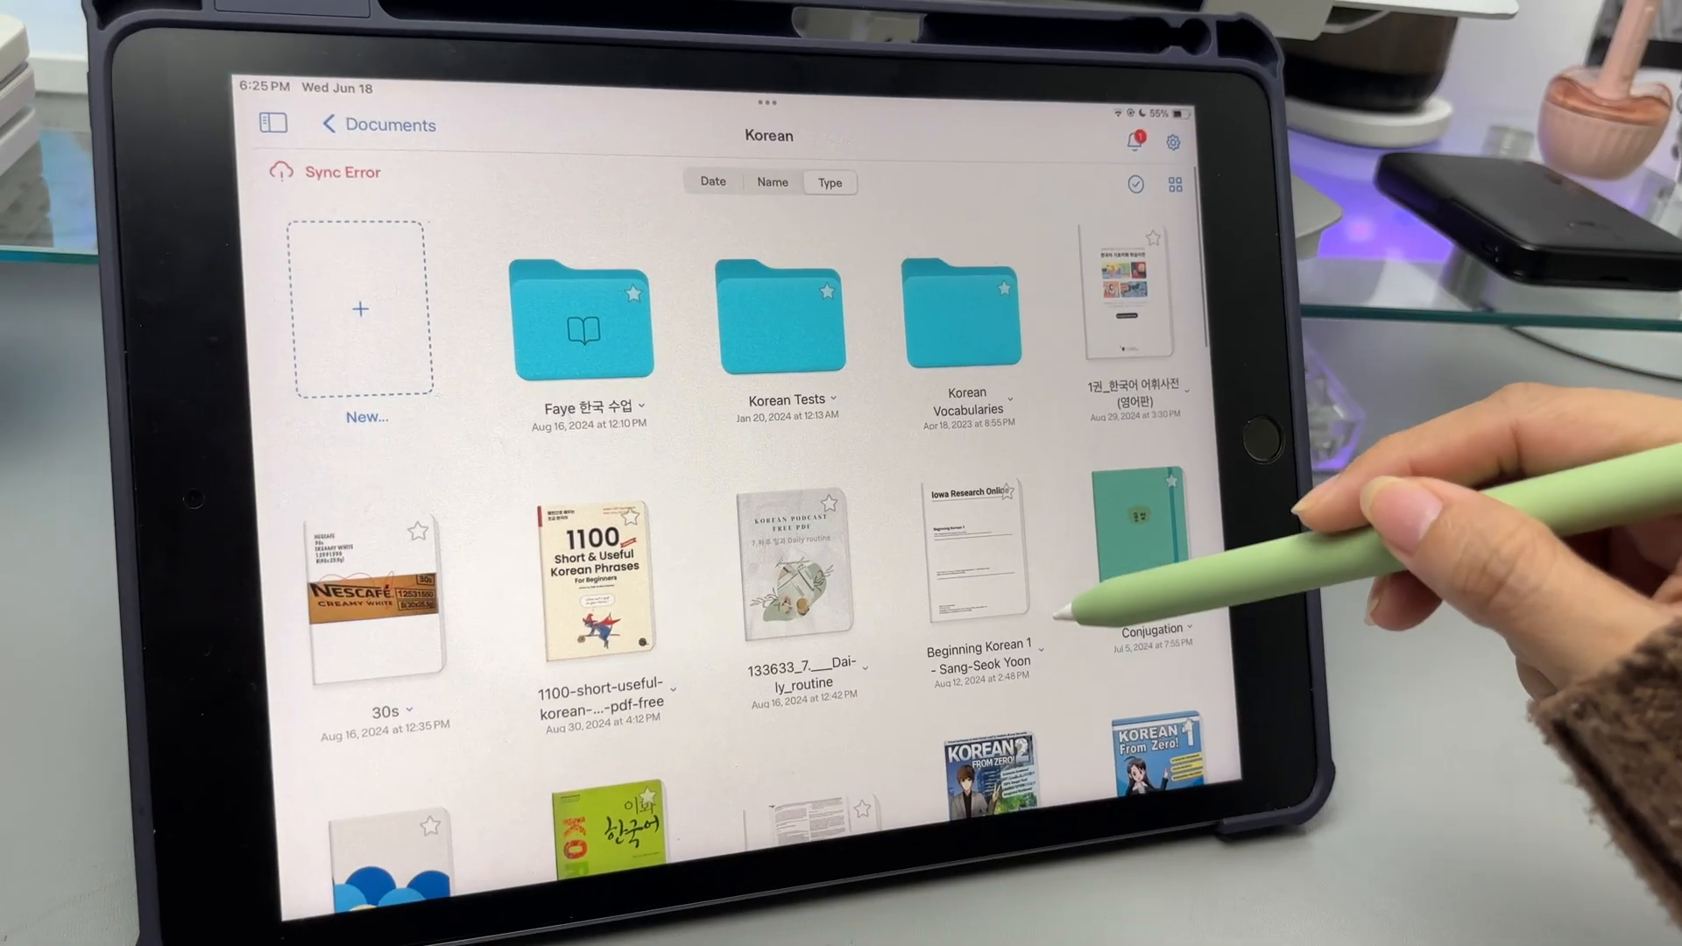
Browse the Utilities & APP and Solutions product menus on tenorshare.net
scroll("down", 3)
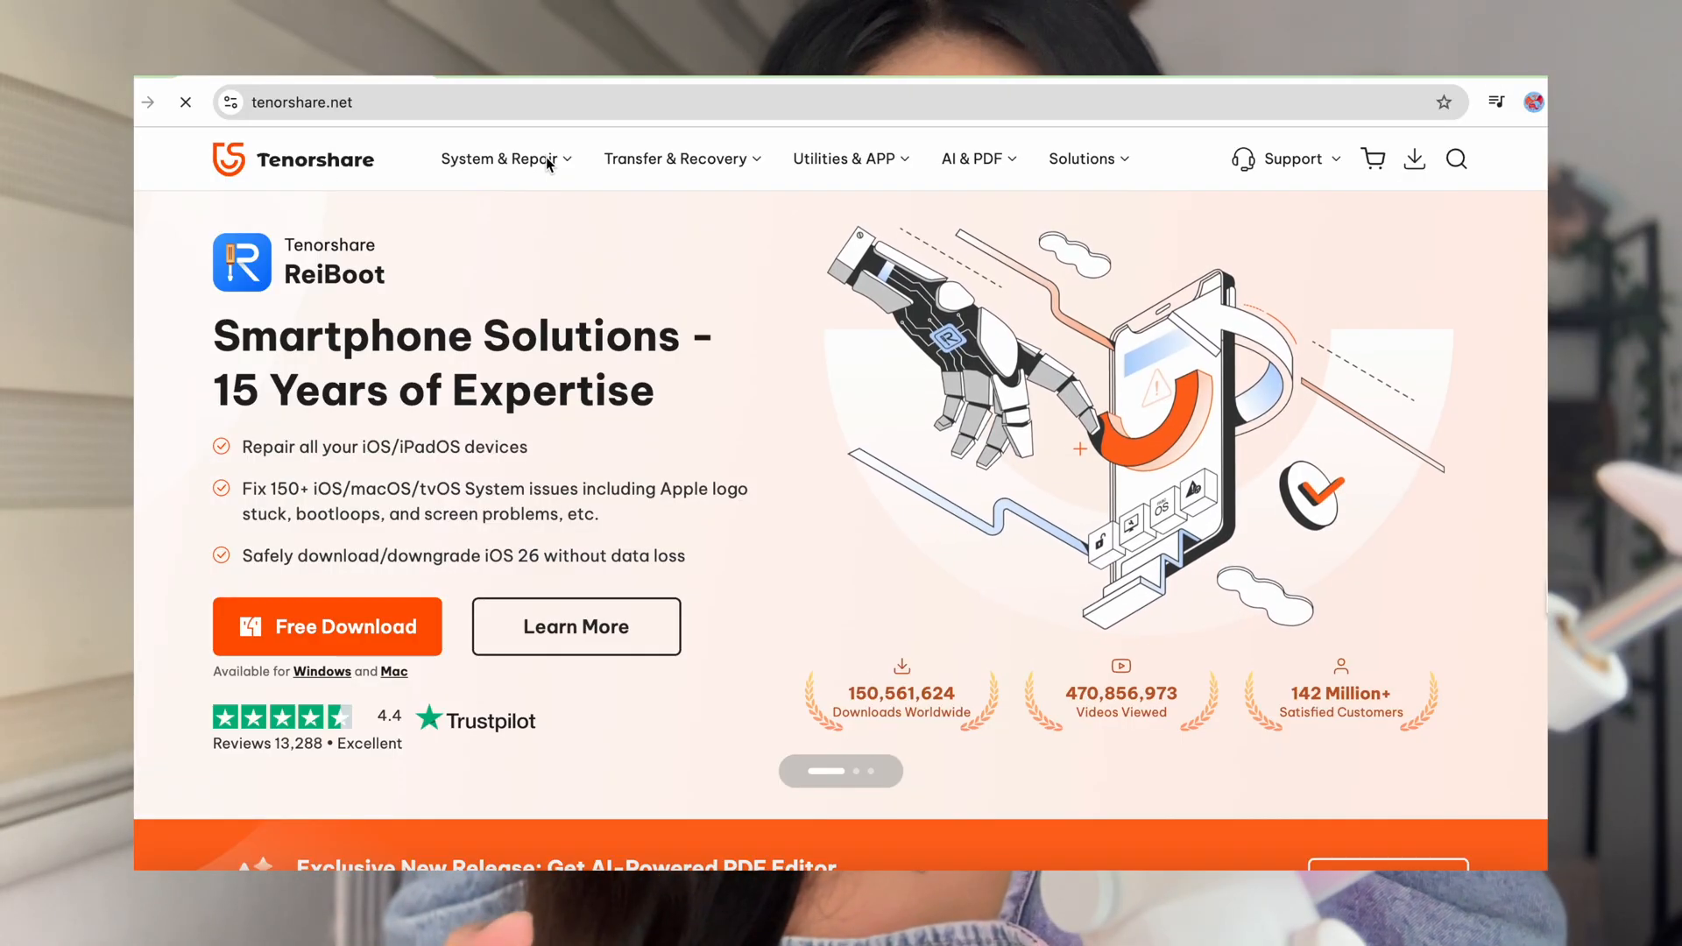
left_click(845, 158)
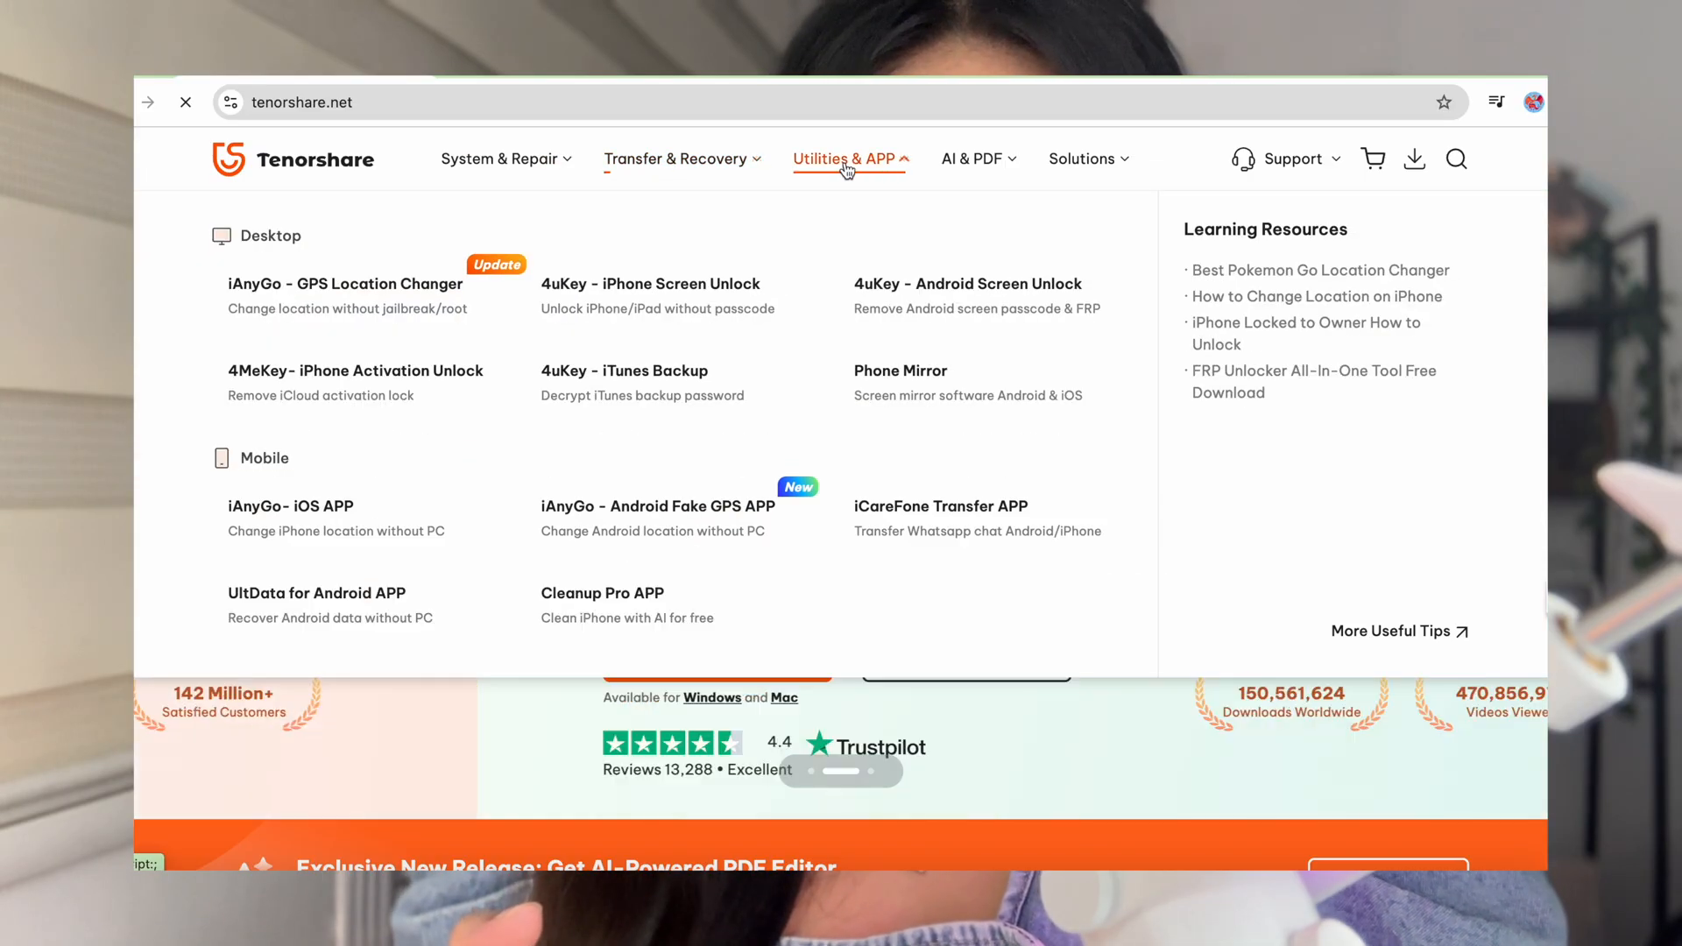
left_click(1082, 158)
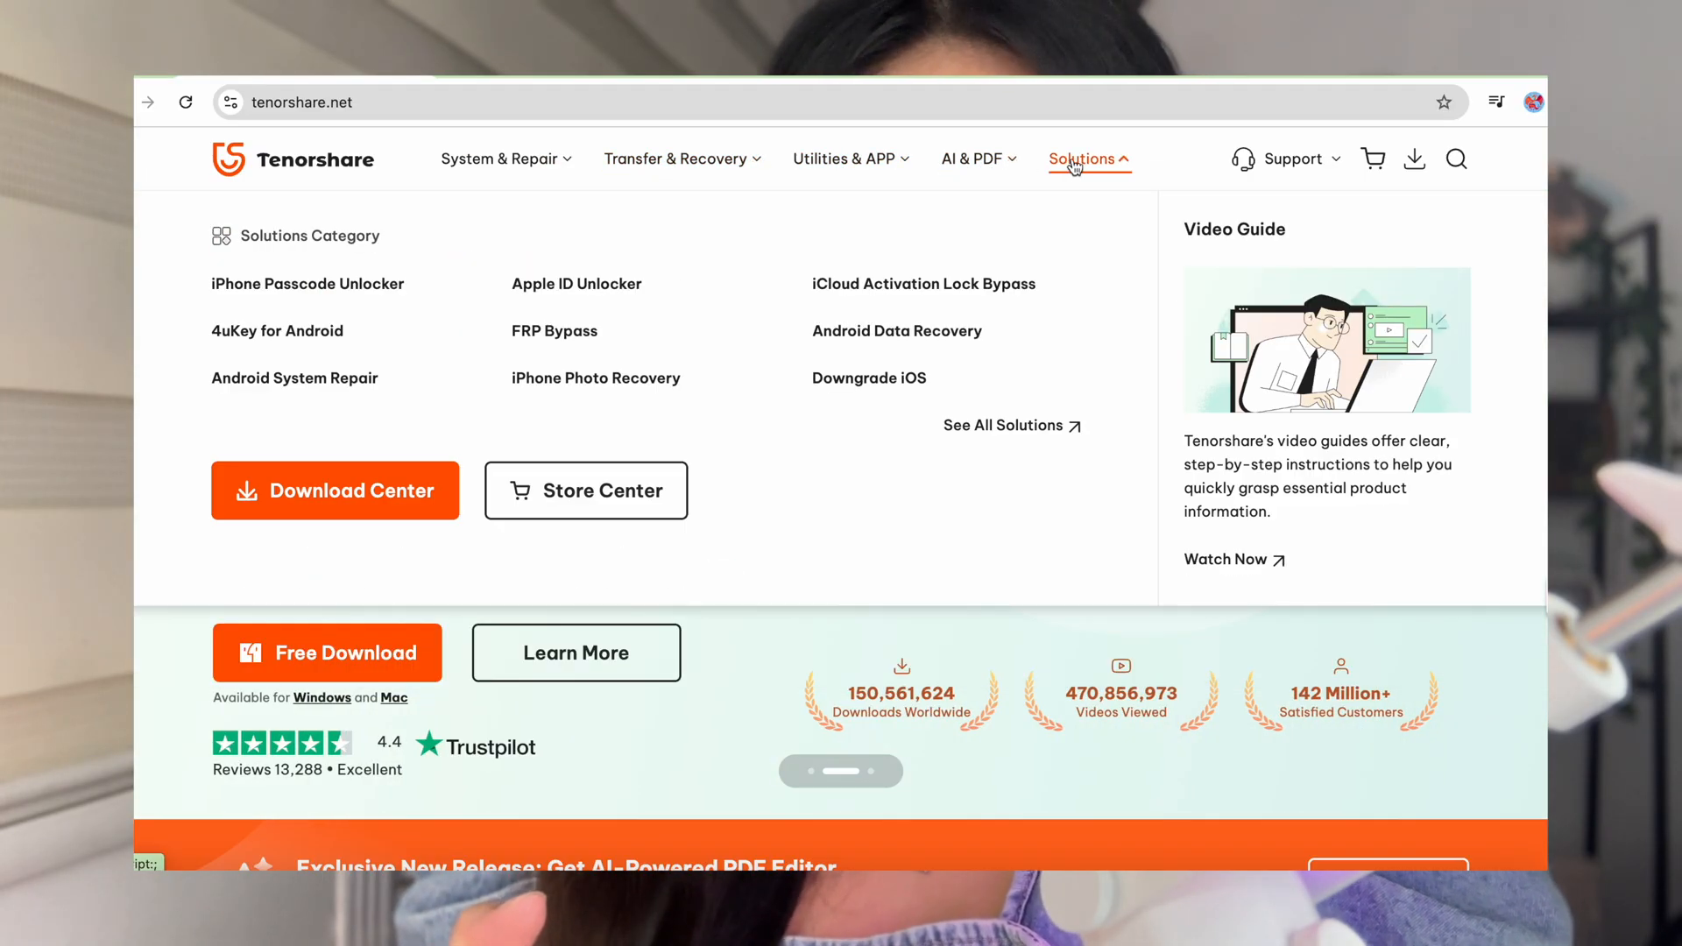
left_click(1083, 159)
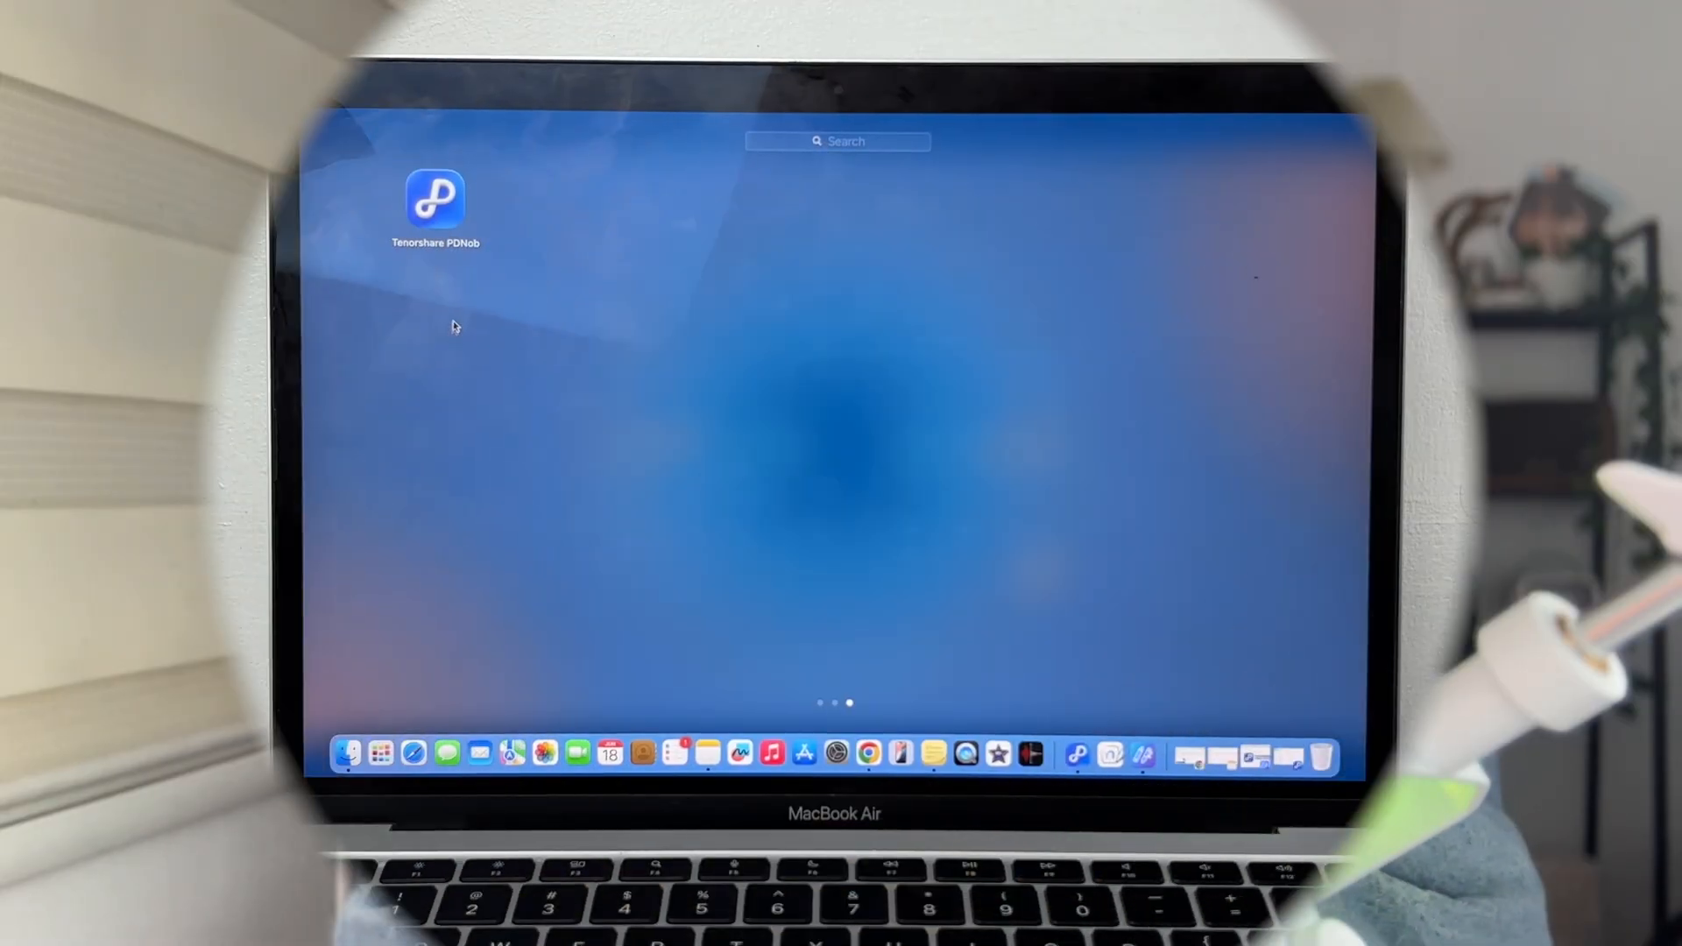
Launch Tenorshare PDNob and open the Renal Fx PDF from the PDNob folder
double_click(434, 199)
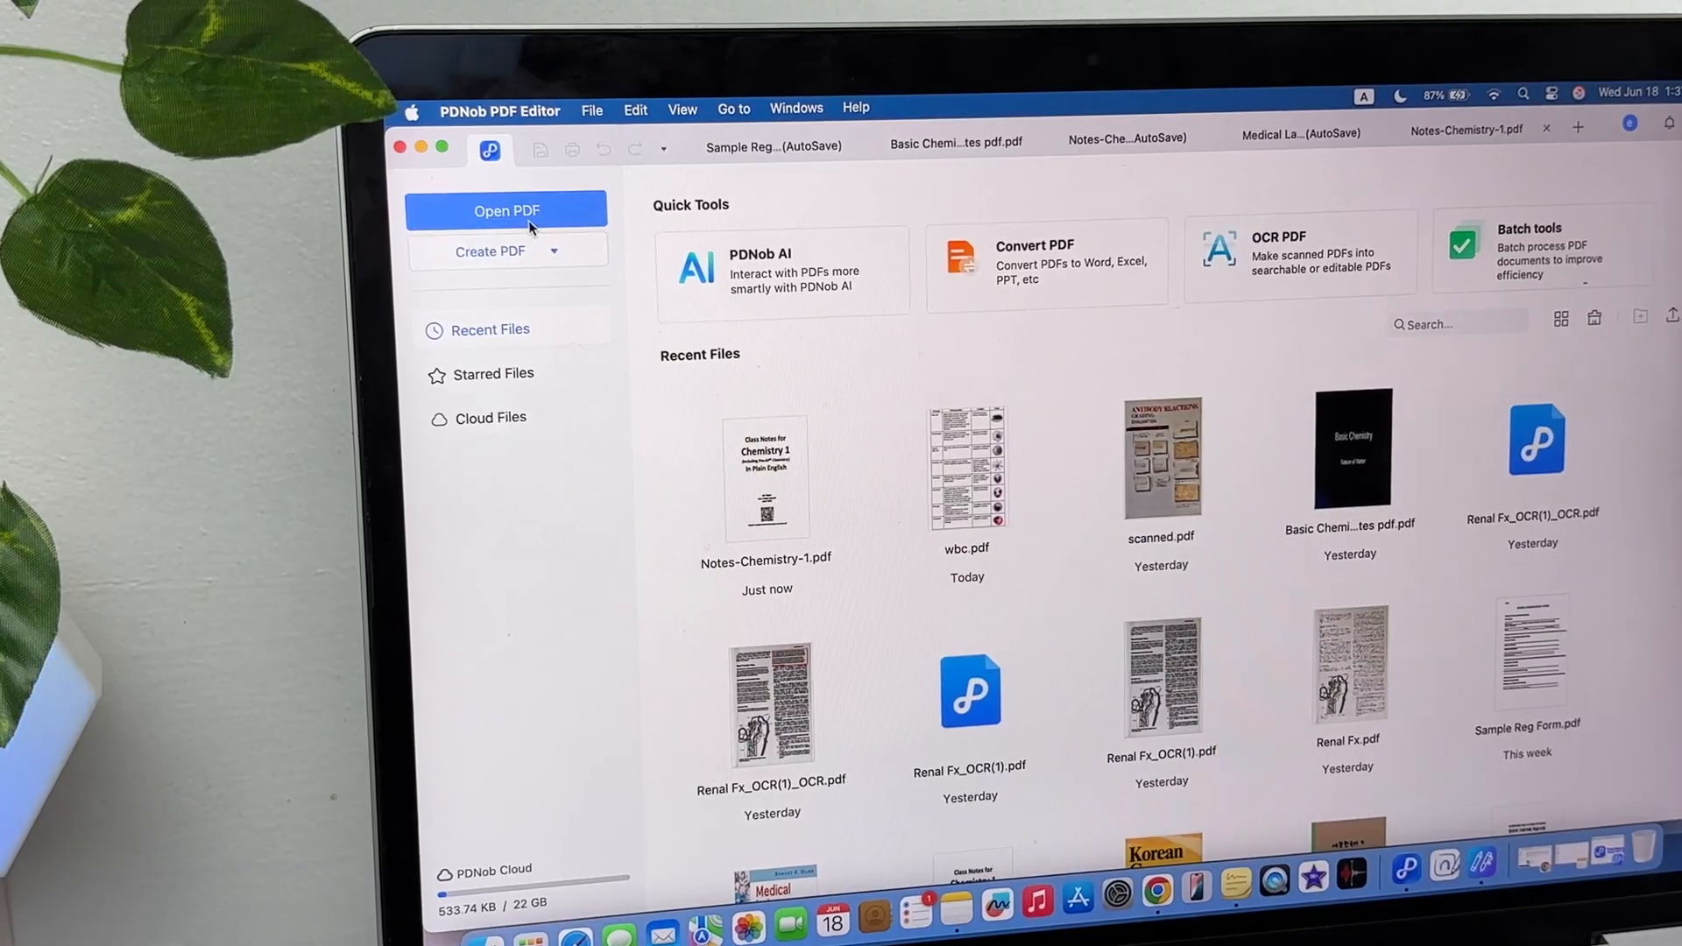
left_click(506, 210)
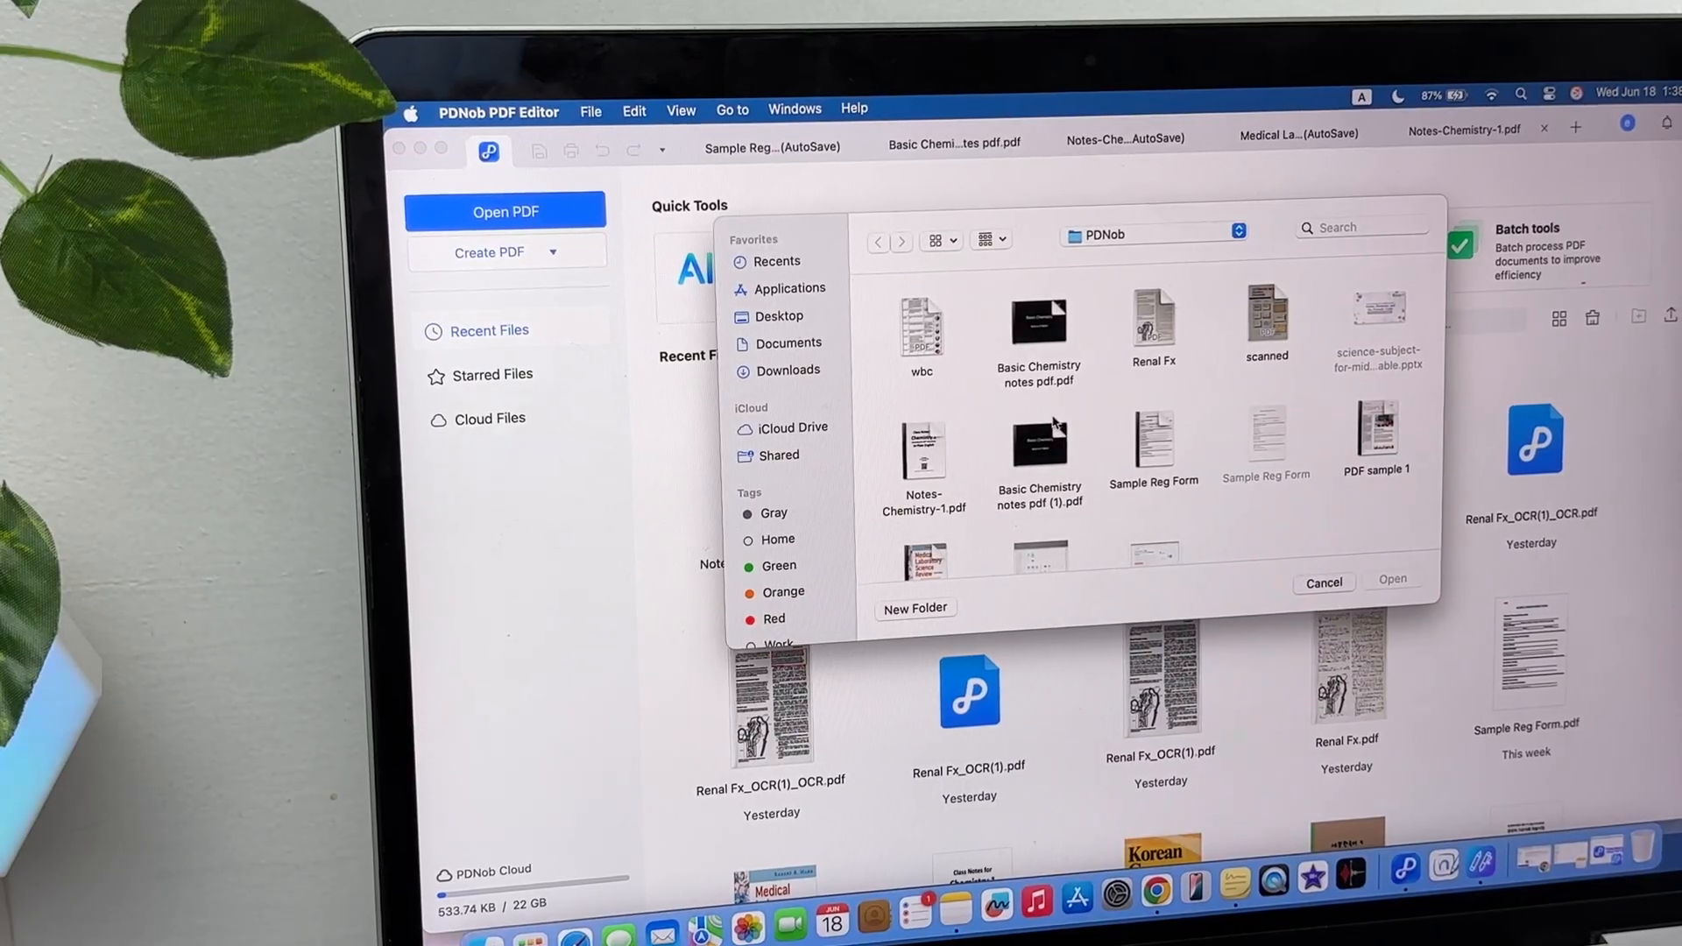
left_click(1153, 322)
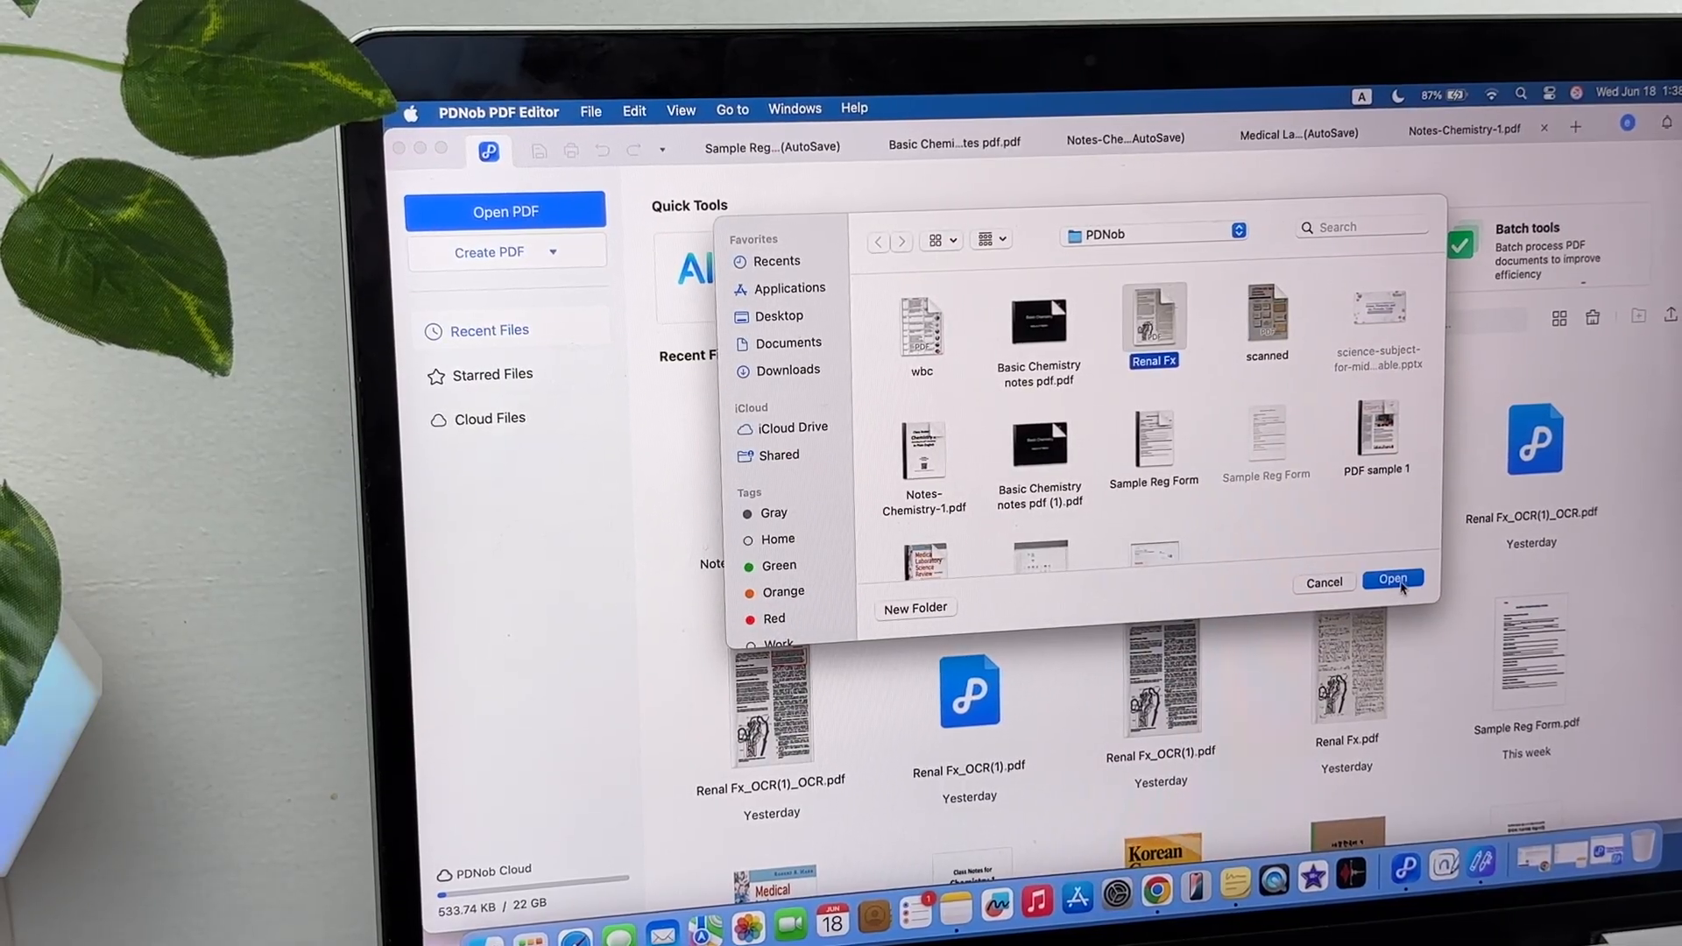
left_click(1392, 579)
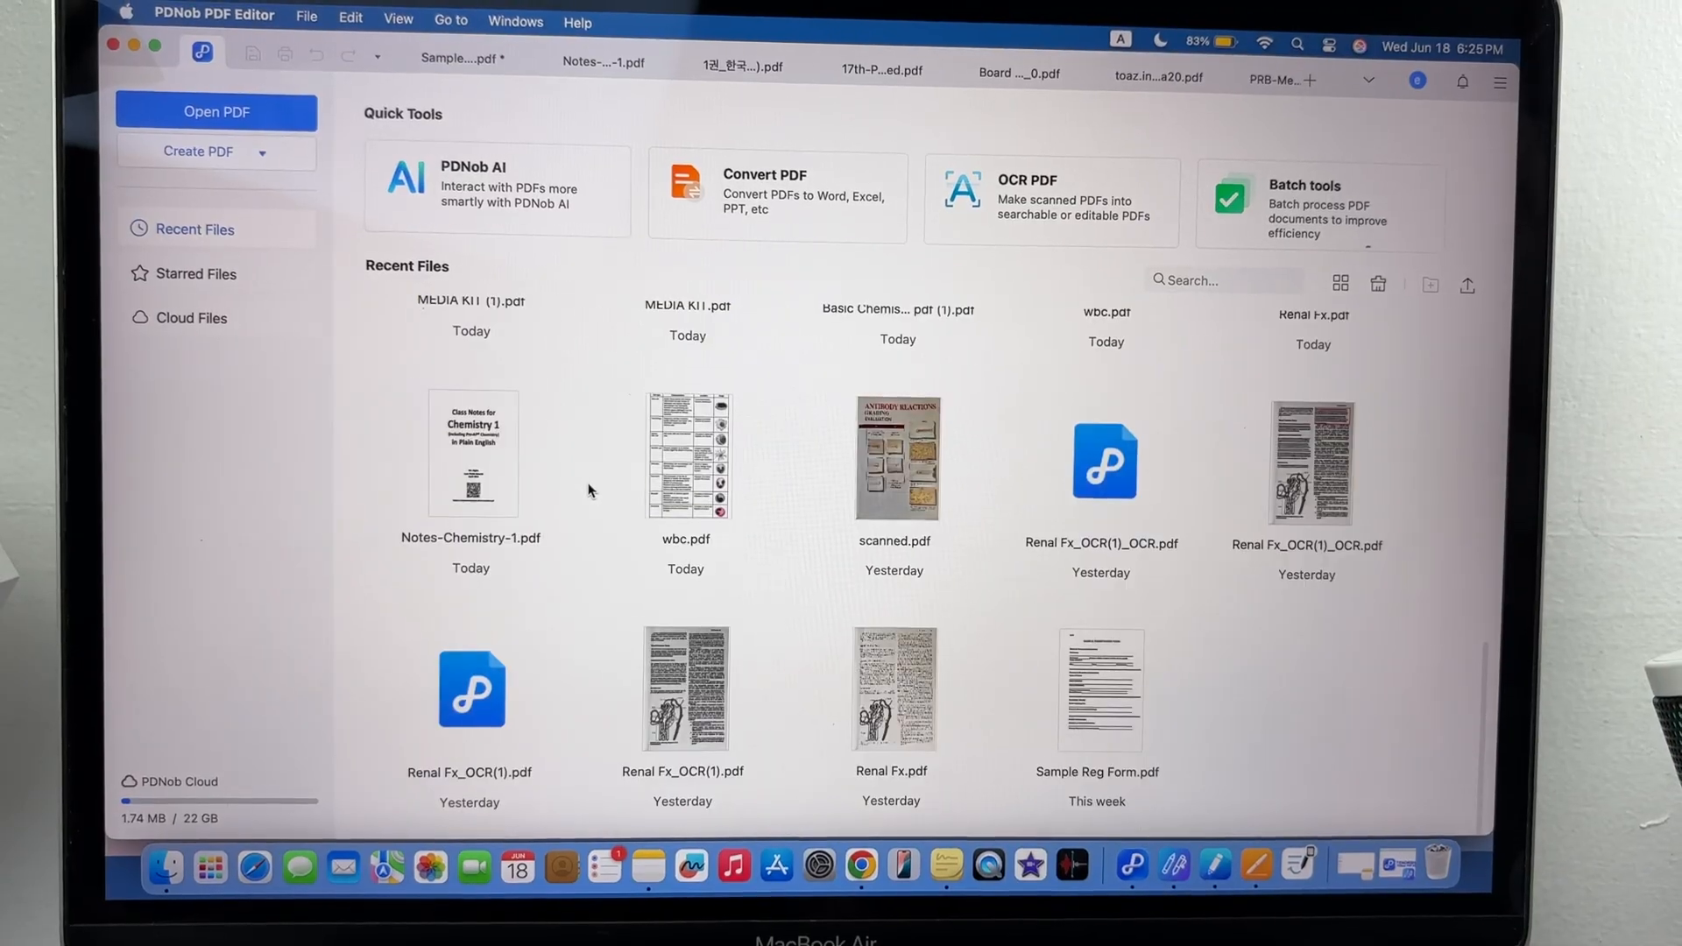
Open a recent PDF, search its text, and return to the home screen
double_click(889, 689)
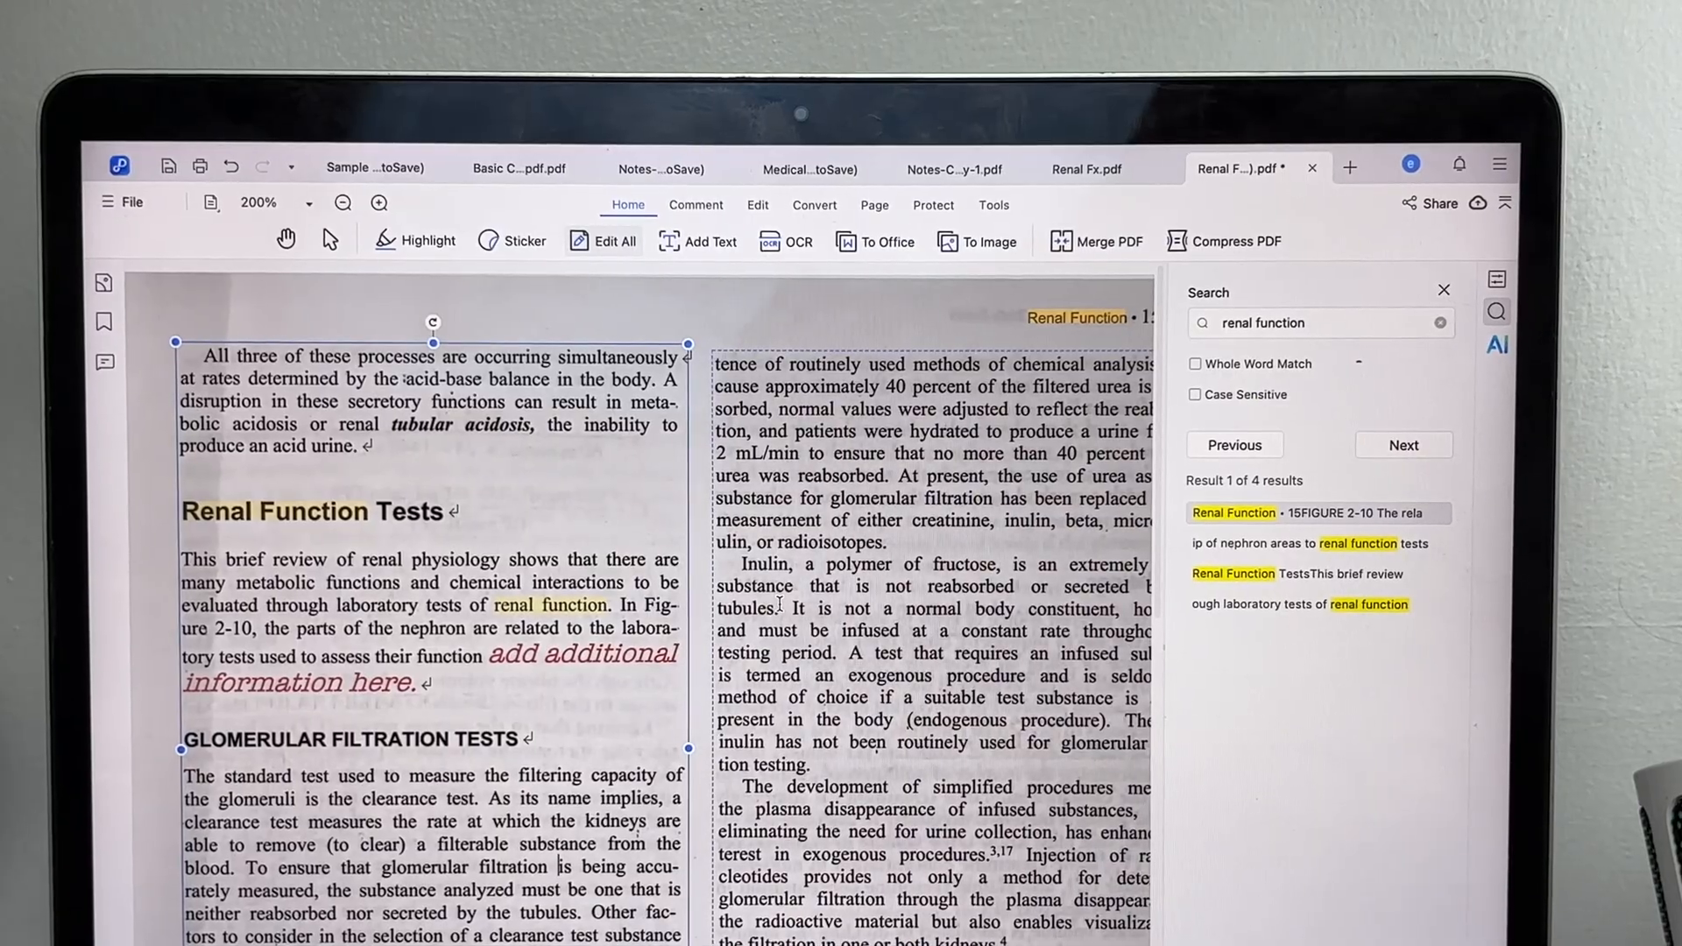
left_click(1348, 167)
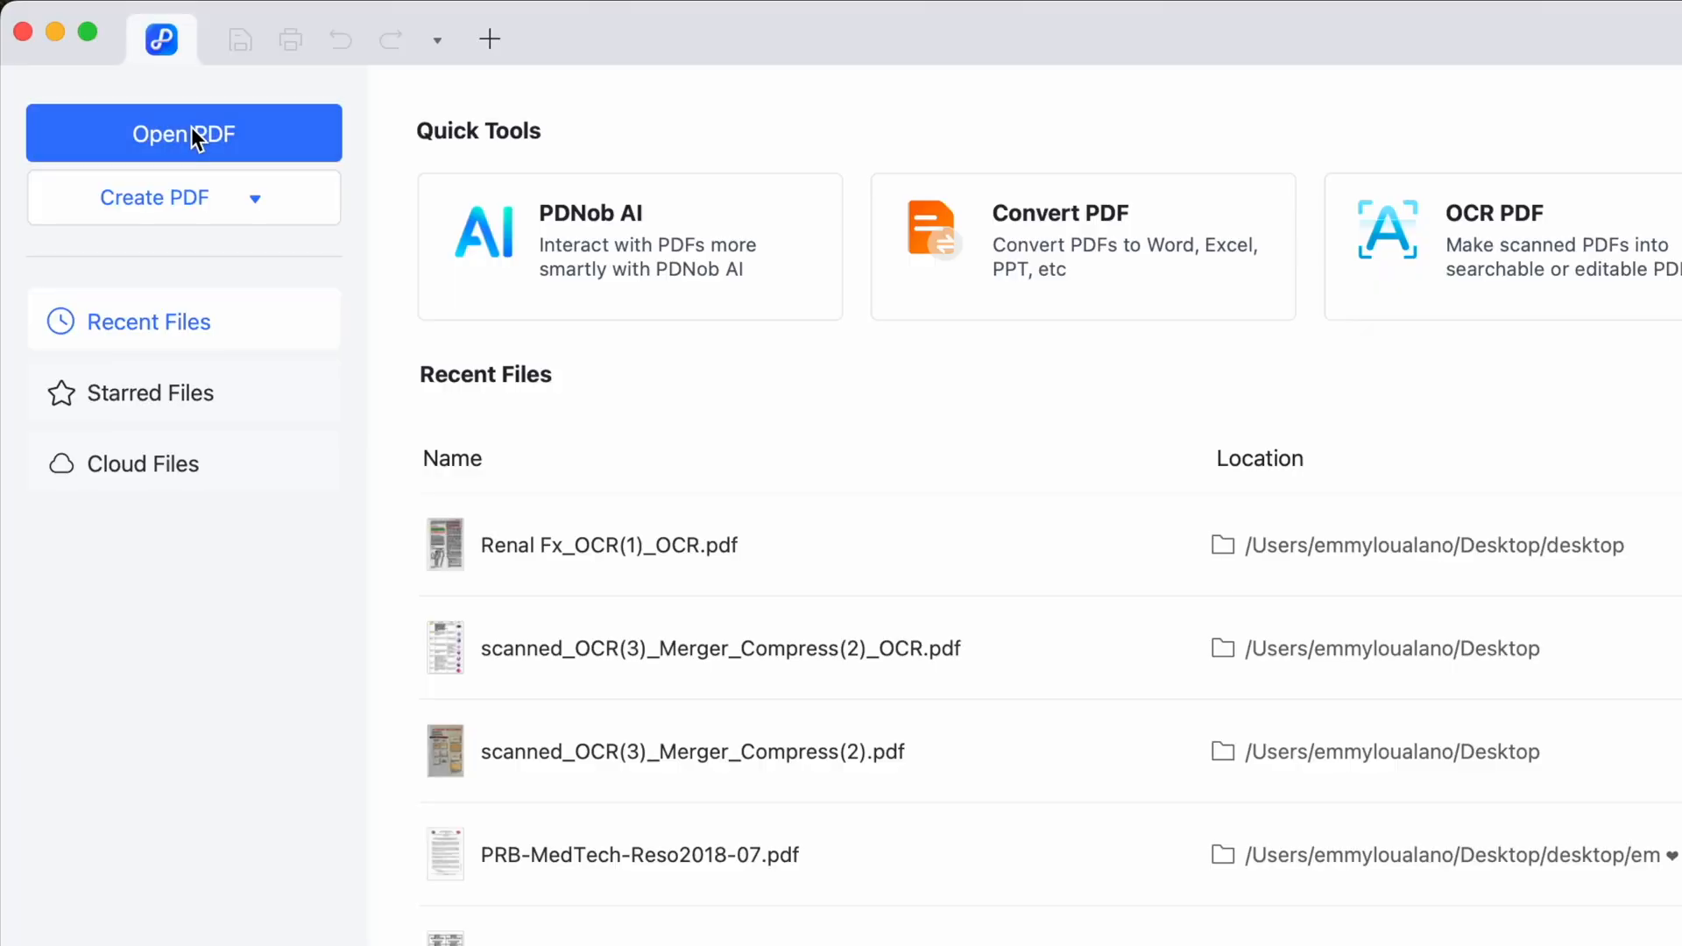
left_click(183, 133)
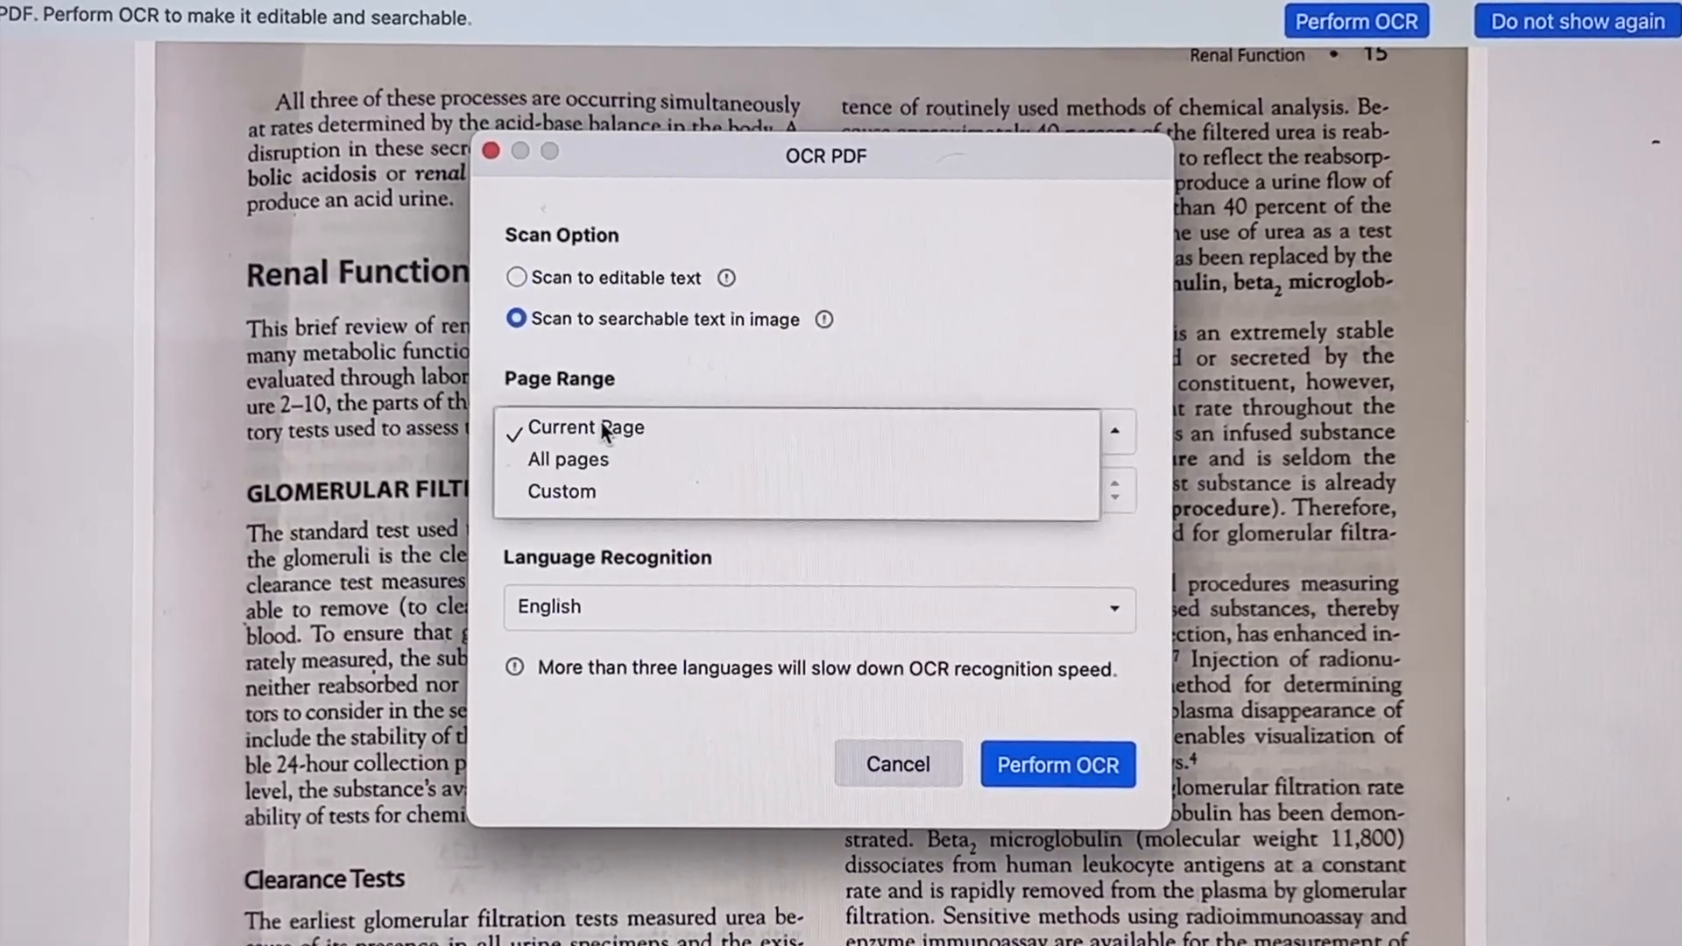
Perform English OCR on the Renal Fx scan's current page as searchable text
left_click(815, 606)
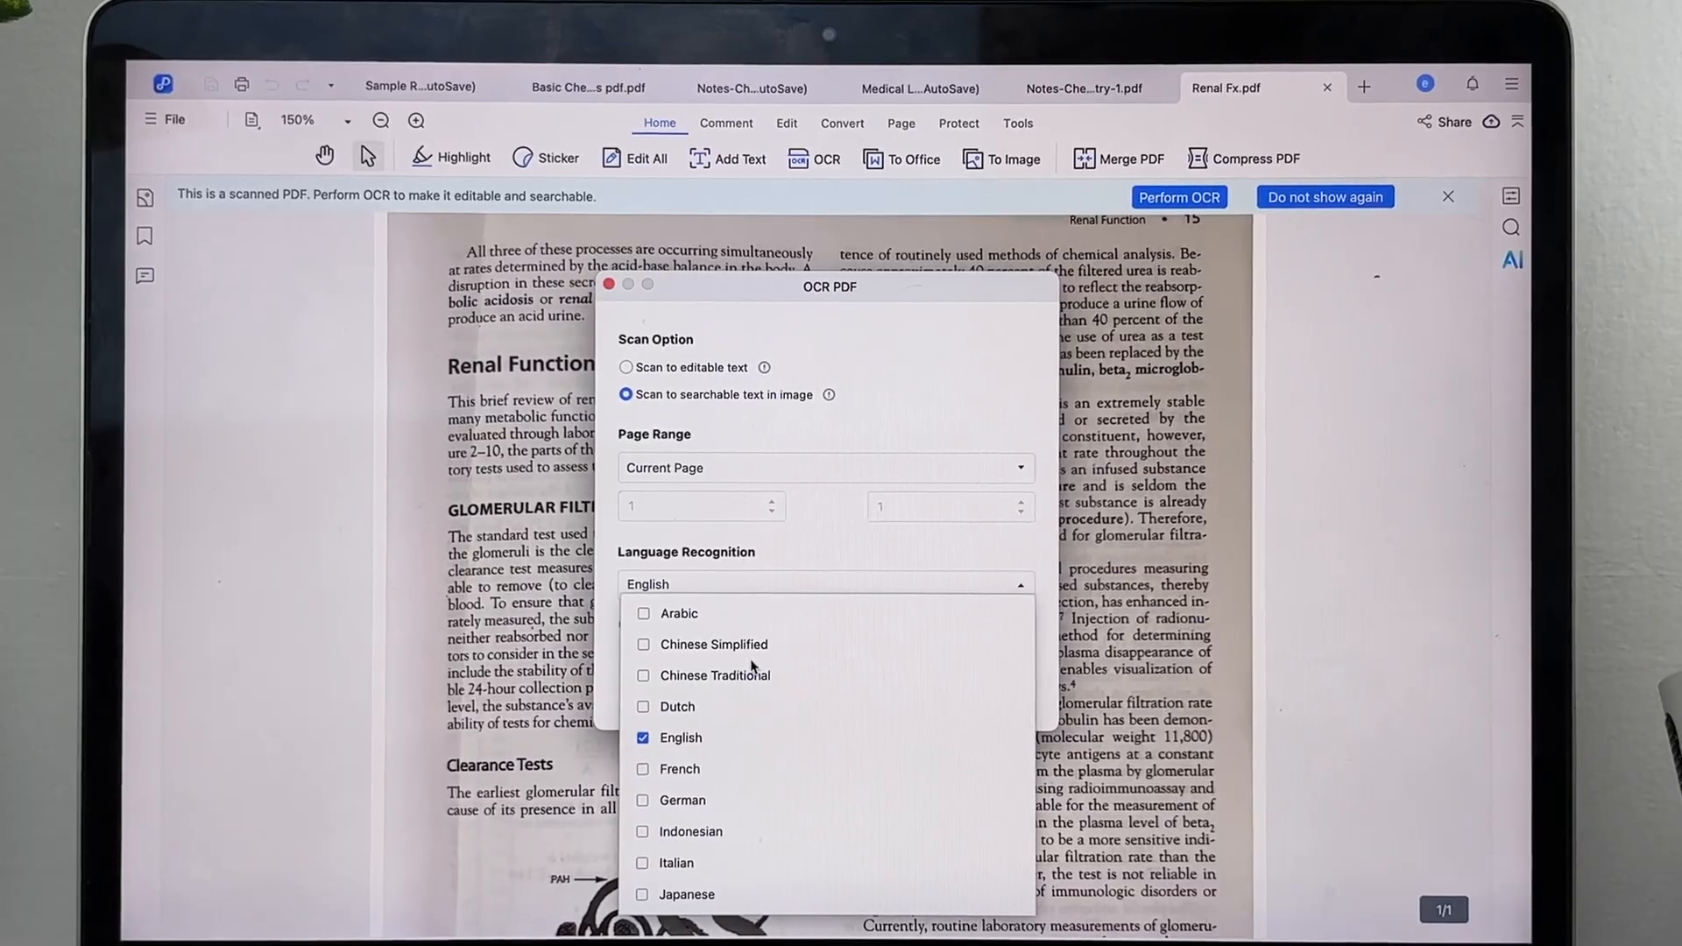
scroll("down", 3)
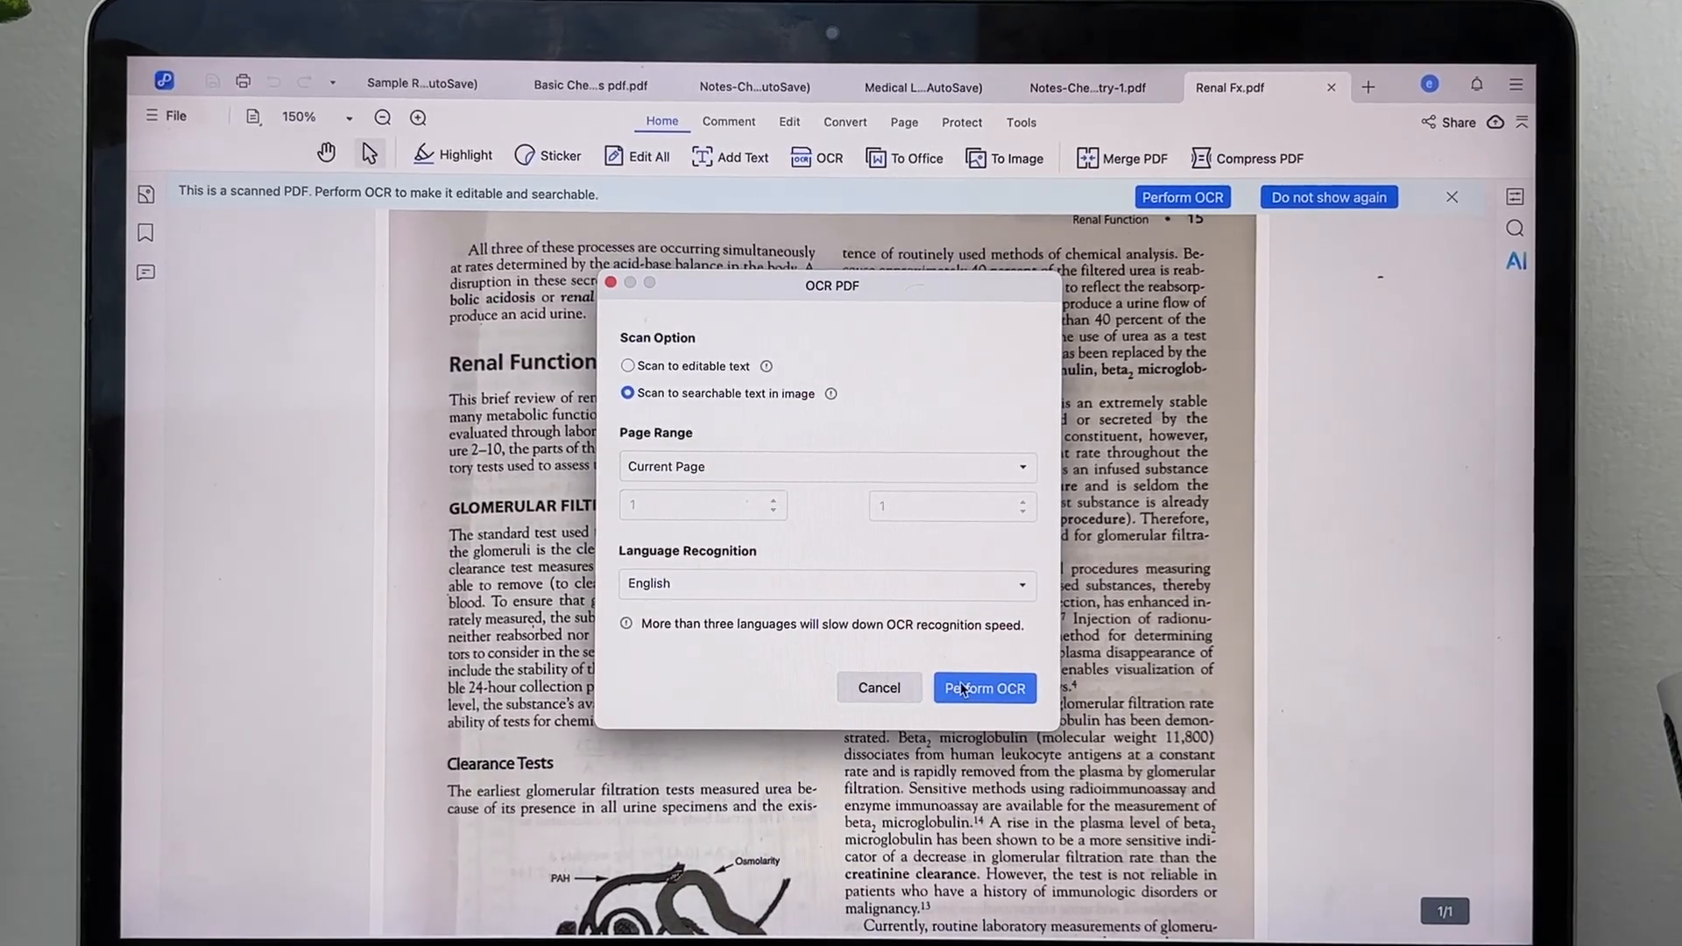
left_click(983, 688)
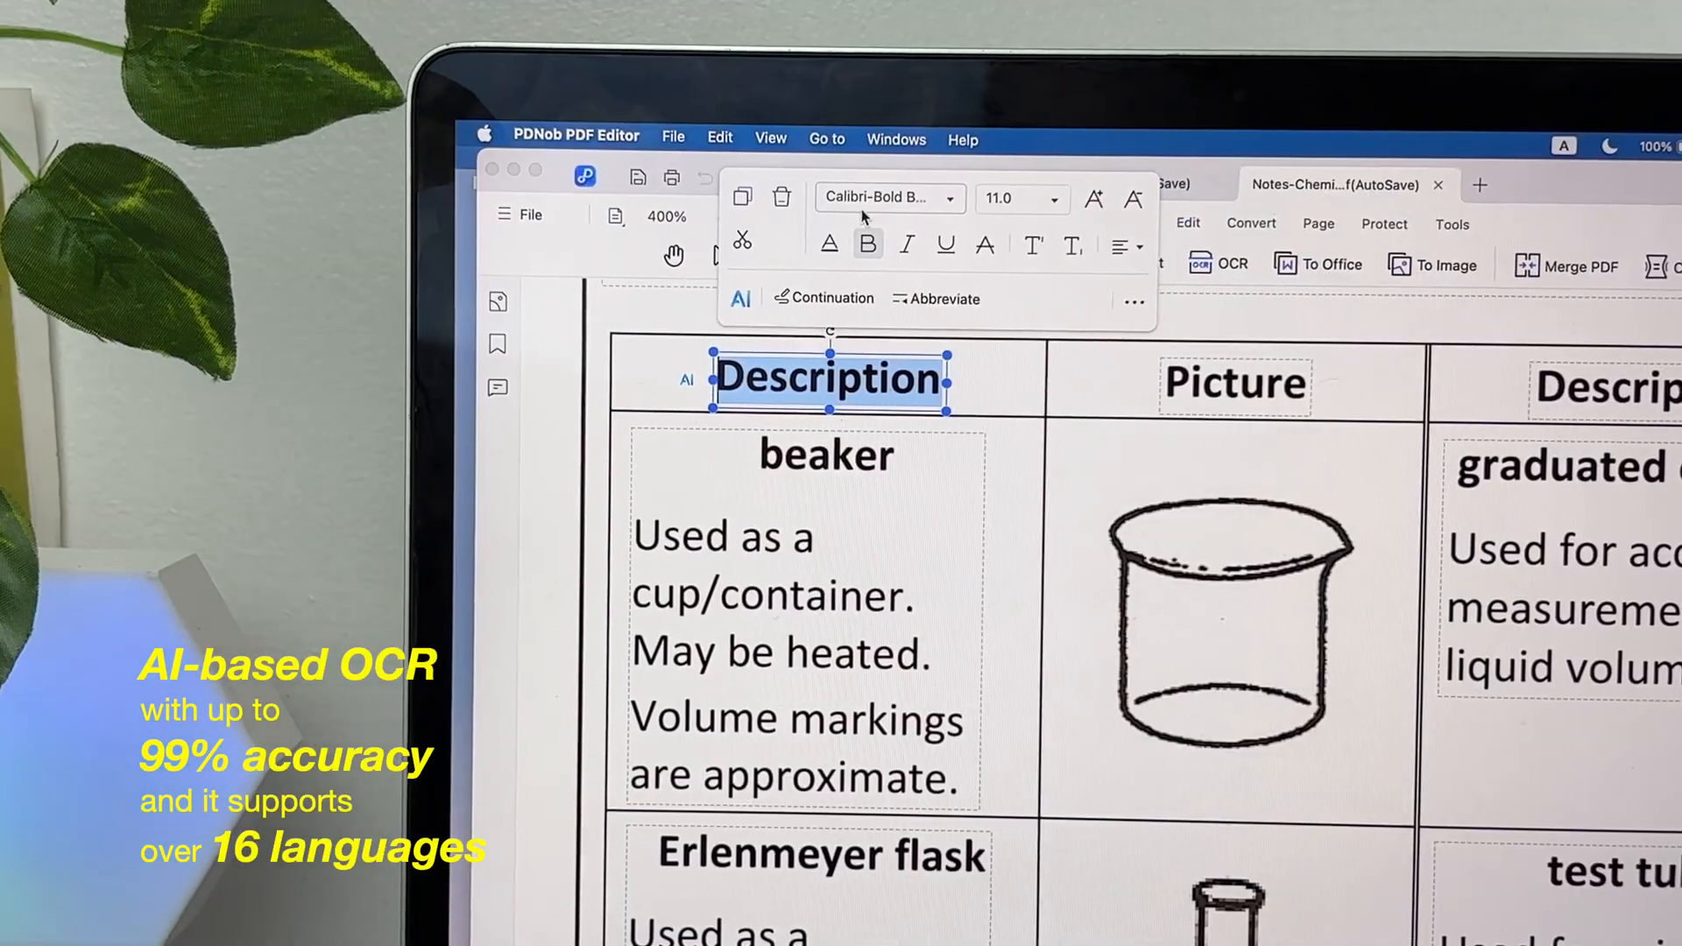
Change the Description heading font from Calibri Bold to American Typewriter
left_click(885, 197)
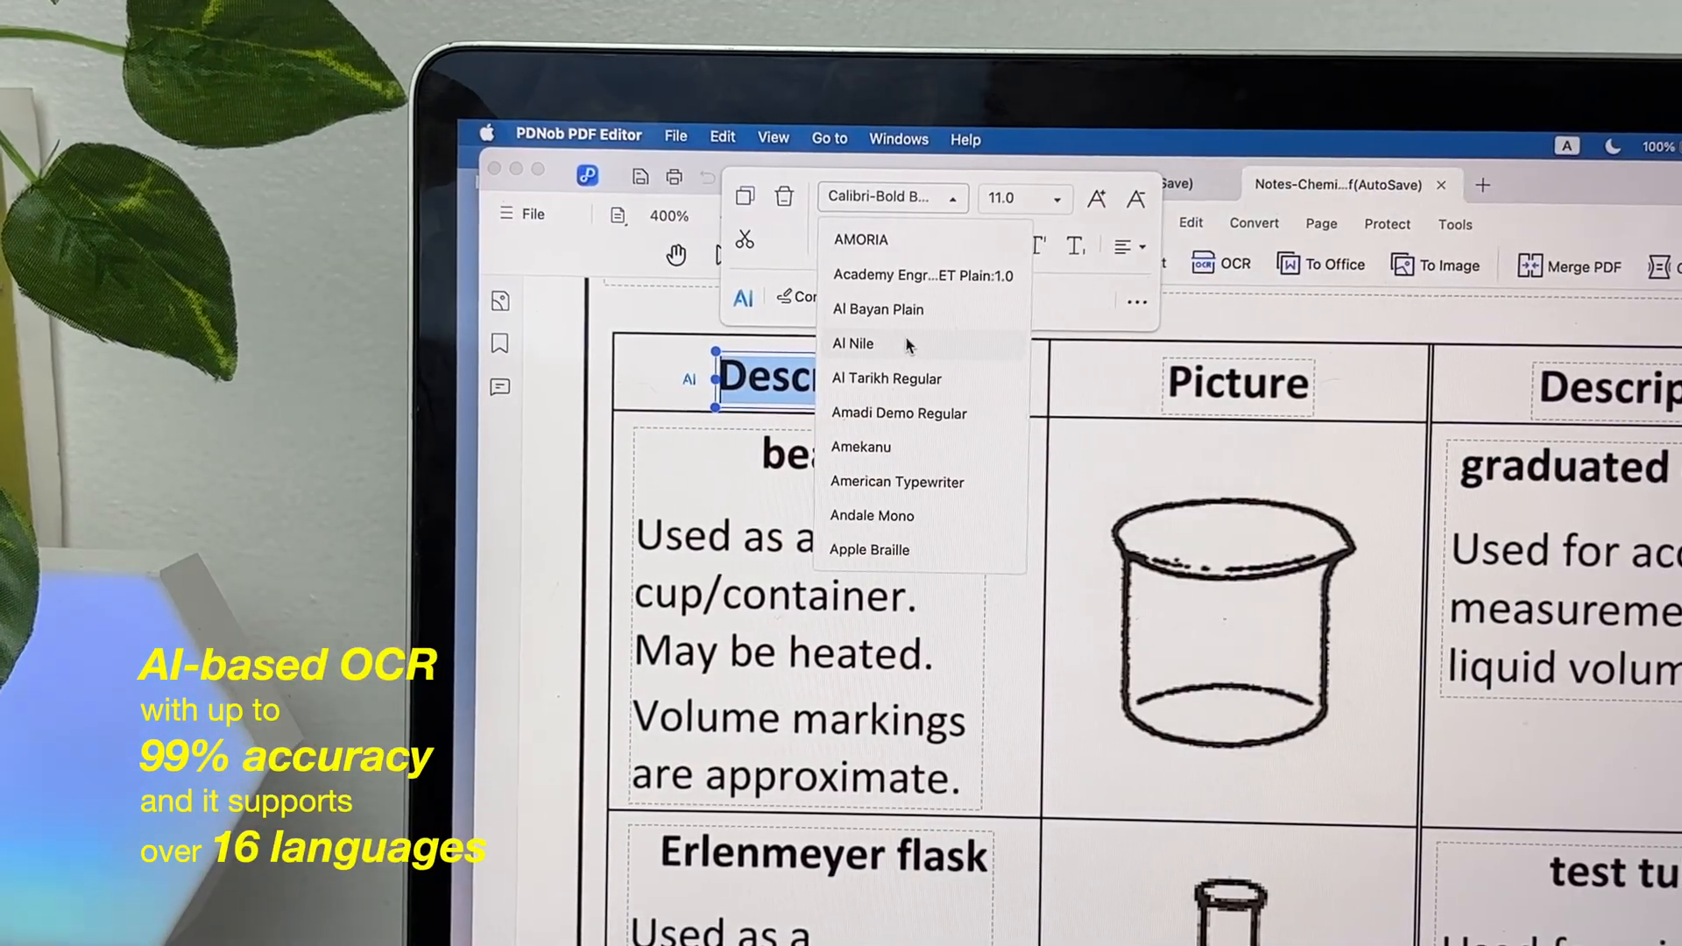
left_click(897, 482)
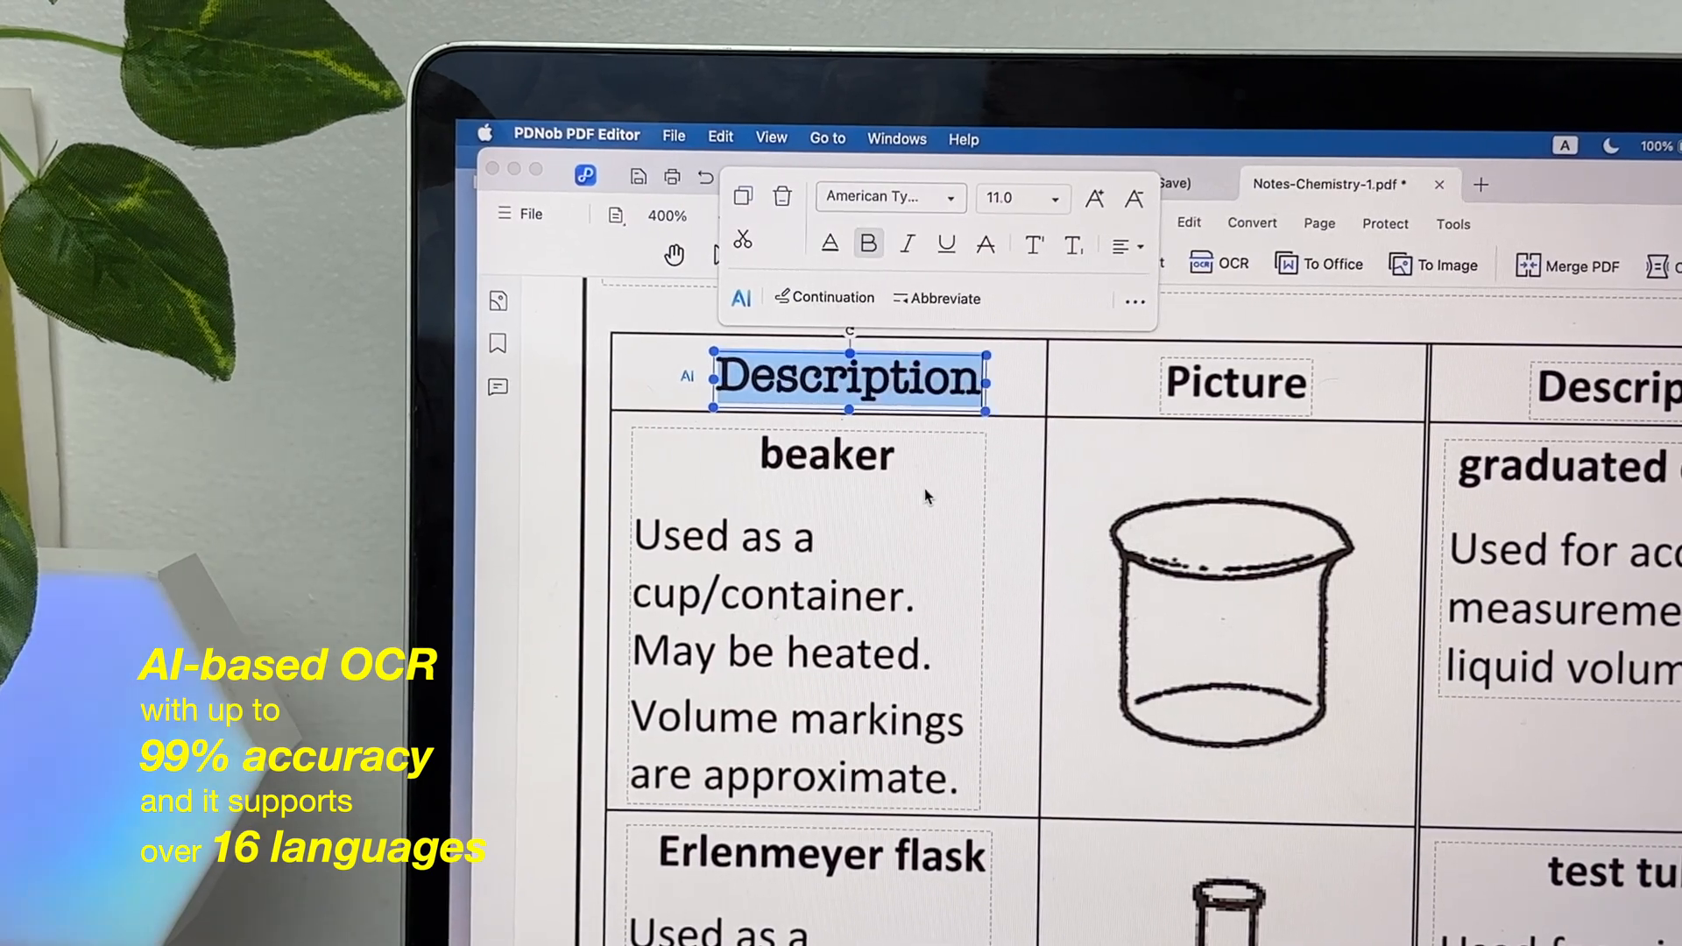
left_click(830, 243)
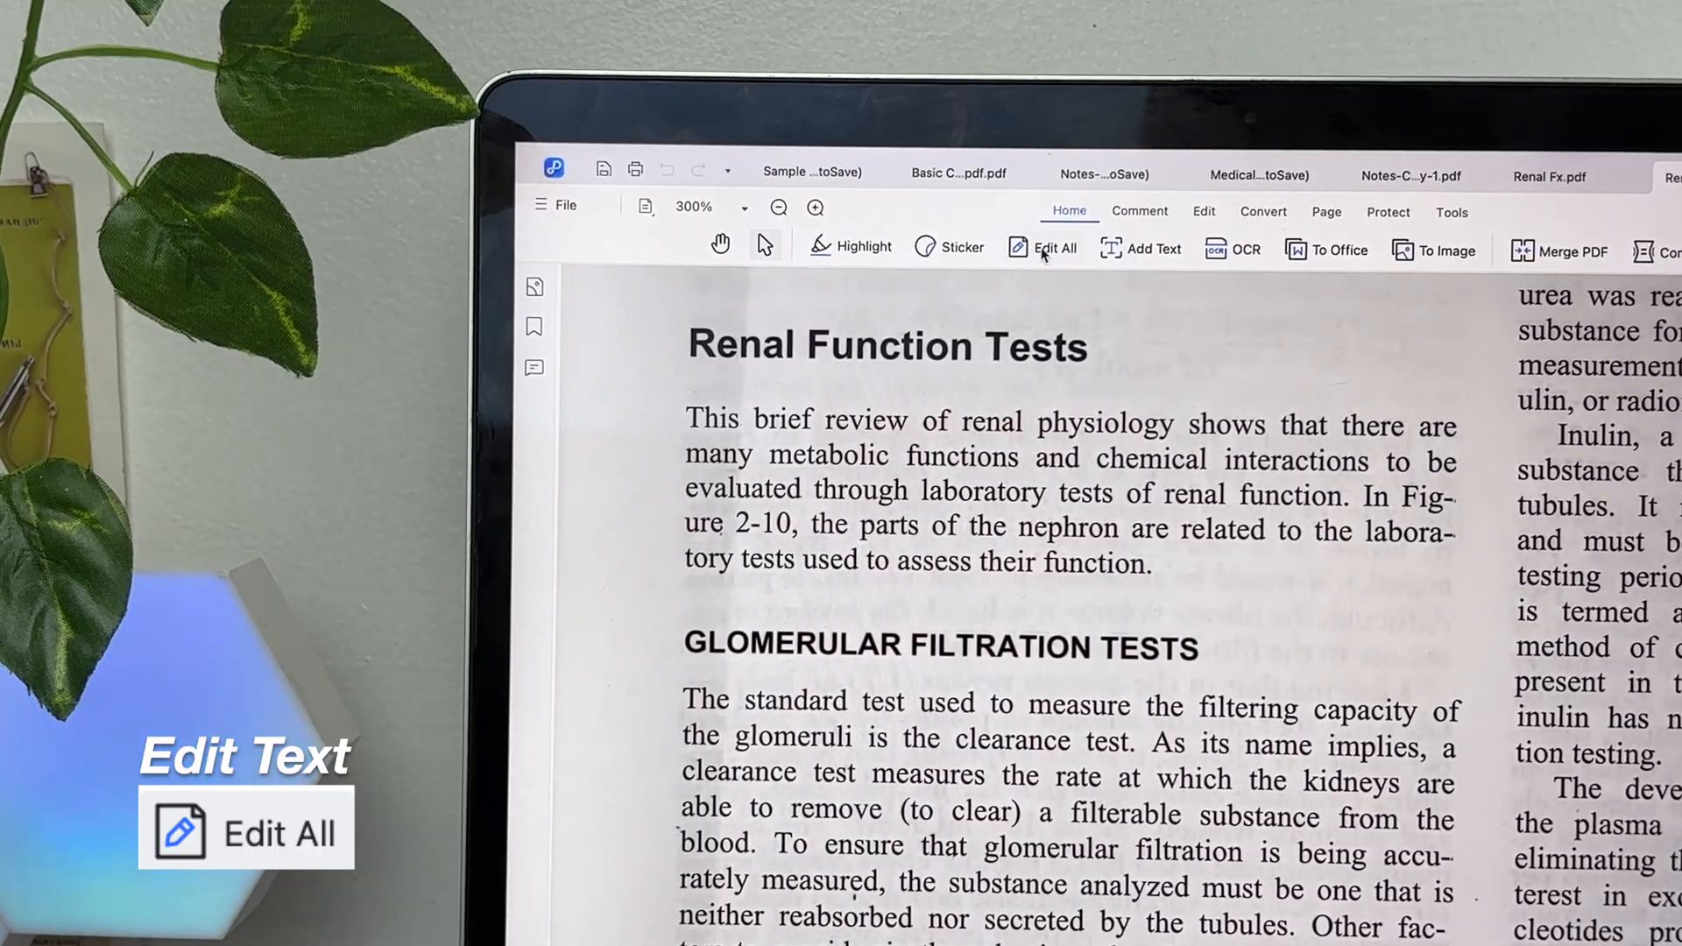
Make the page text editable, add 'Emmi' to the form, and strike through the red phrase
left_click(1053, 248)
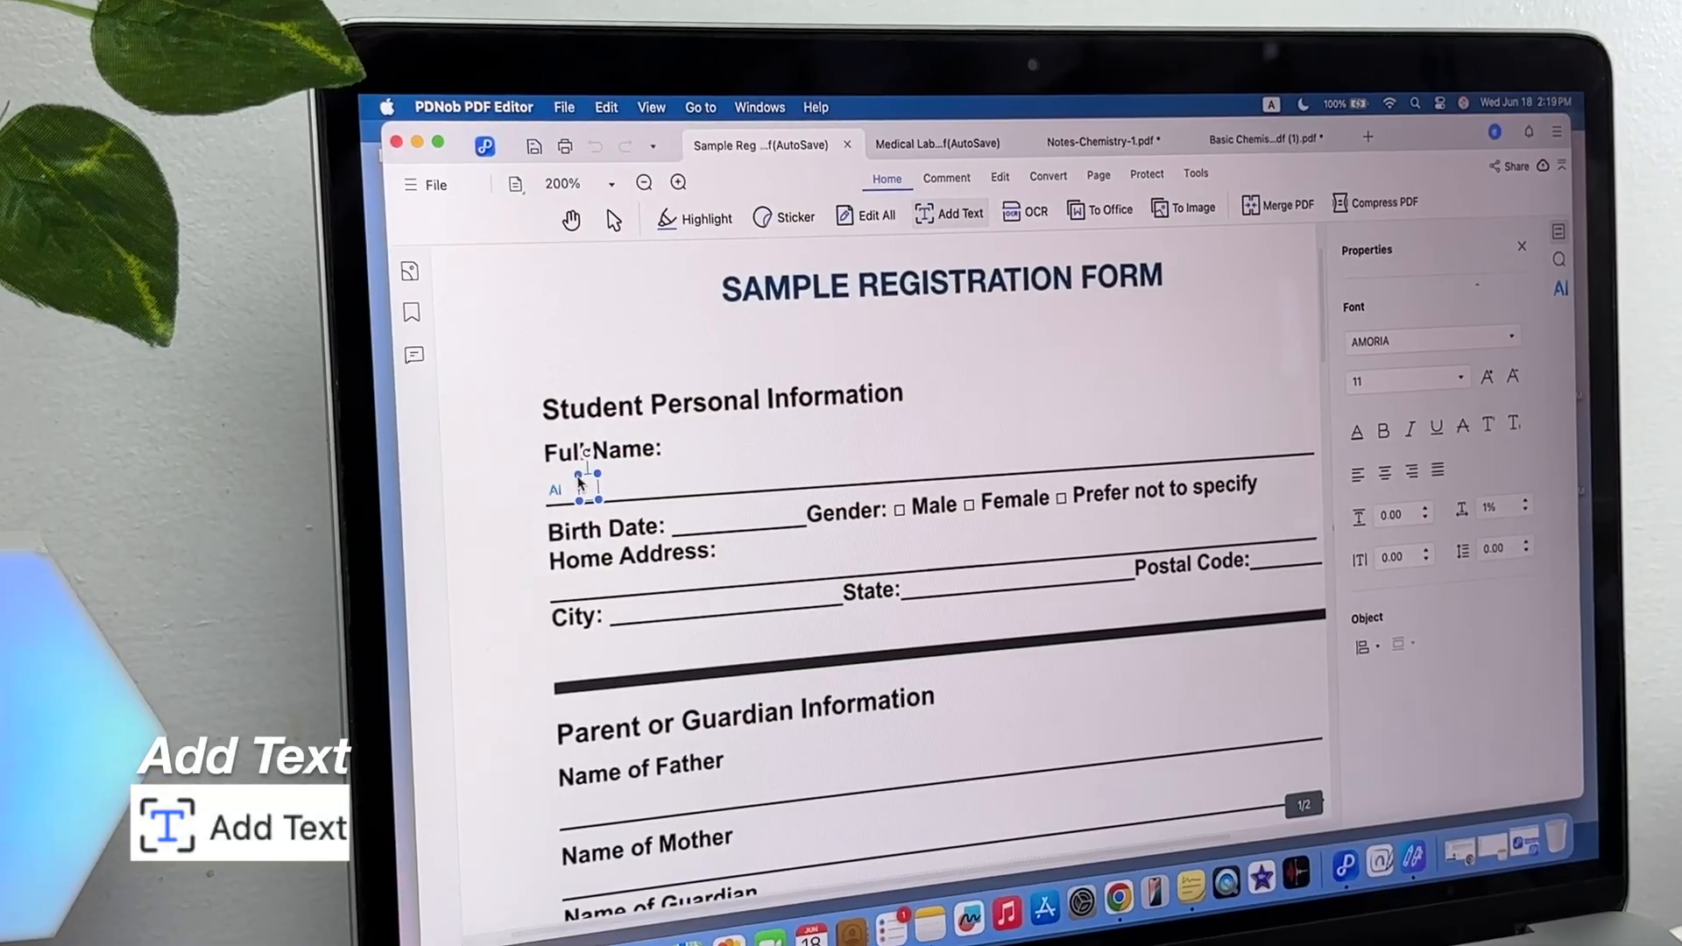
type("Emmi")
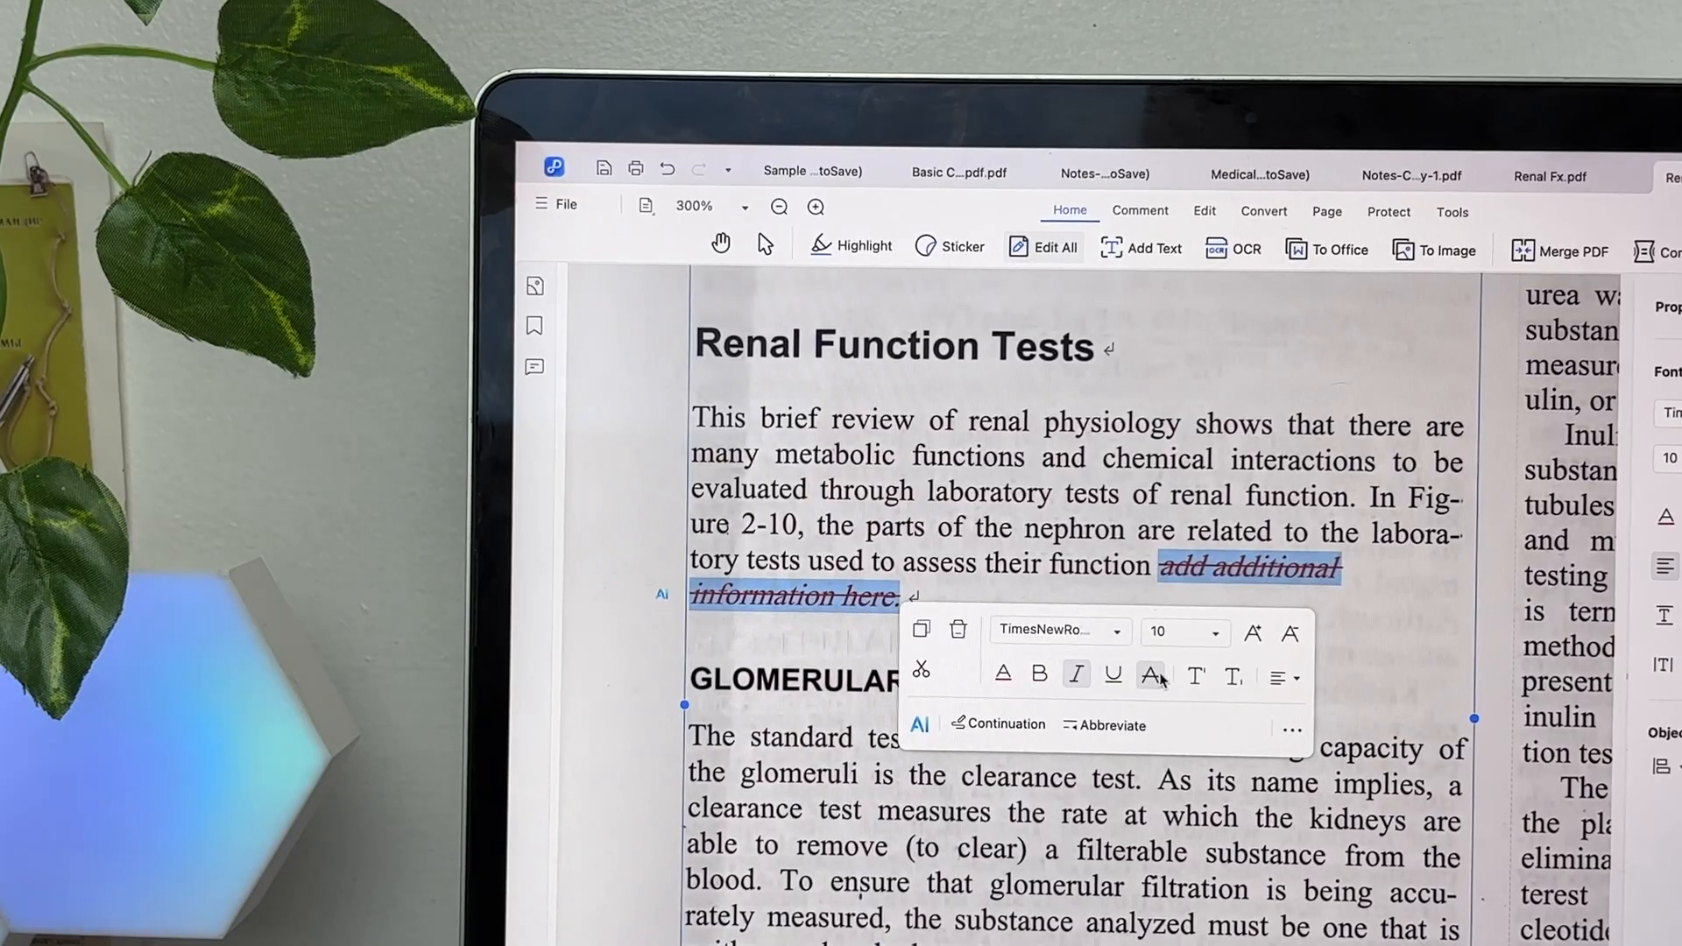
left_click(1056, 630)
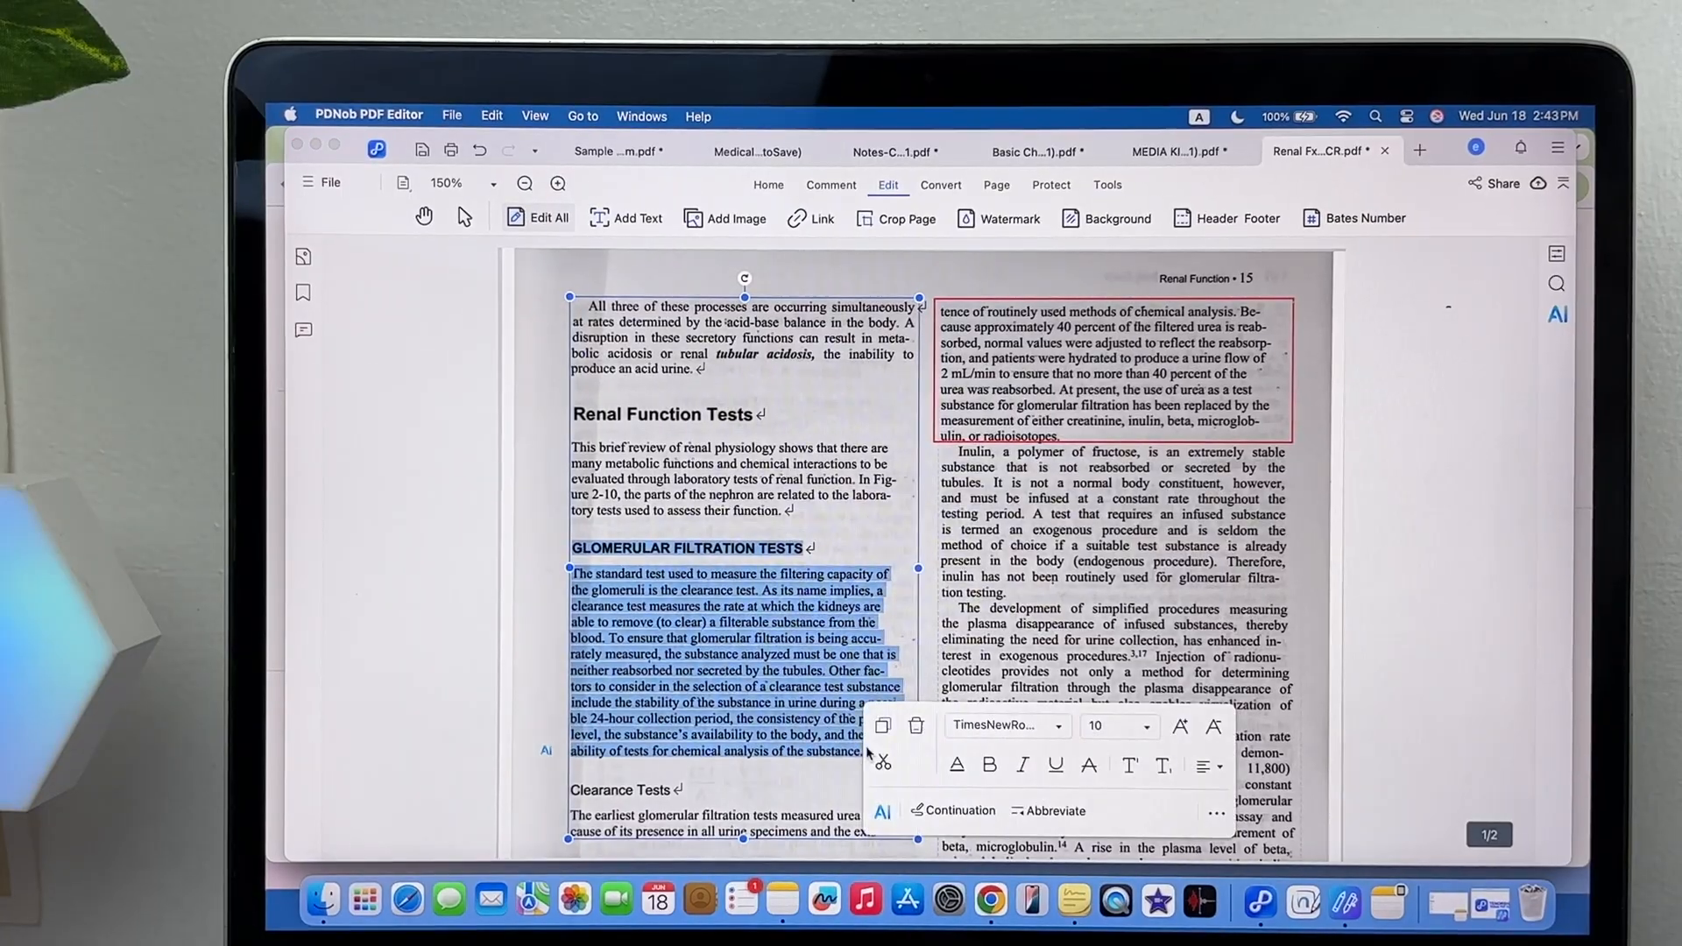
scroll("down", 3)
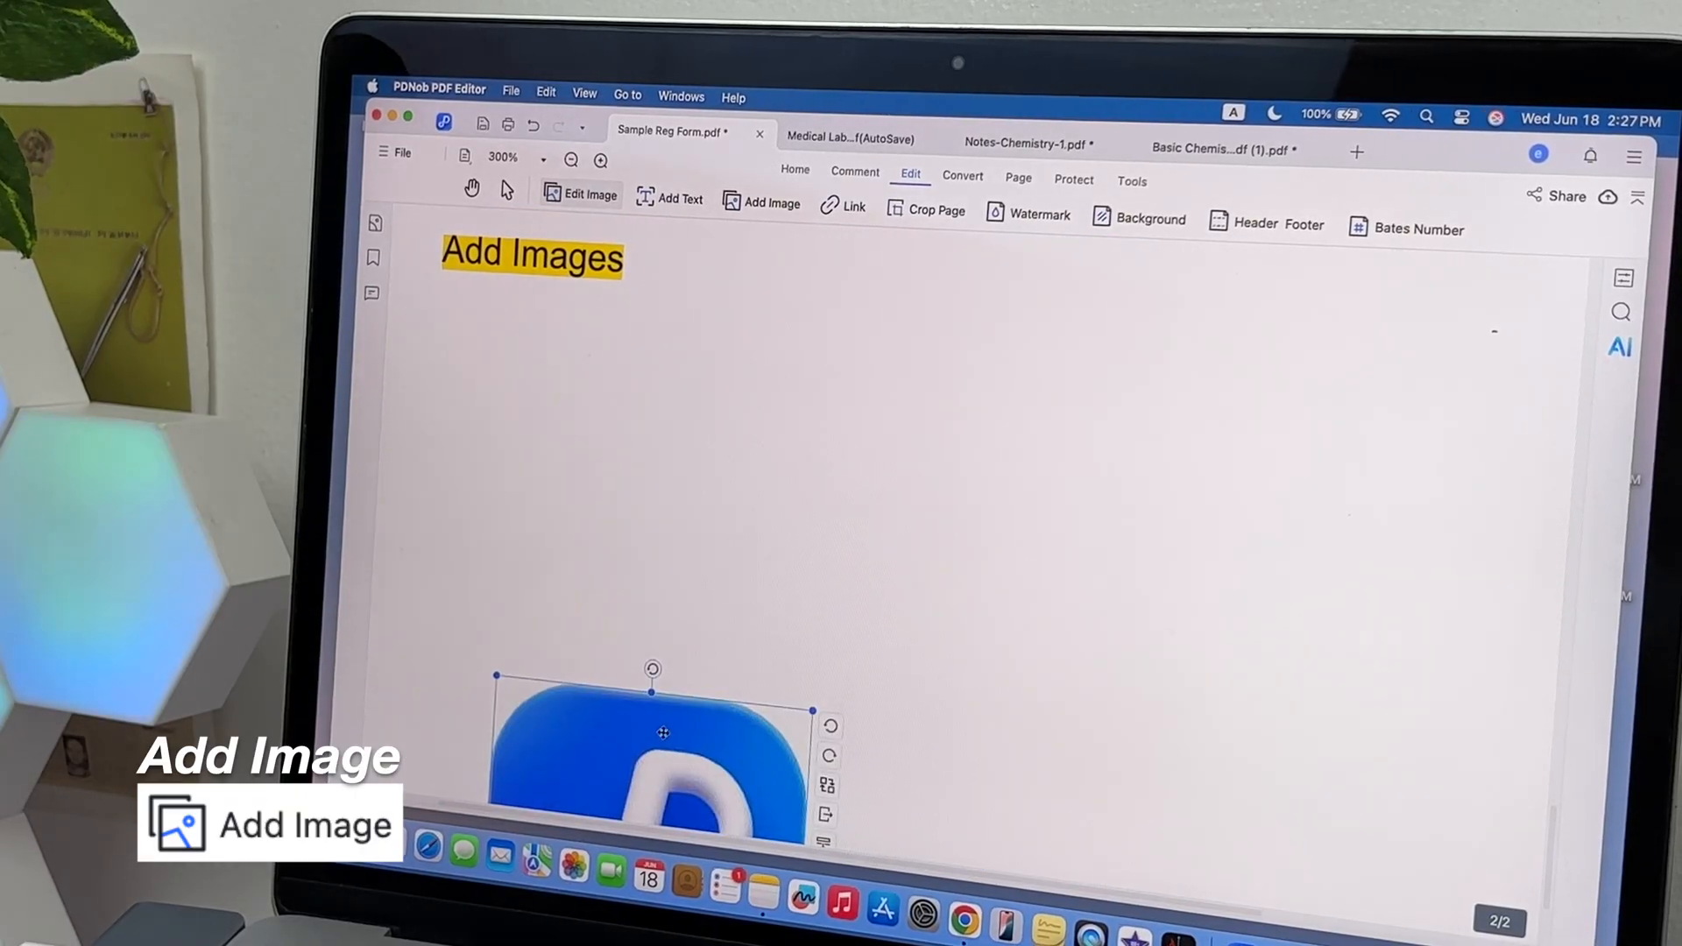
Move the blue logo under Add Images and start replacing the periodic table image
left_click_drag(652, 732, 625, 526)
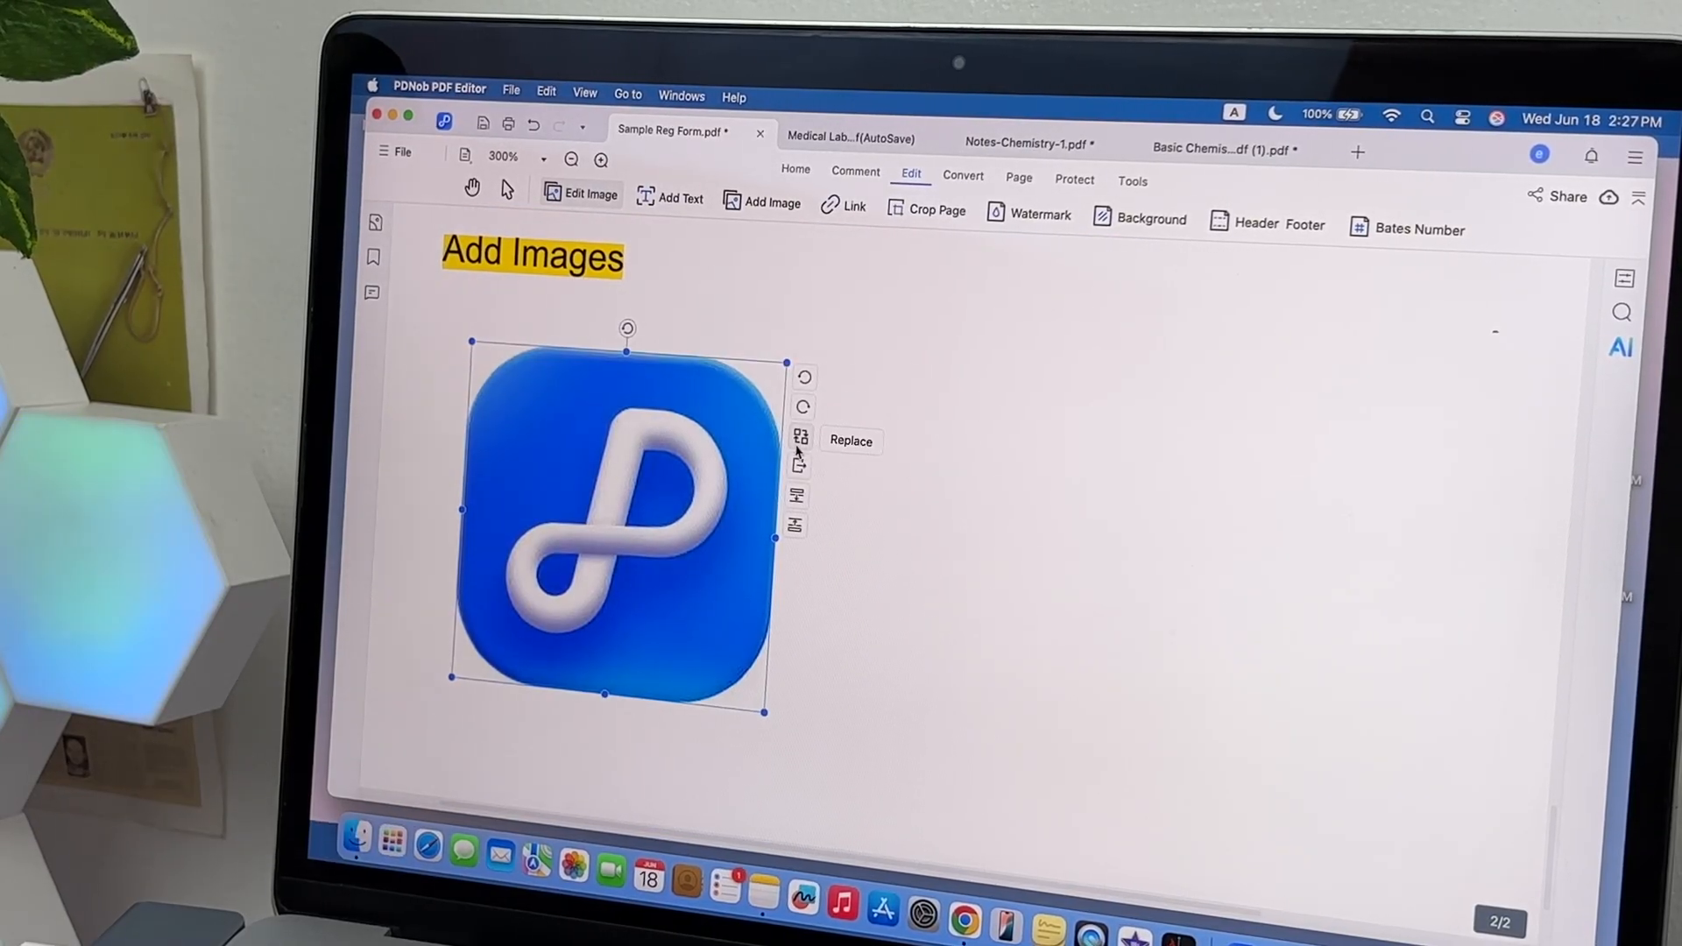
right_click(655, 520)
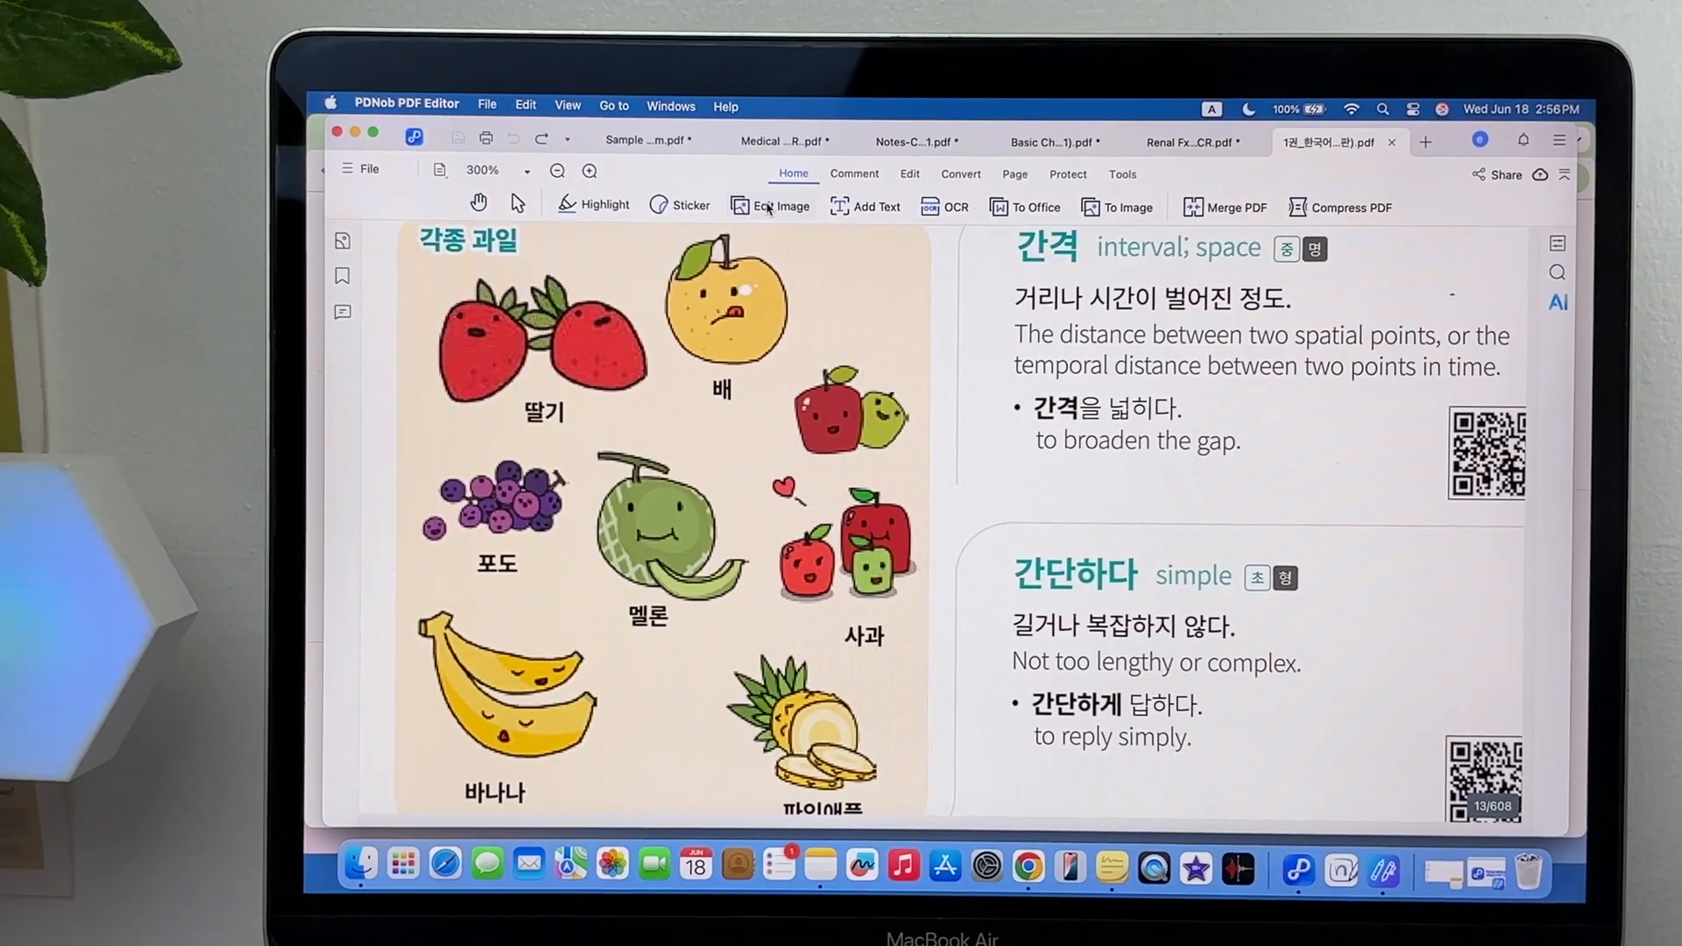
left_click(908, 174)
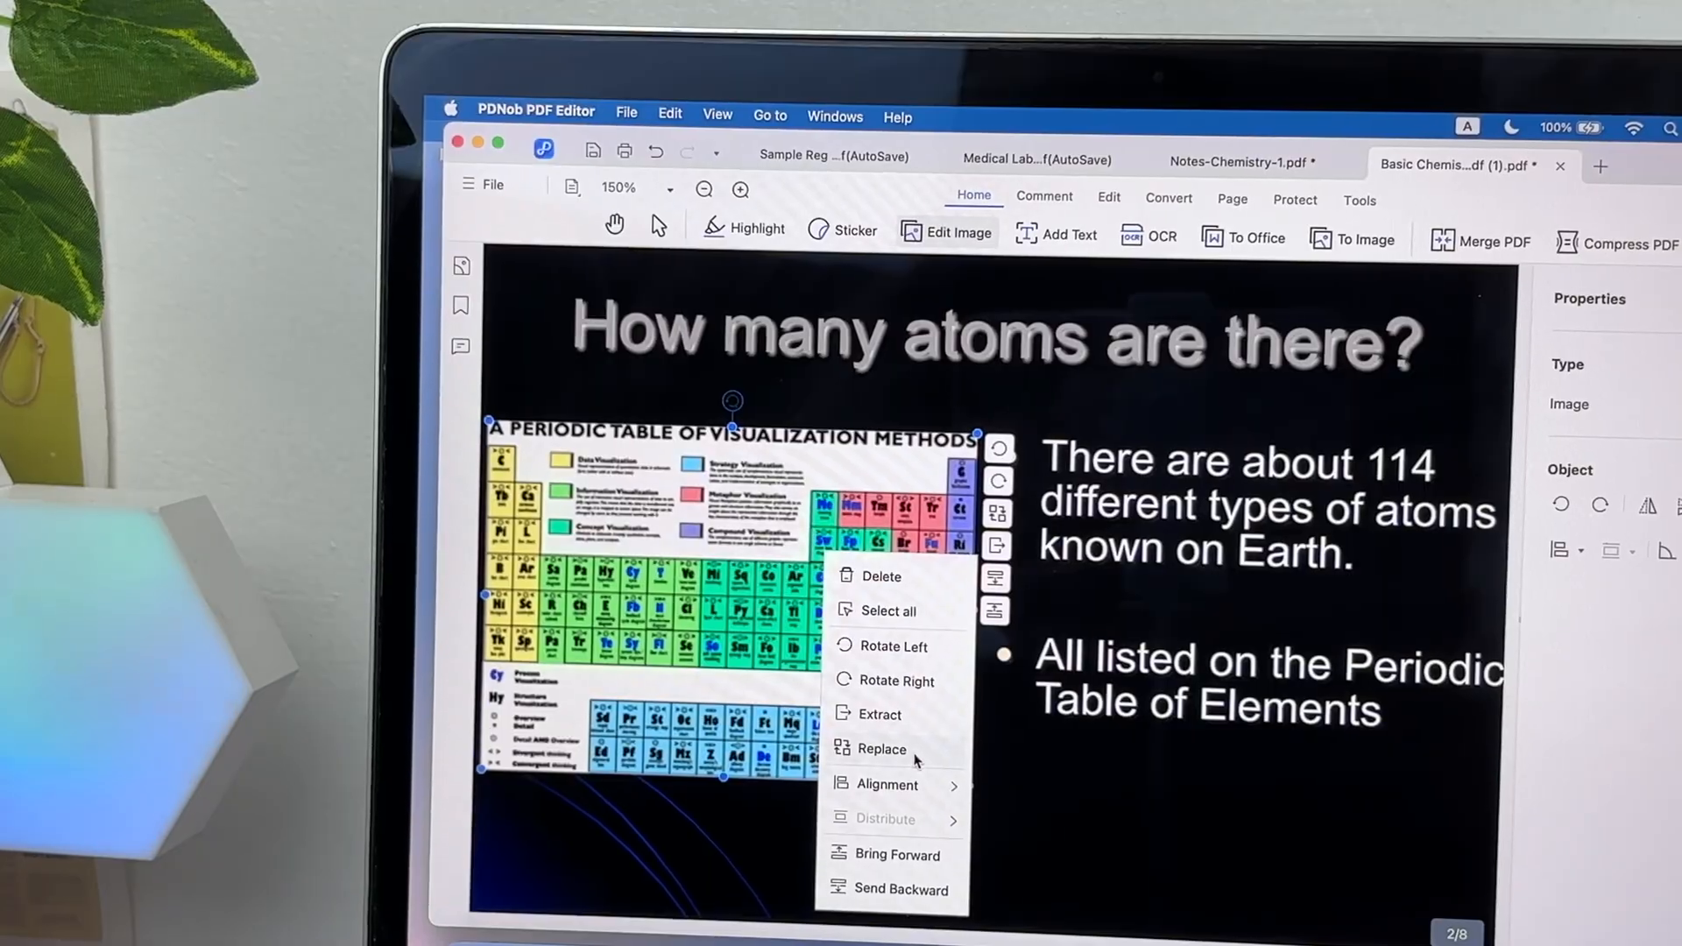
left_click(880, 749)
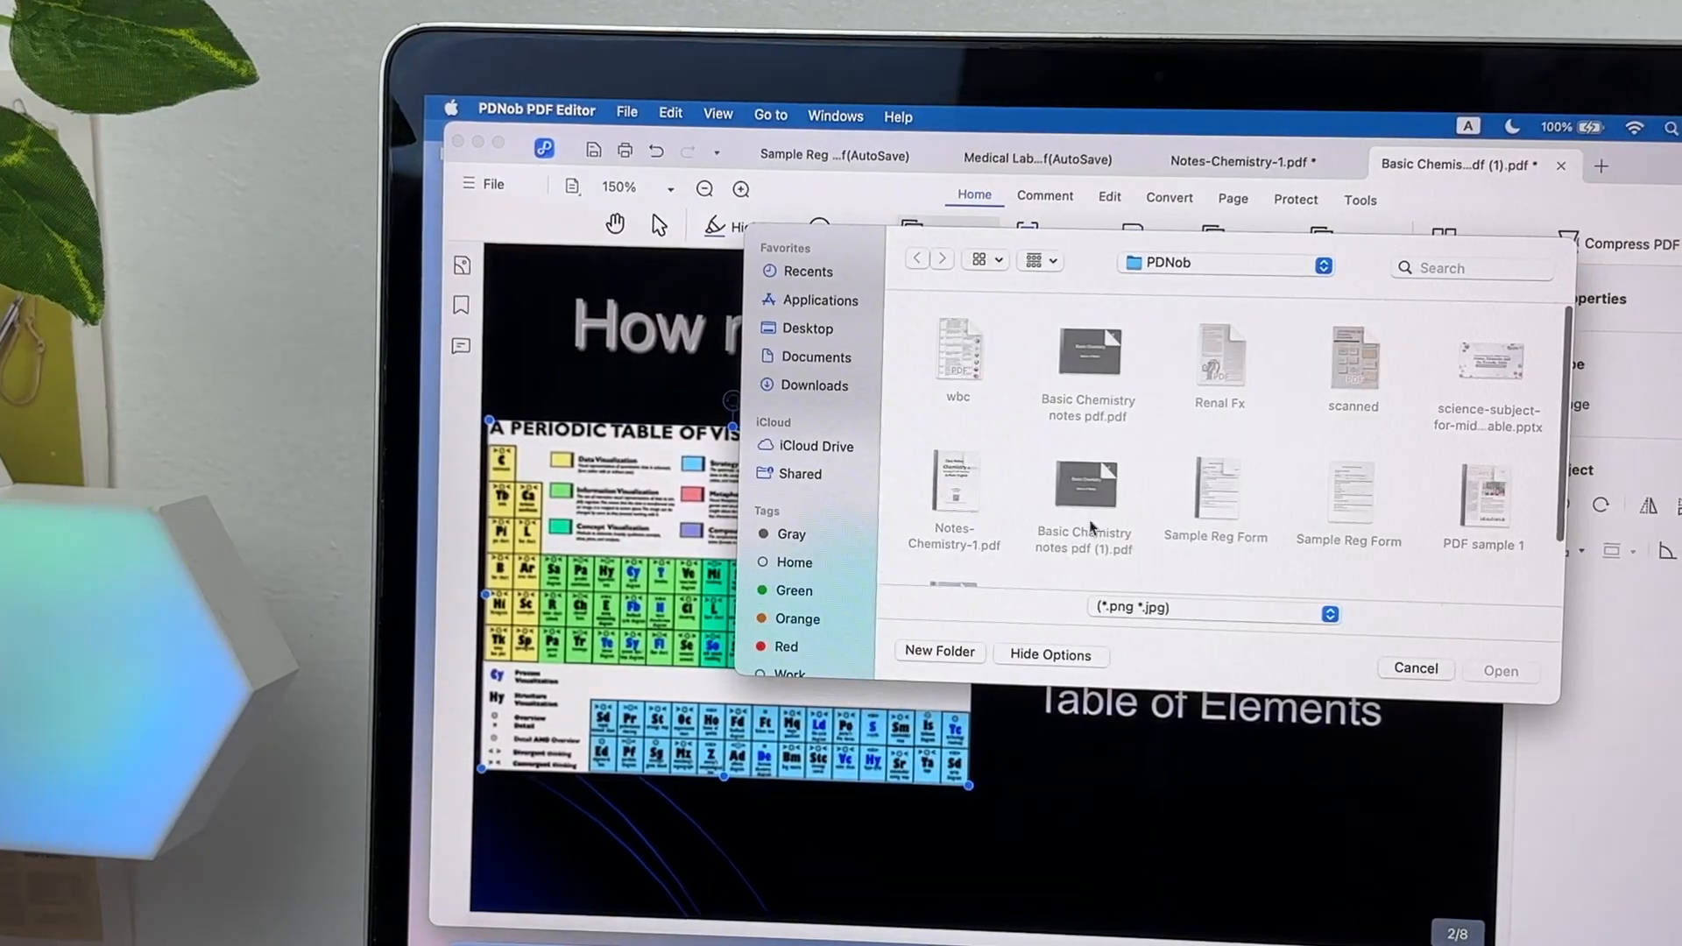
left_click(1414, 668)
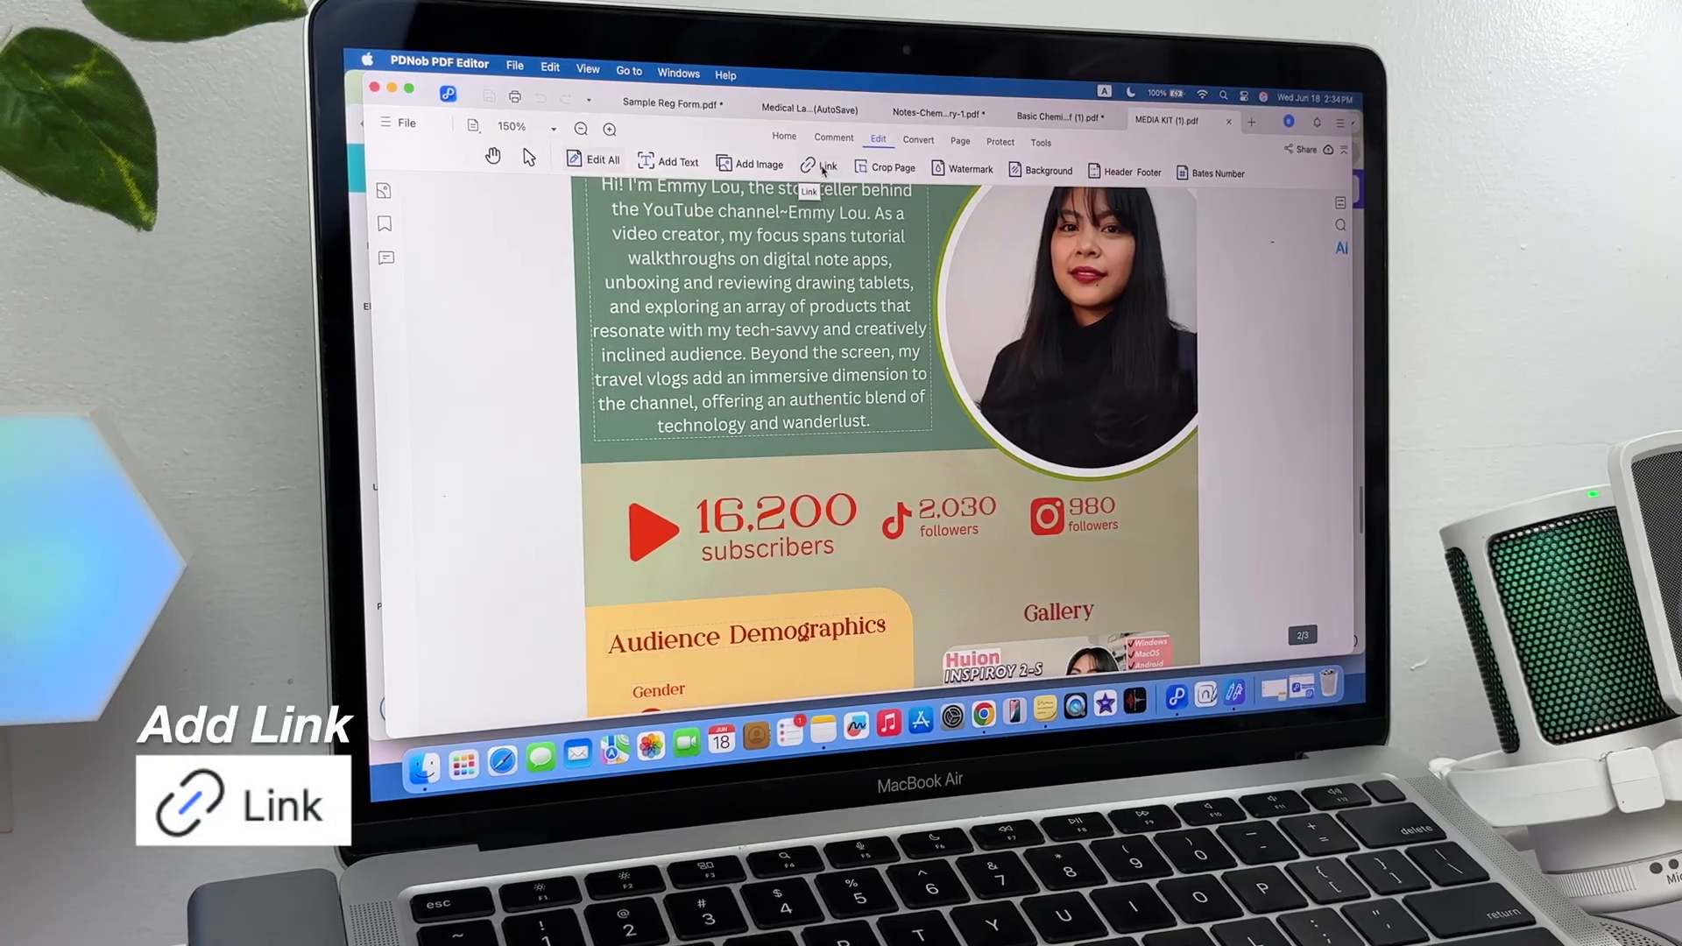
left_click(820, 166)
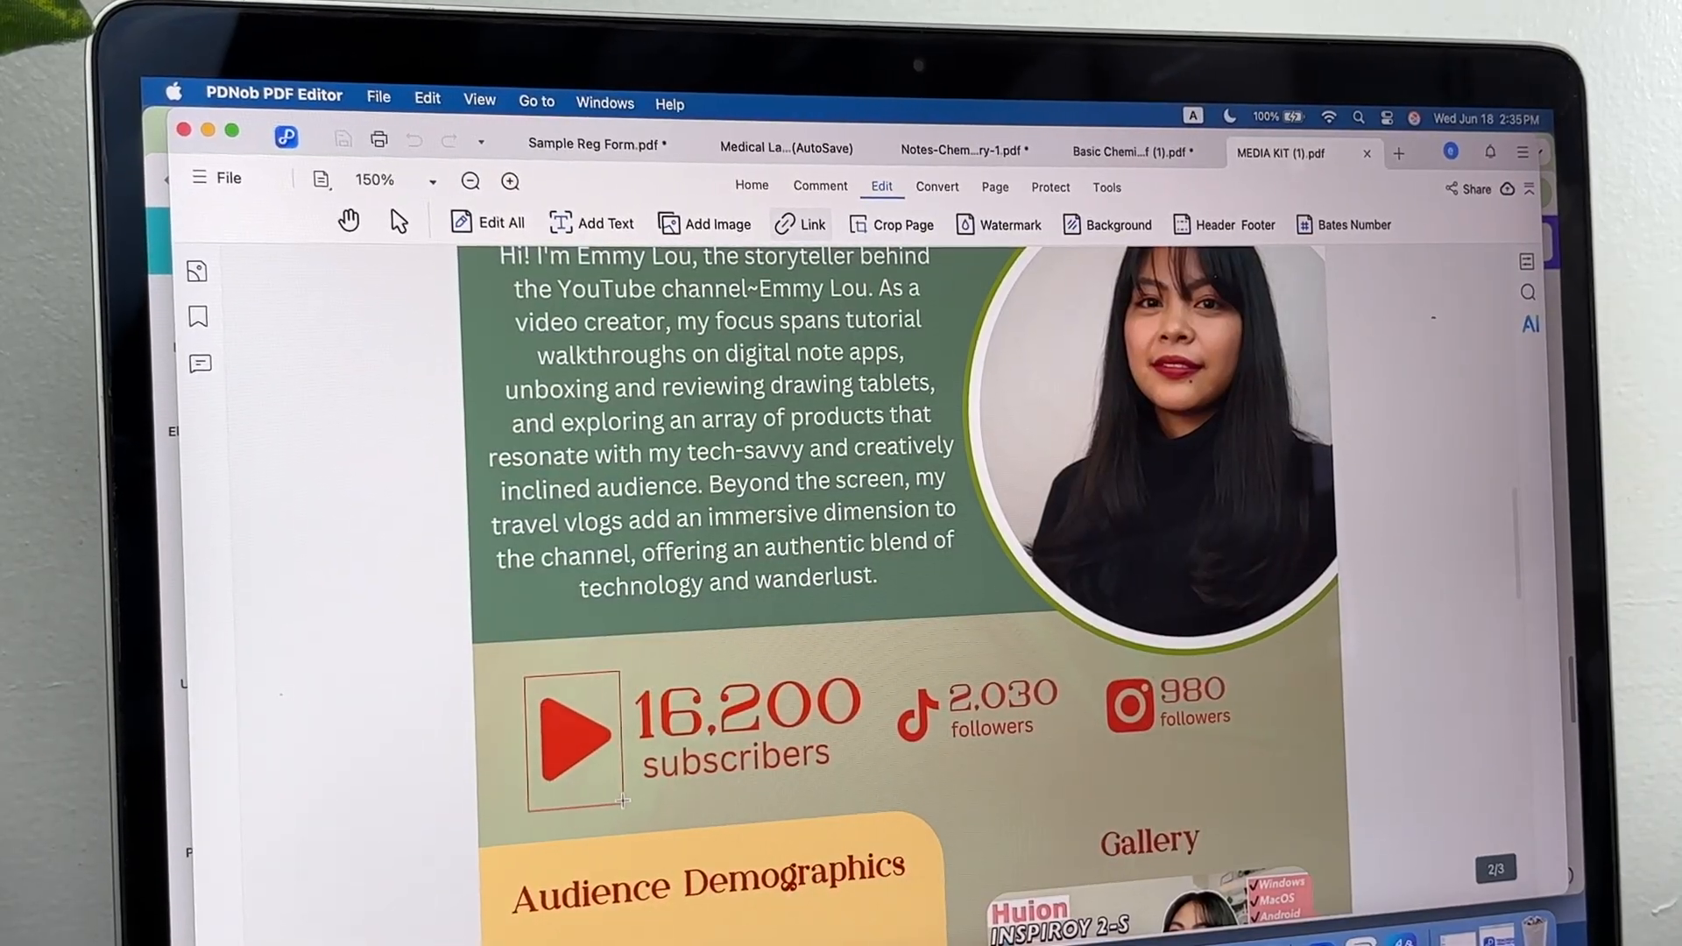
left_click(809, 224)
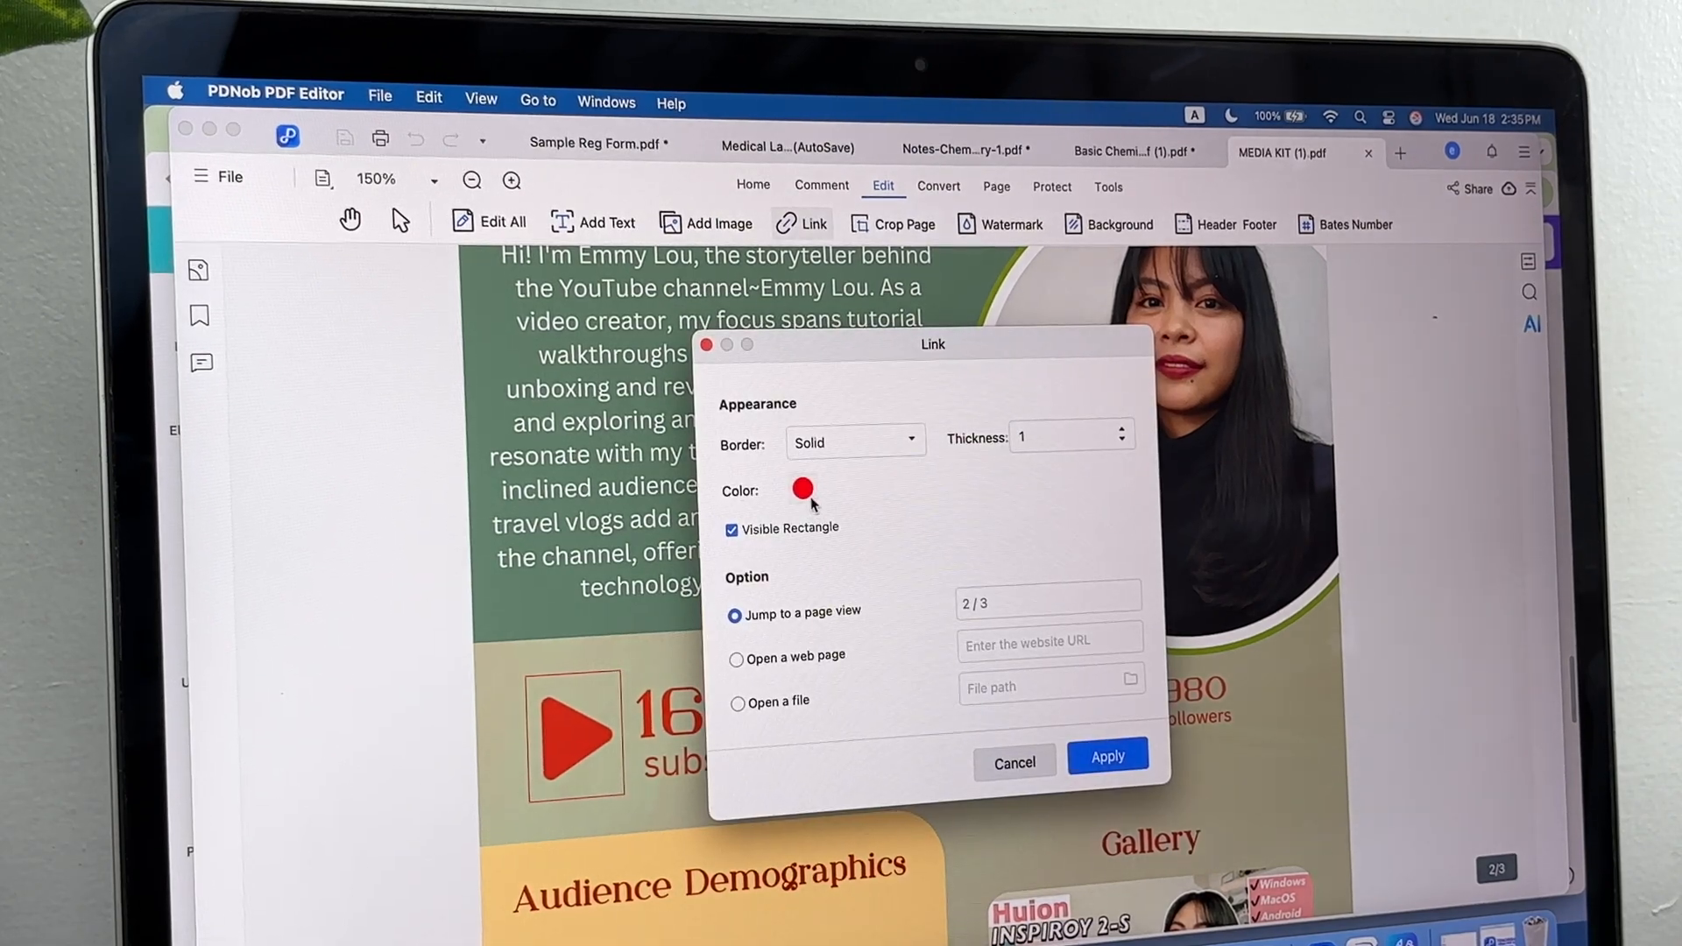
left_click(803, 491)
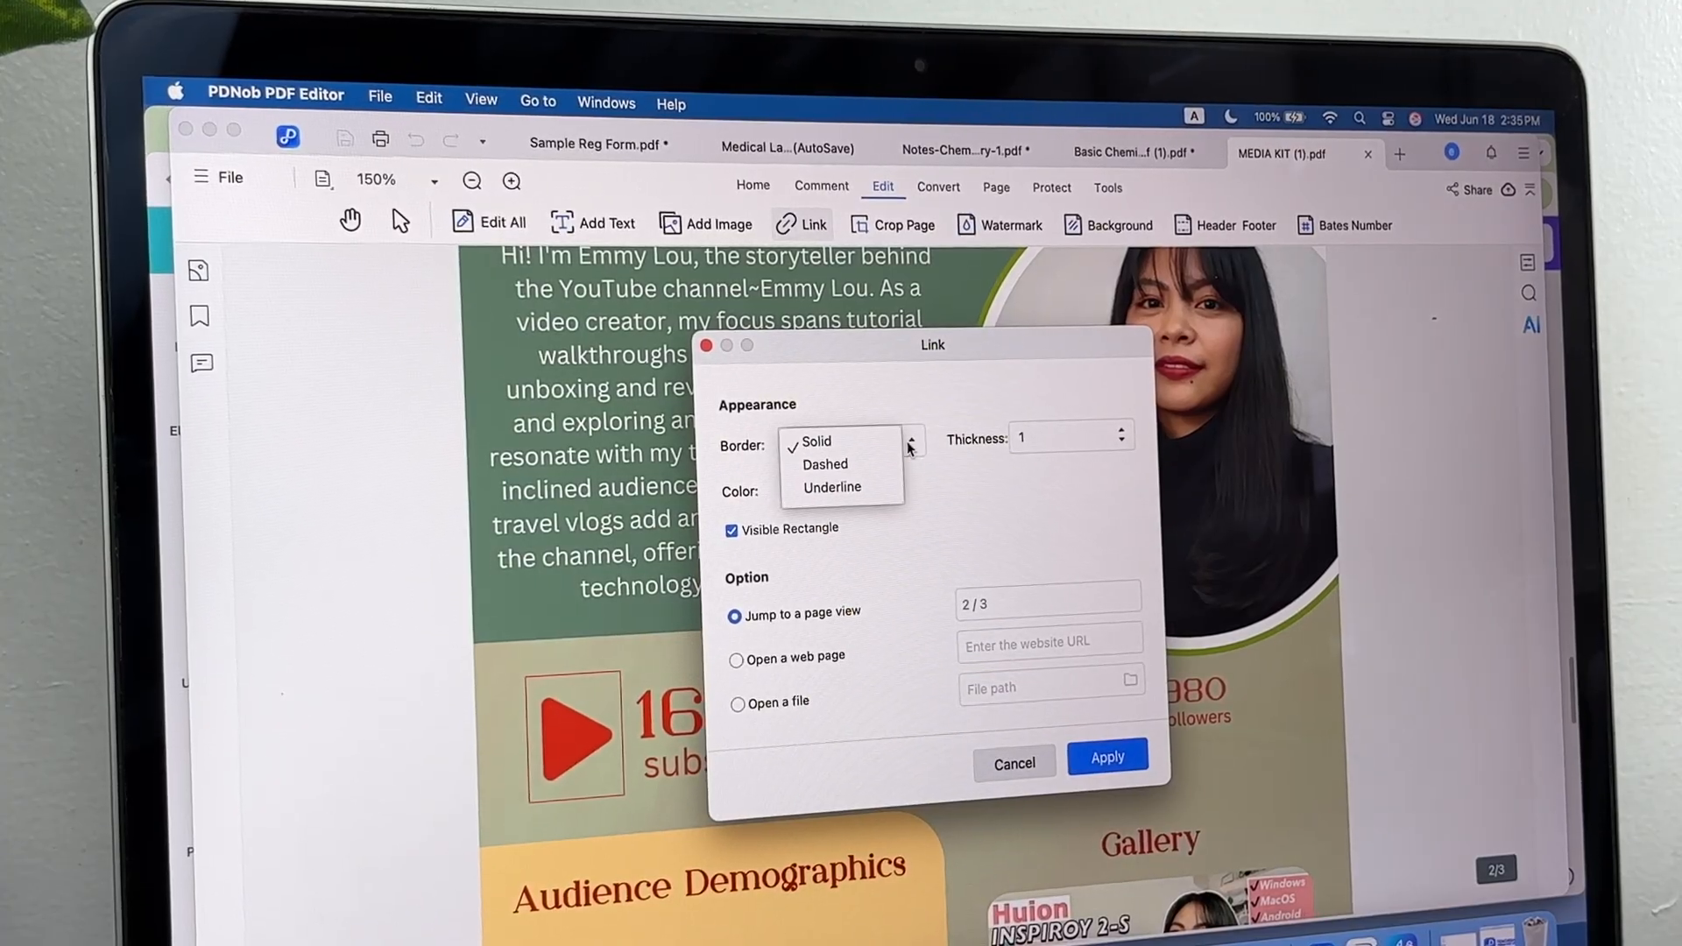
left_click(812, 441)
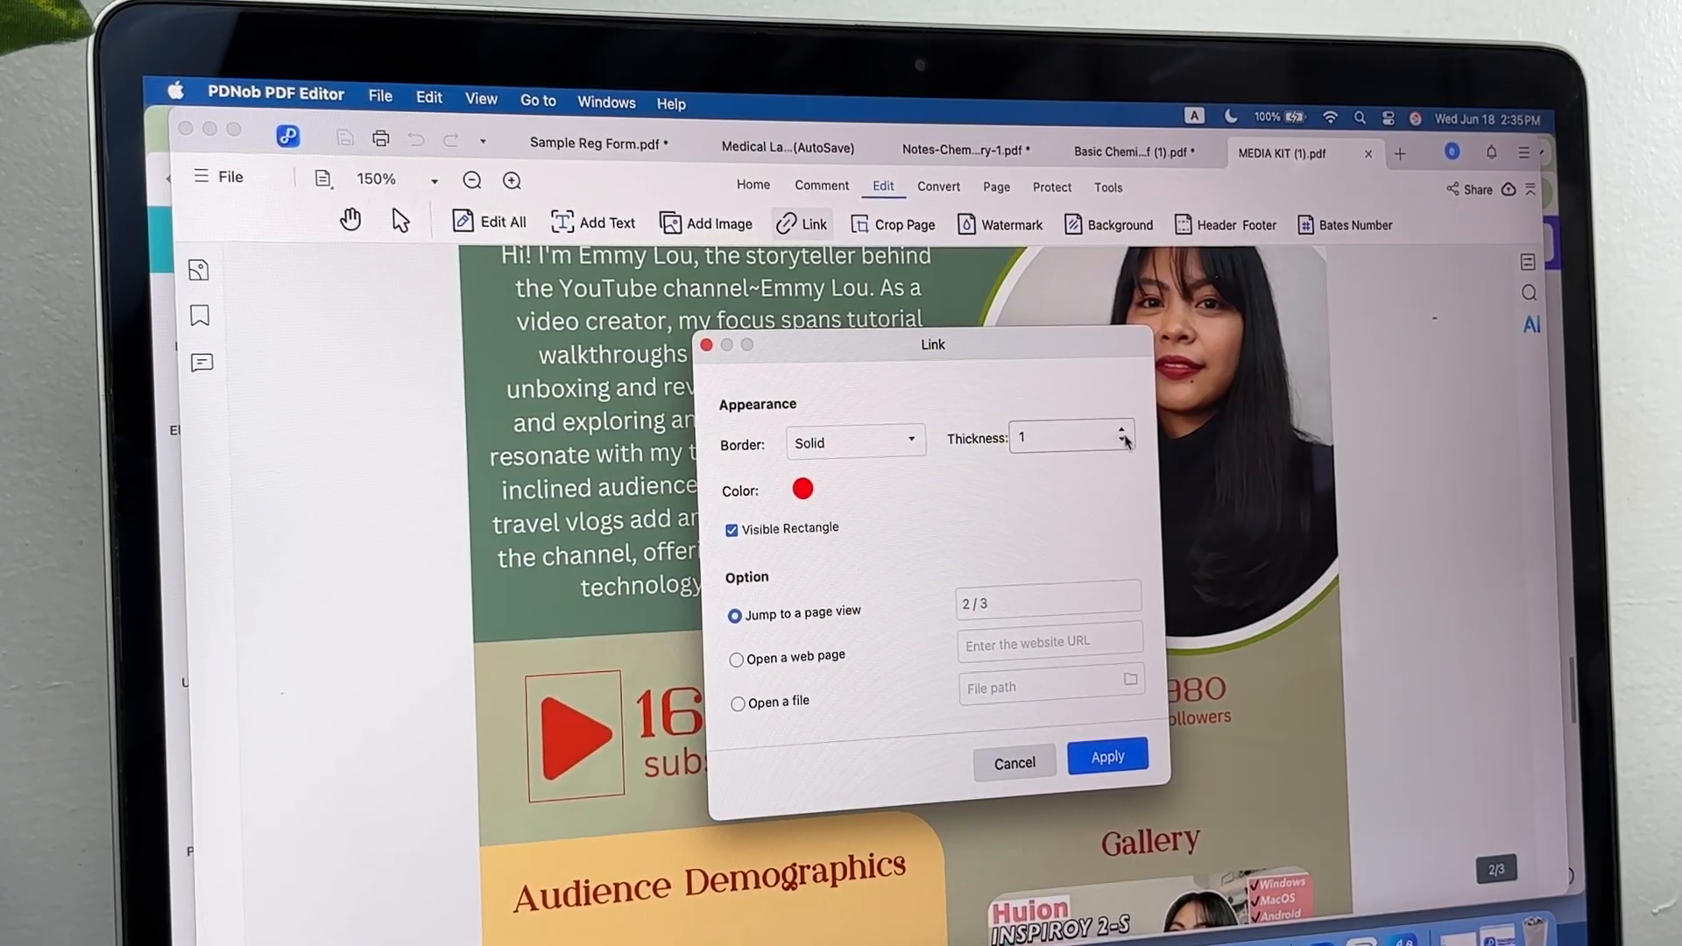
left_click(1056, 438)
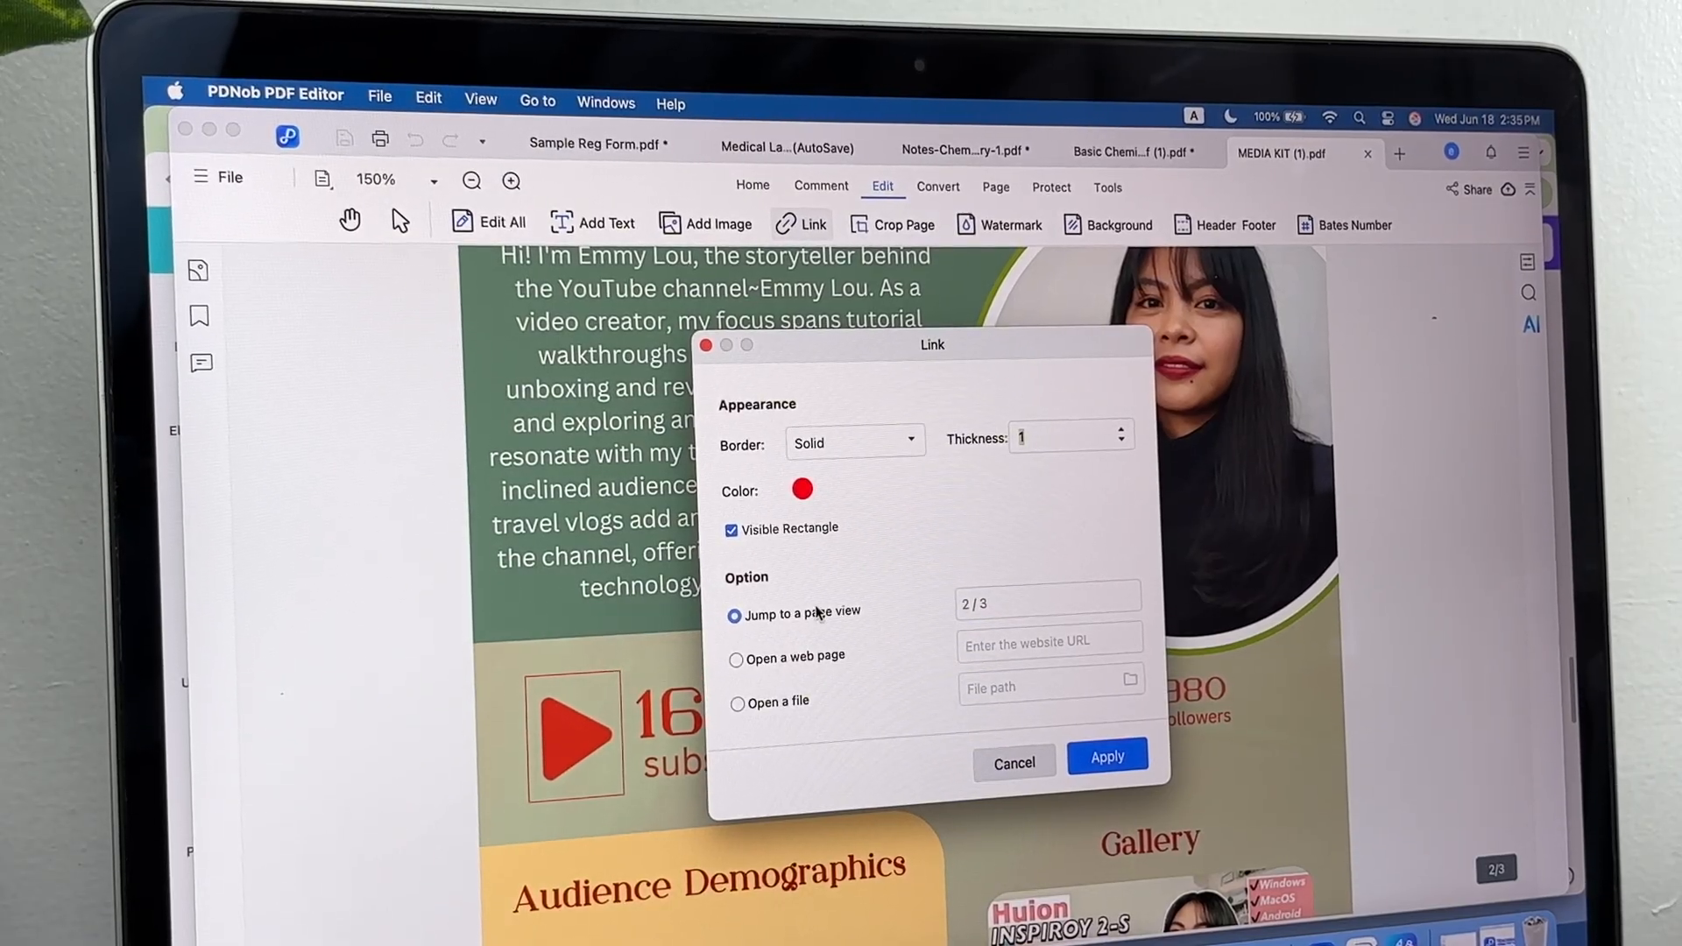
left_click(736, 659)
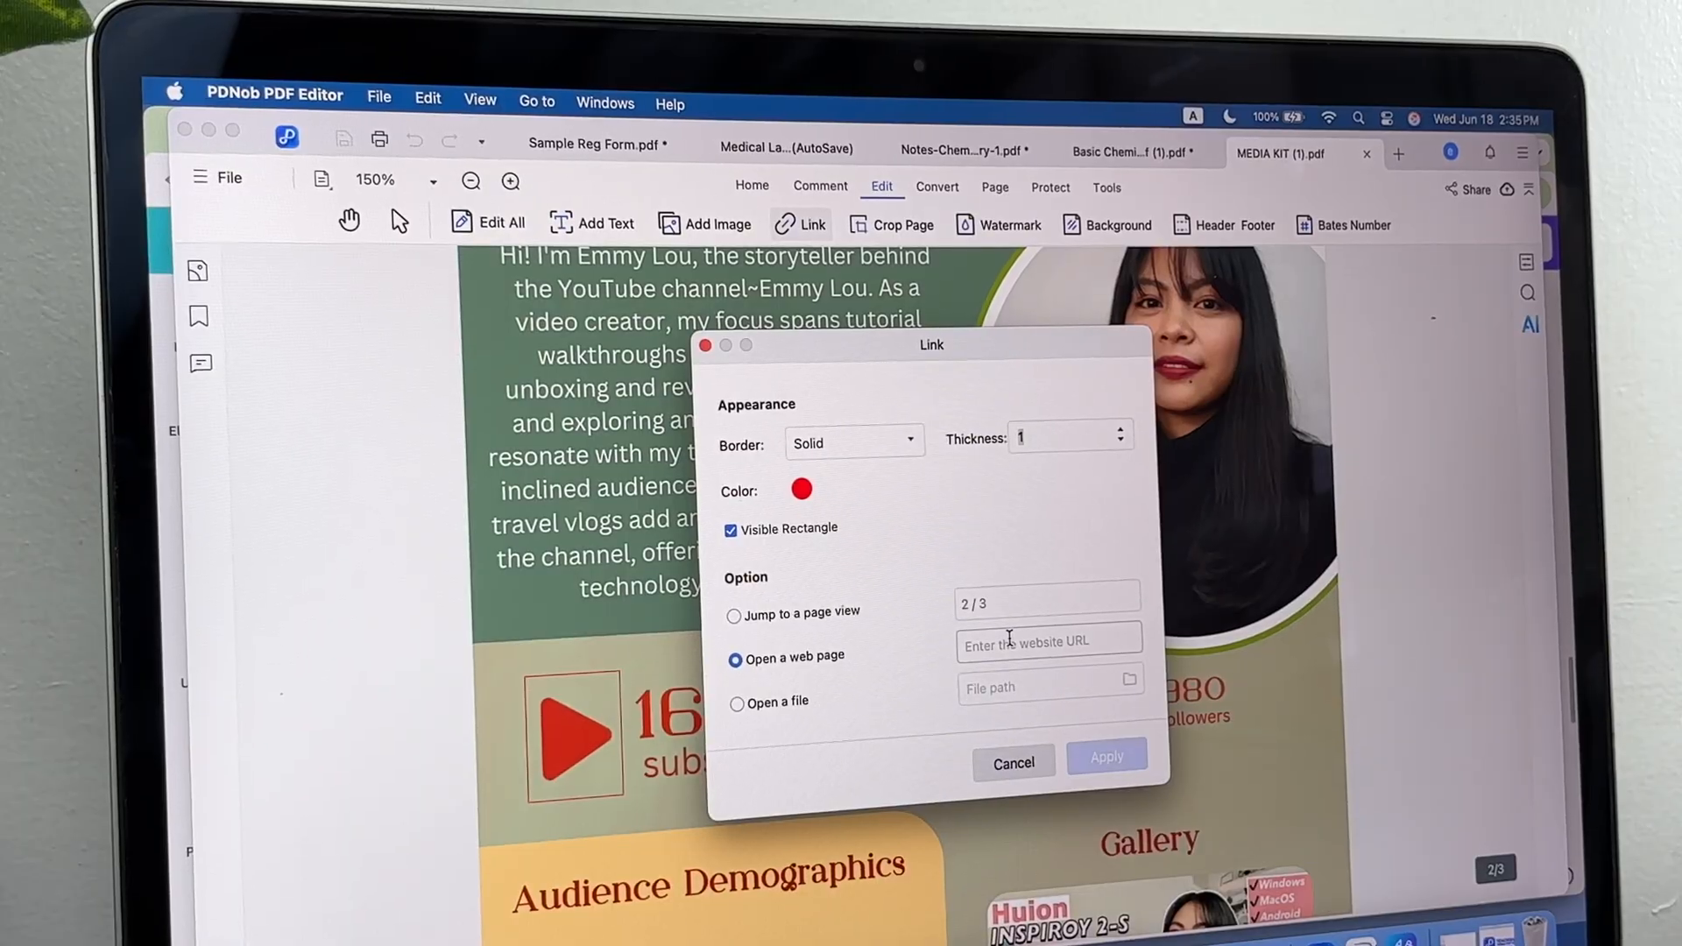
type("youtube.com/@EmmyLouAlano")
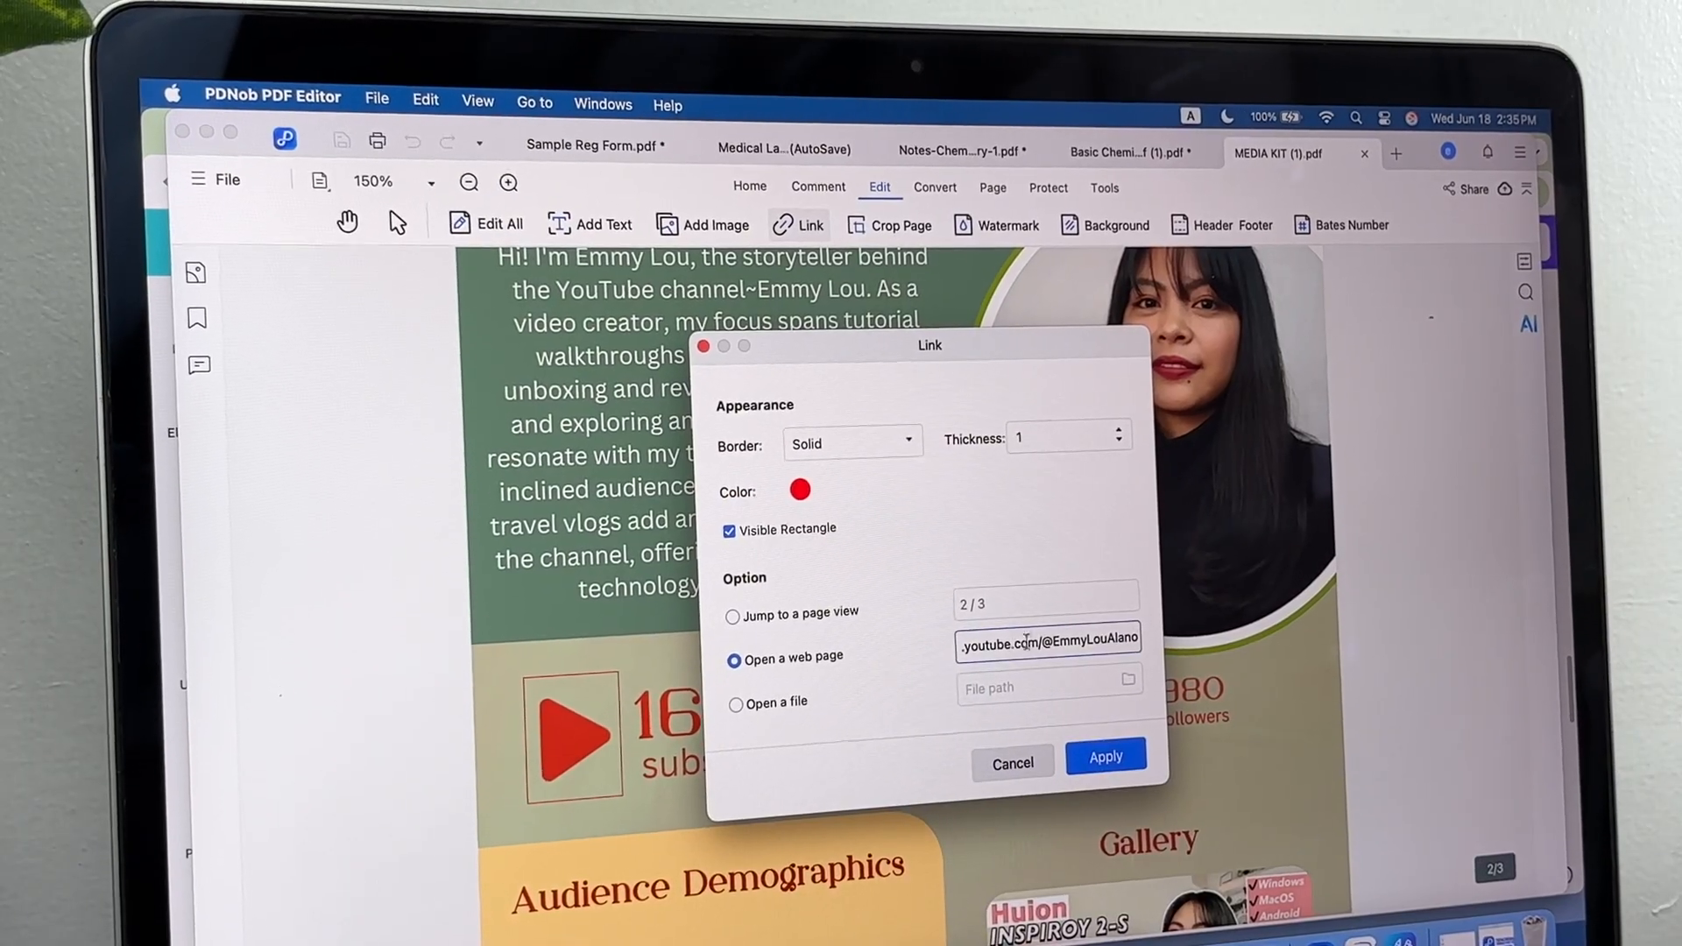
left_click(1104, 756)
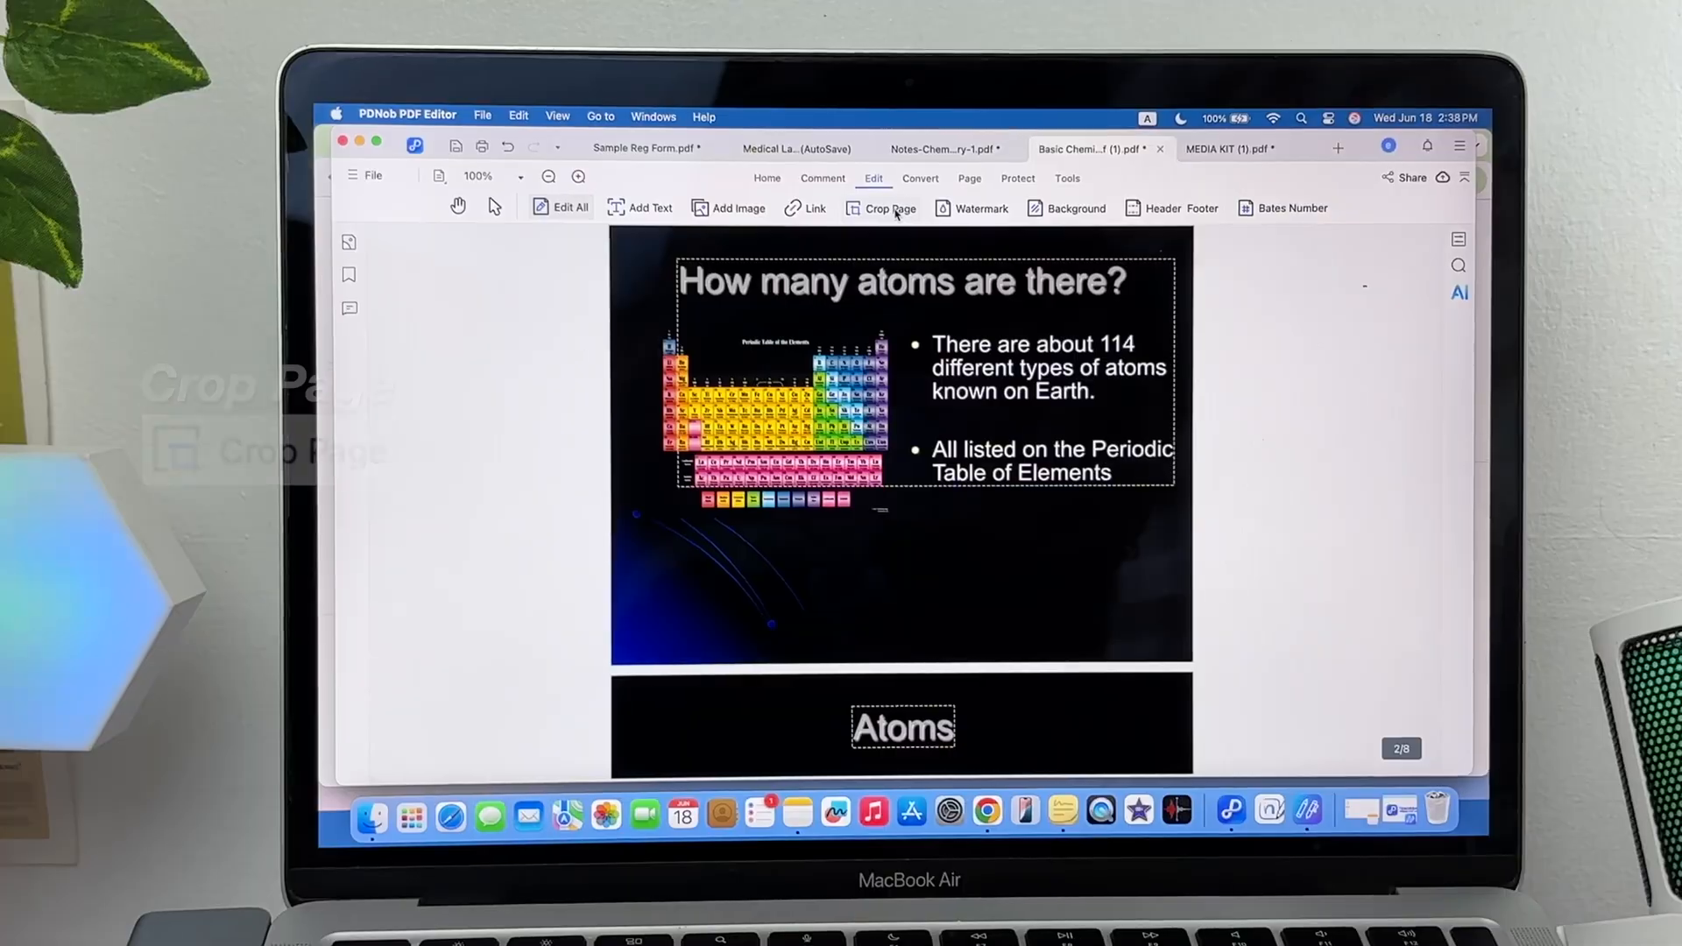
Crop the 'How many atoms are there?' slide to its left periodic-table half
left_click(882, 208)
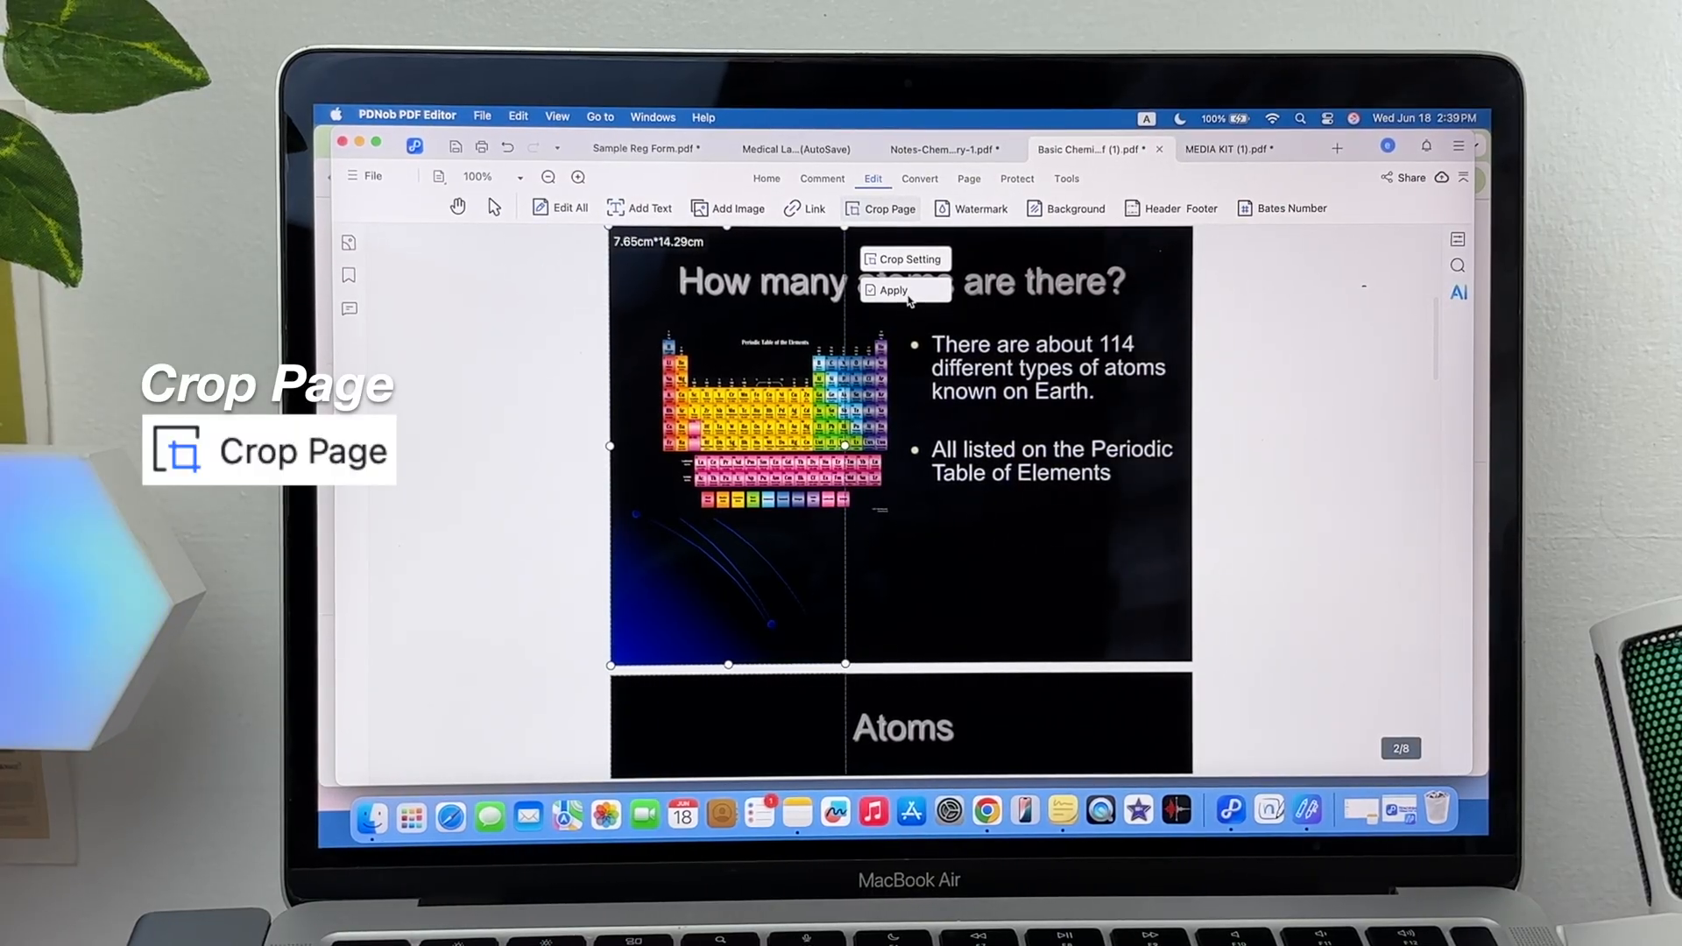
left_click(892, 290)
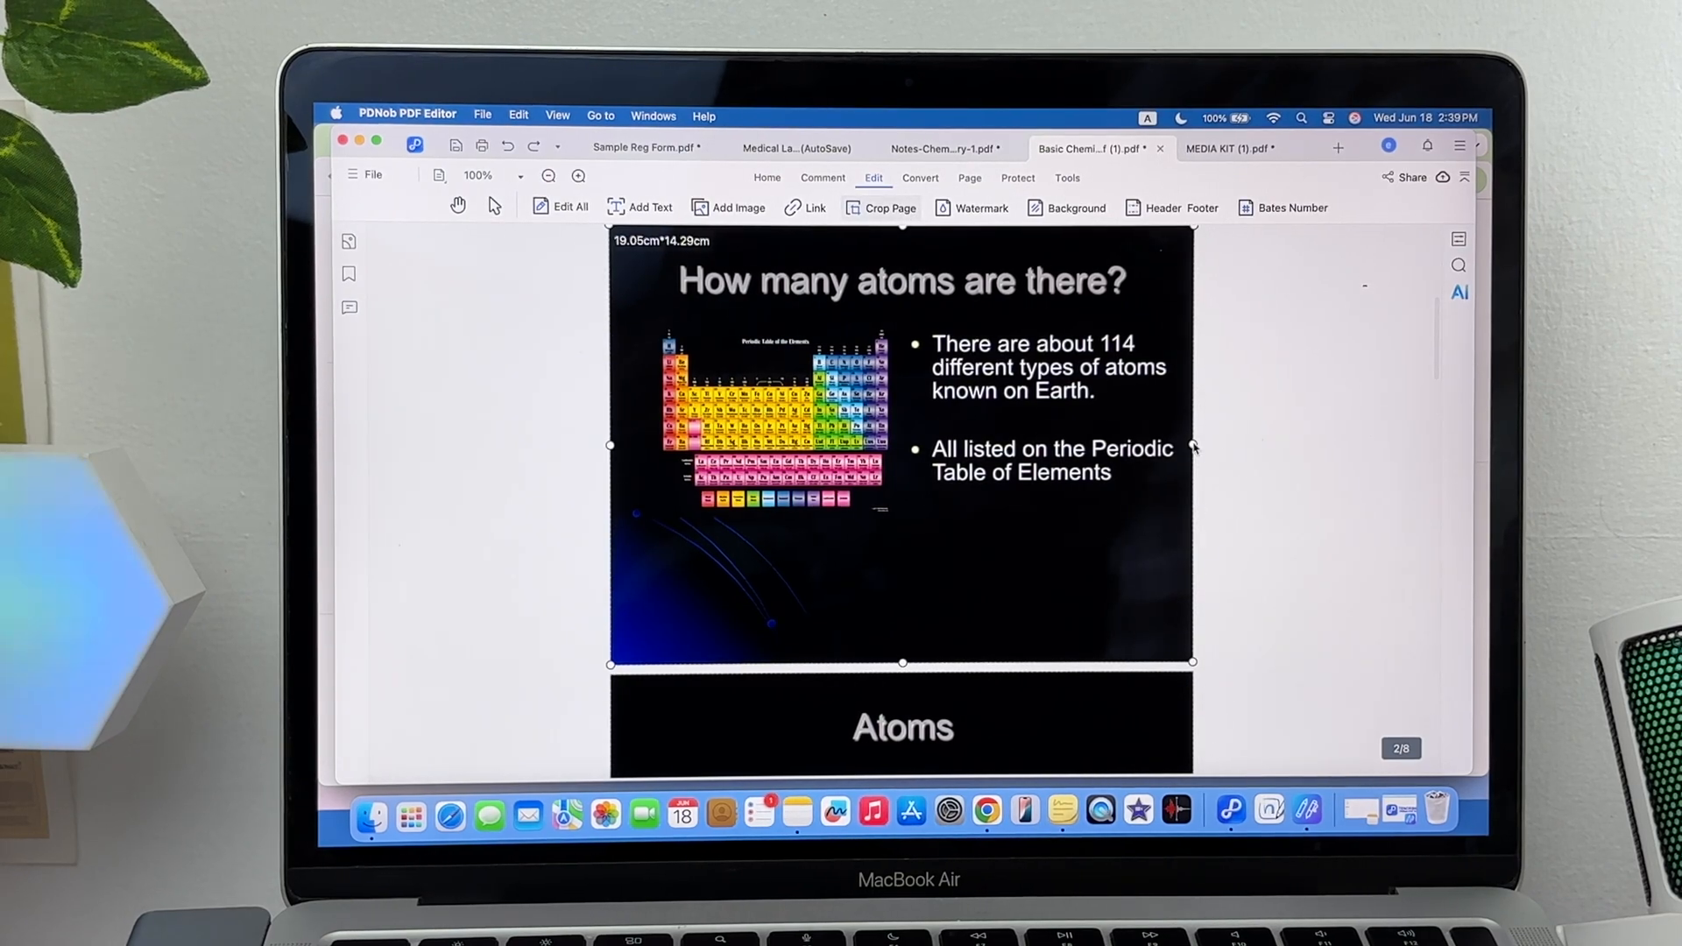
left_click_drag(1191, 448, 925, 452)
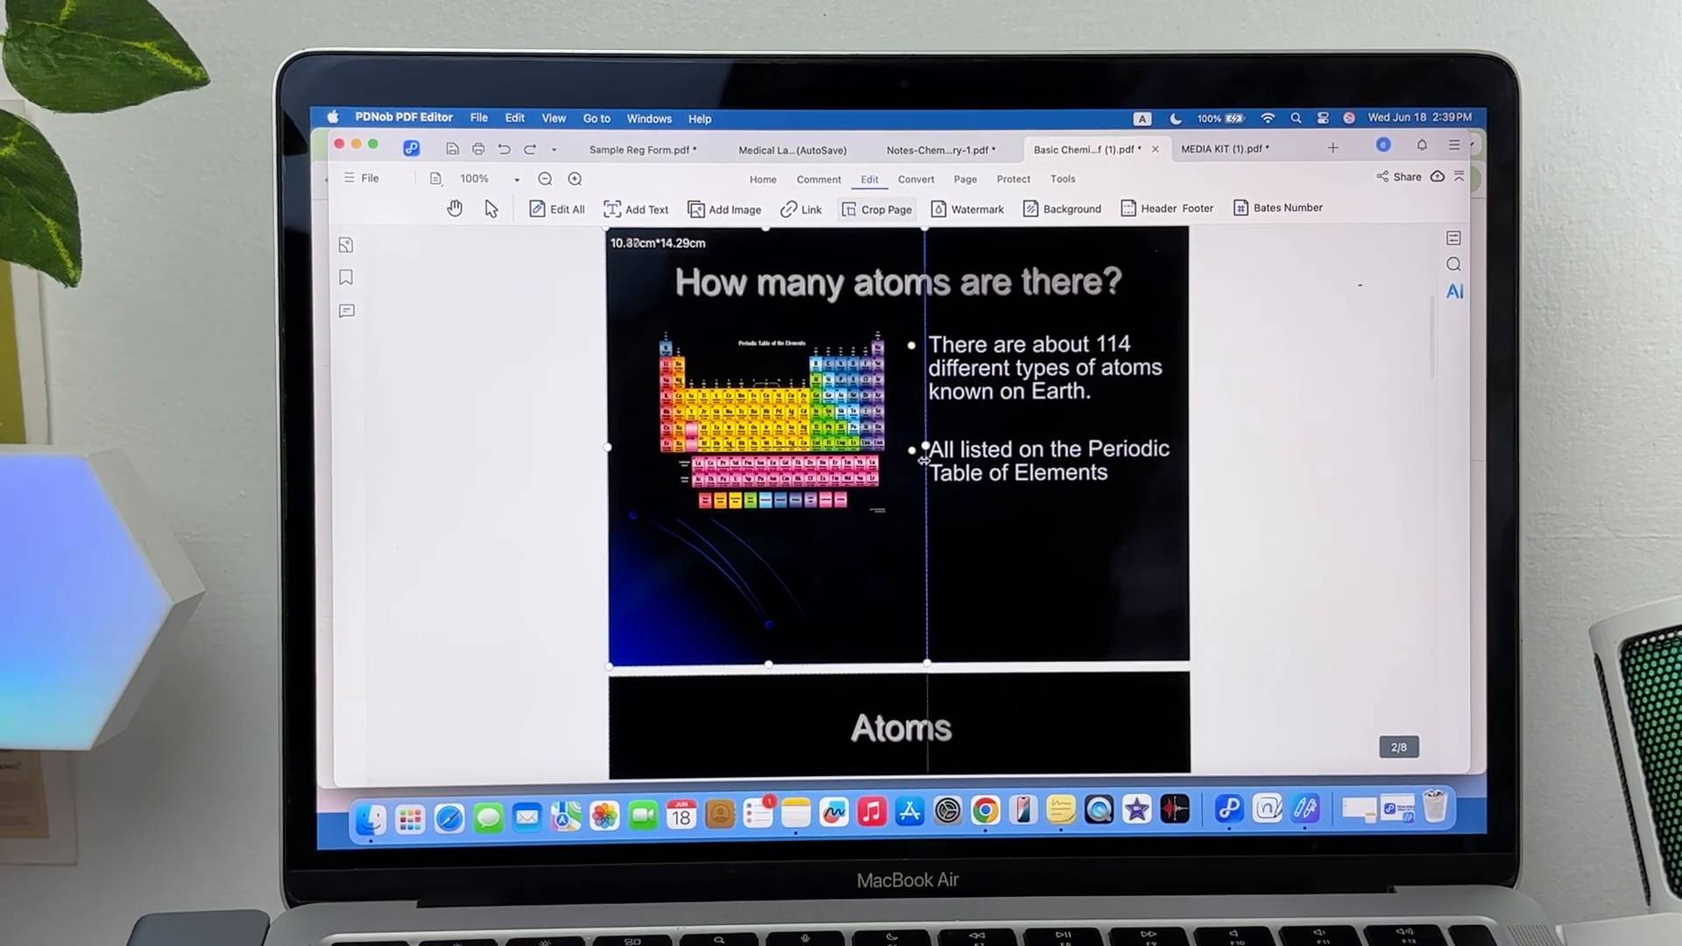
left_click(876, 208)
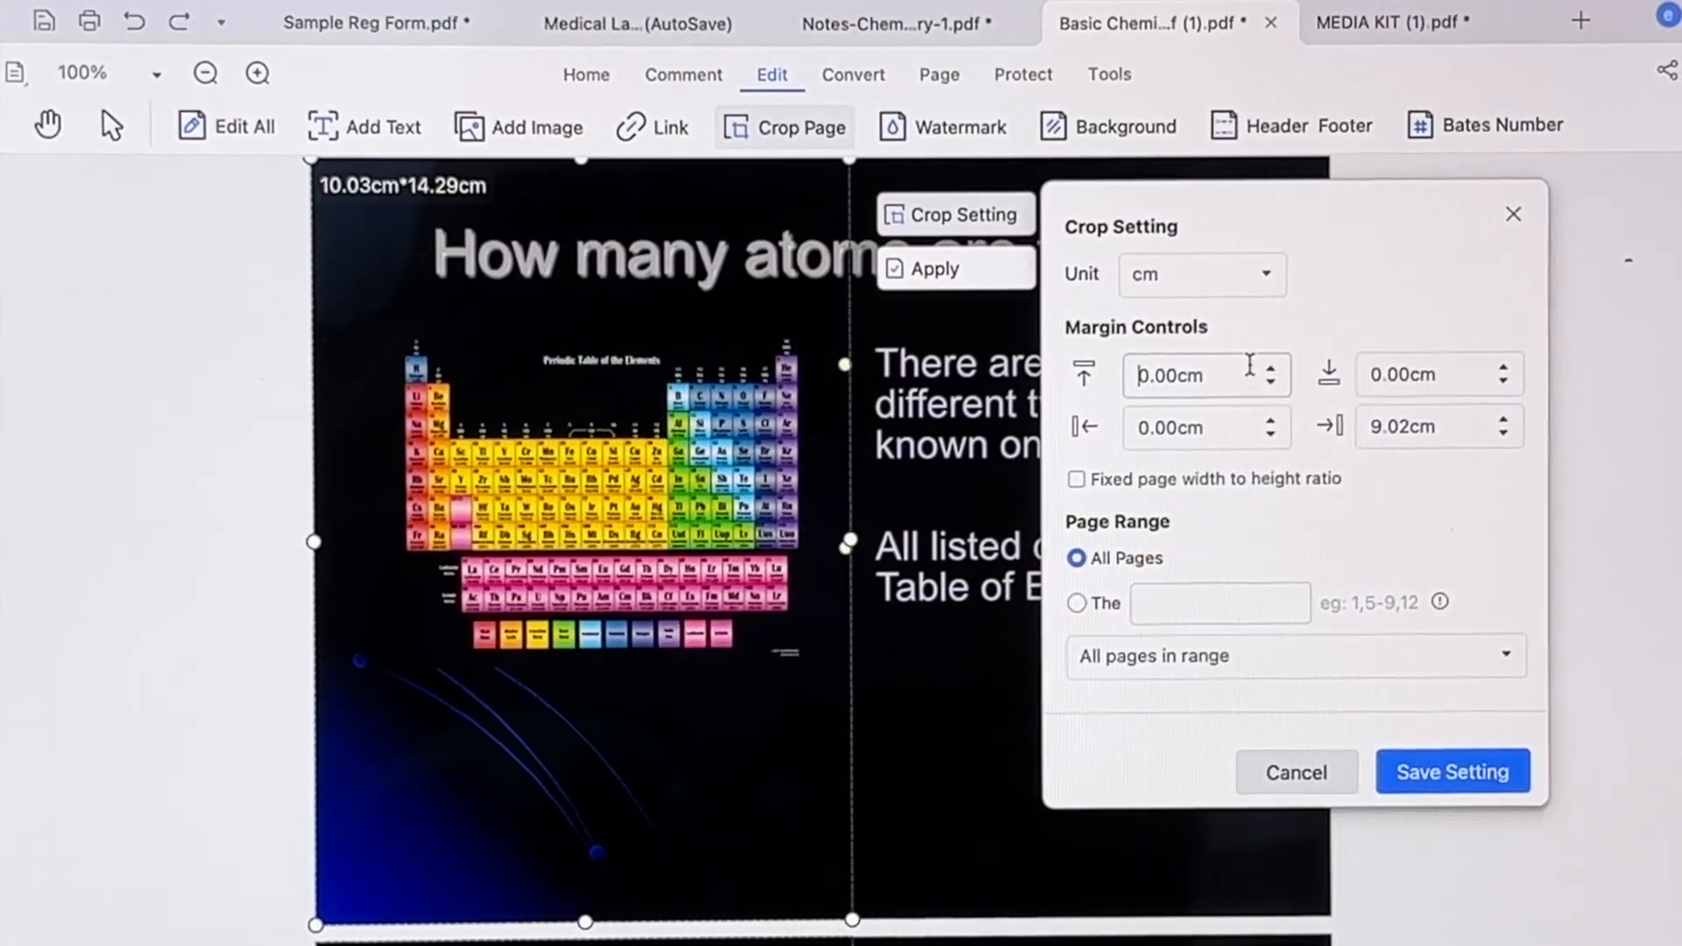
left_click(1077, 602)
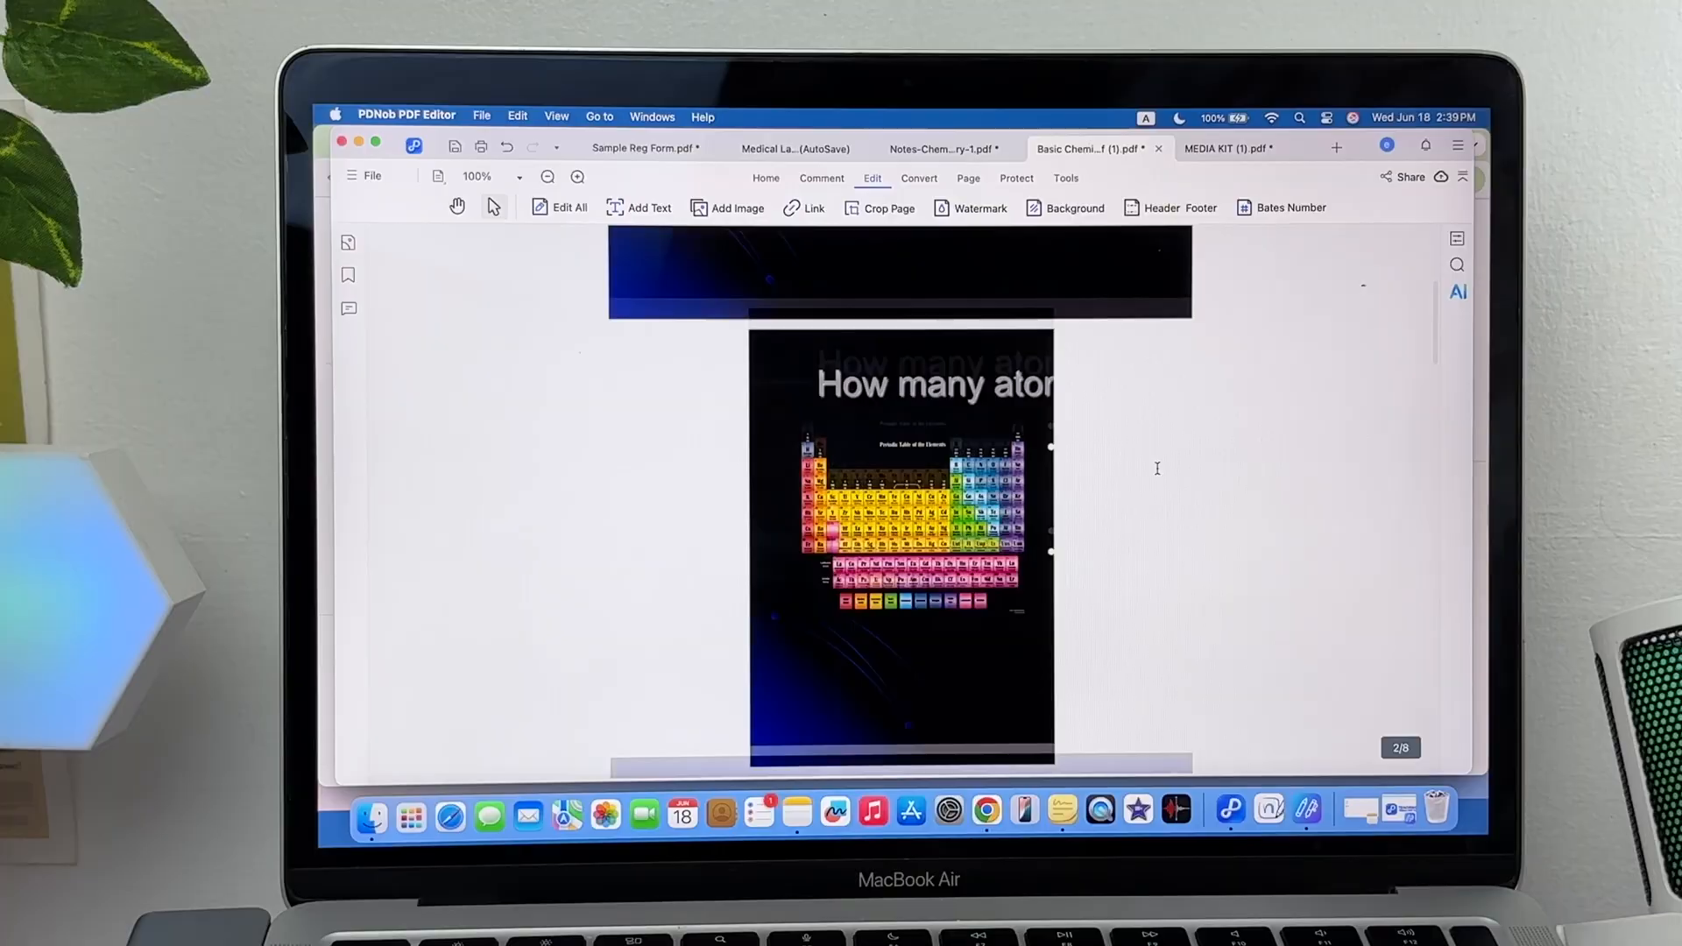
scroll("down", 3)
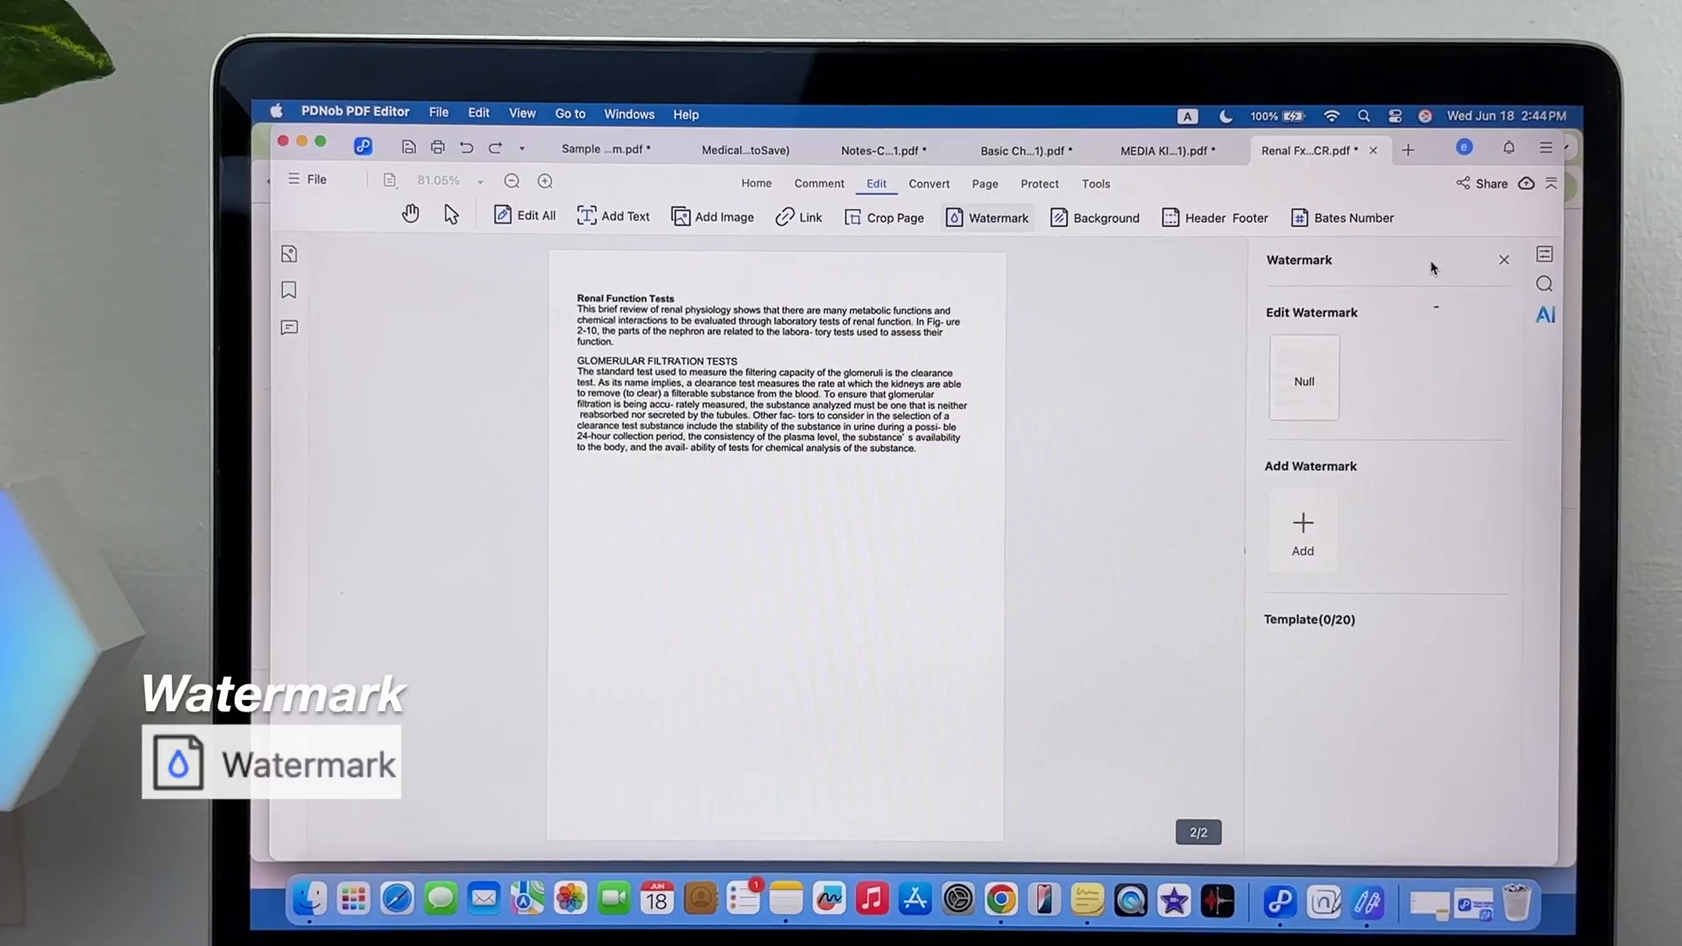
Add a faint 'Emmylou' text watermark tilted at 45 degrees
left_click(1303, 522)
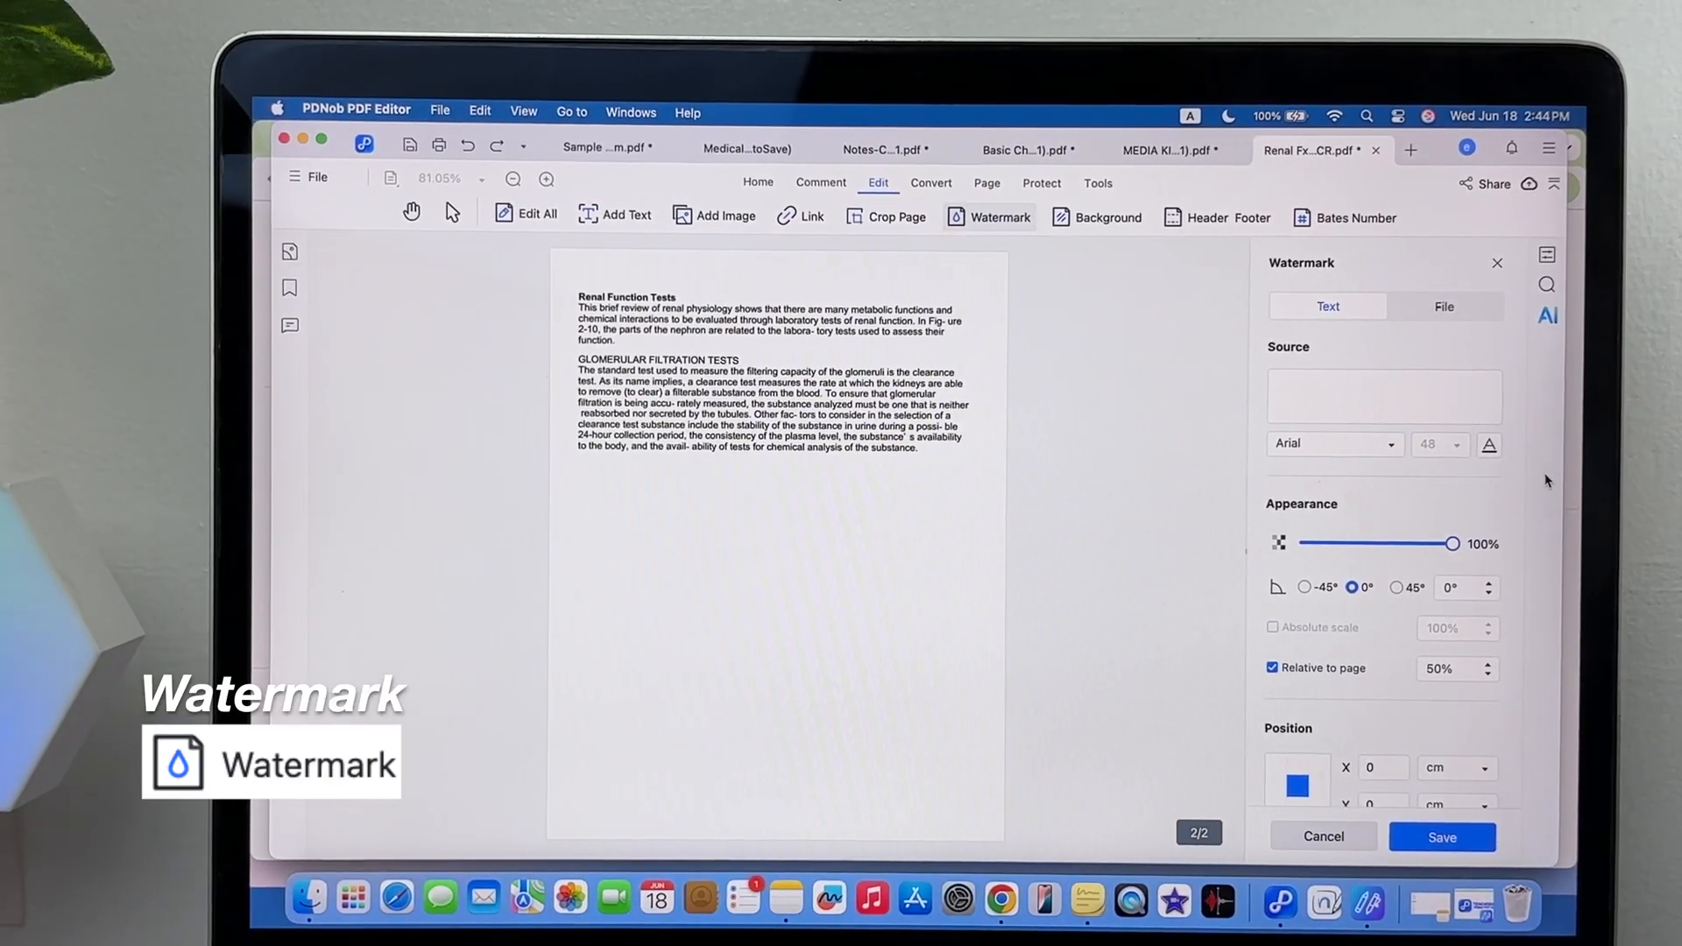
left_click(1380, 395)
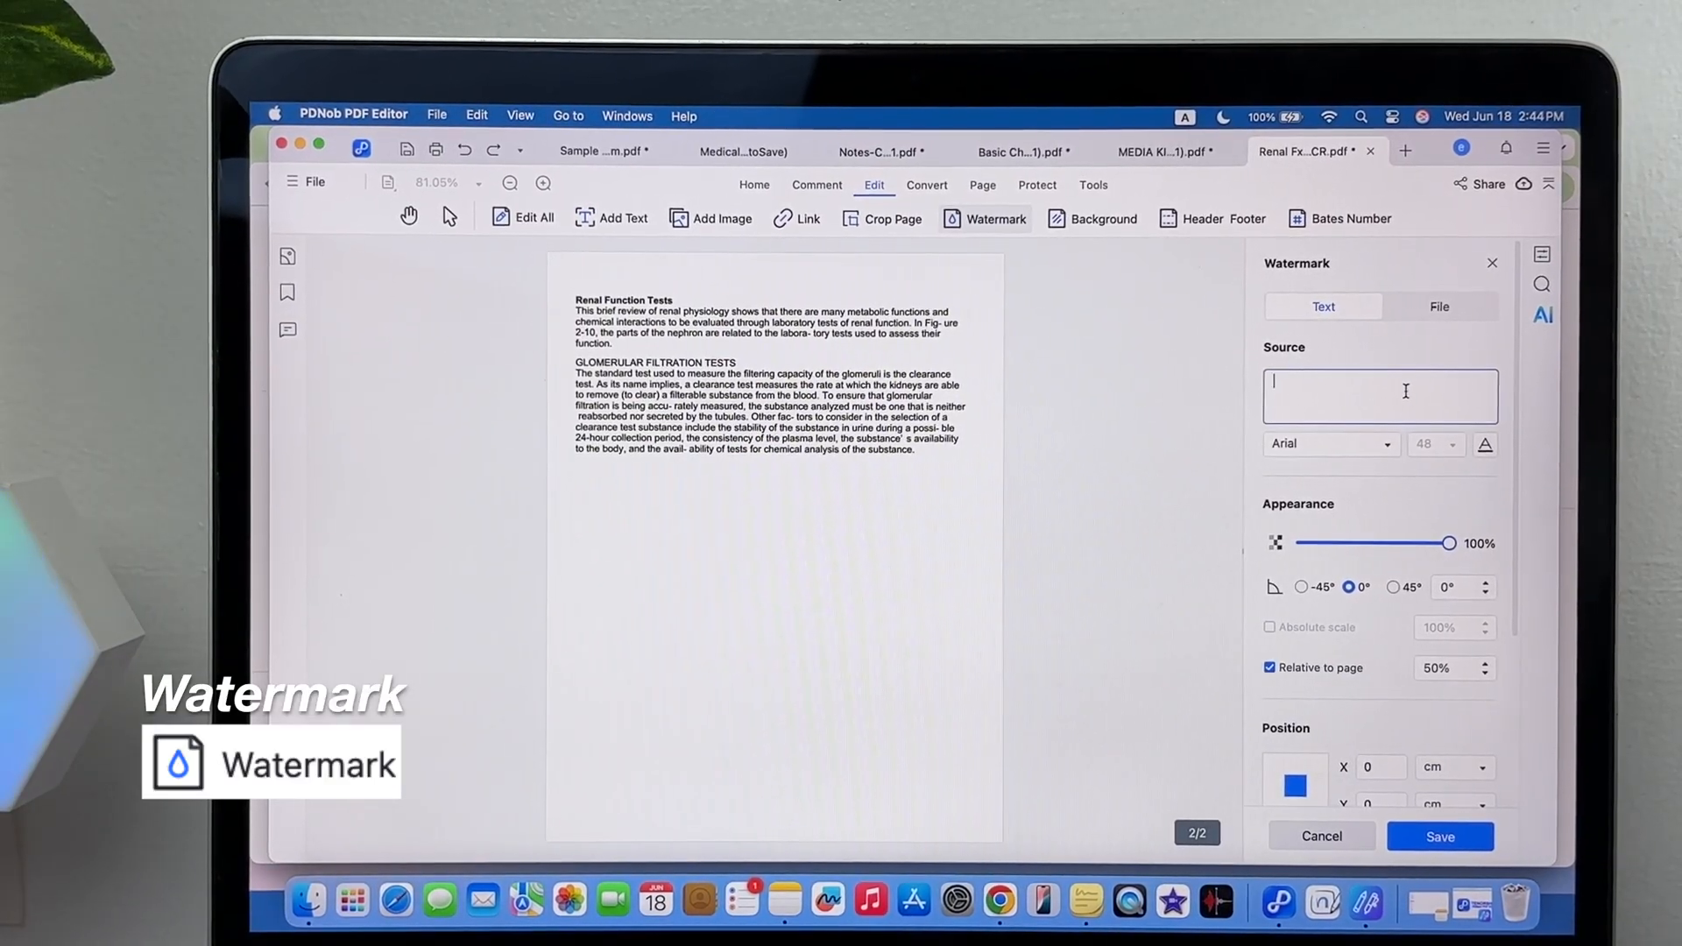
type("Emmylou")
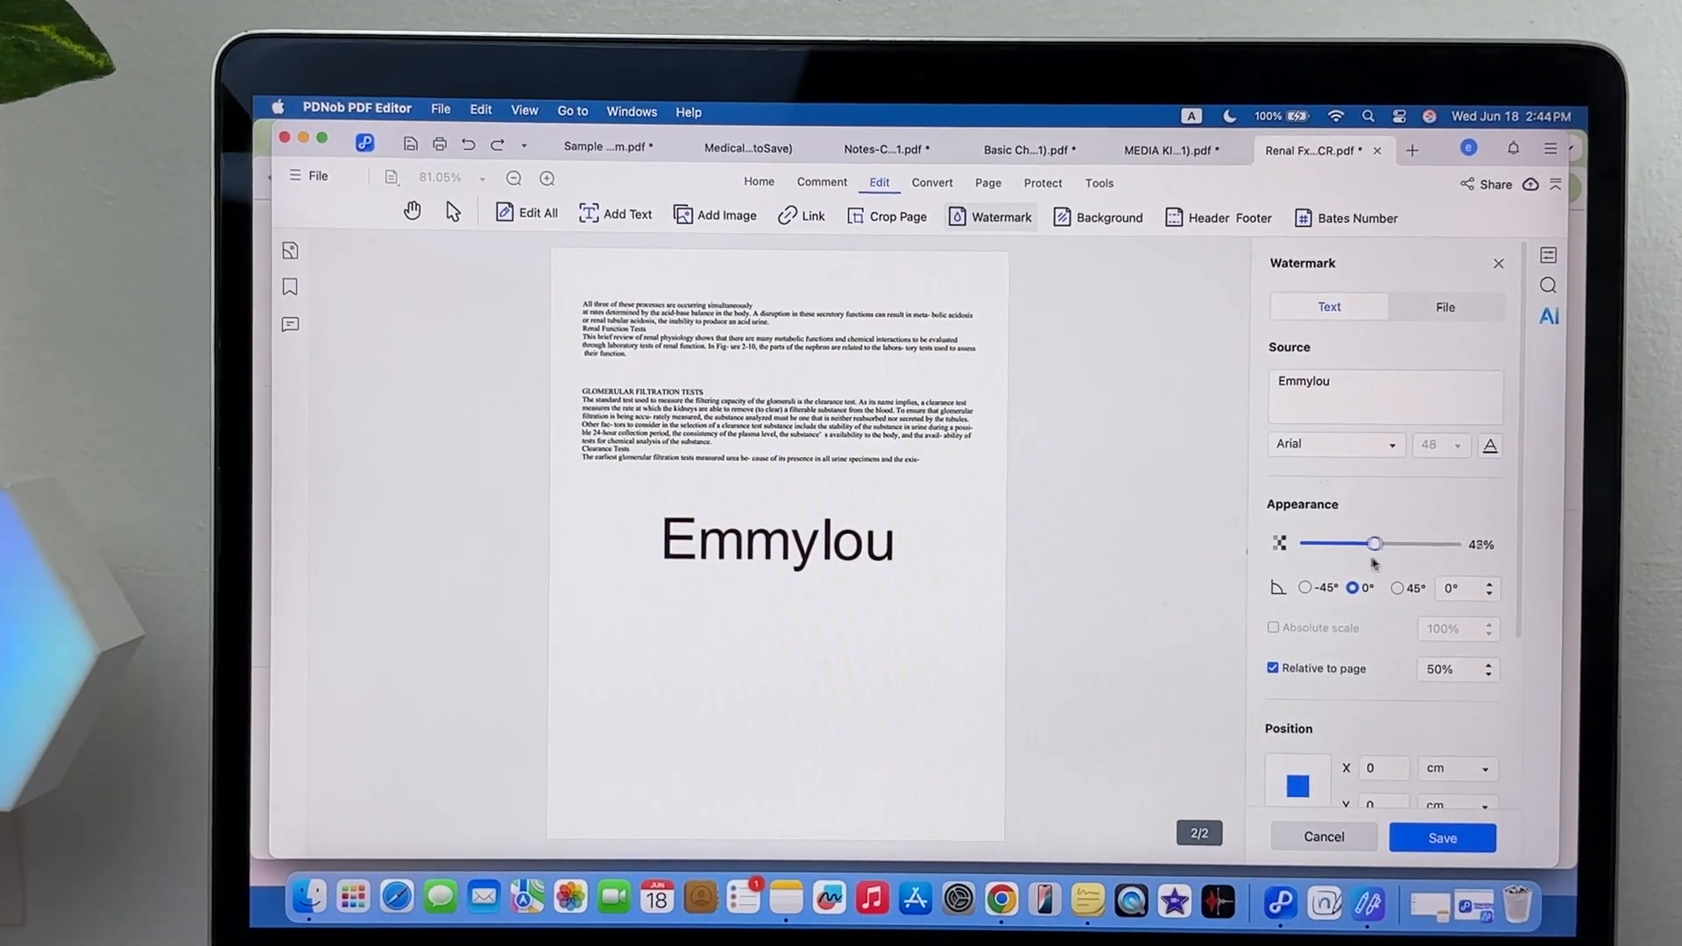
left_click_drag(1375, 543, 1330, 544)
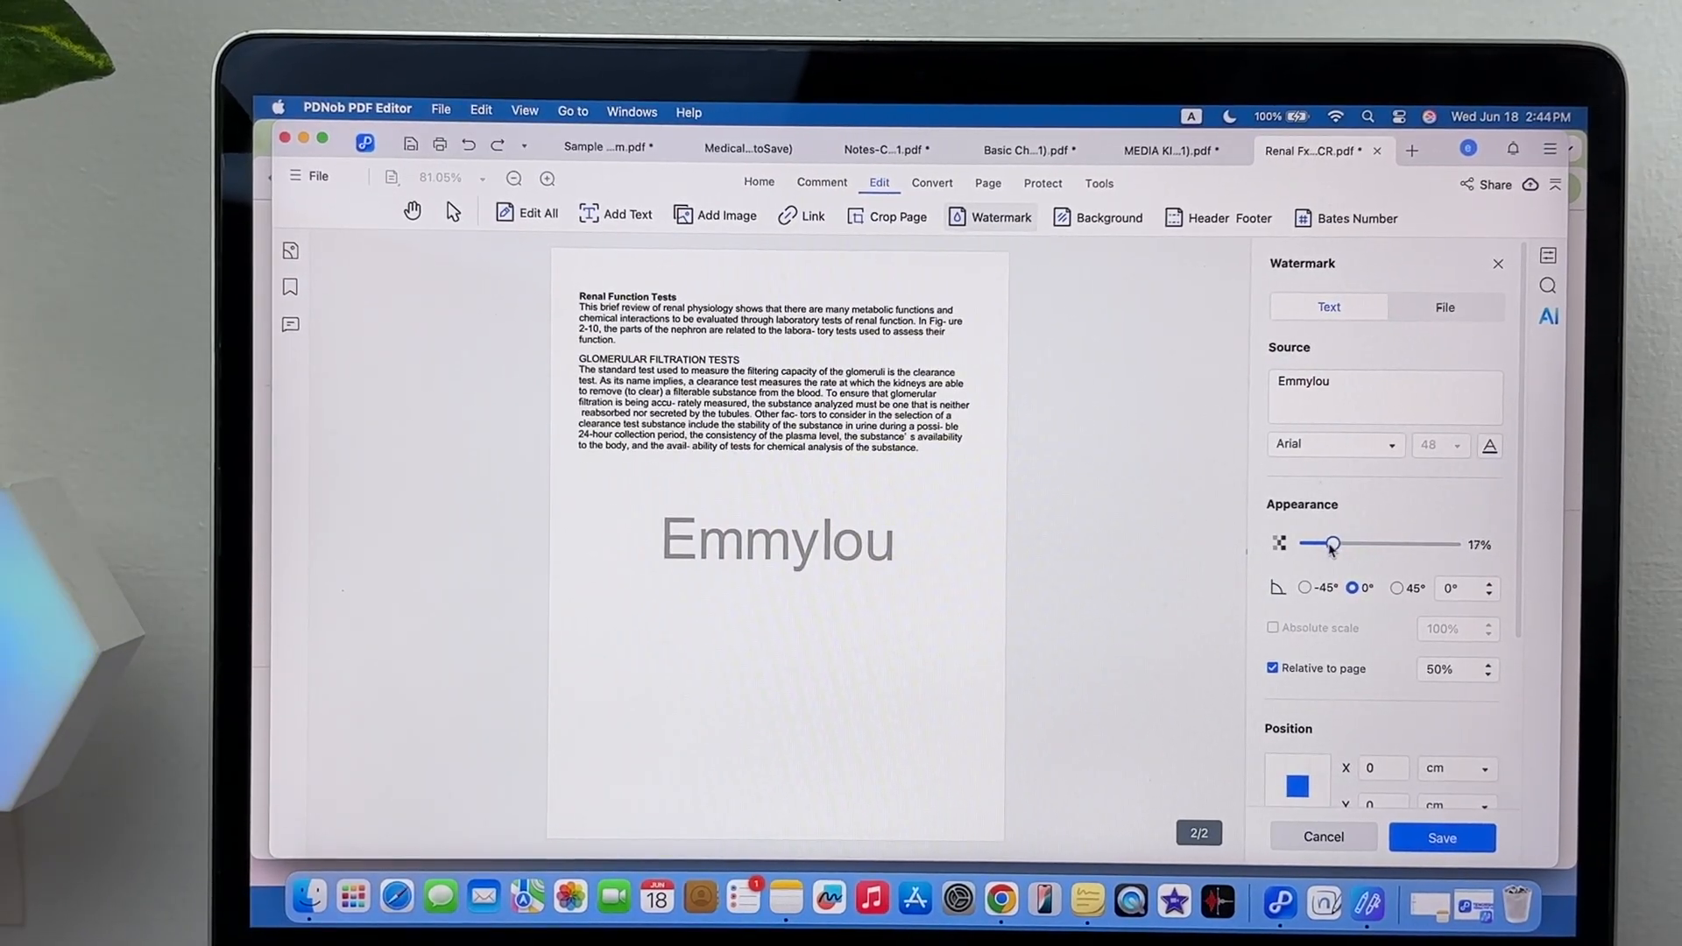
left_click(1305, 587)
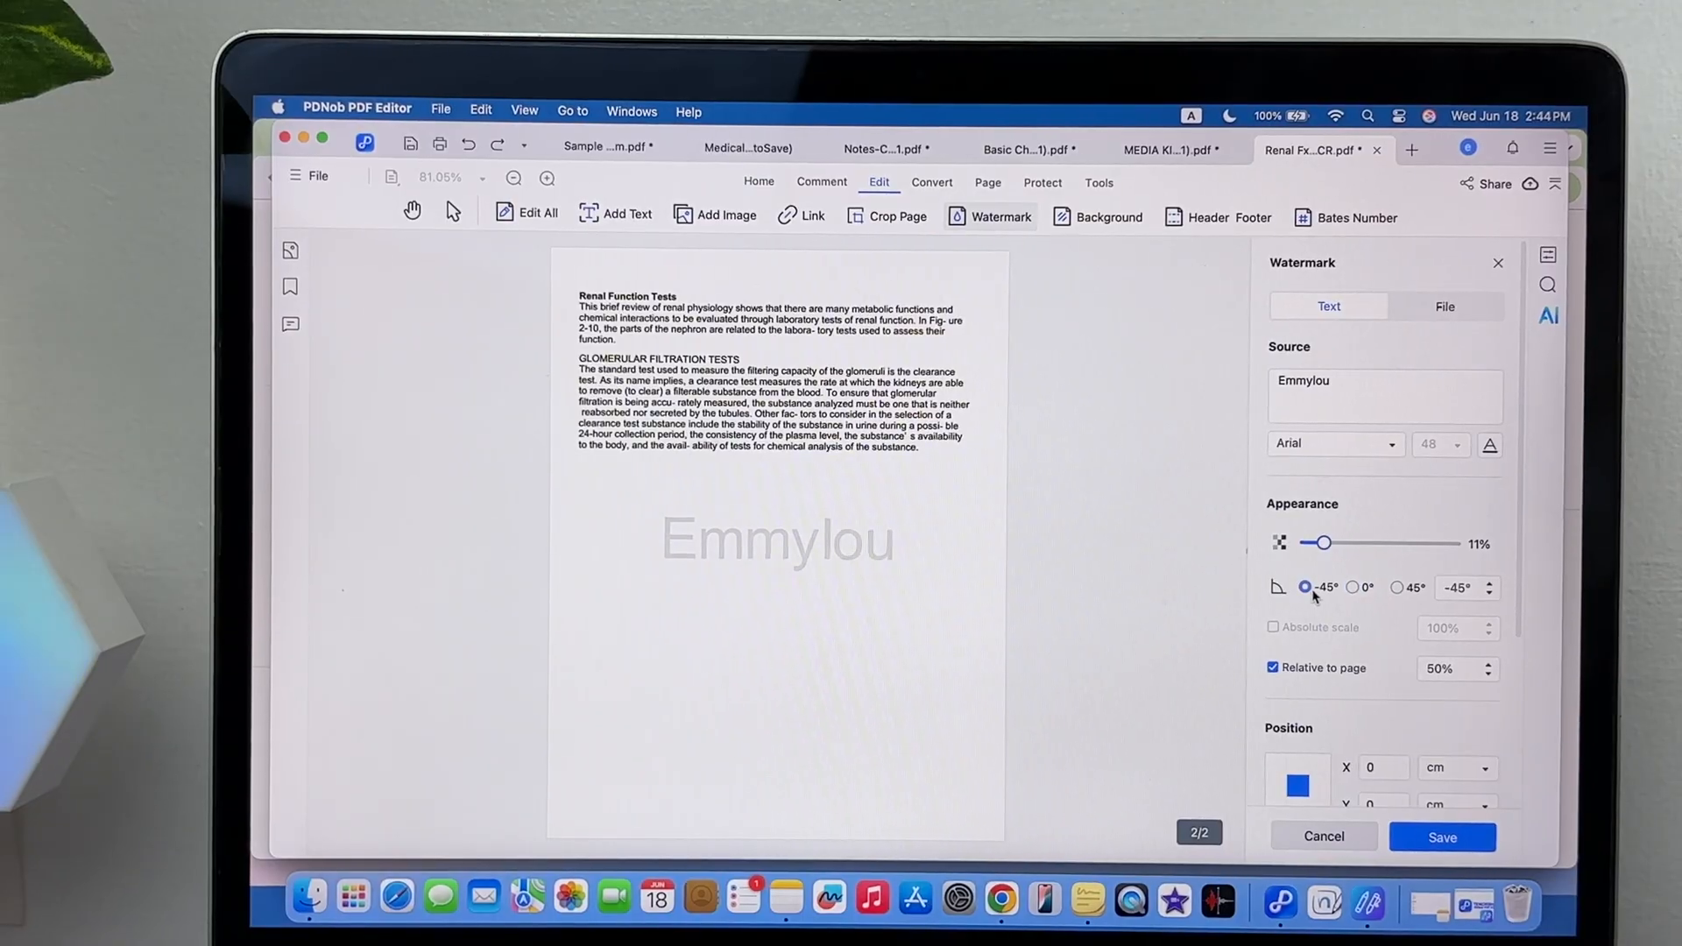
left_click(1396, 587)
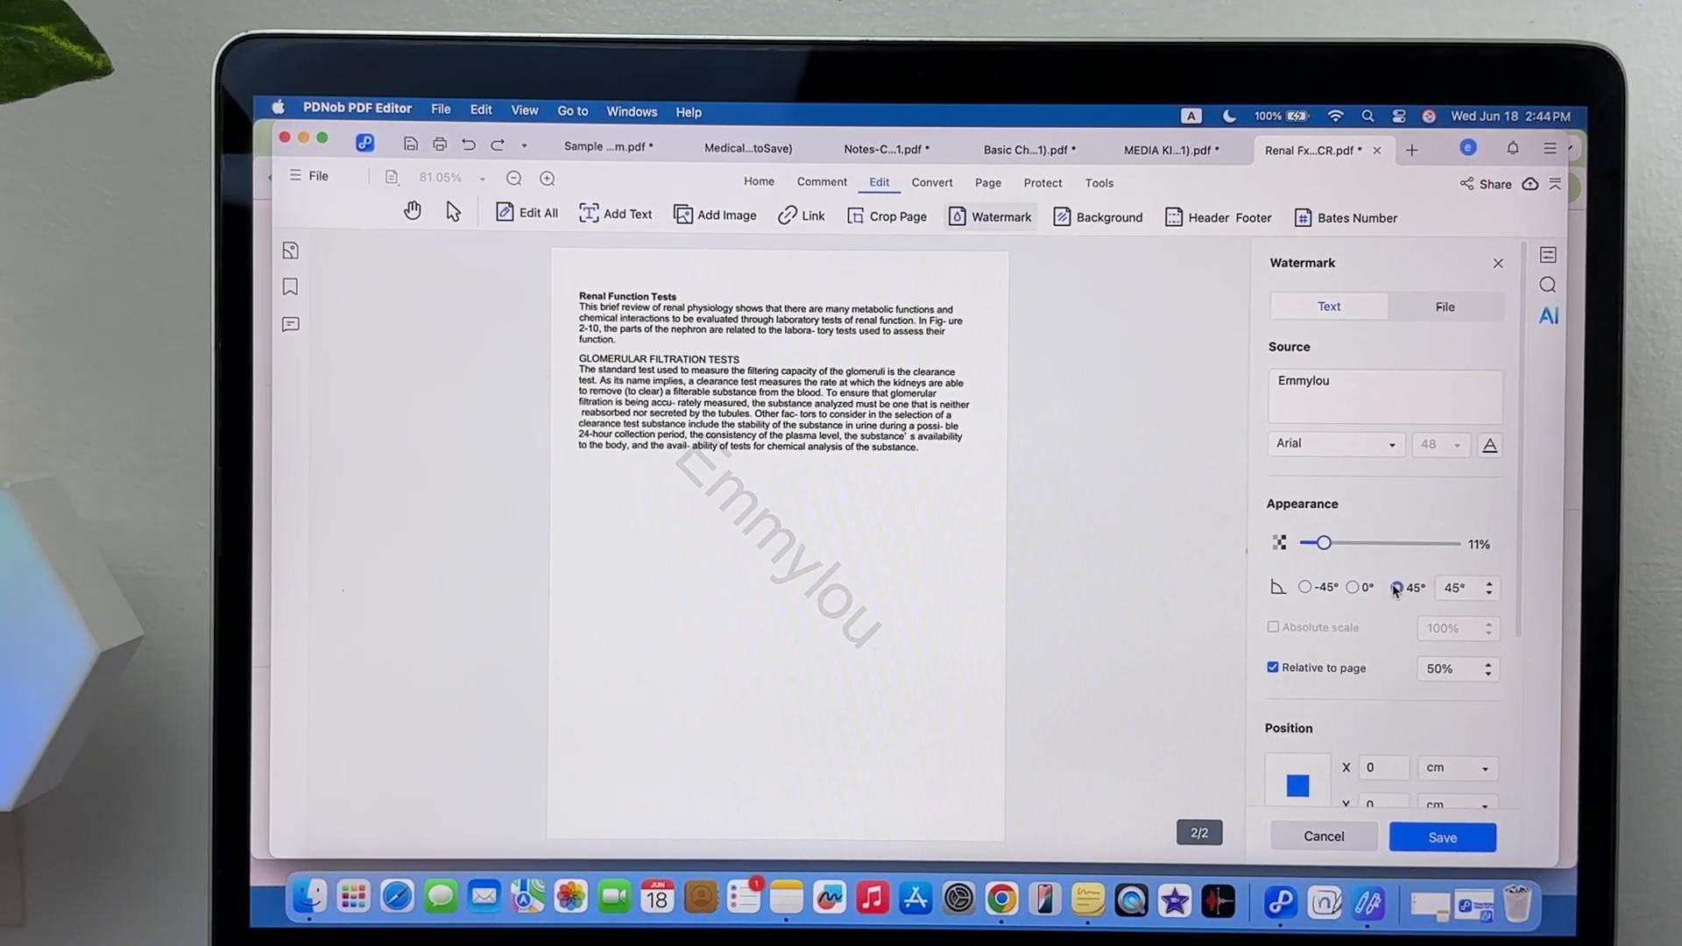
left_click(1442, 306)
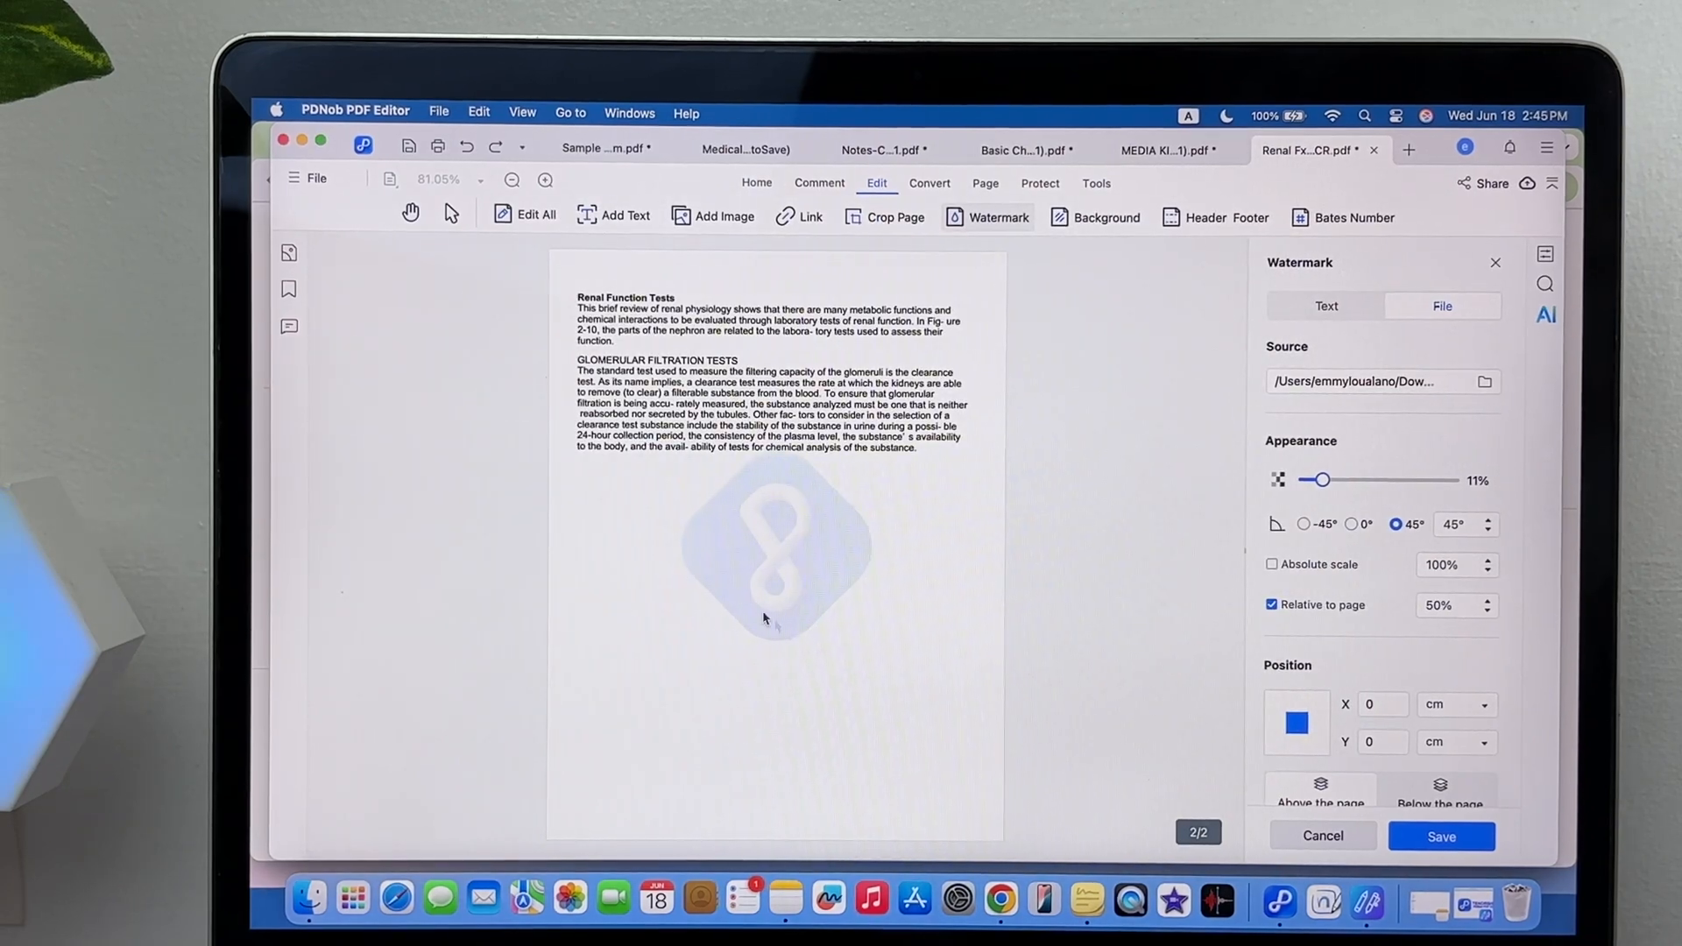
left_click(1106, 218)
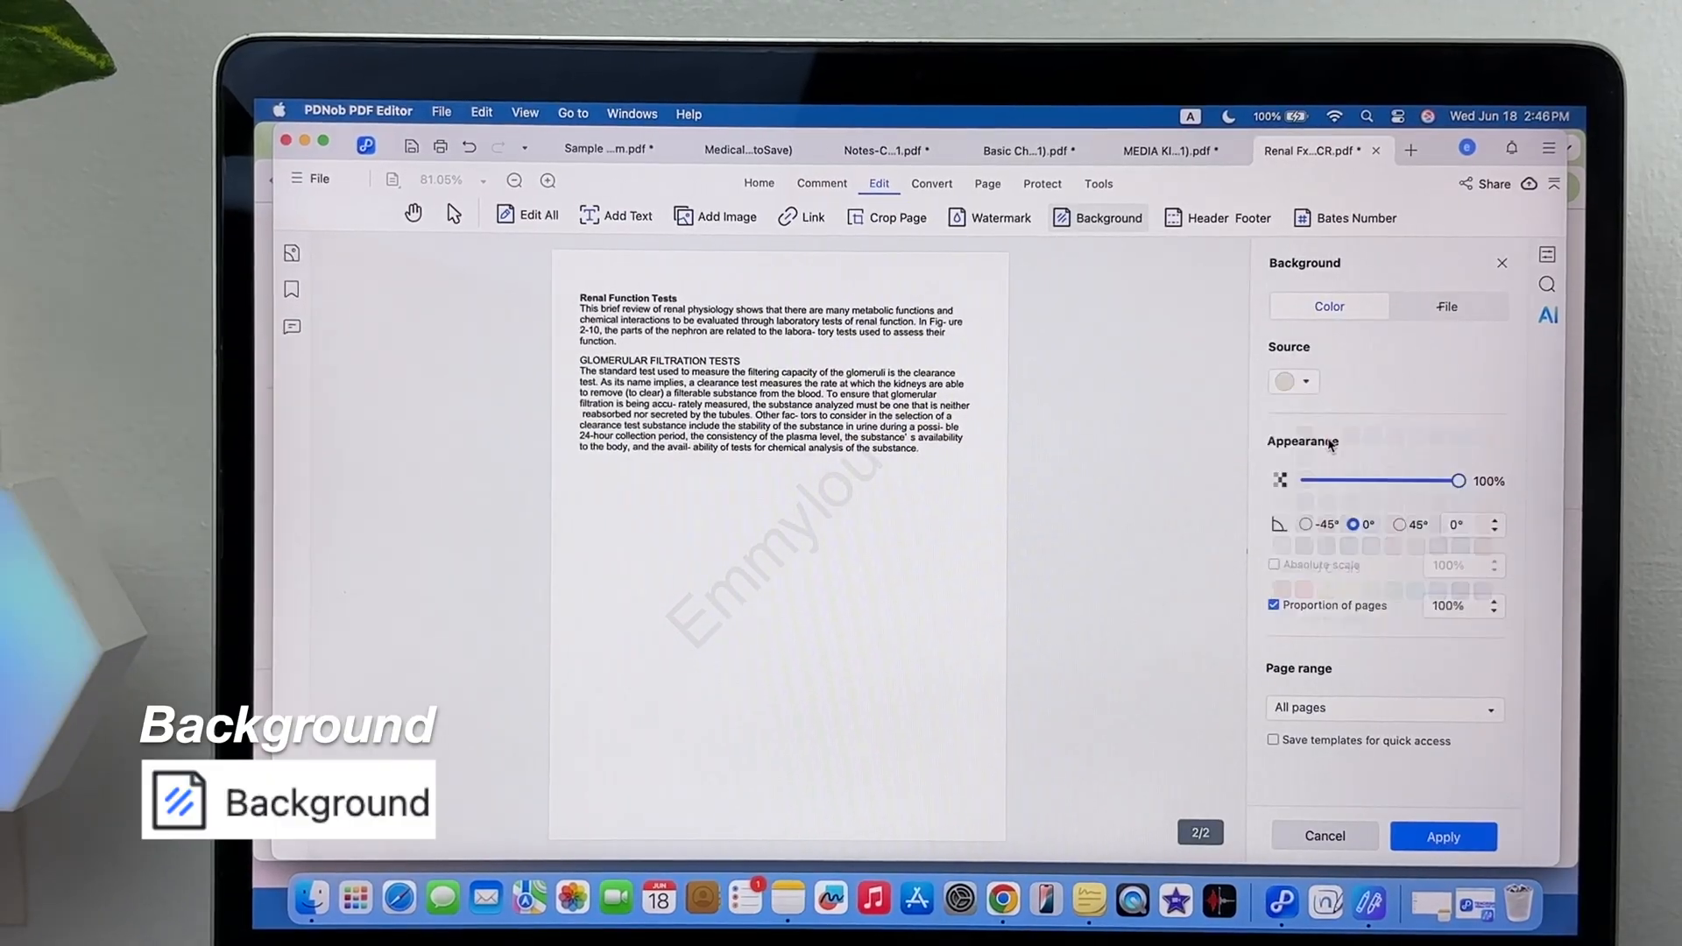
Apply a film-texture image background to the Renal Function page at about 38% opacity
left_click(1444, 306)
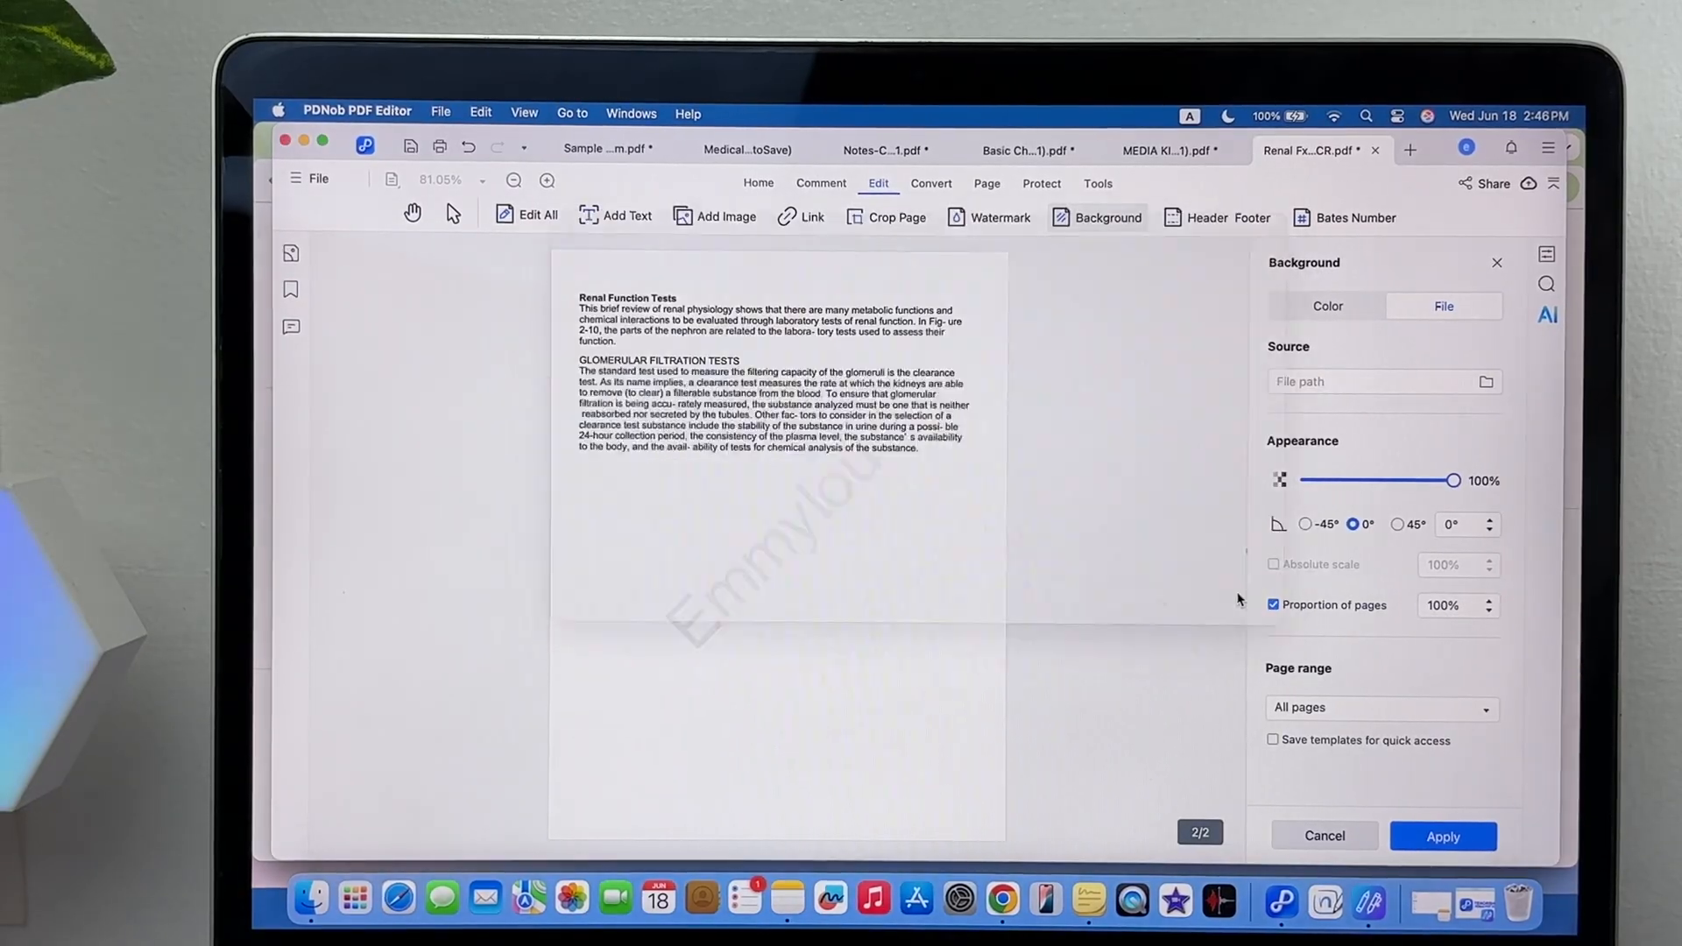
left_click_drag(1457, 479, 1365, 479)
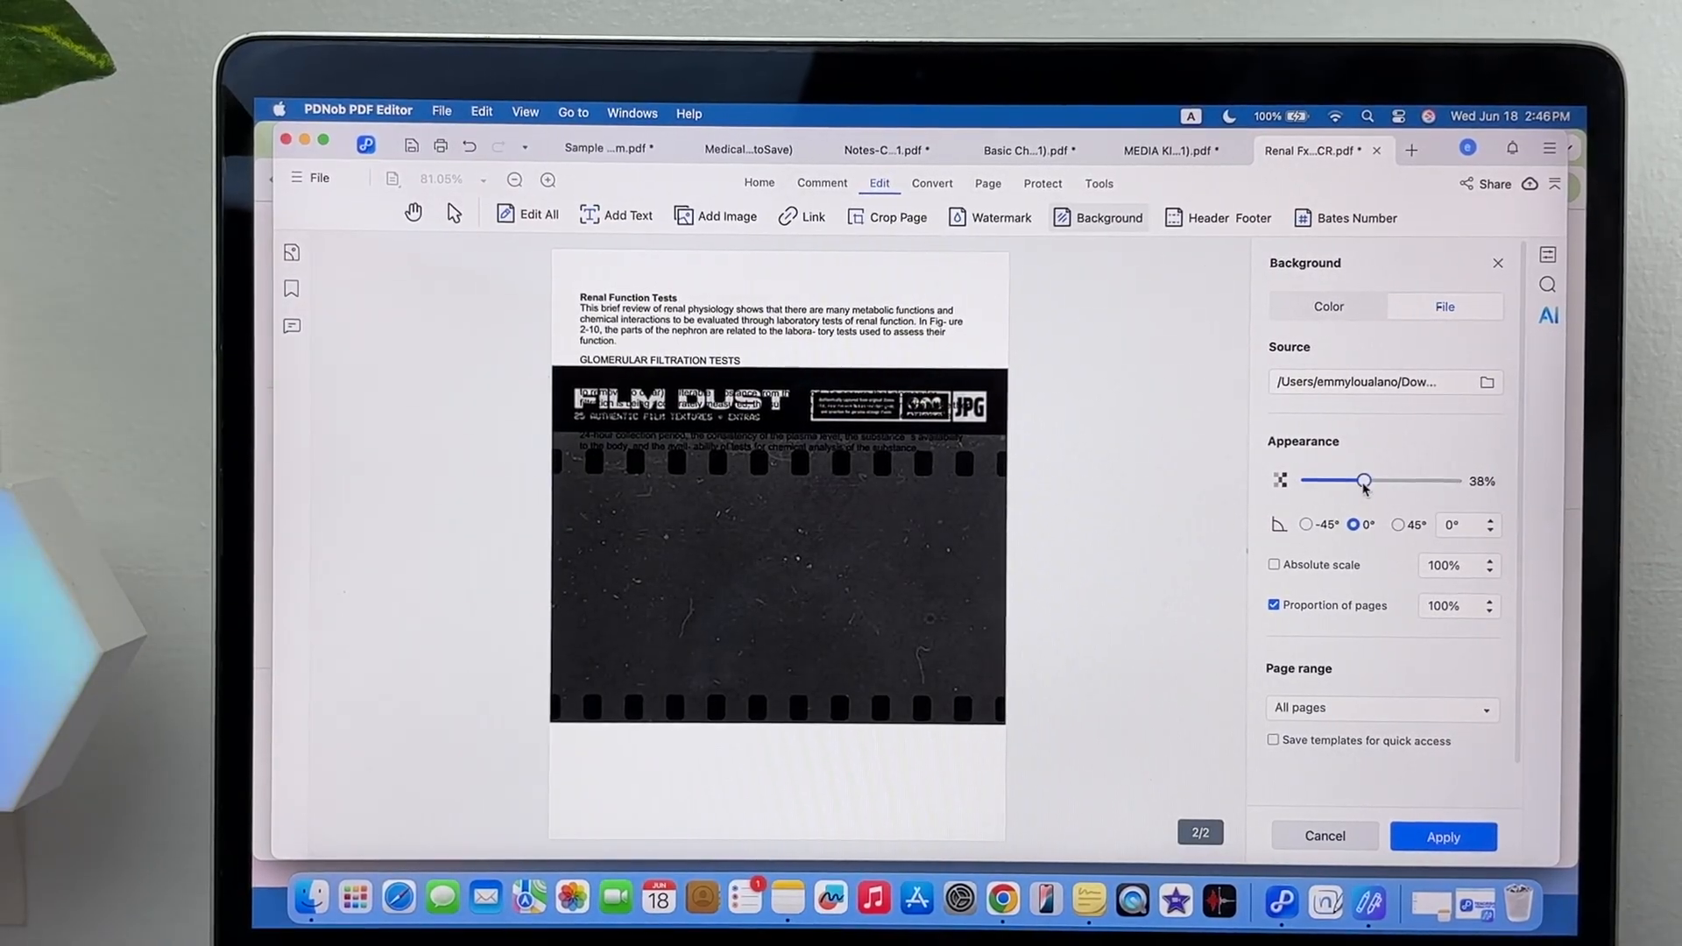
left_click(1209, 216)
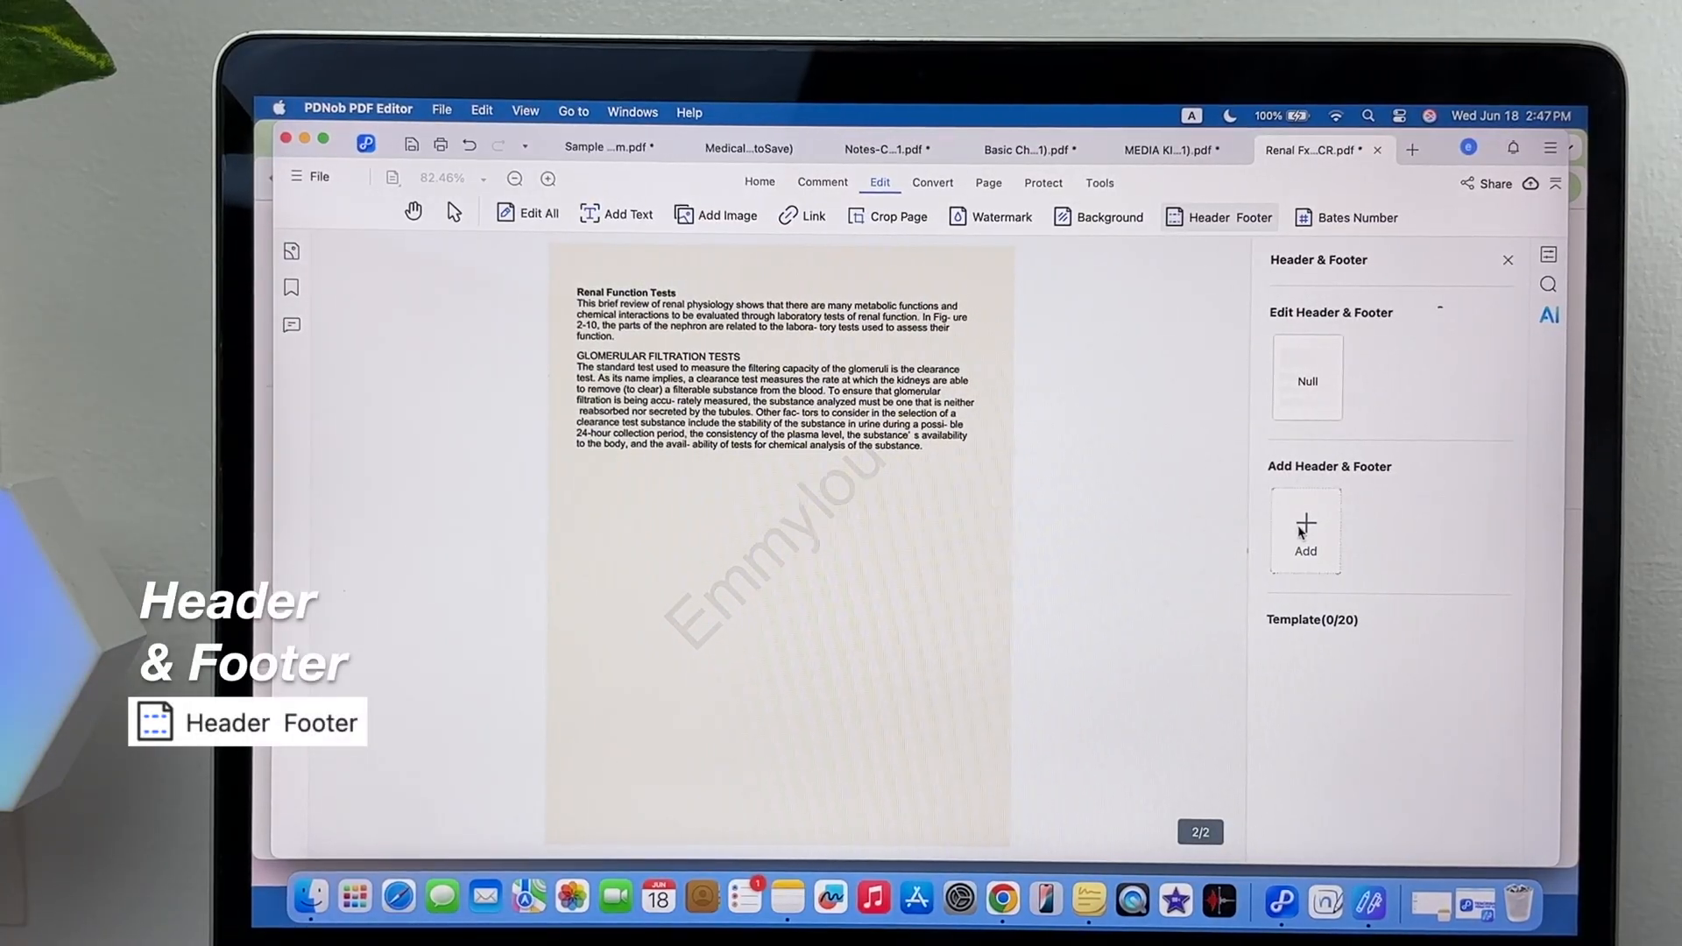
Add a 'pdnob' header with the page number and m/d/yyyy date format, then save
left_click(1306, 530)
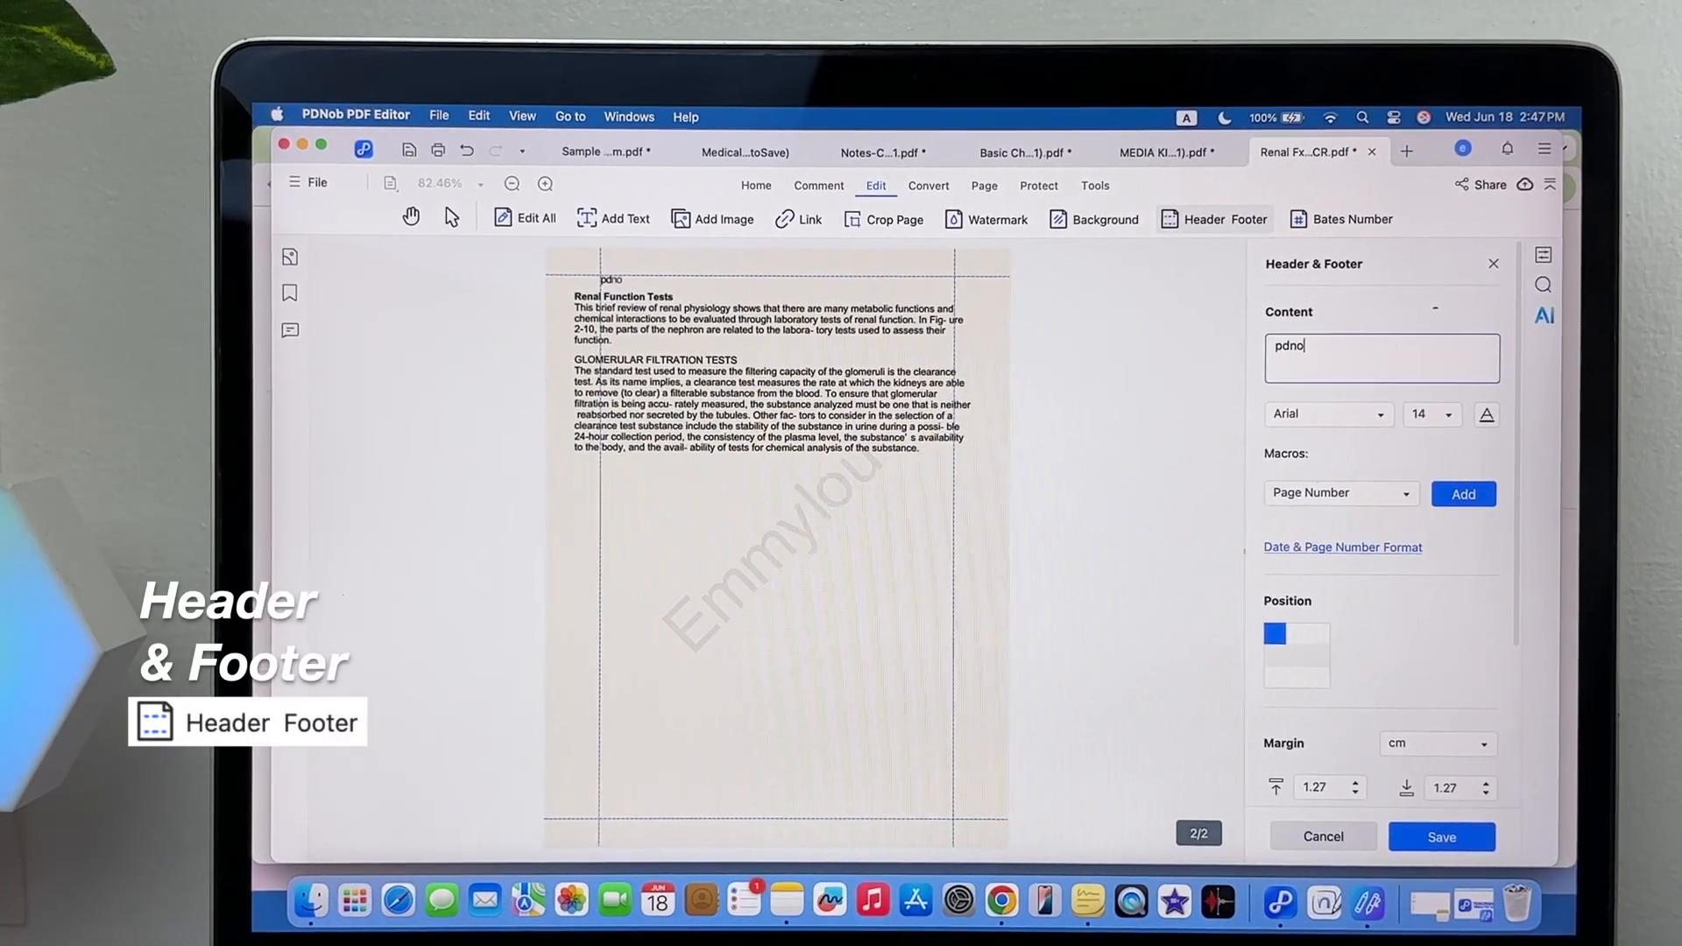
left_click(1463, 493)
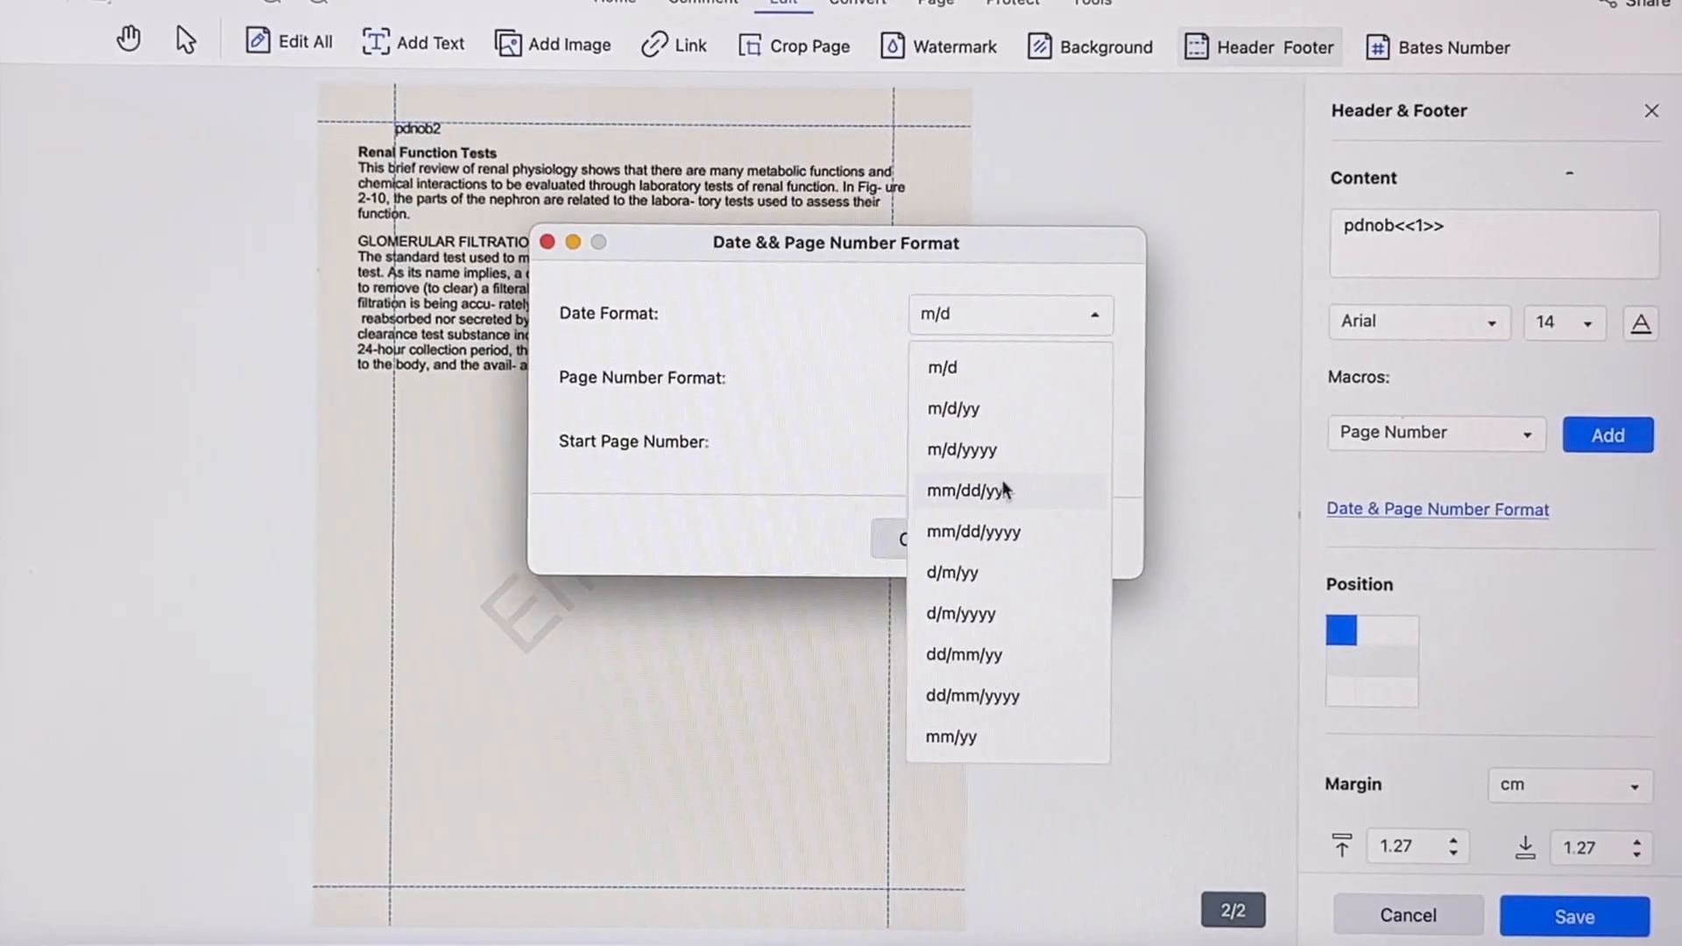
left_click(960, 449)
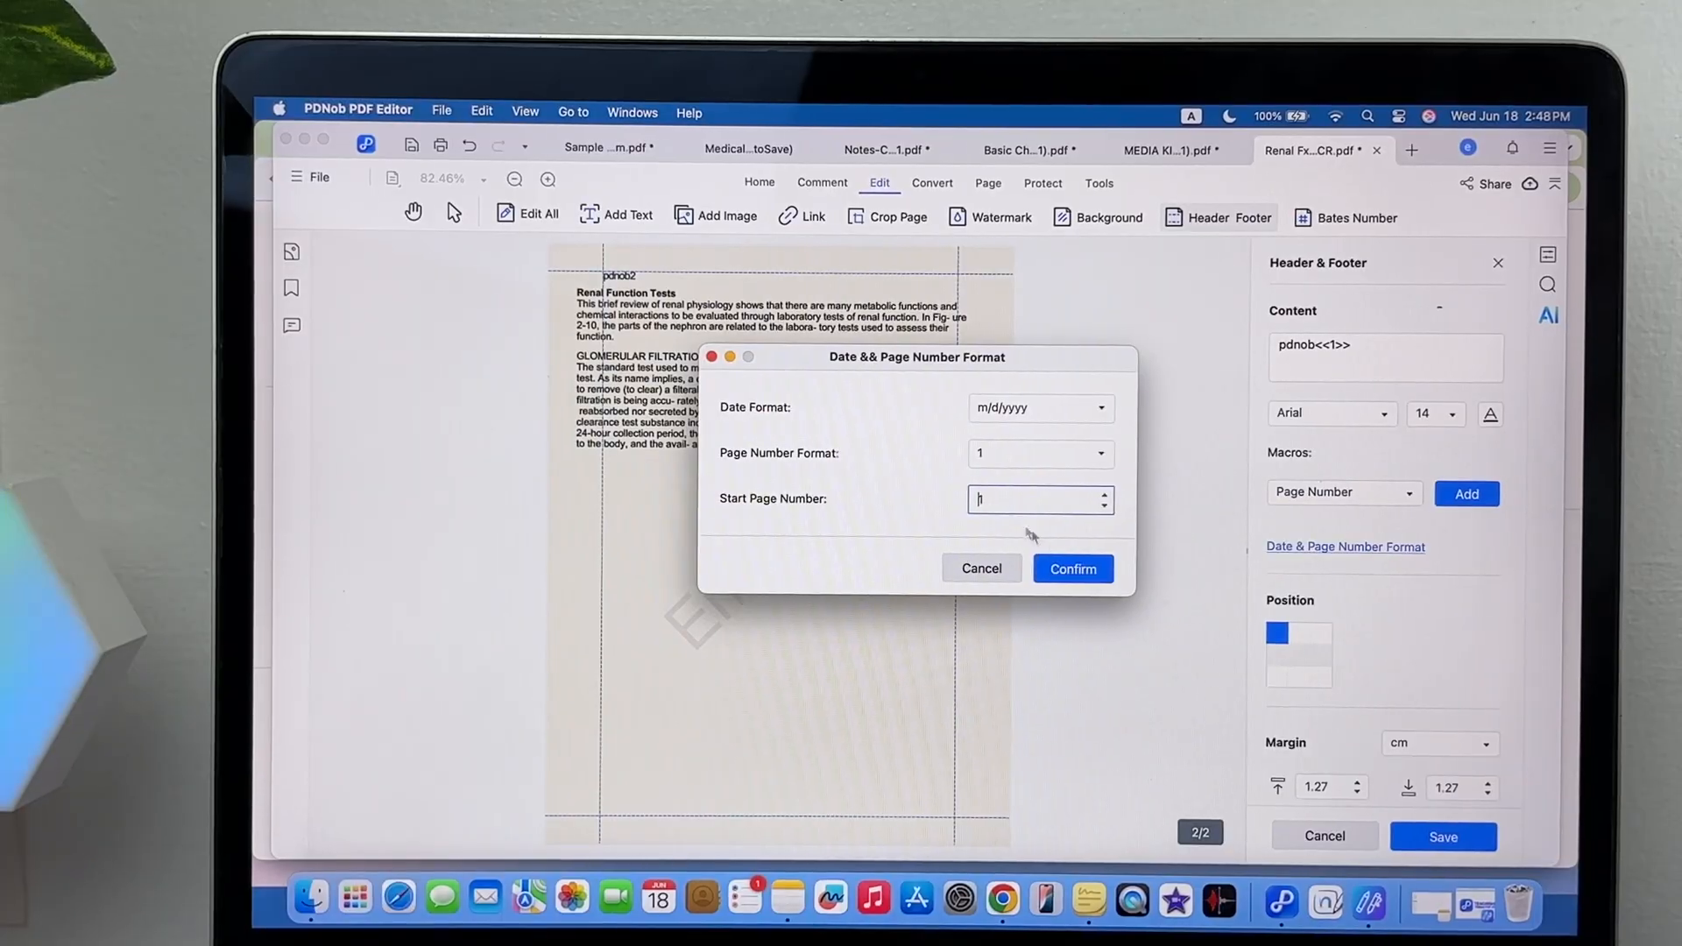
left_click(1072, 569)
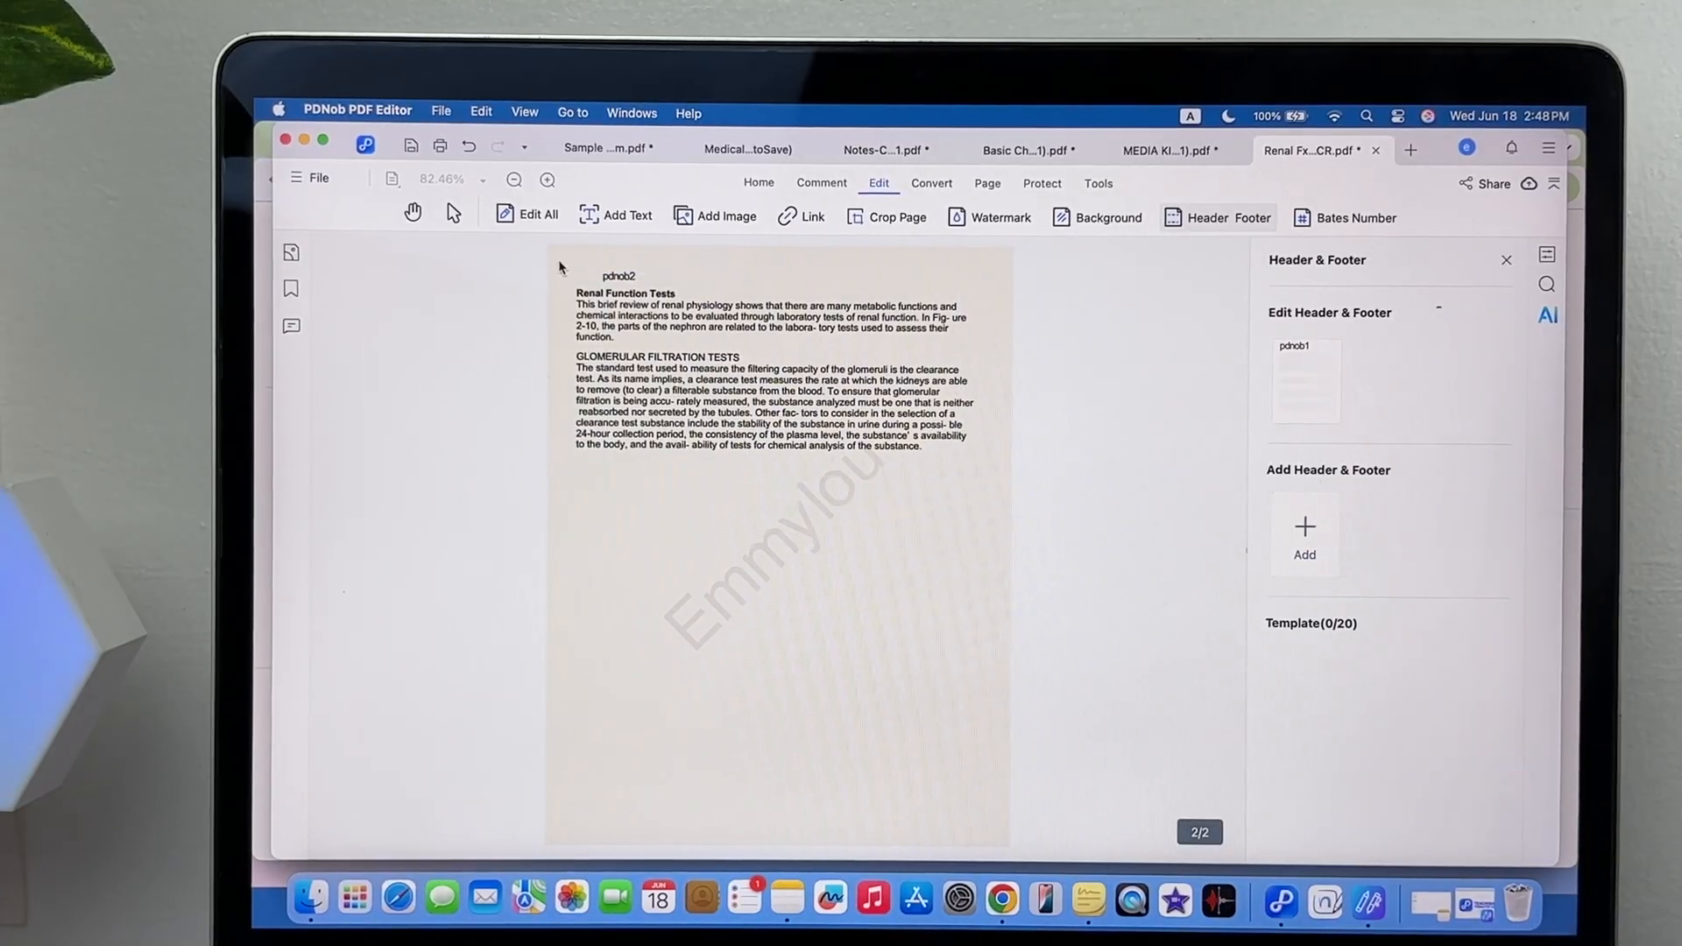
left_click(547, 178)
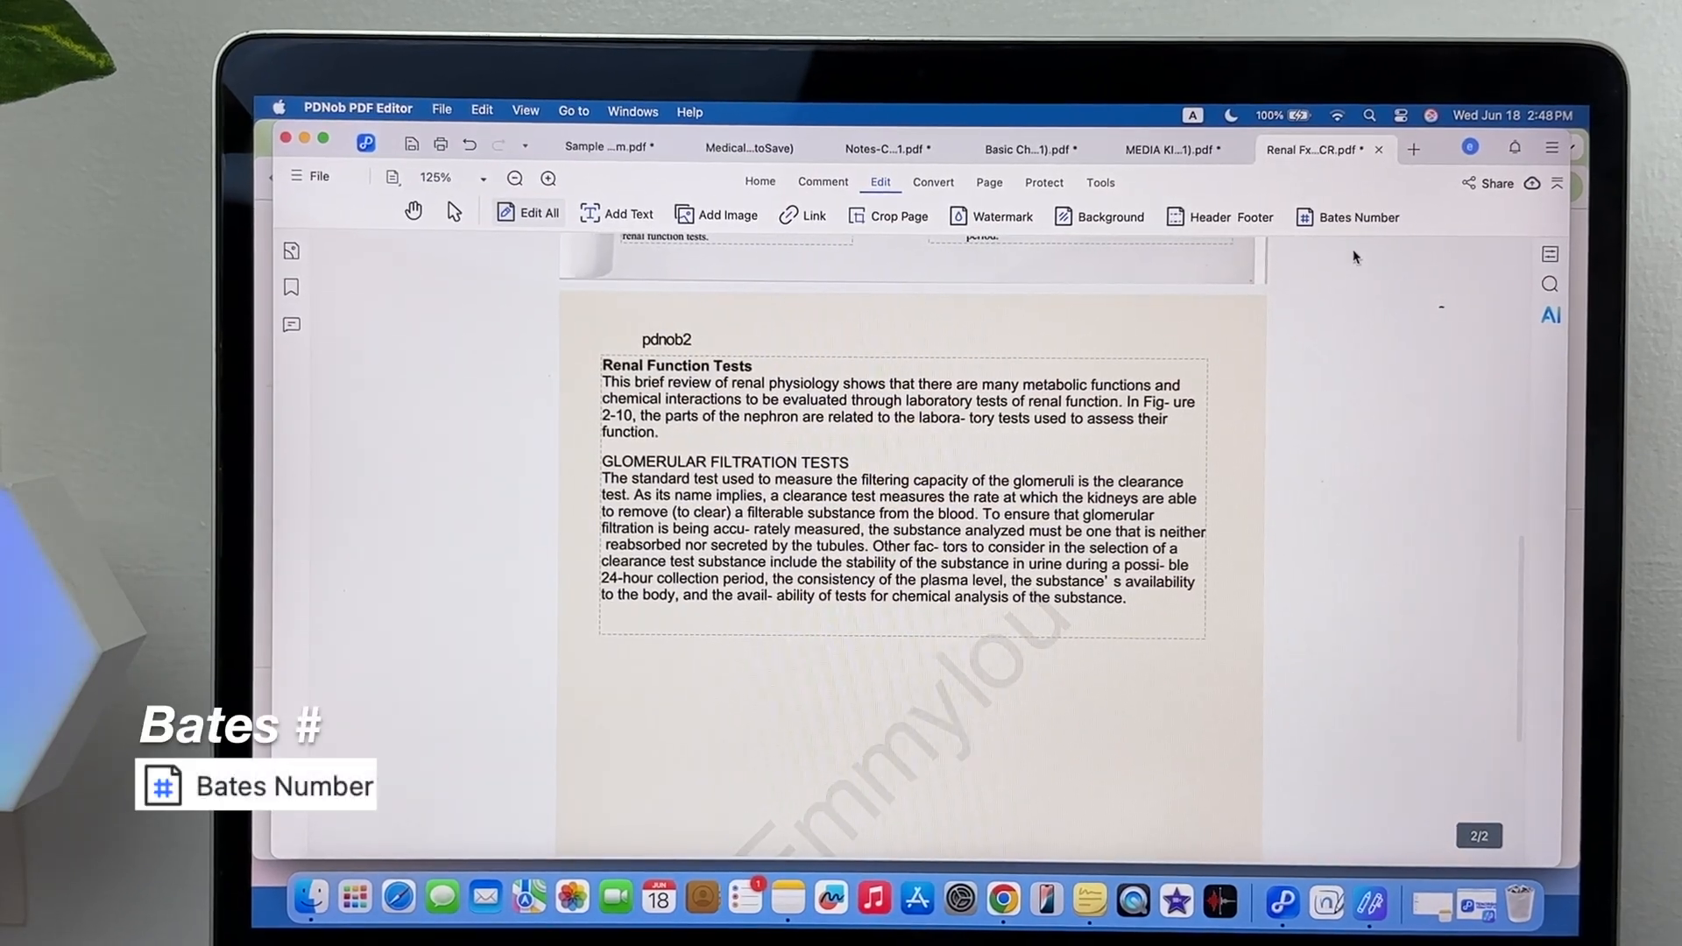
Add a new Bates number starting at 0001 and scroll through its settings
left_click(1357, 217)
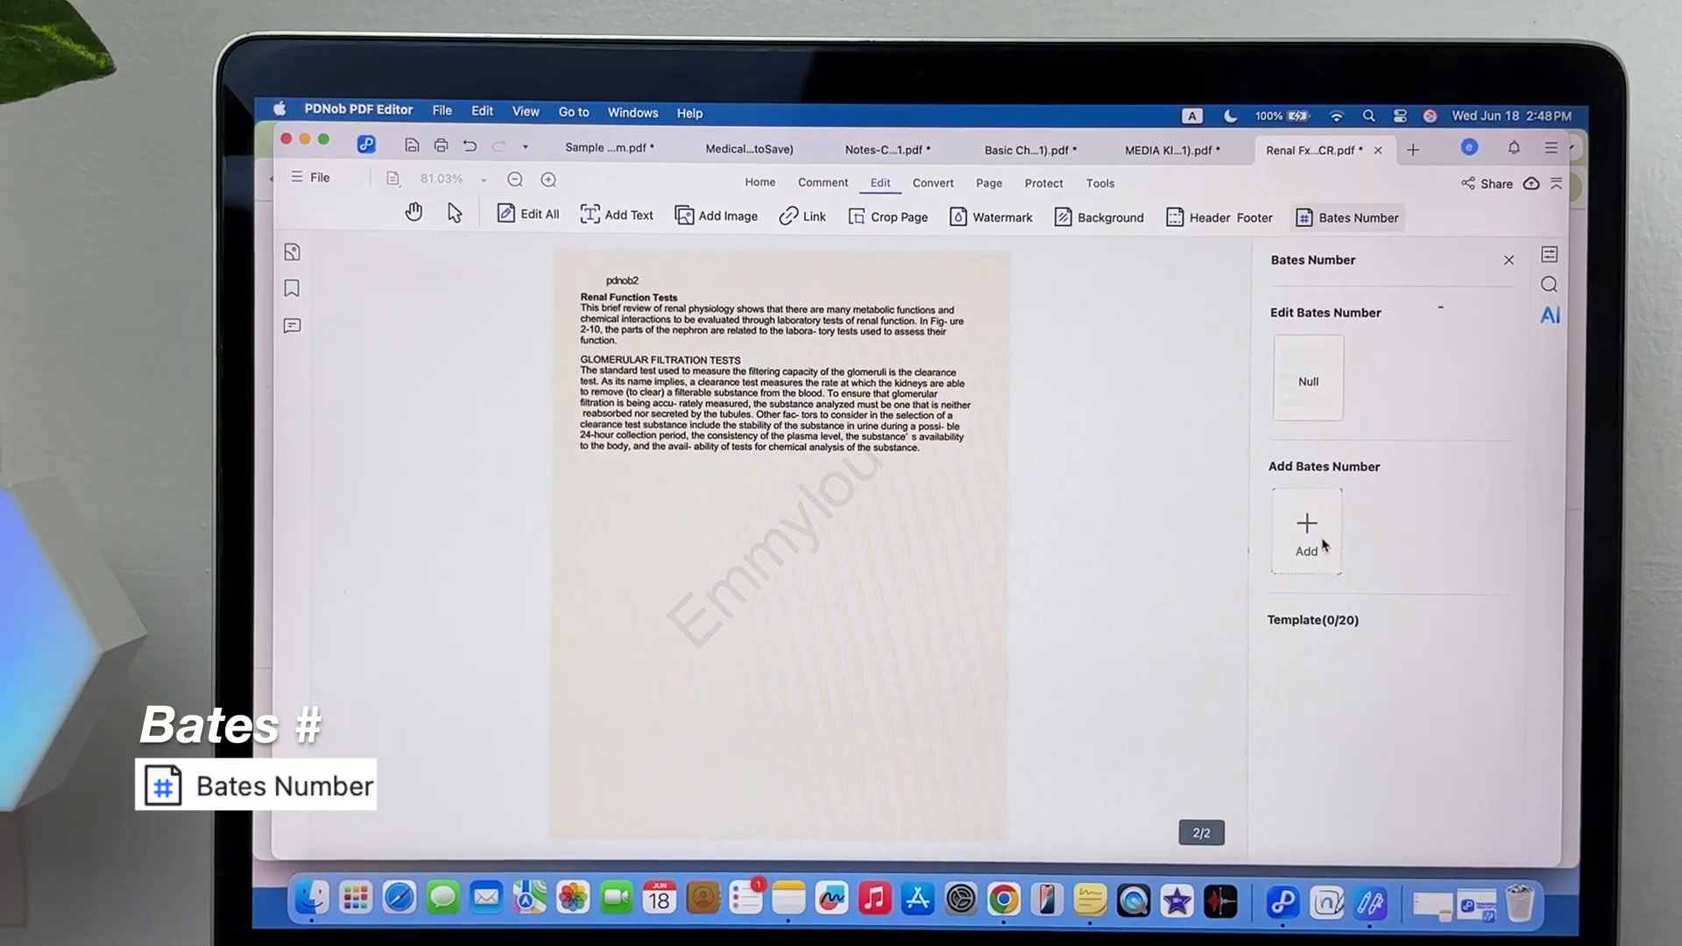
left_click(1306, 531)
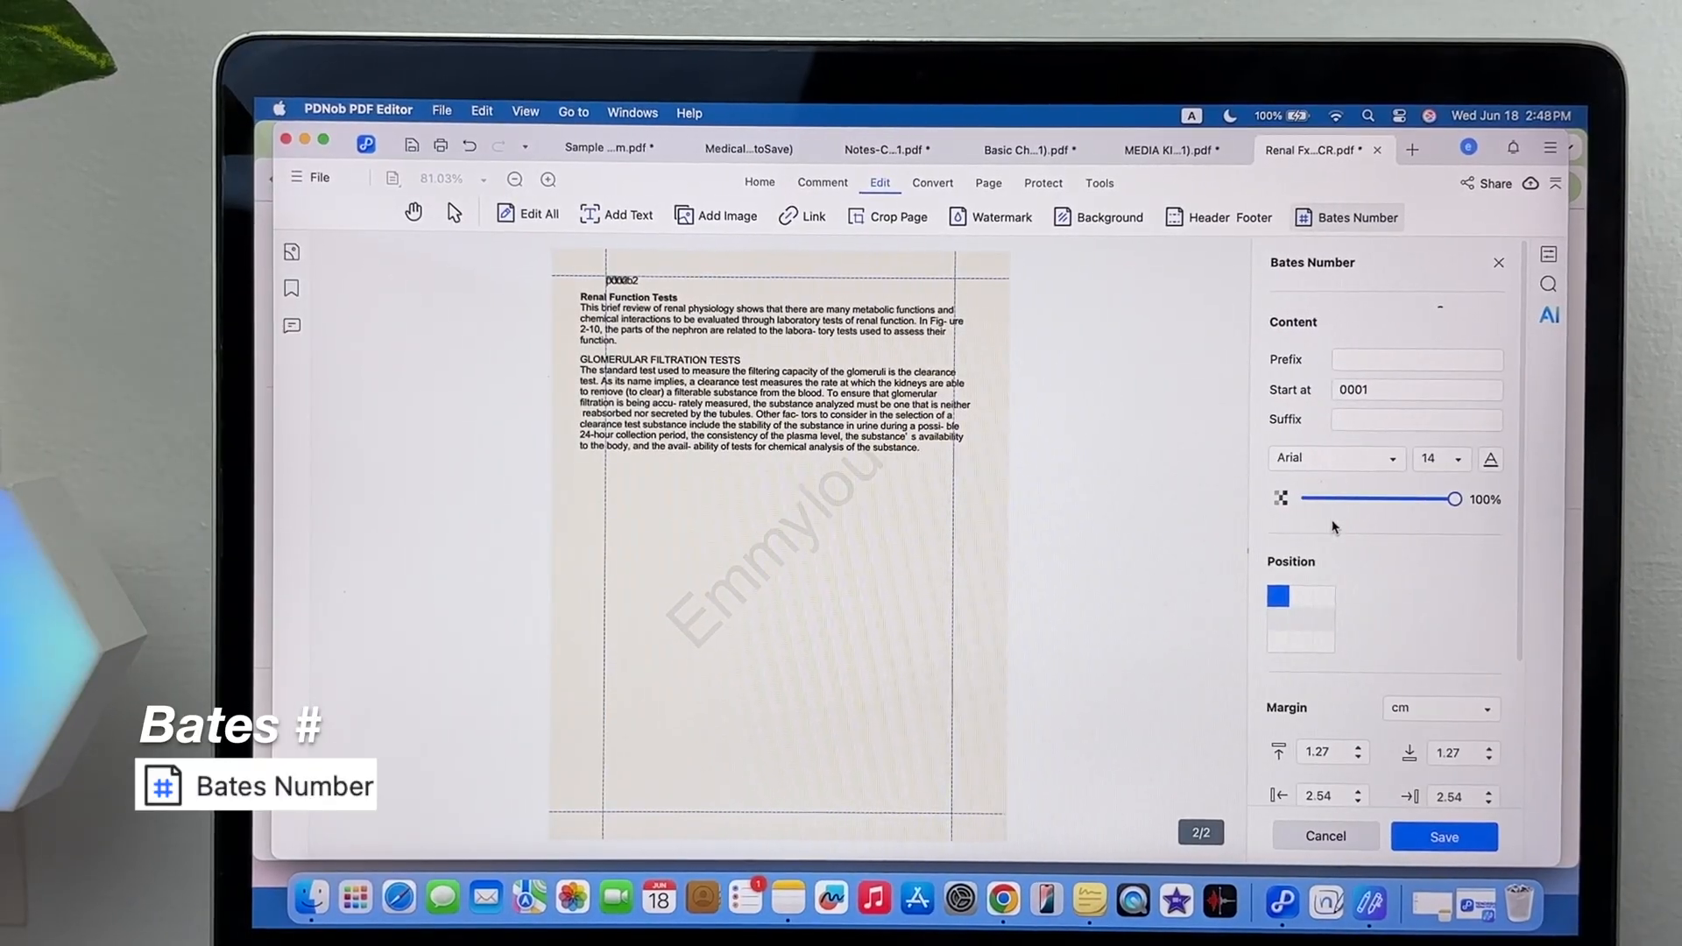
scroll("down", 3)
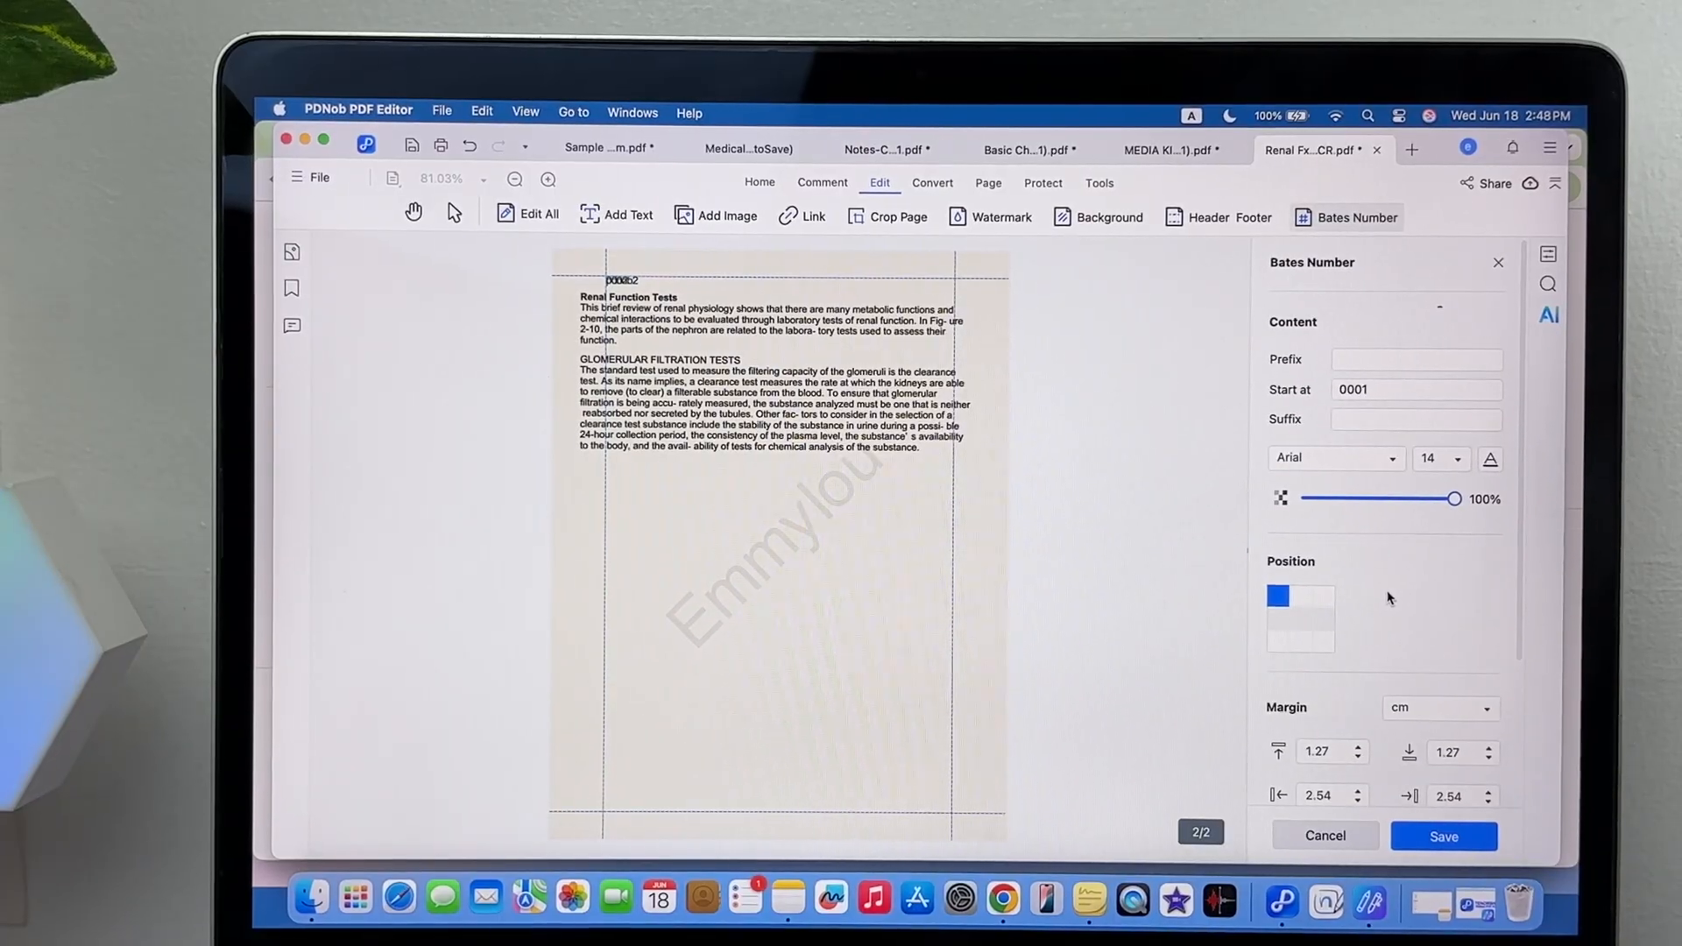
scroll("down", 3)
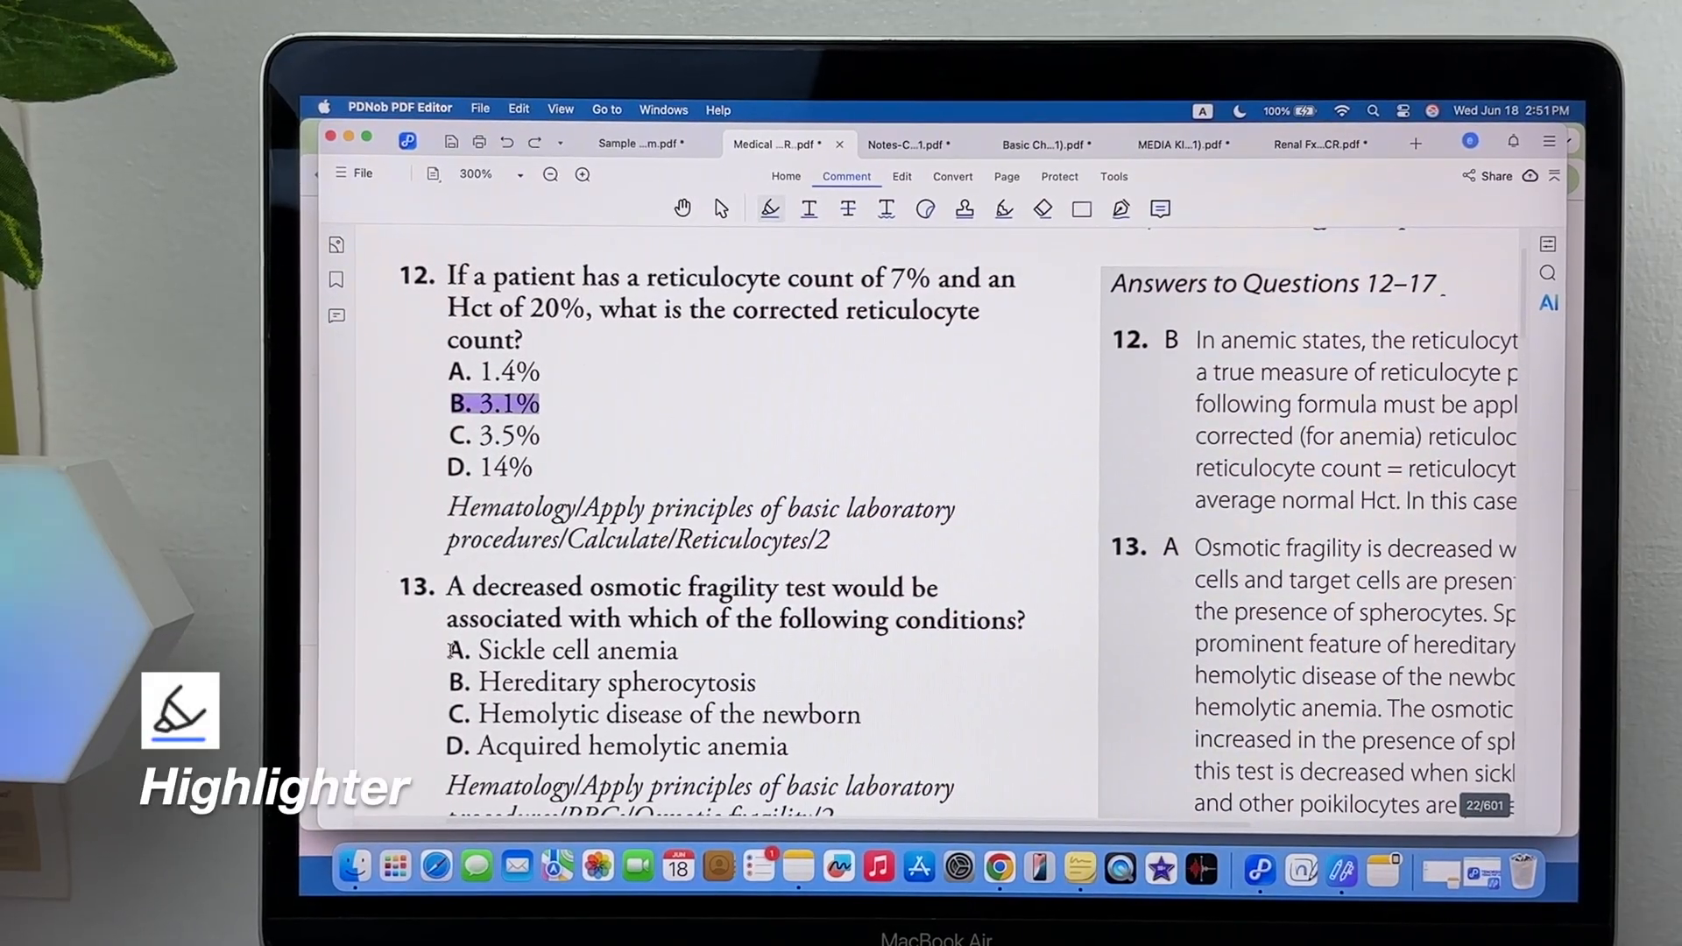
Highlight the 'Sickle cell anemia' answer and apply markup to the 각종 entry's definition
left_click_drag(448, 649, 678, 649)
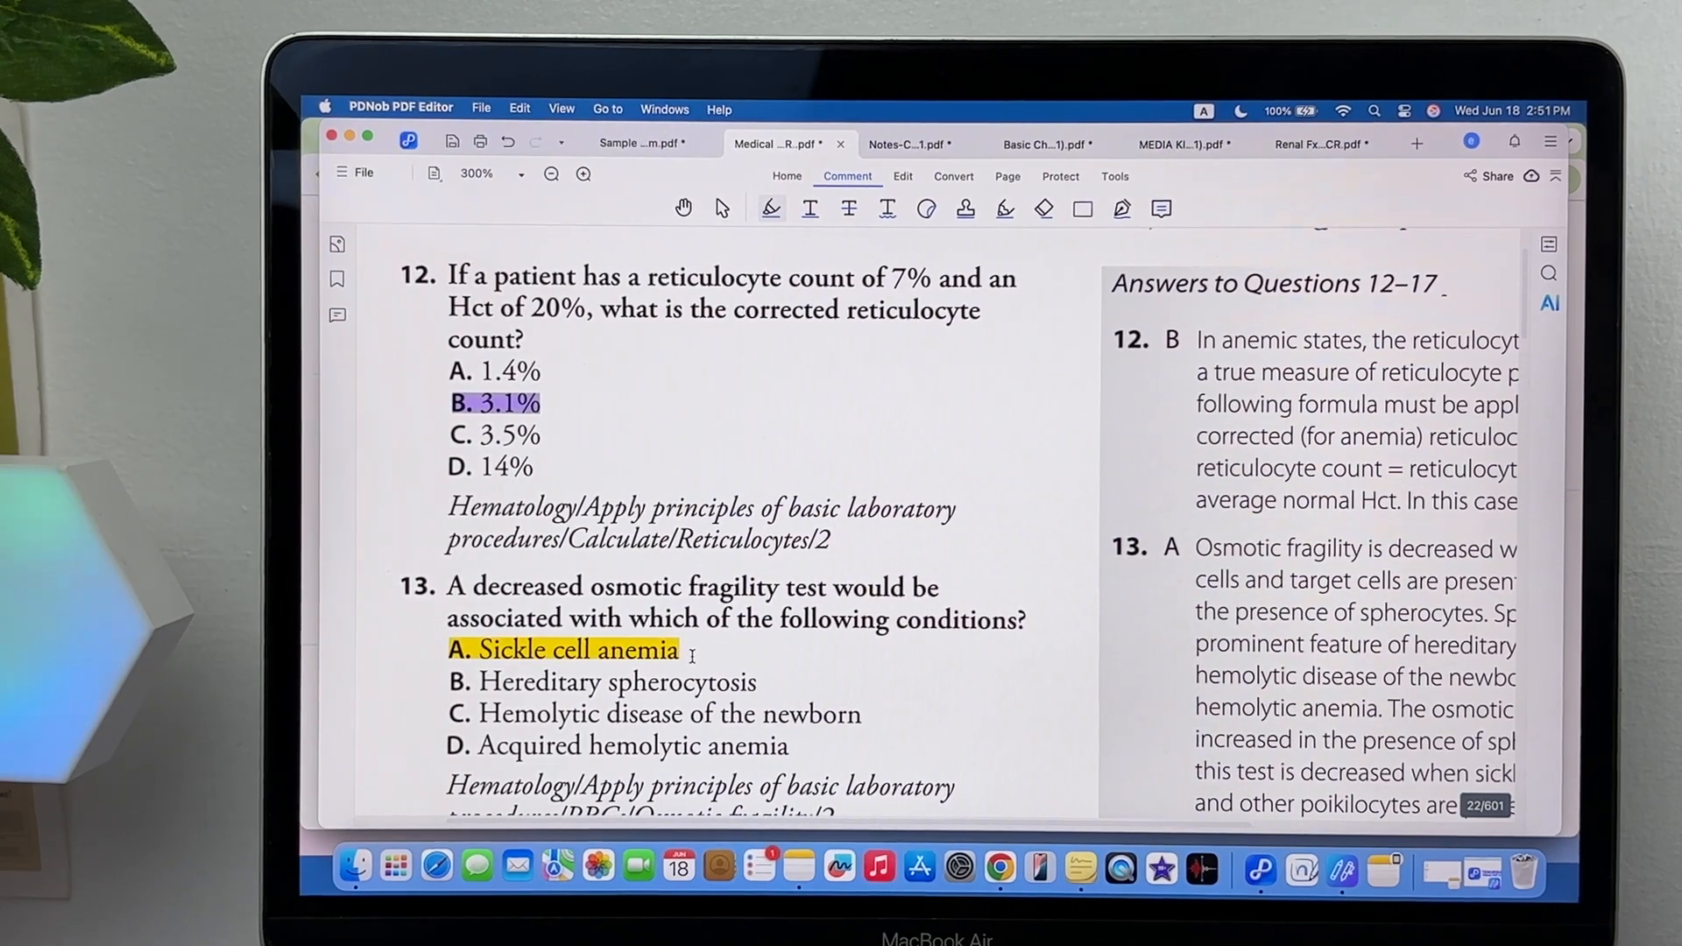
double_click(899, 510)
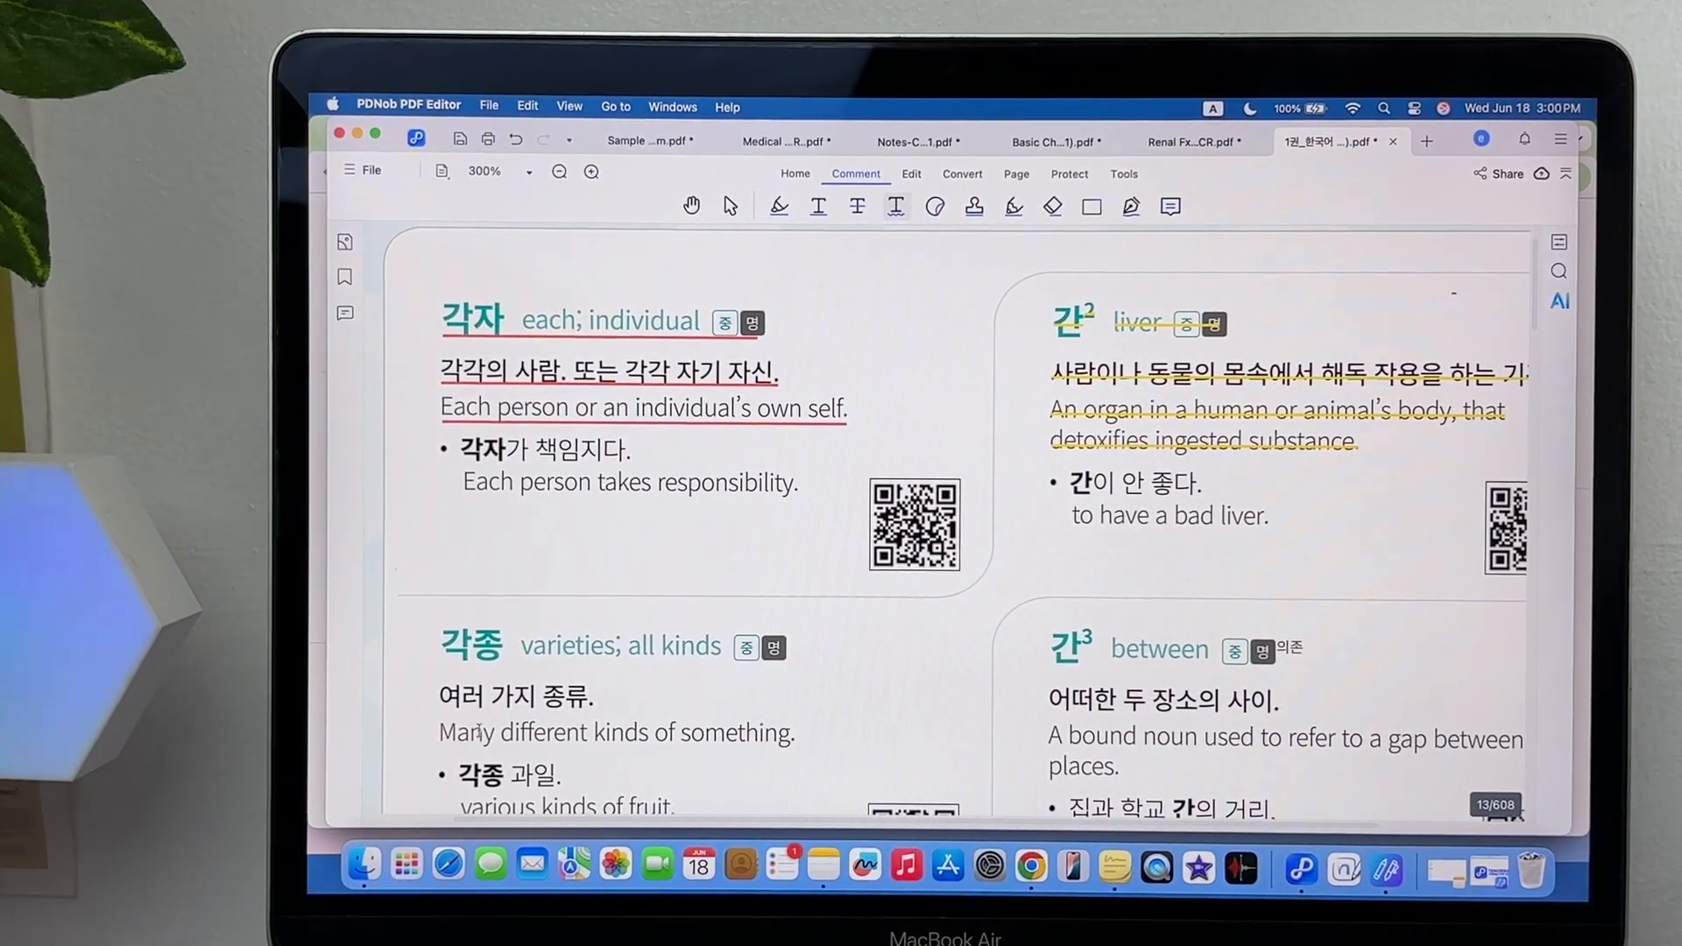
left_click_drag(439, 645, 793, 732)
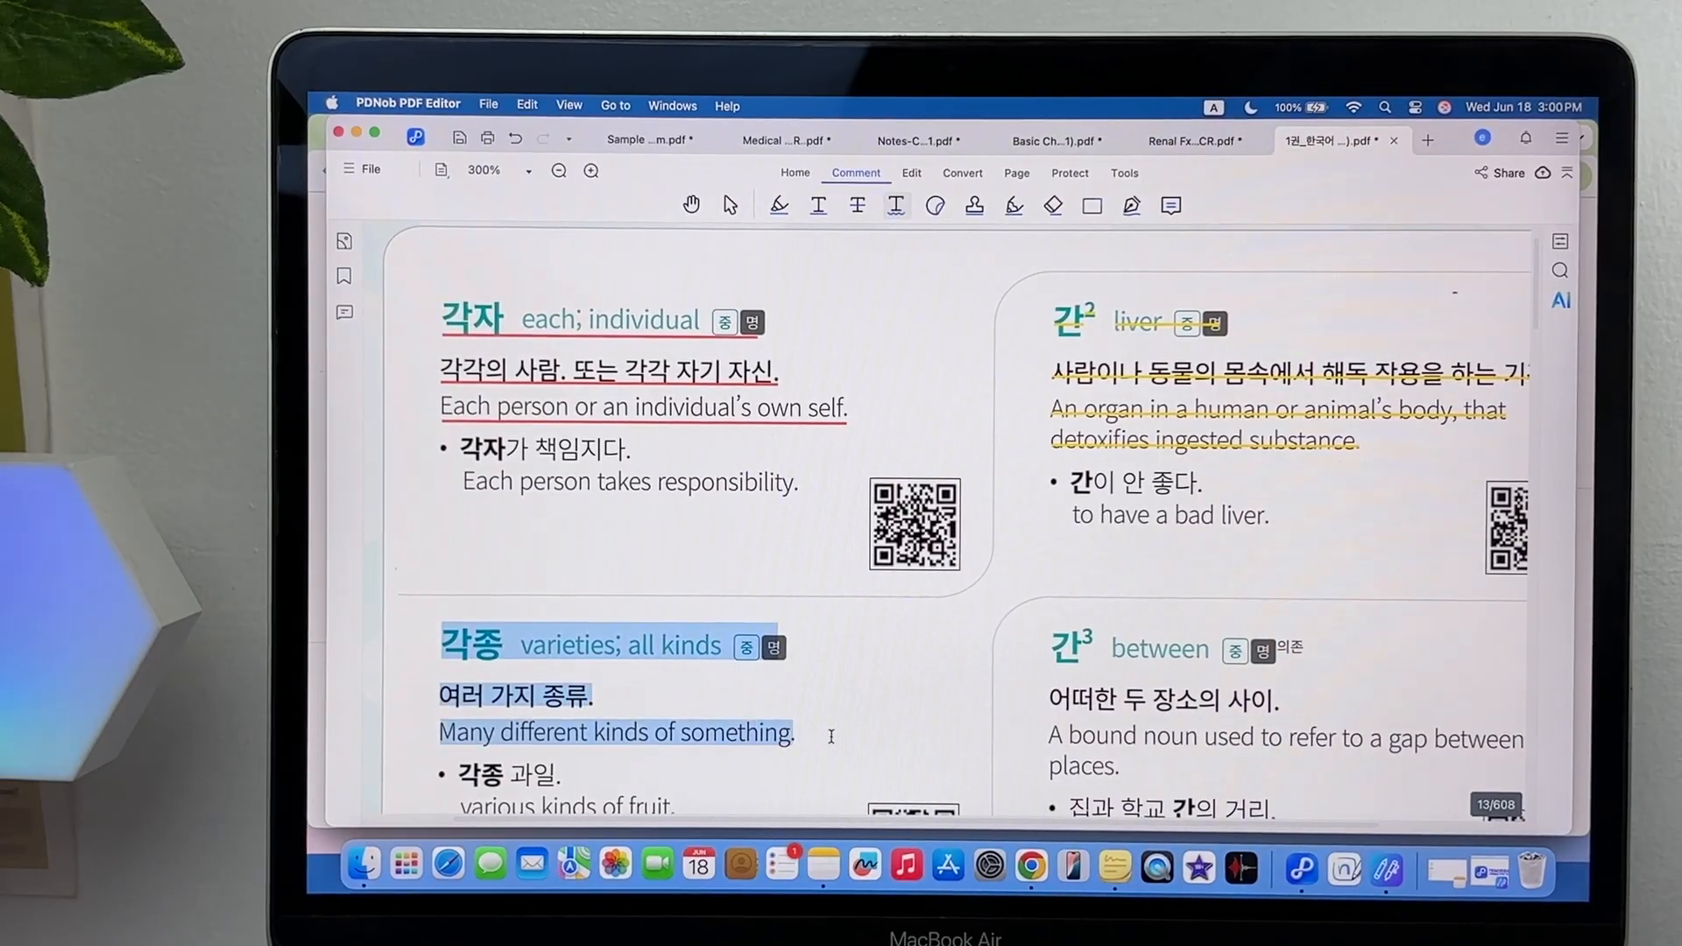
left_click(894, 205)
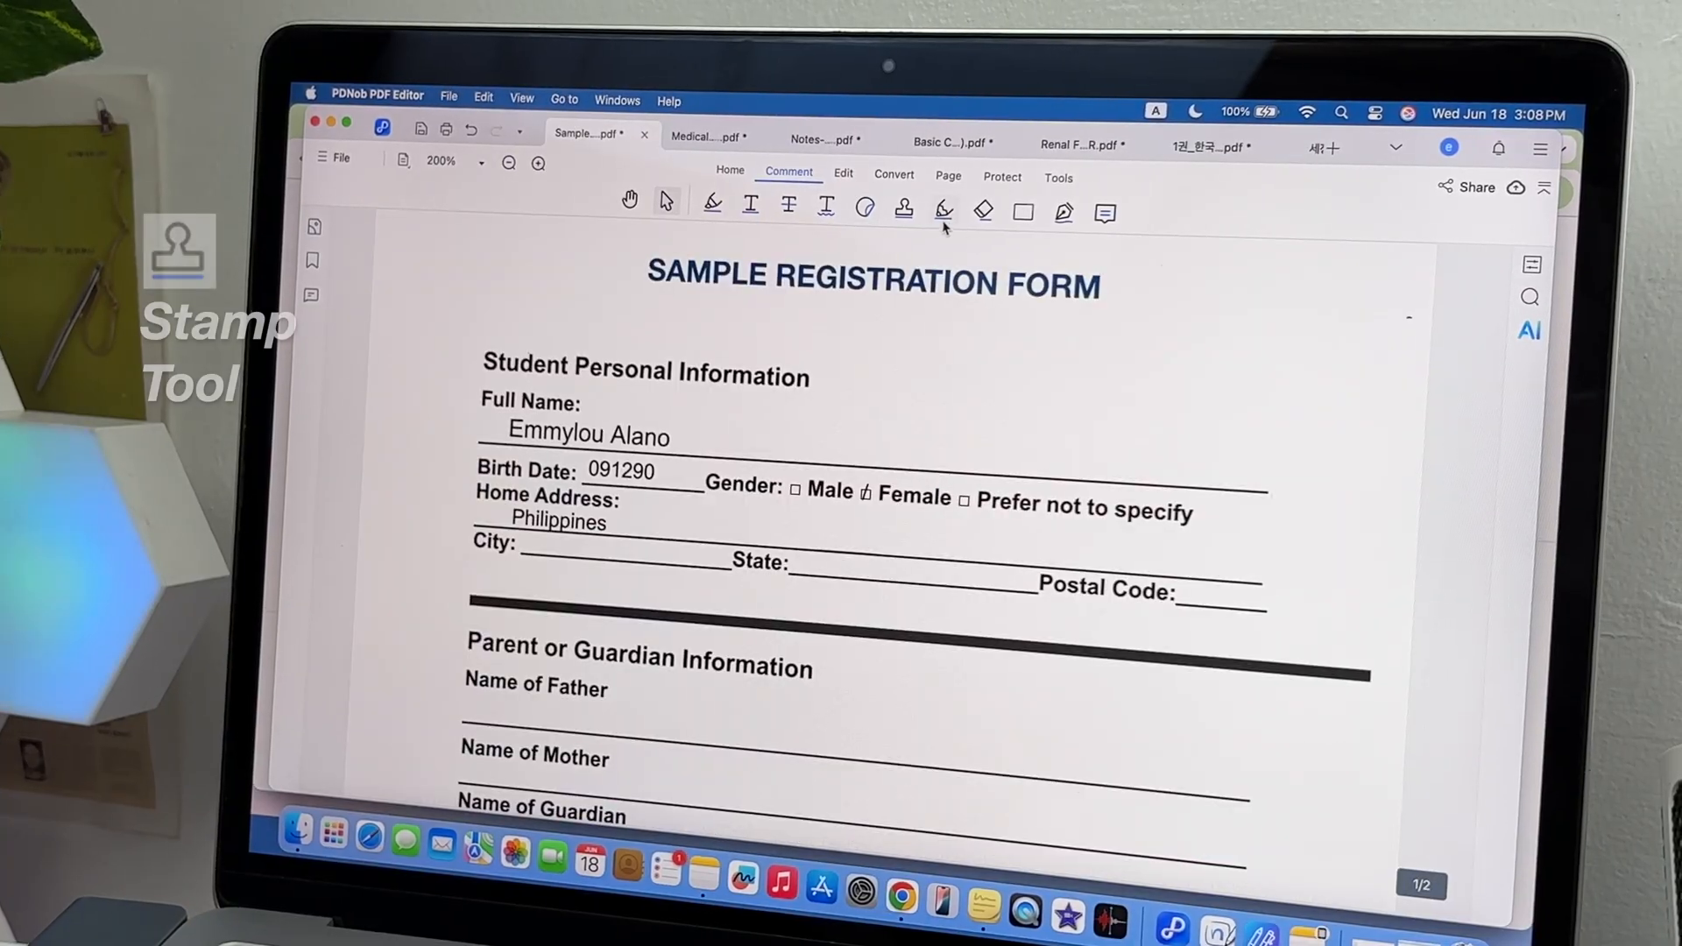
Place a Standard Business CONFIDENTIAL stamp over the address section
left_click(904, 210)
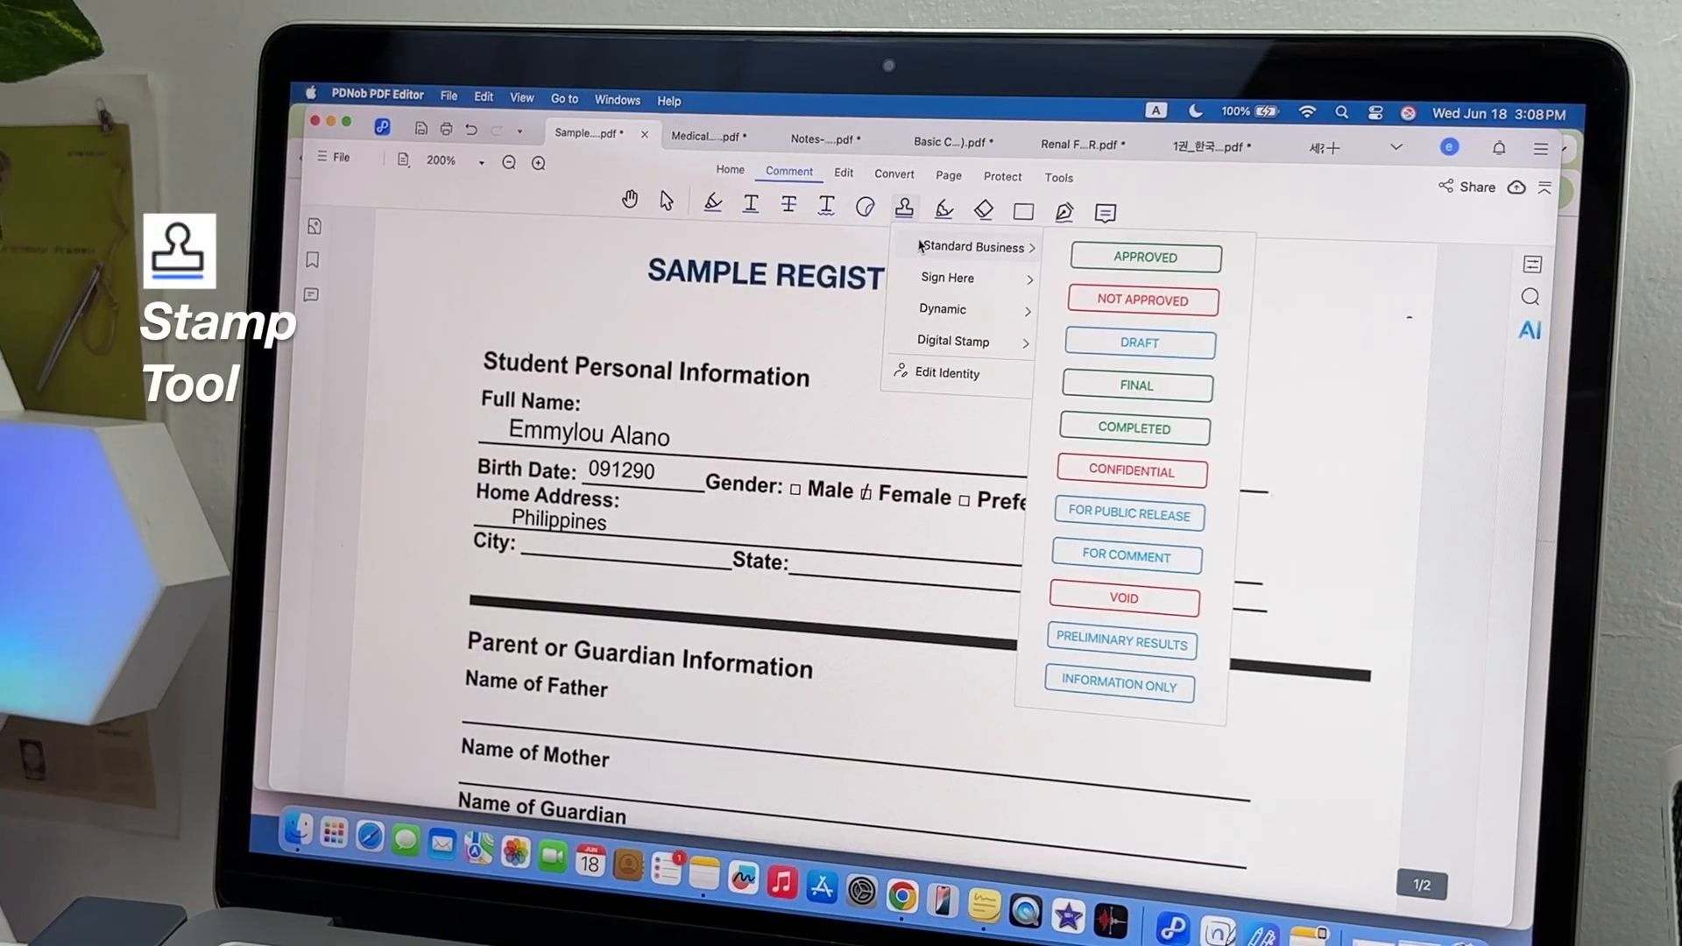
left_click(941, 309)
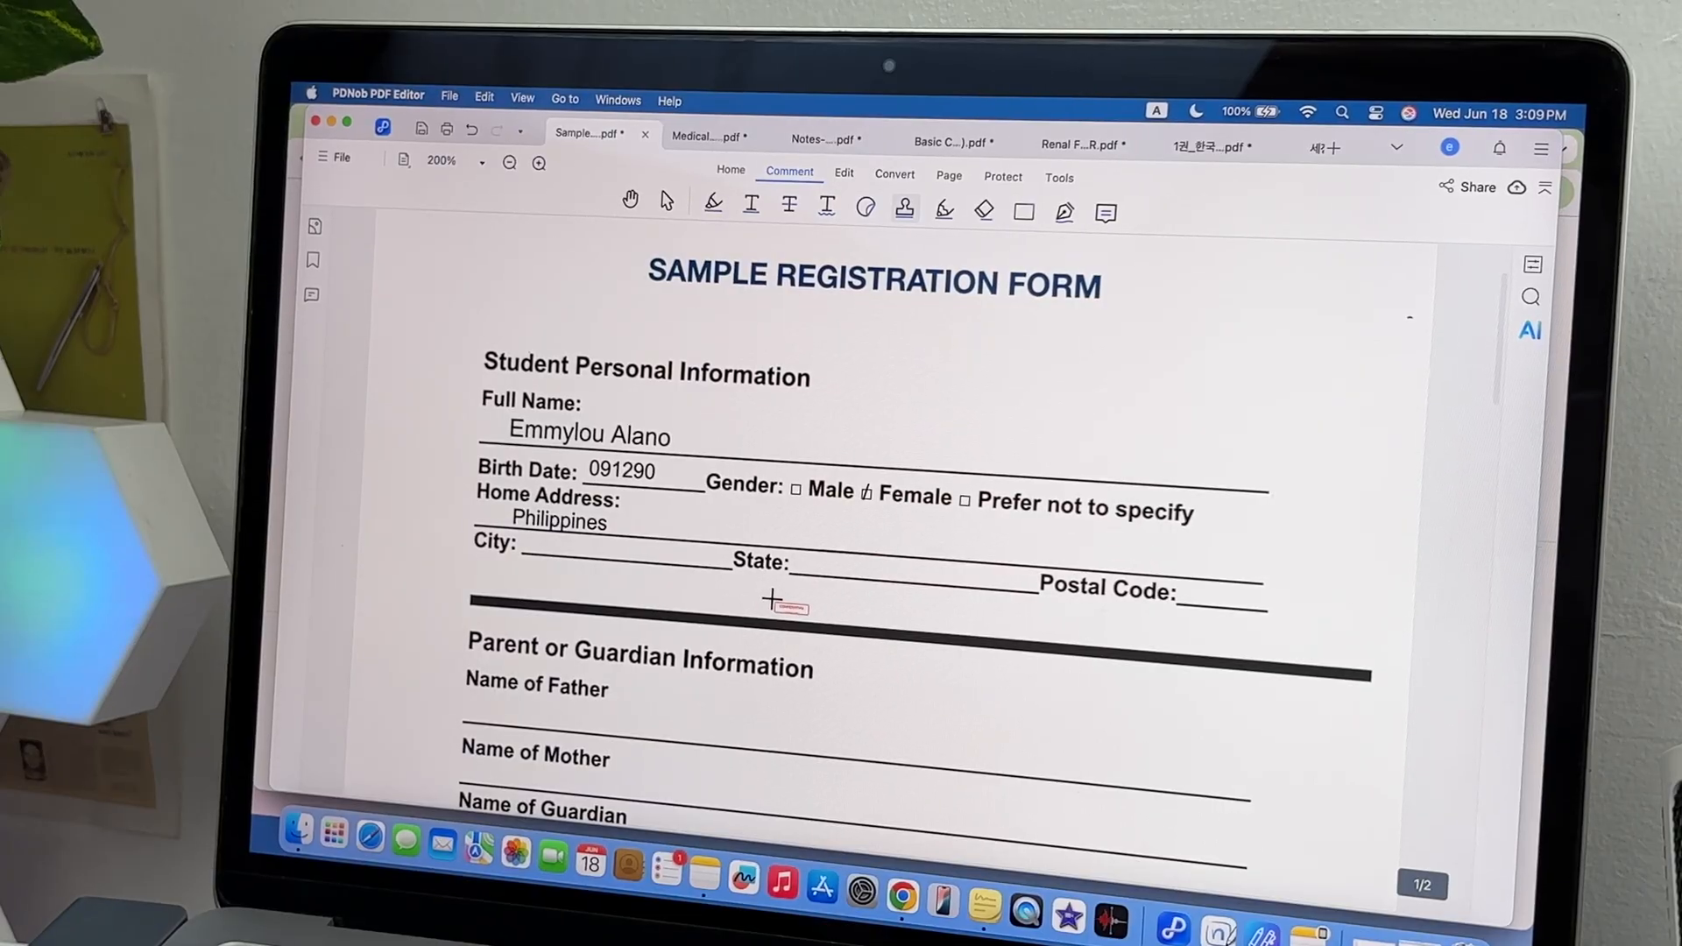
left_click(783, 601)
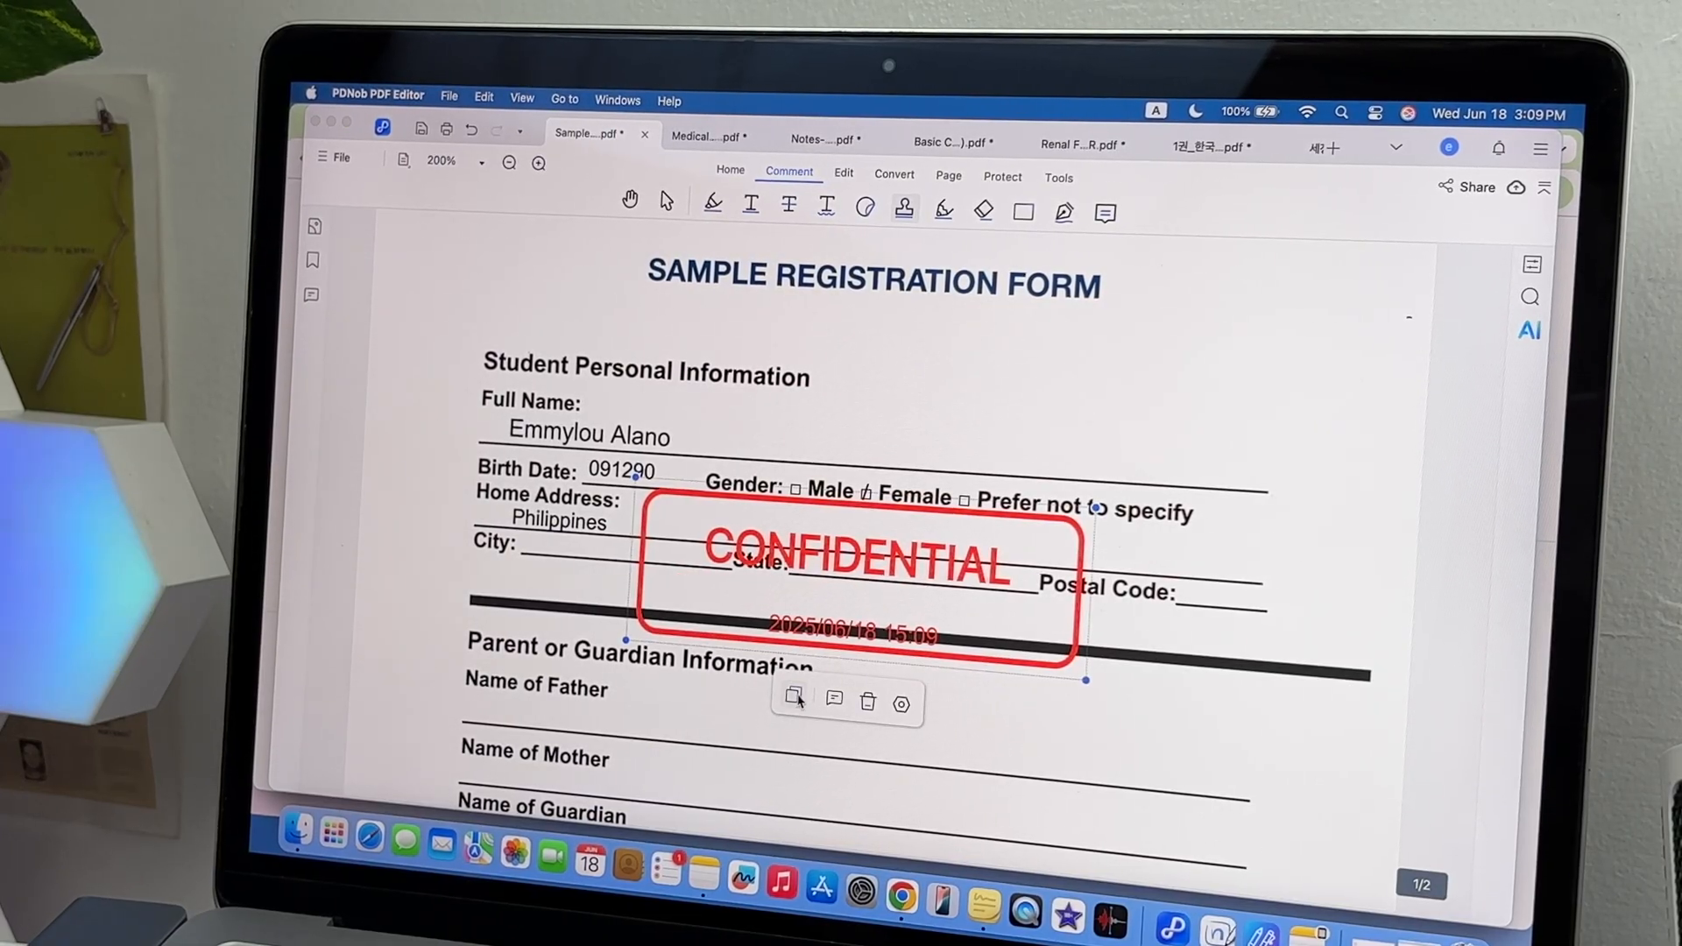
Lower the stamp's opacity to 18% in Properties, then pick the red SIGN HERE stamp
left_click(902, 702)
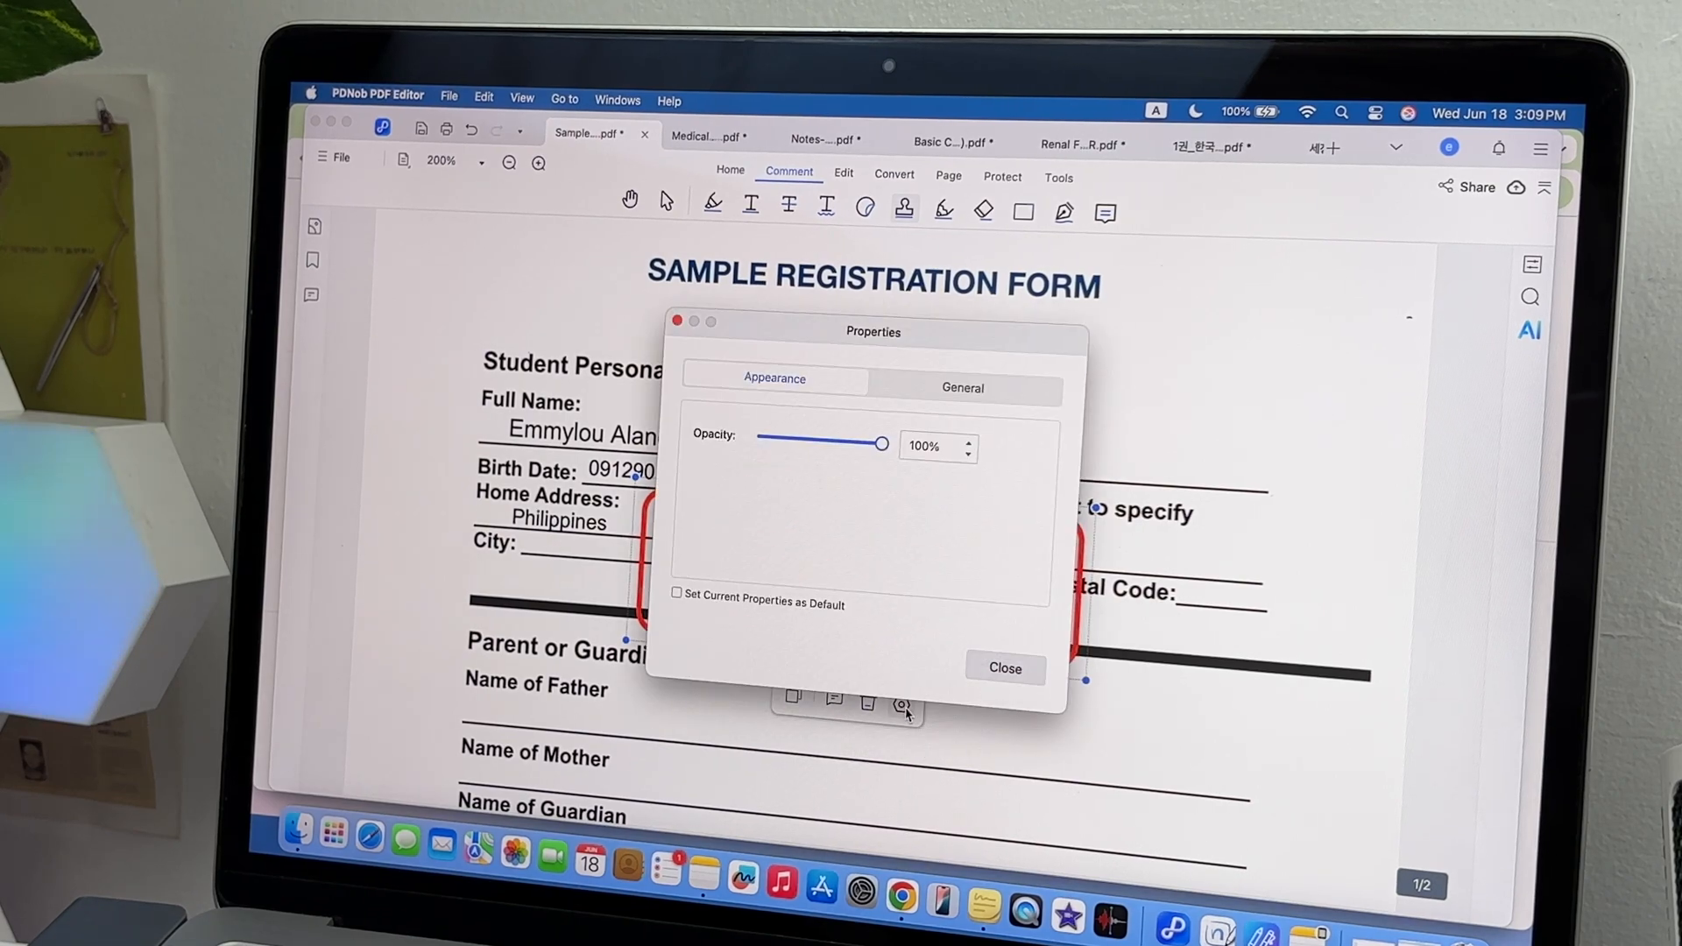
left_click_drag(879, 443, 1185, 415)
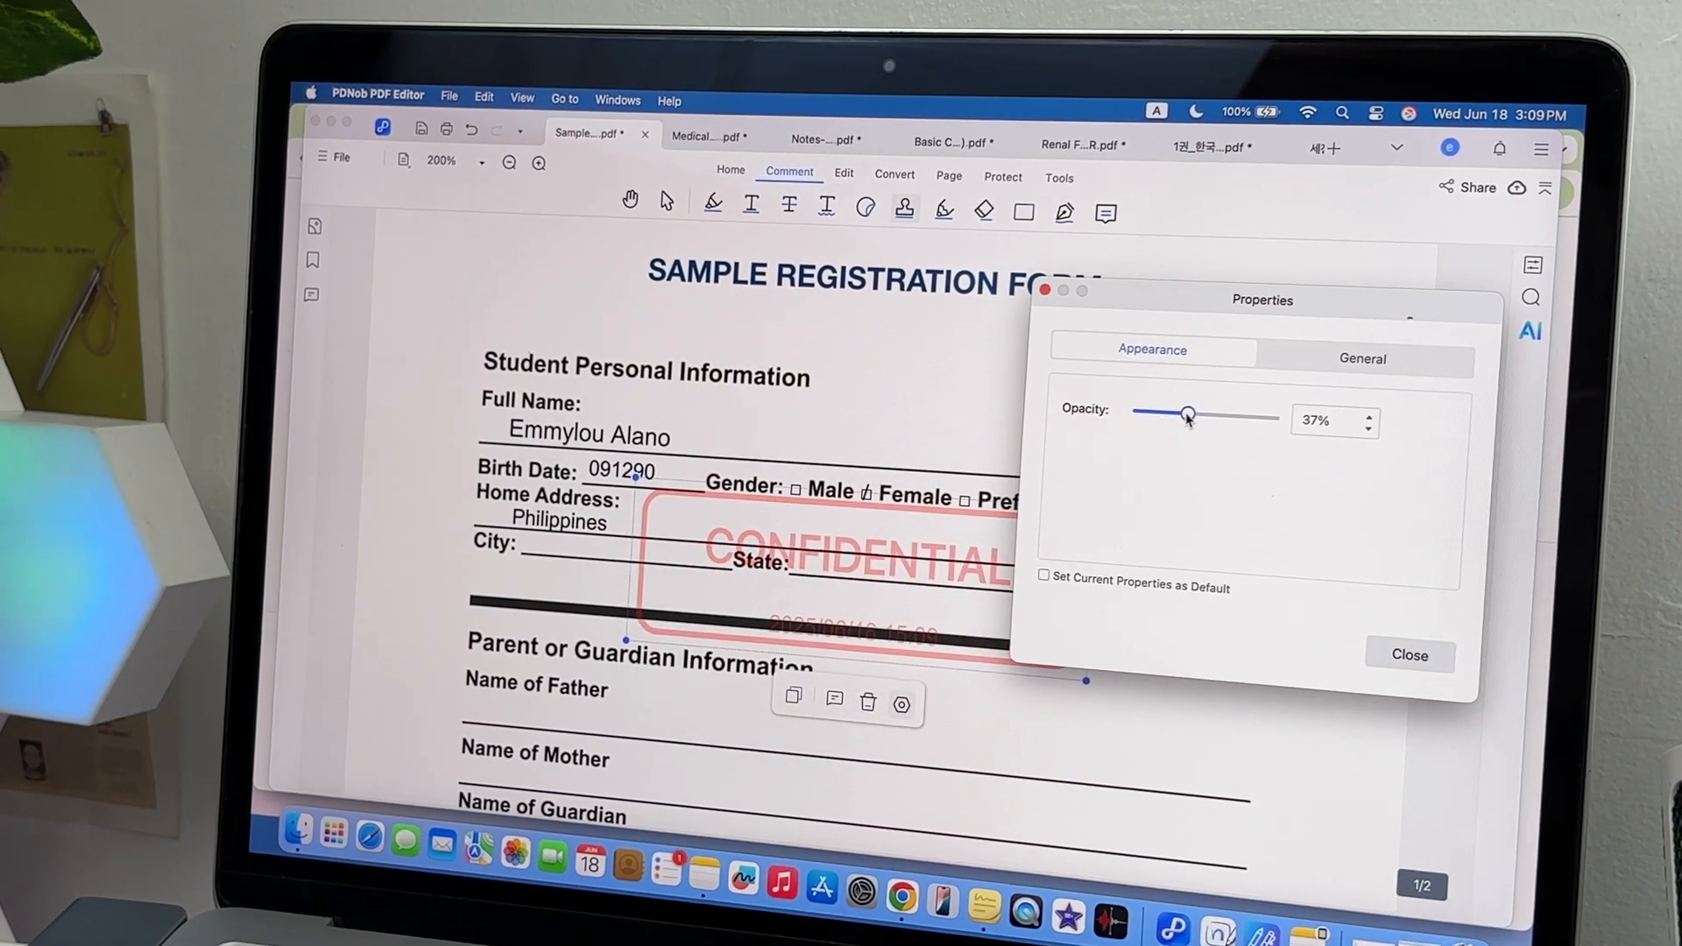
left_click_drag(1185, 412, 1164, 413)
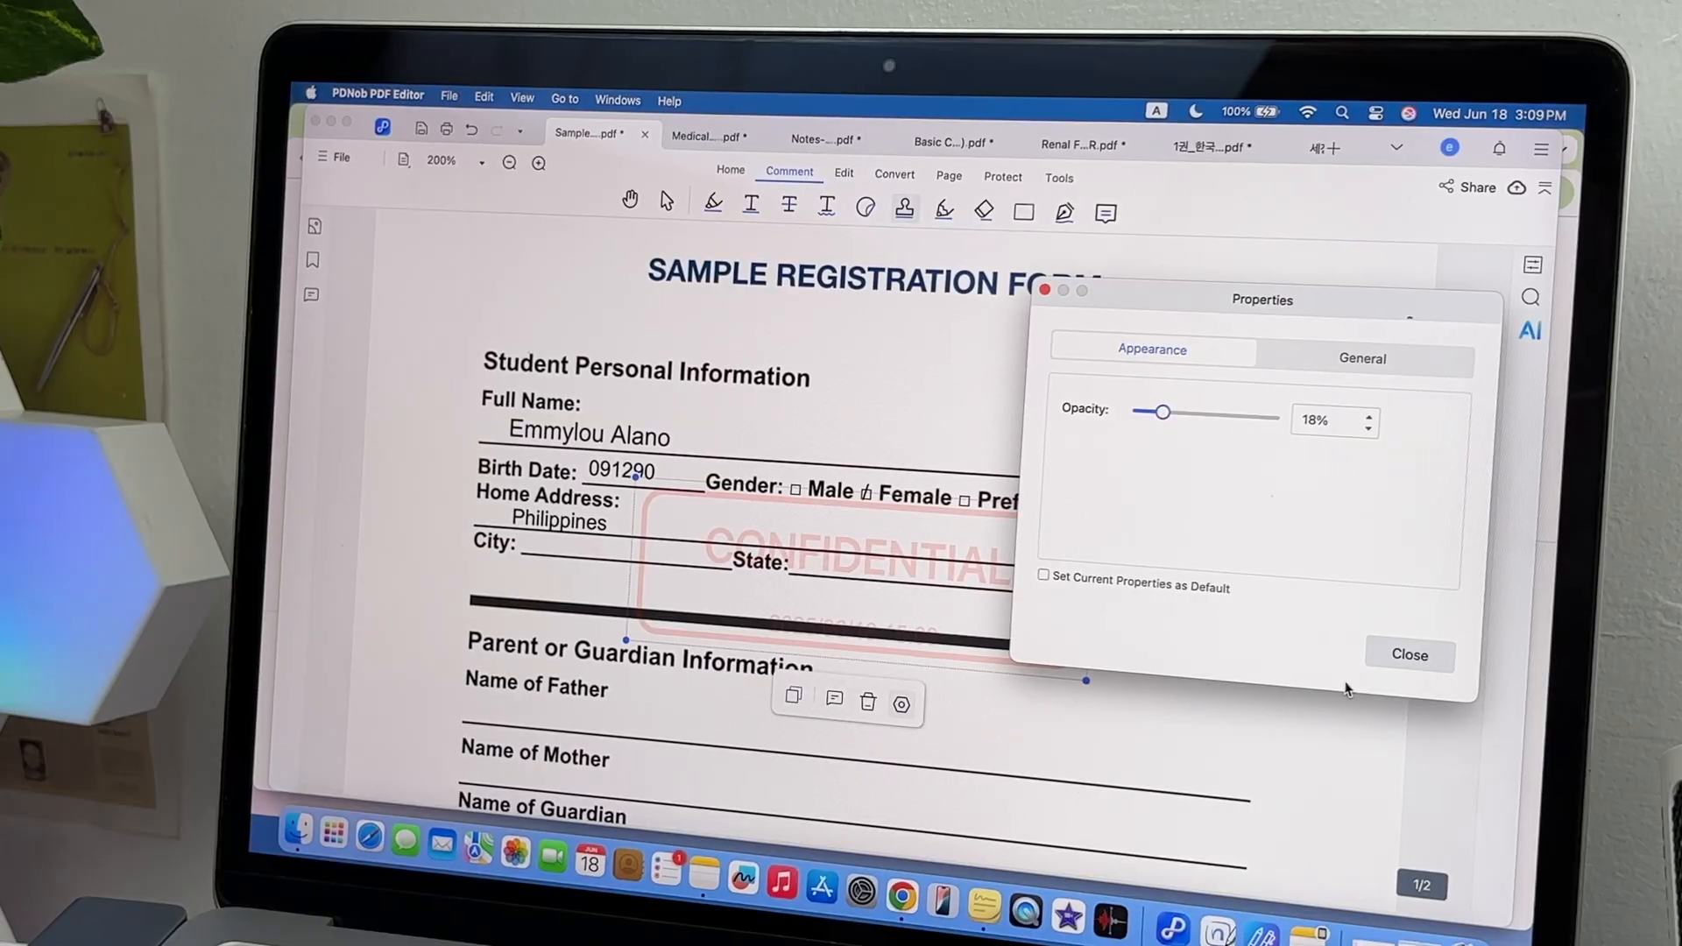
left_click(1361, 358)
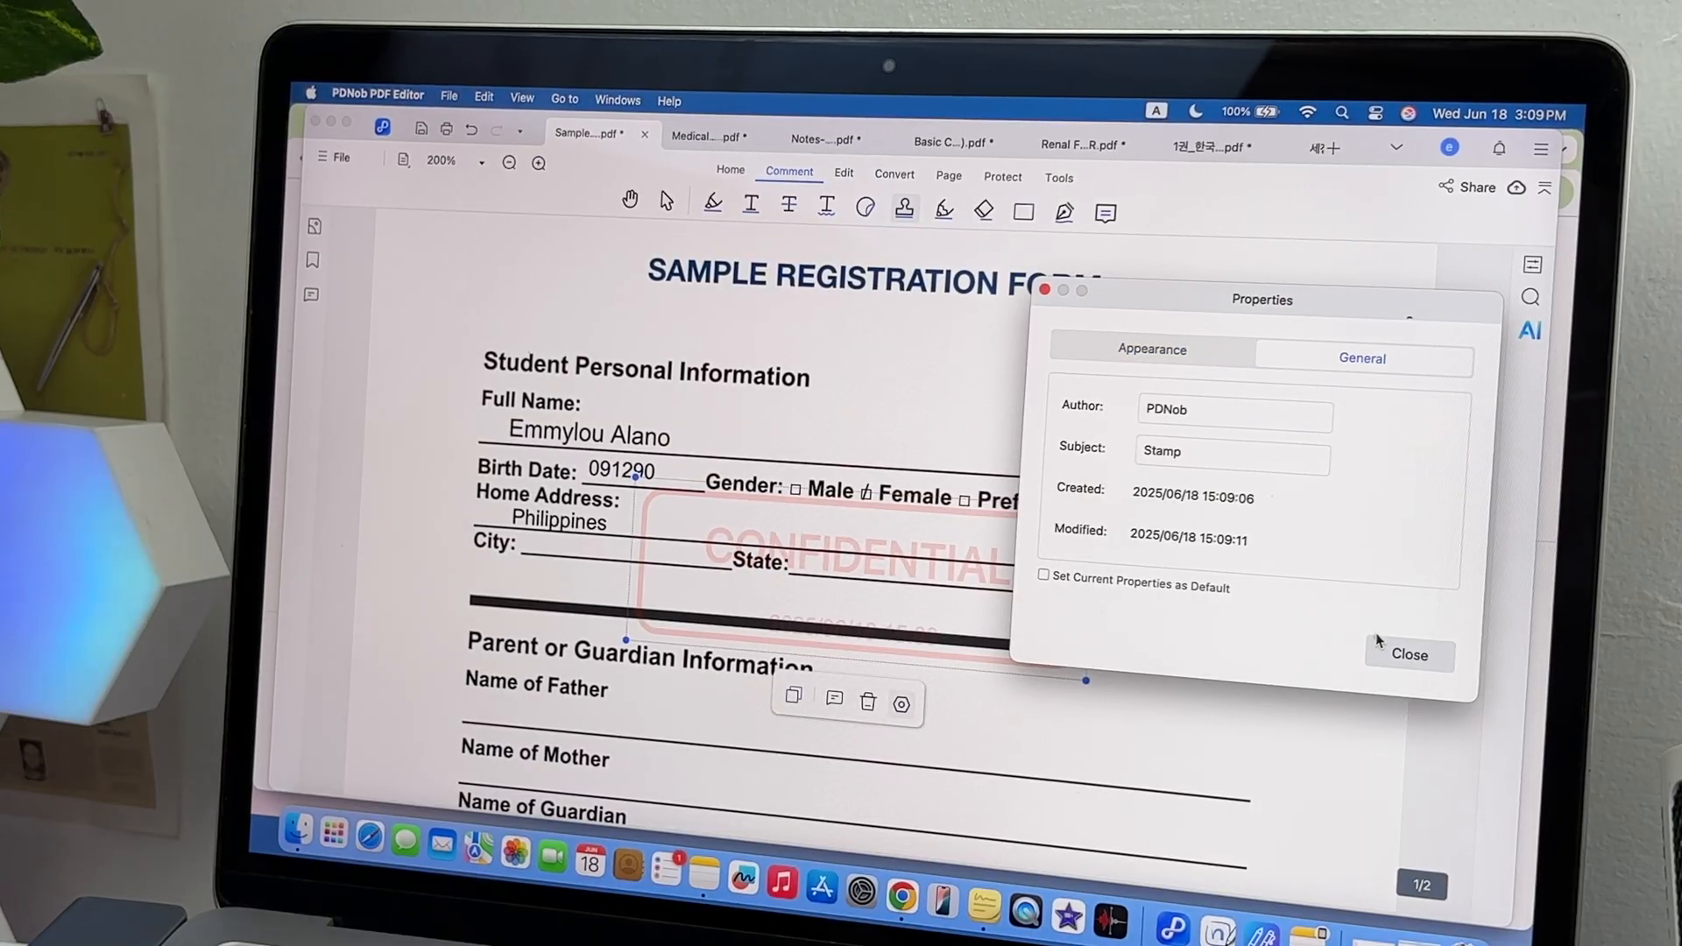
left_click(1409, 654)
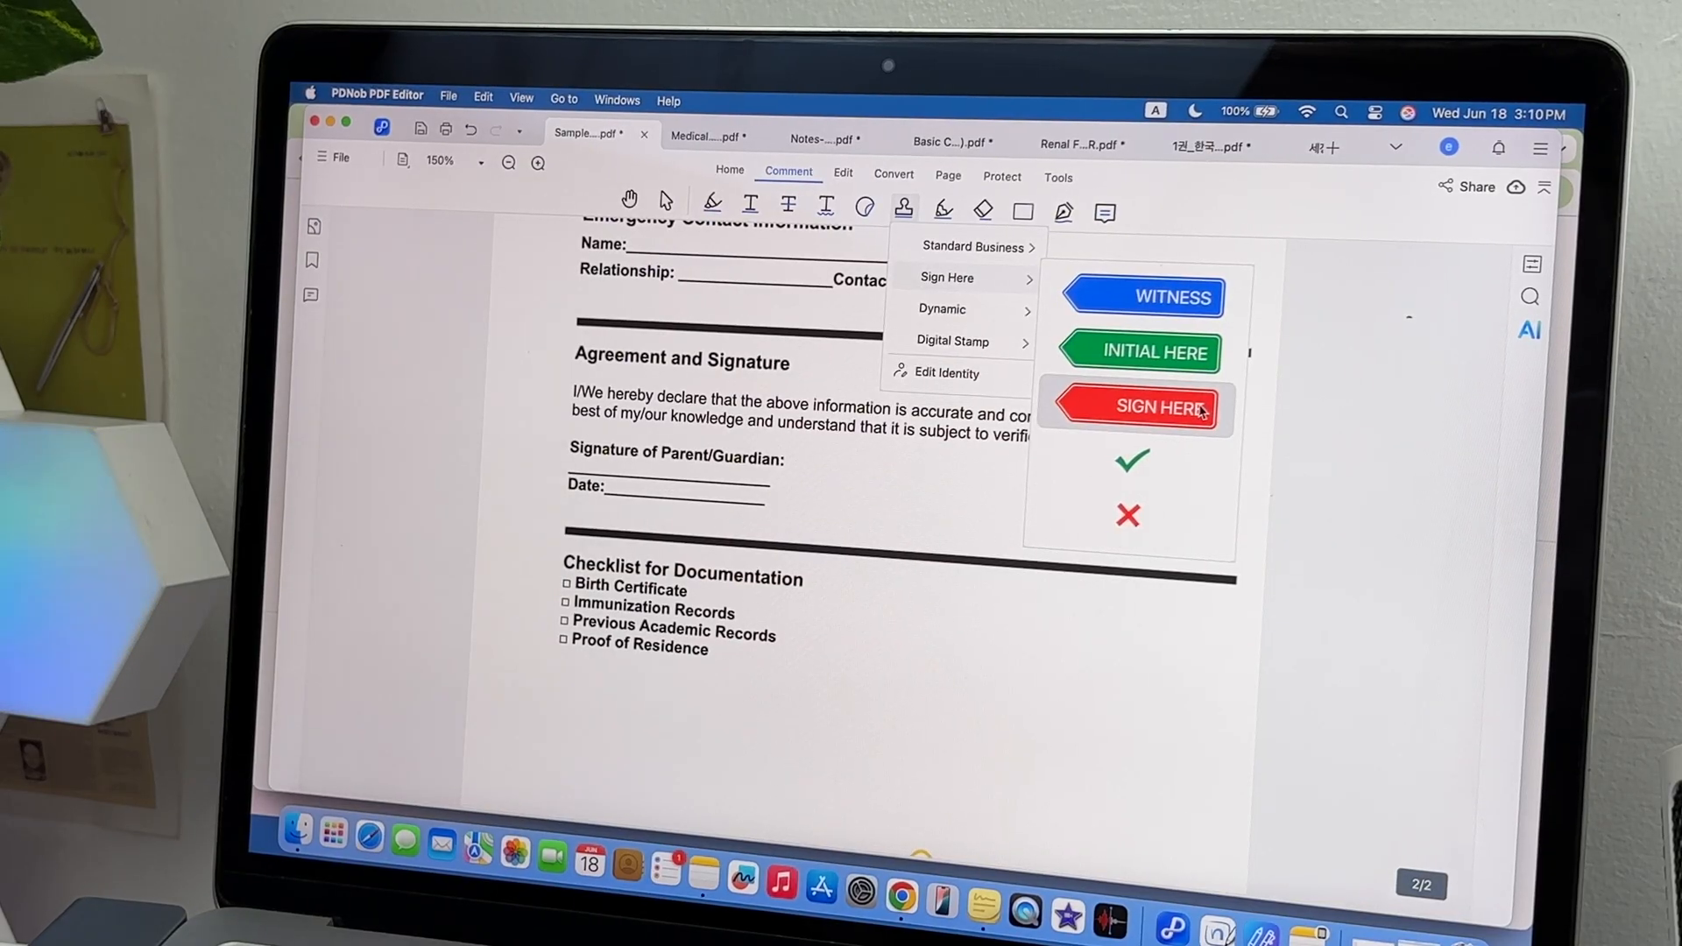
left_click(1138, 406)
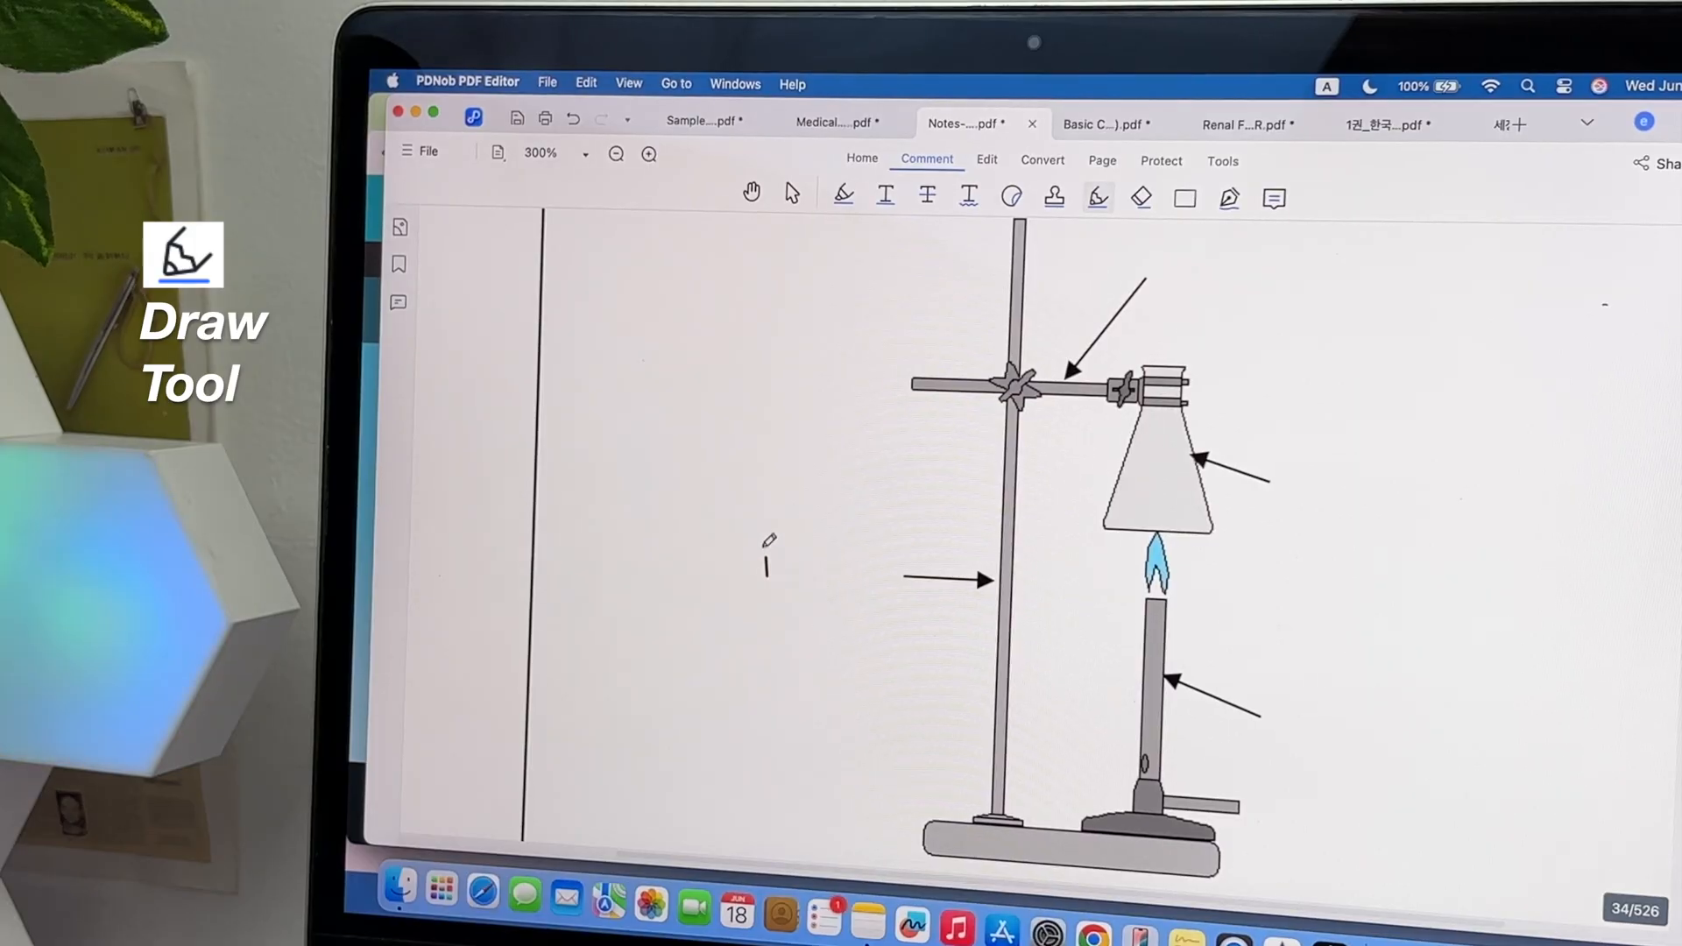
Handwrite 'iron stand' beside the arrow and type text labels onto the lab diagram
left_click_drag(764, 553, 783, 569)
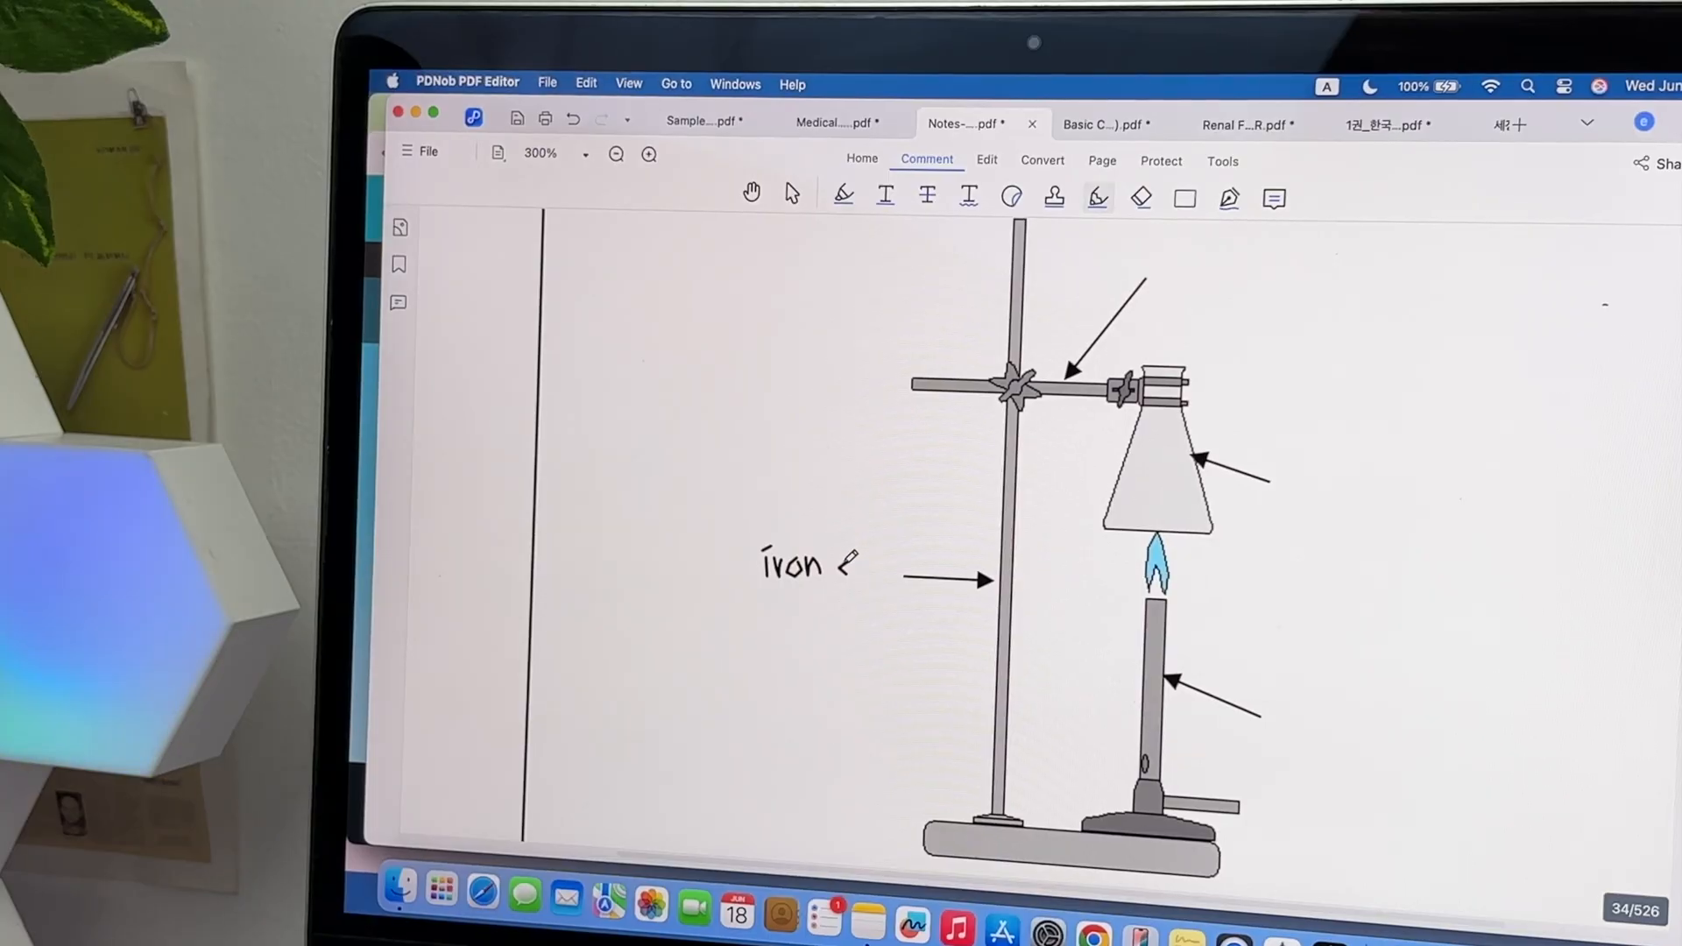
type("st")
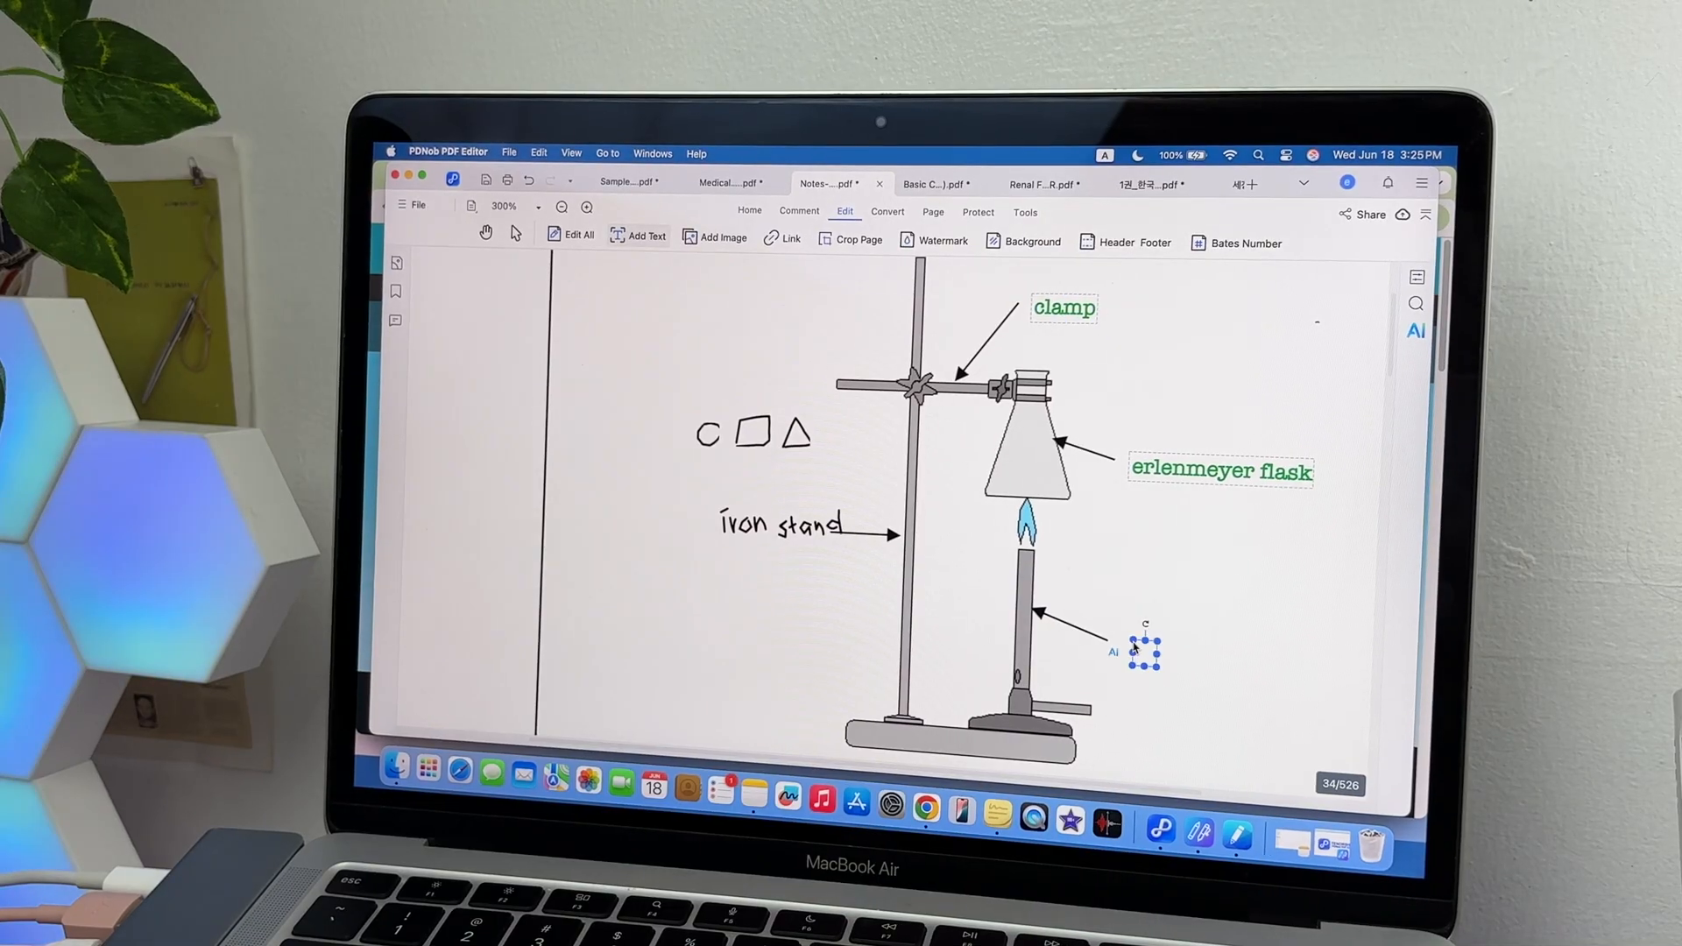
type("bunsen bu")
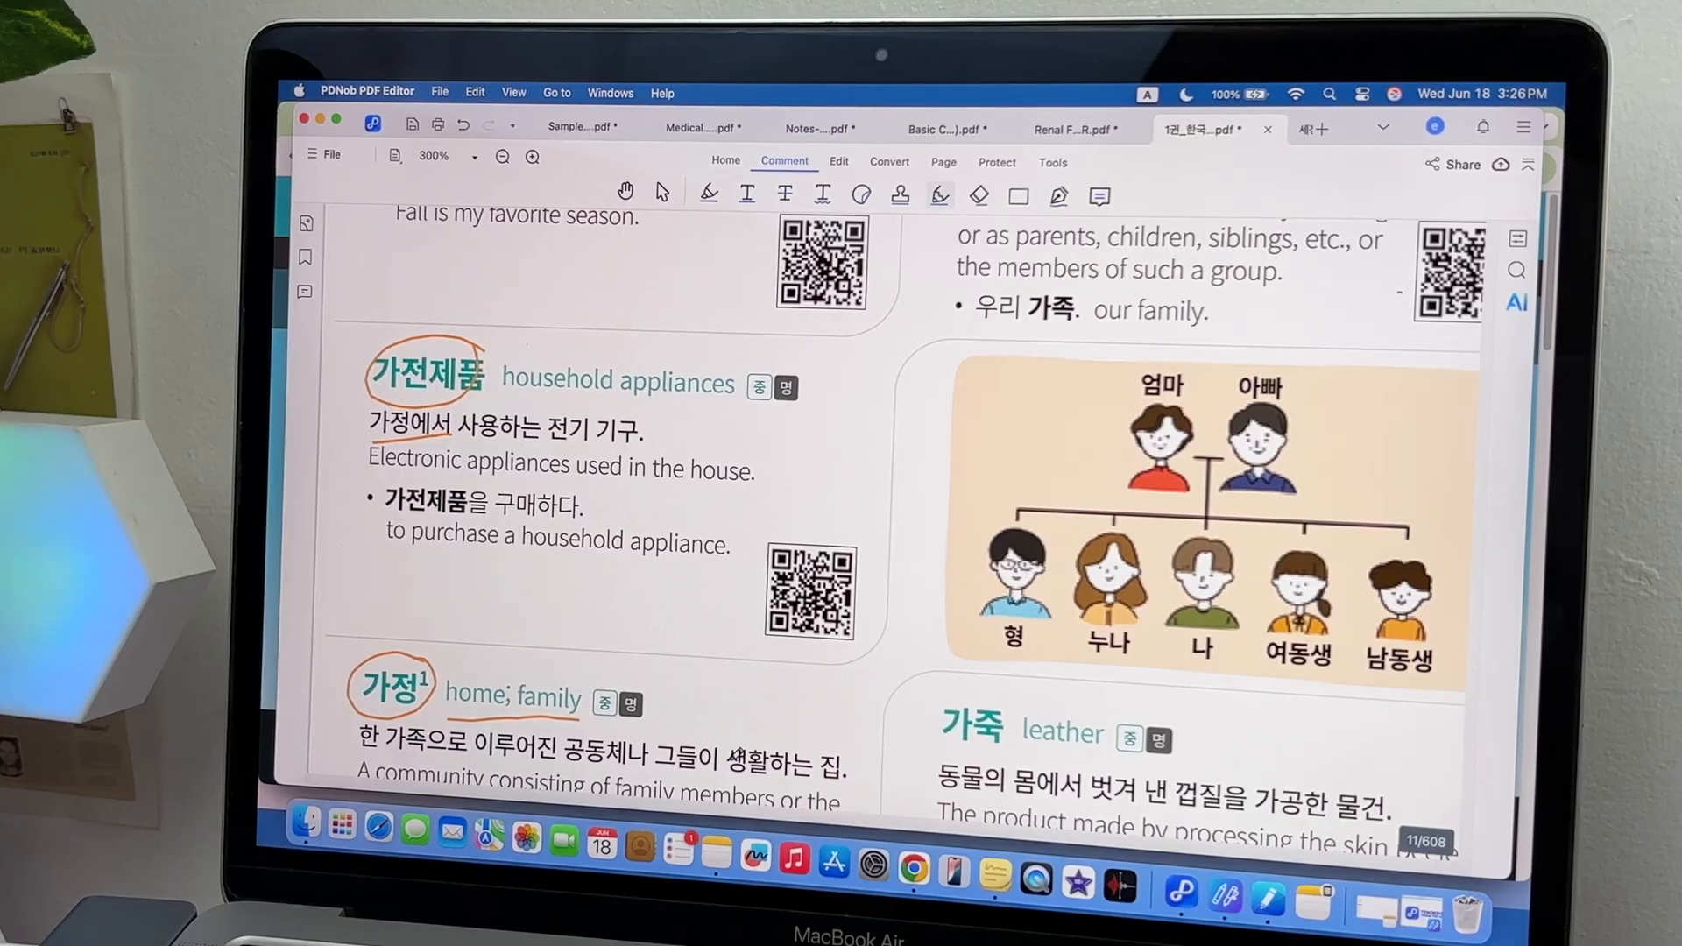
Draw a rectangle around Renal Function Tests with an orange outline of thickness 3
left_click(1074, 127)
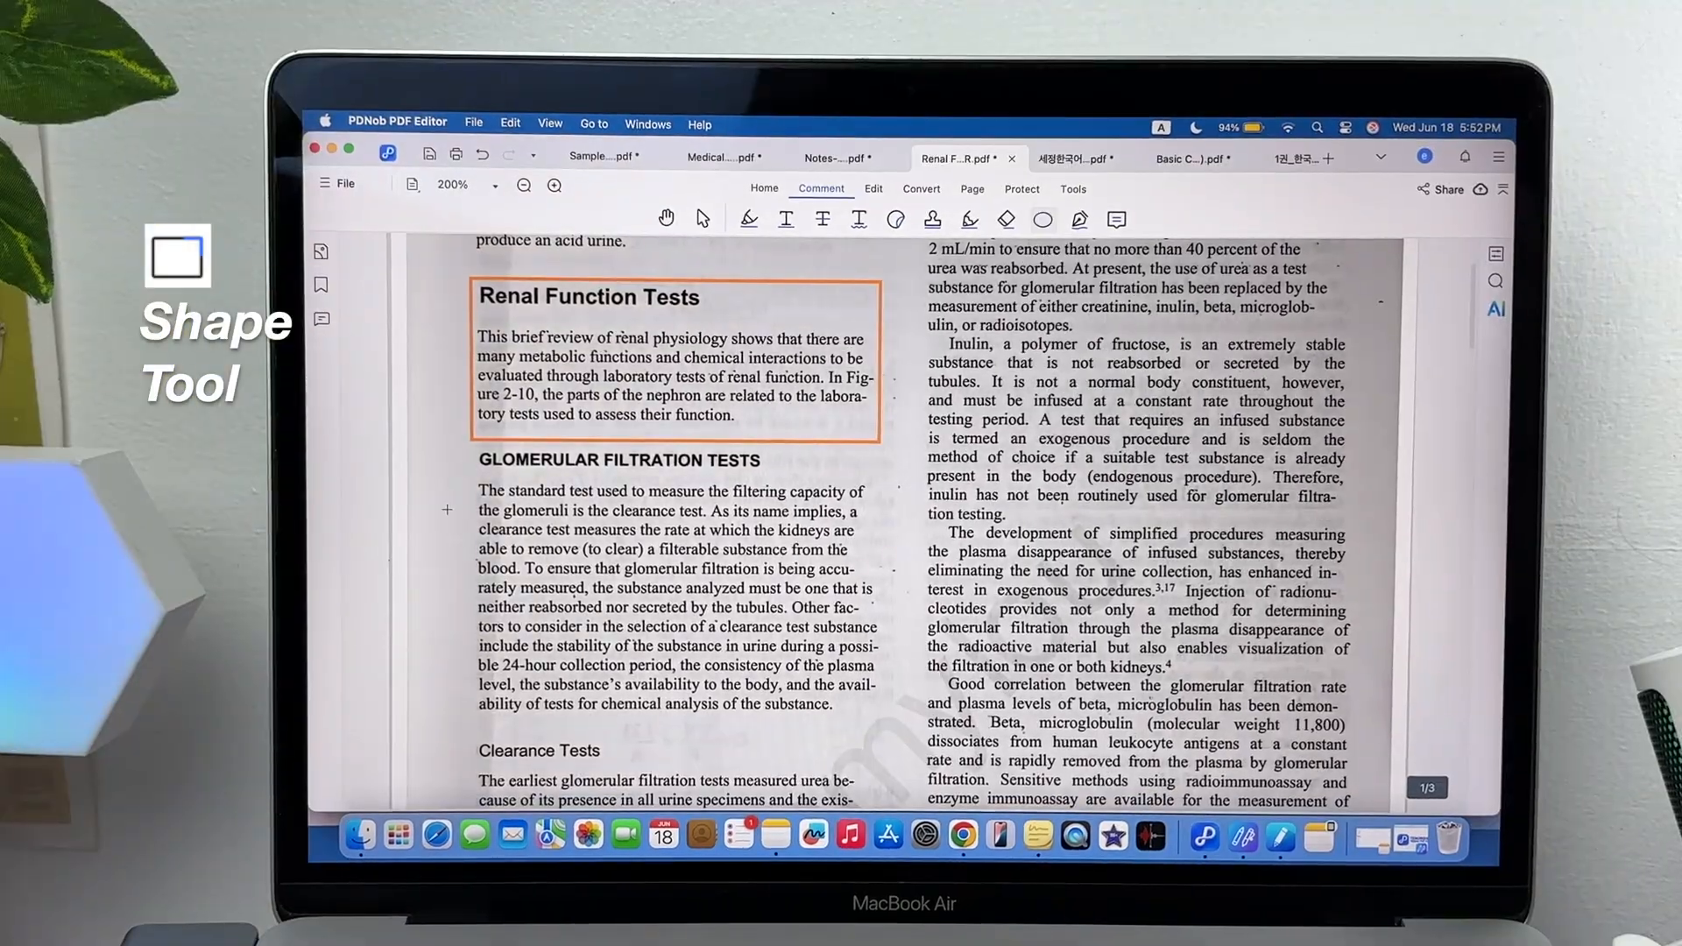
left_click_drag(472, 459, 912, 493)
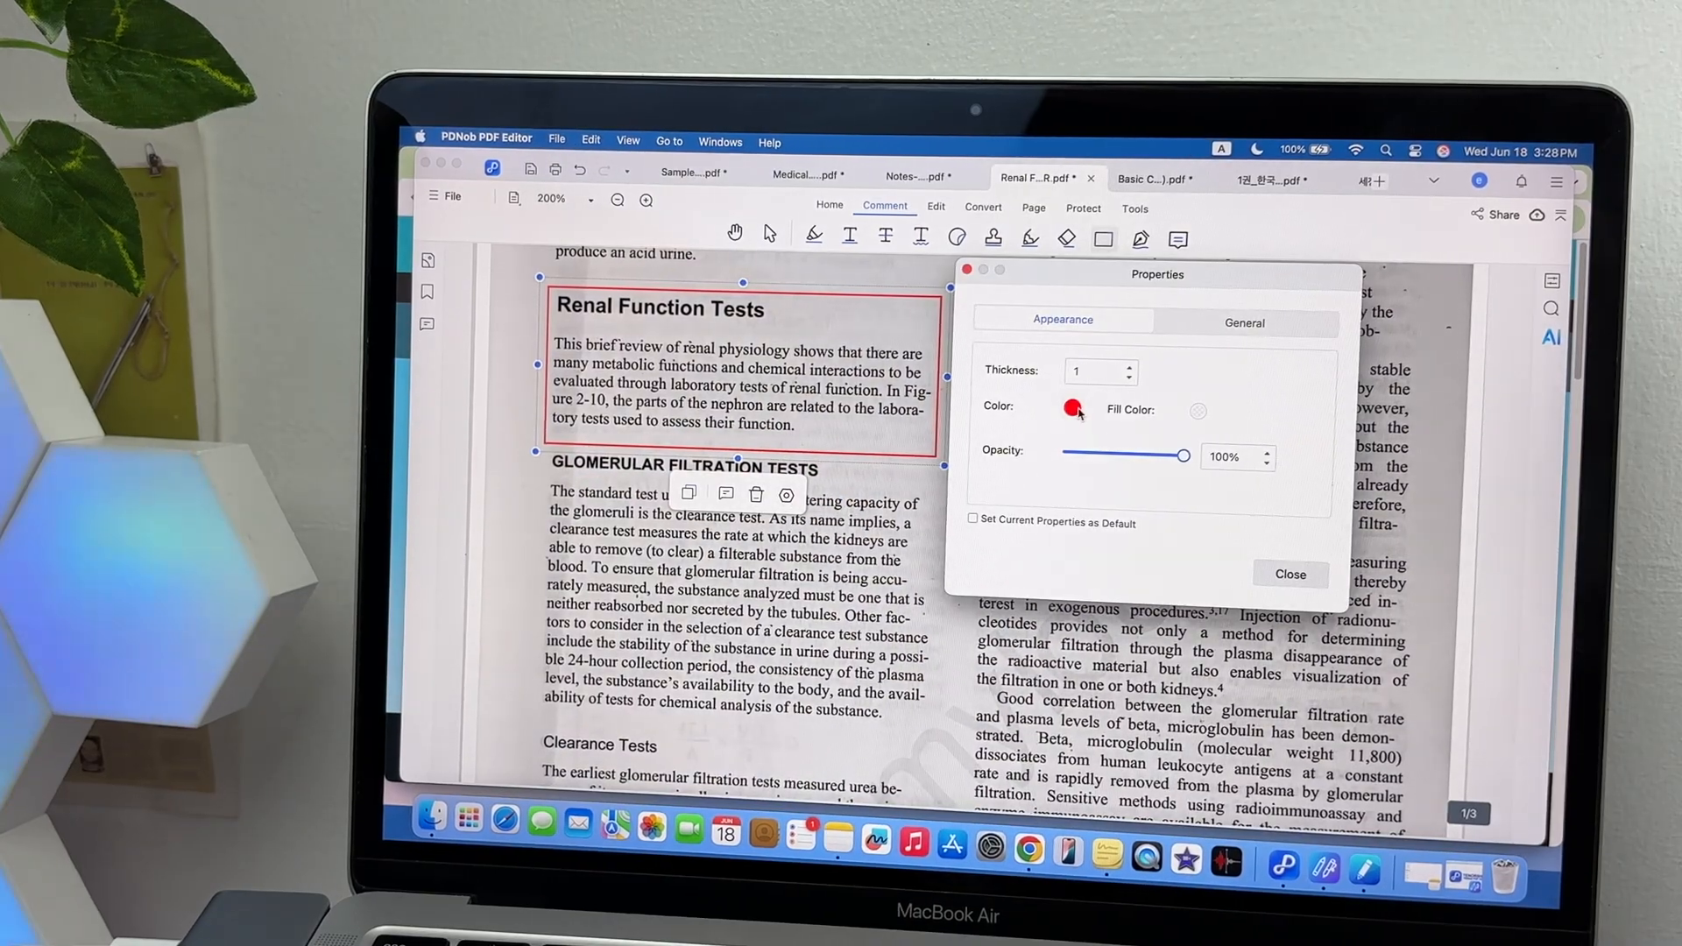
left_click(1072, 409)
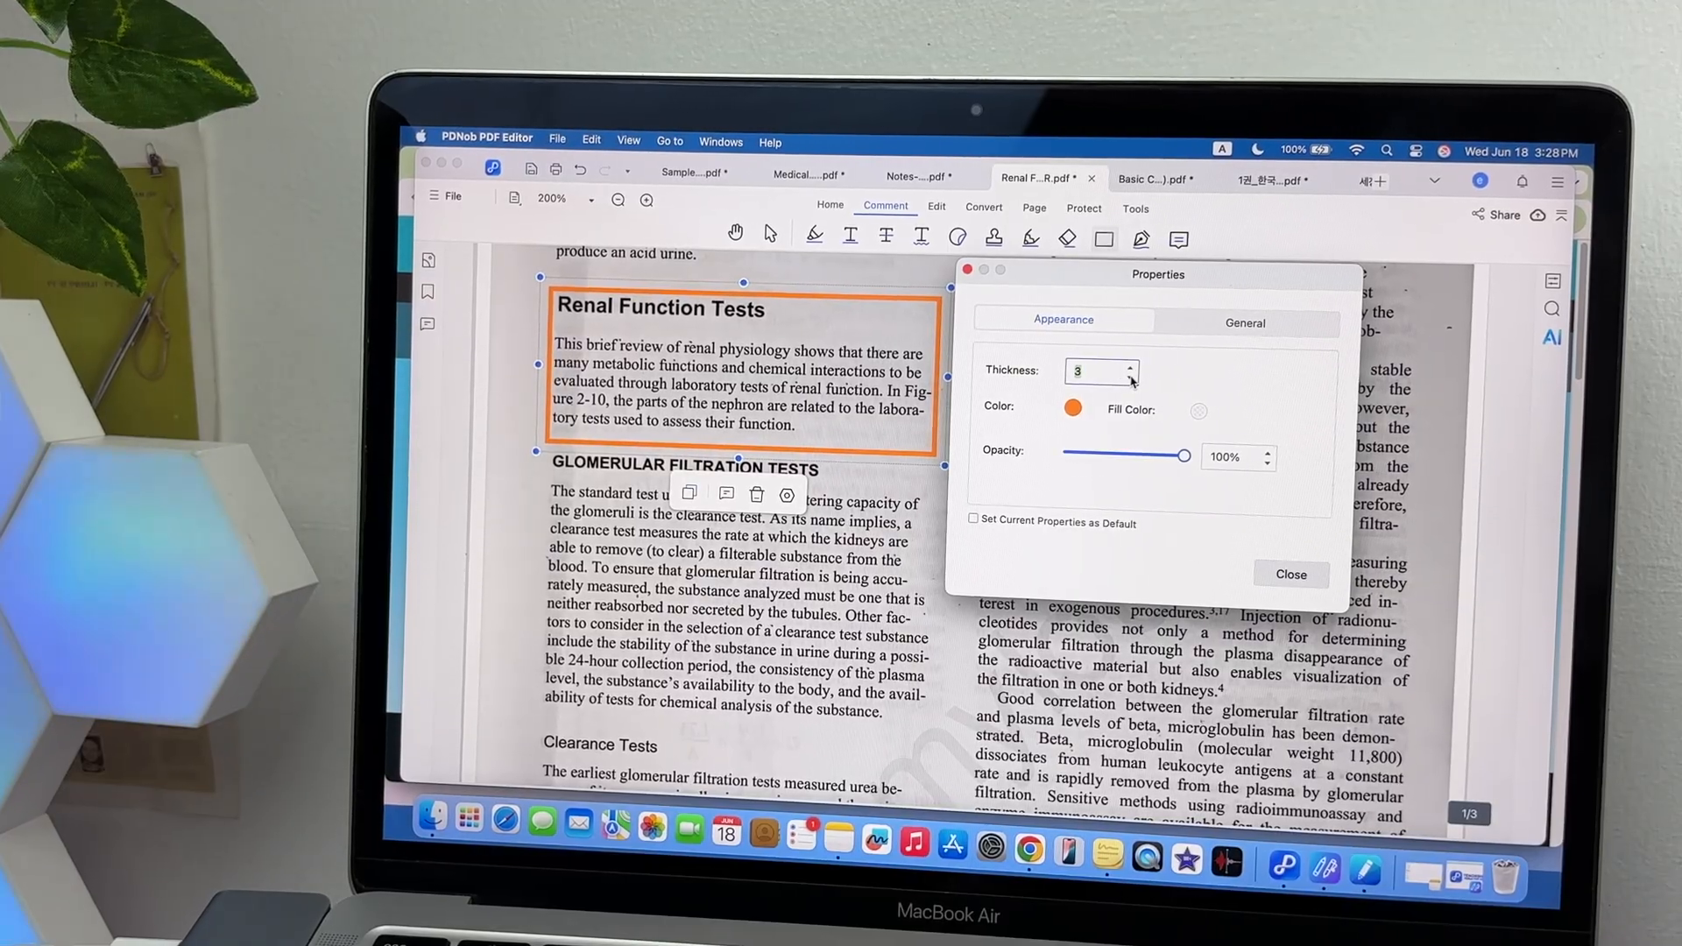
left_click_drag(1189, 455, 1093, 452)
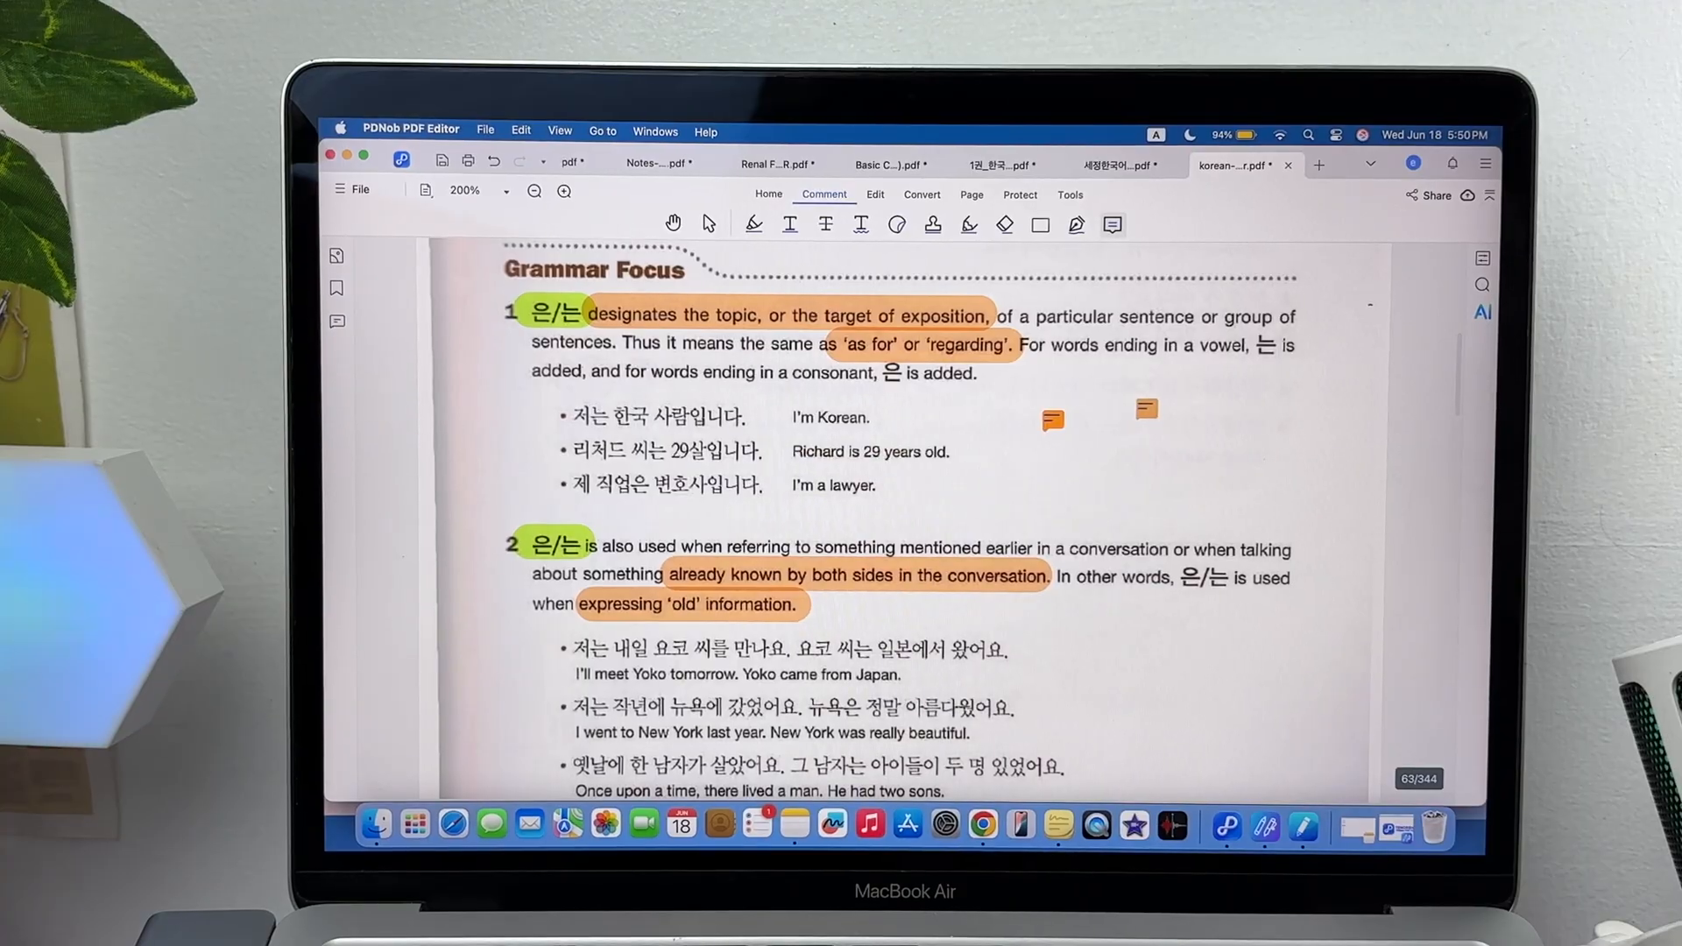
Write 'notes here' in the note and recolour it yellow, red, then orange
left_click(1052, 419)
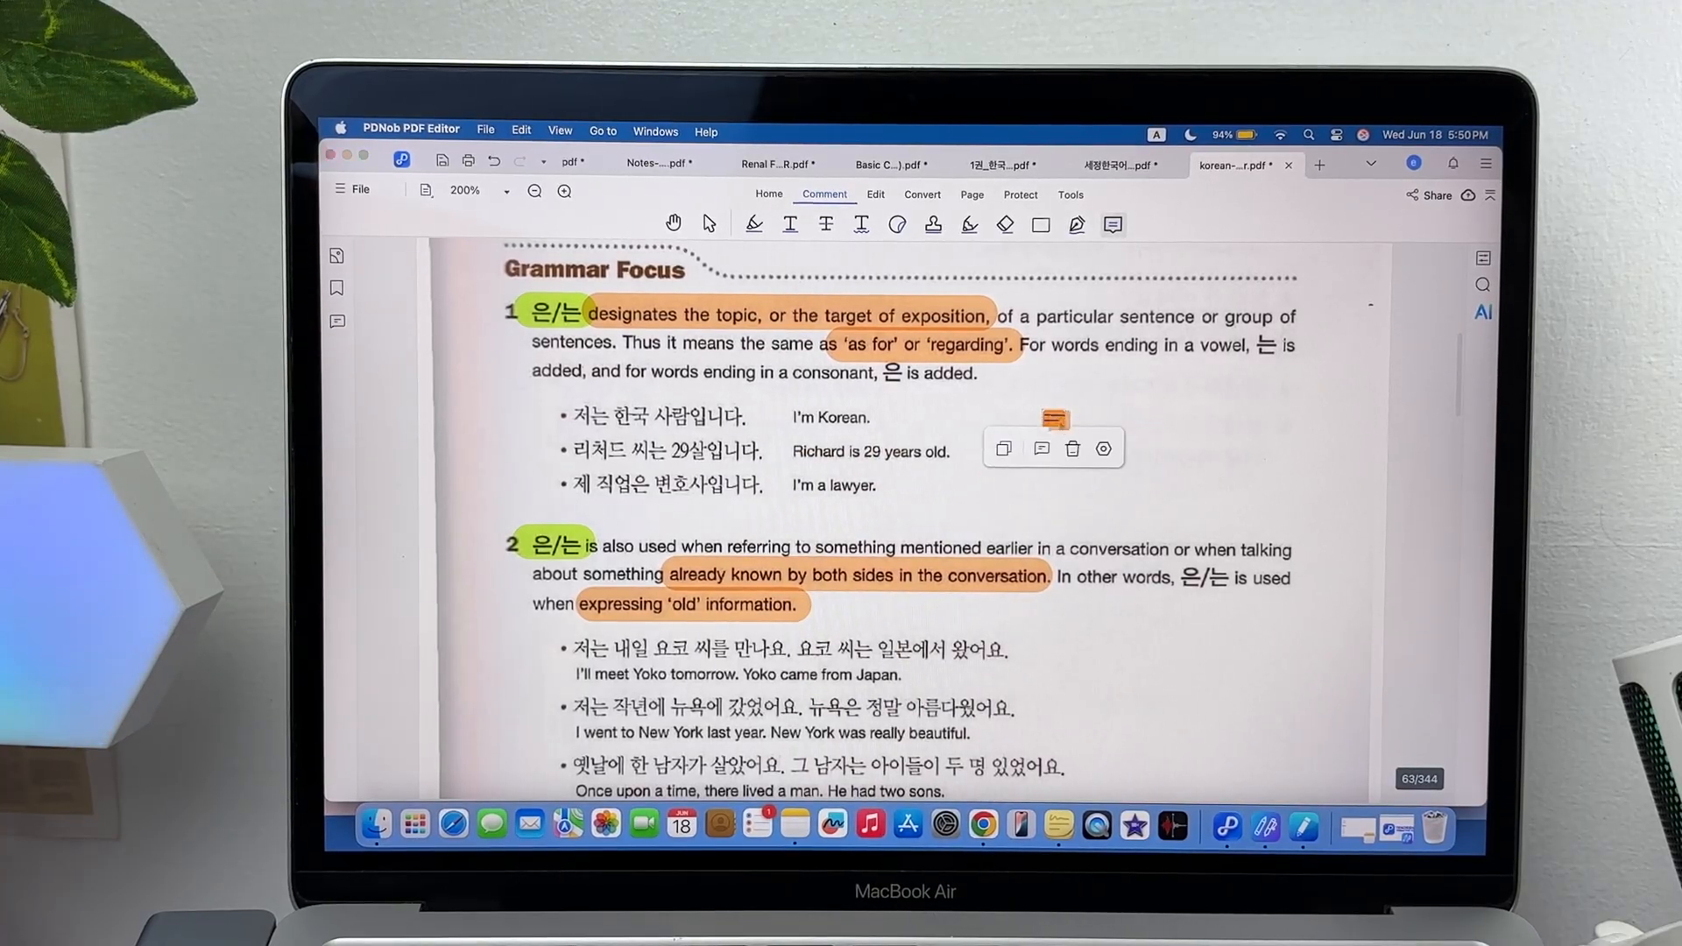
type("no")
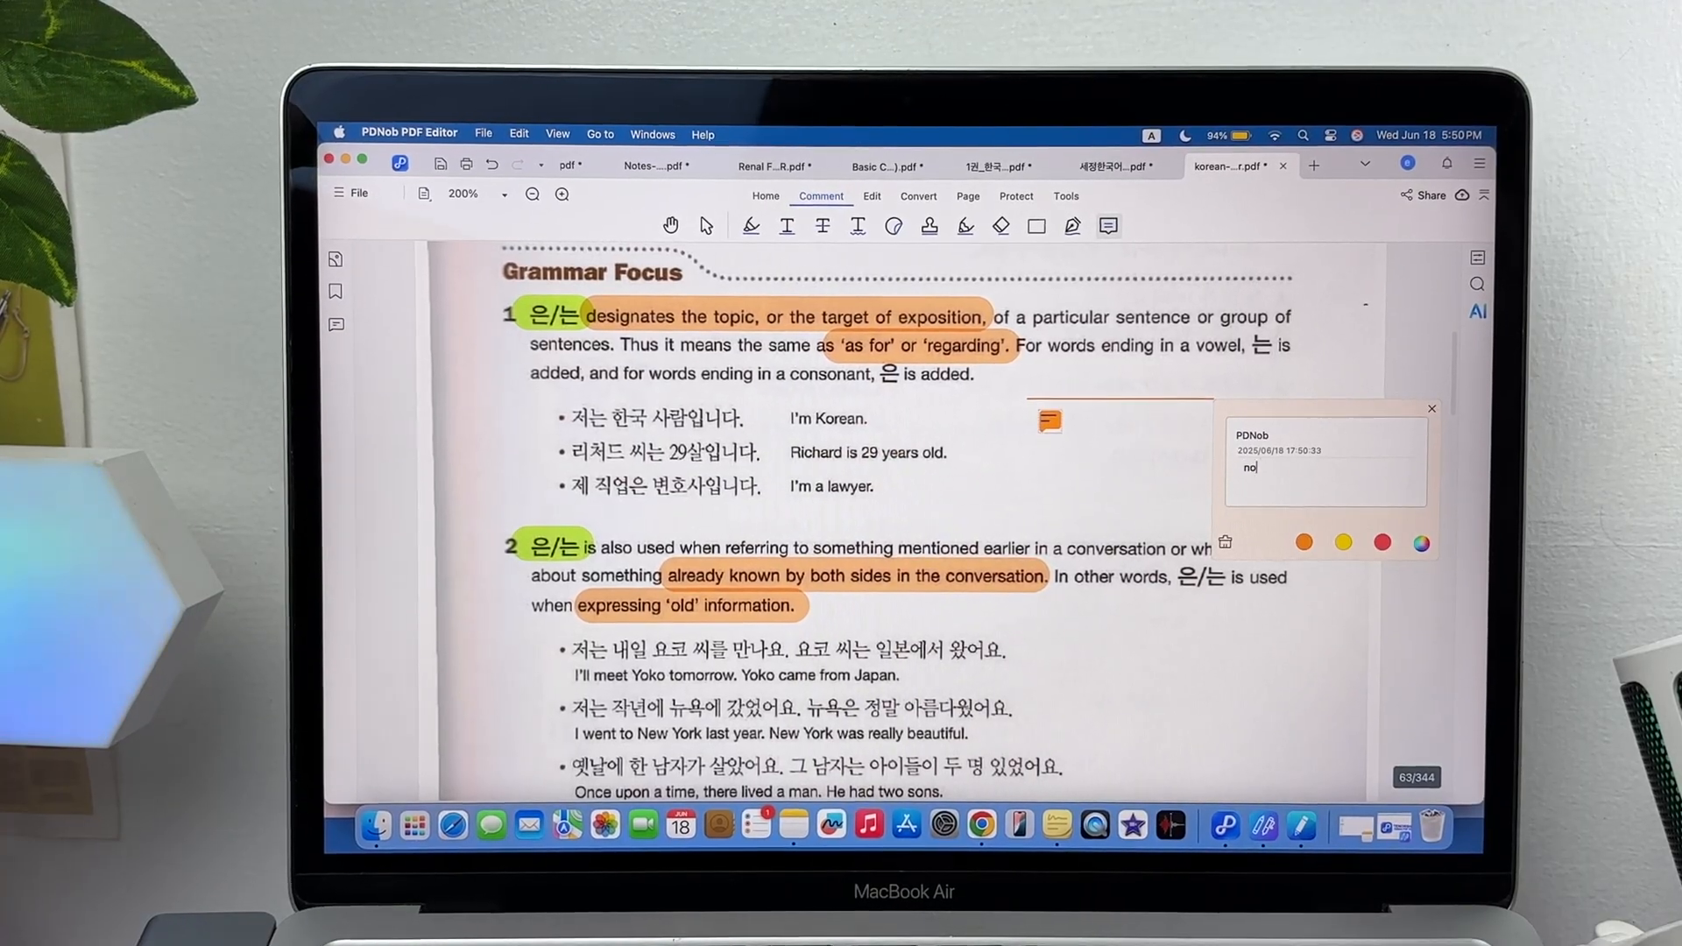
type("notes here")
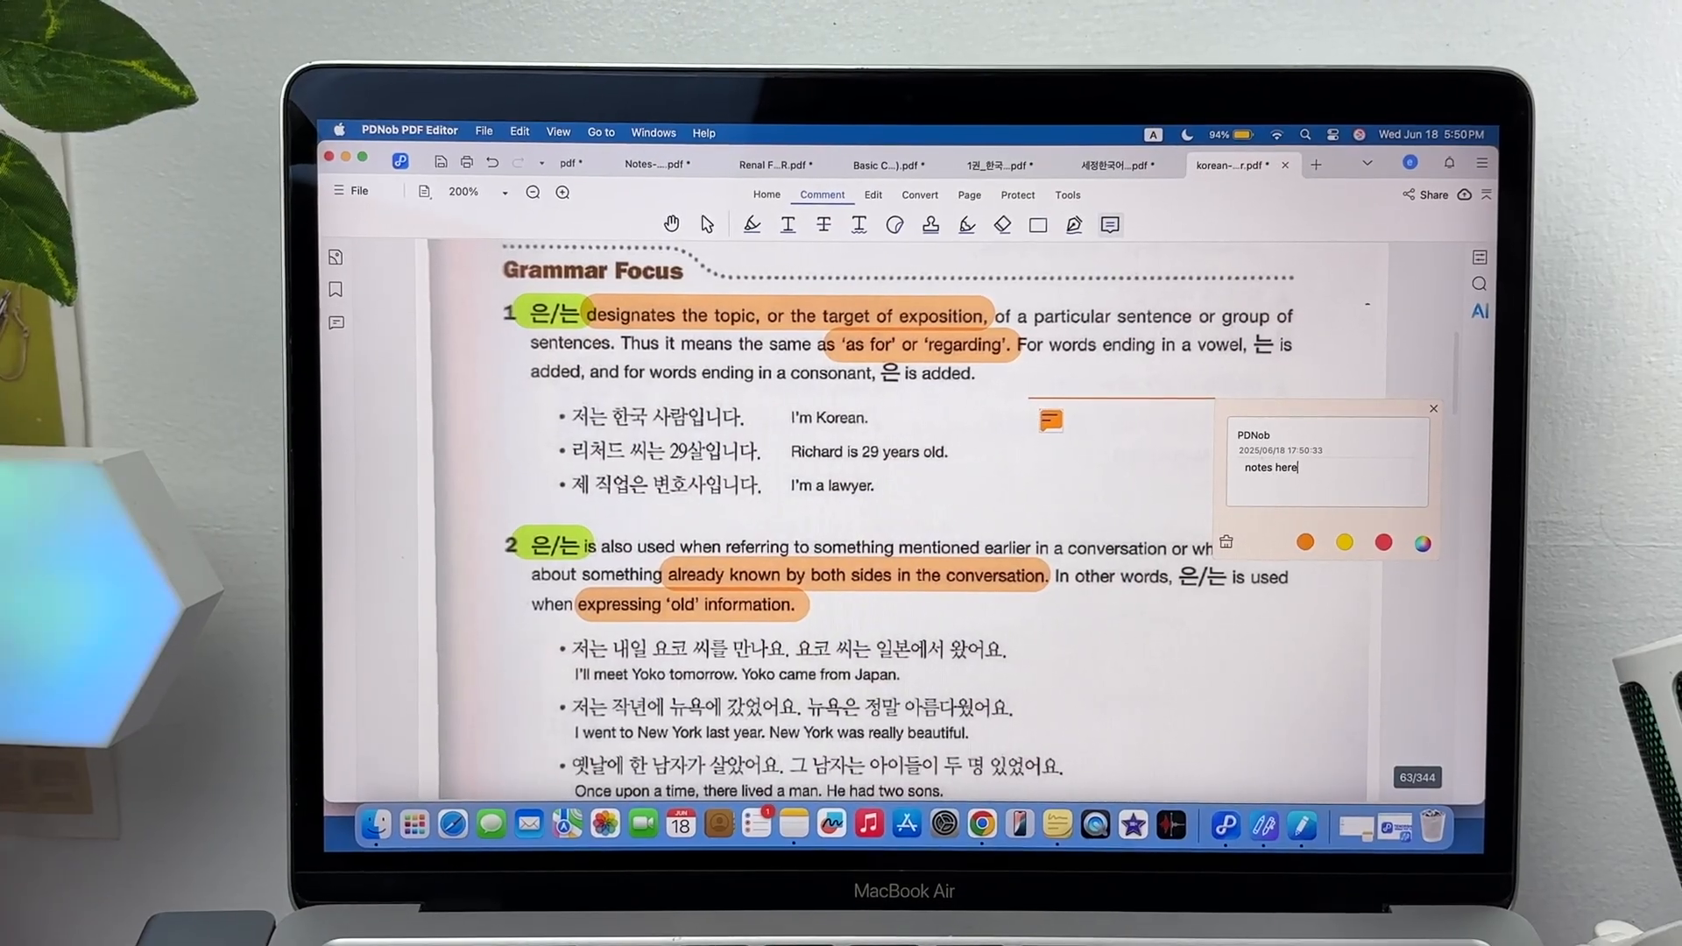
left_click(1344, 543)
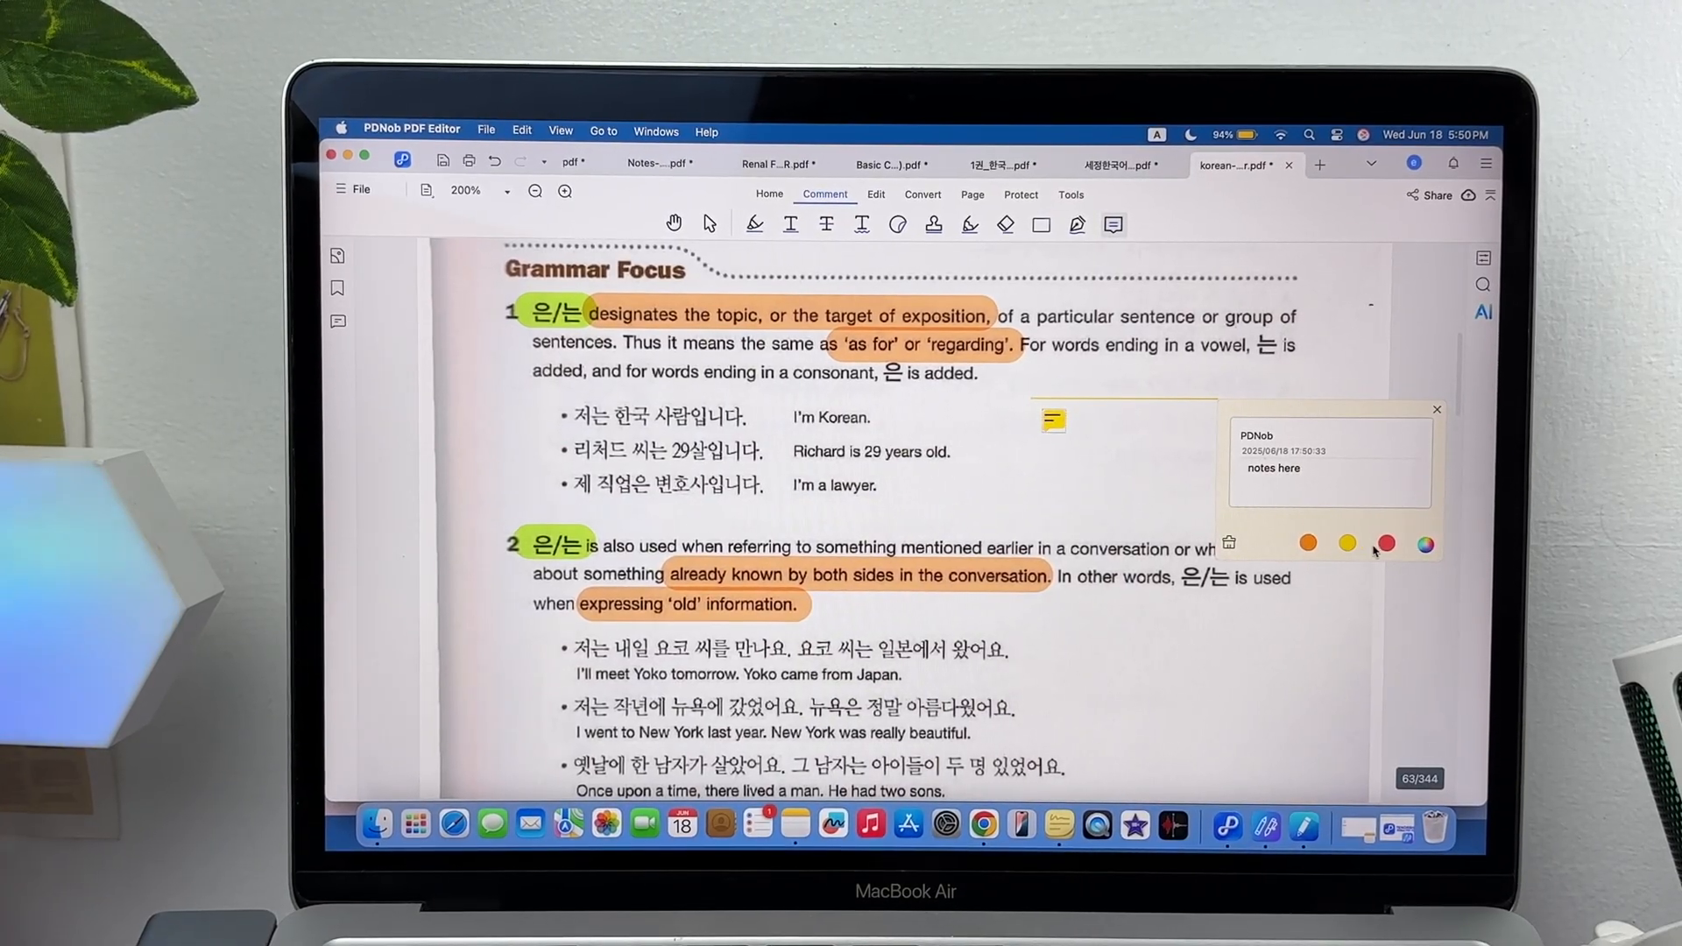
left_click(1384, 543)
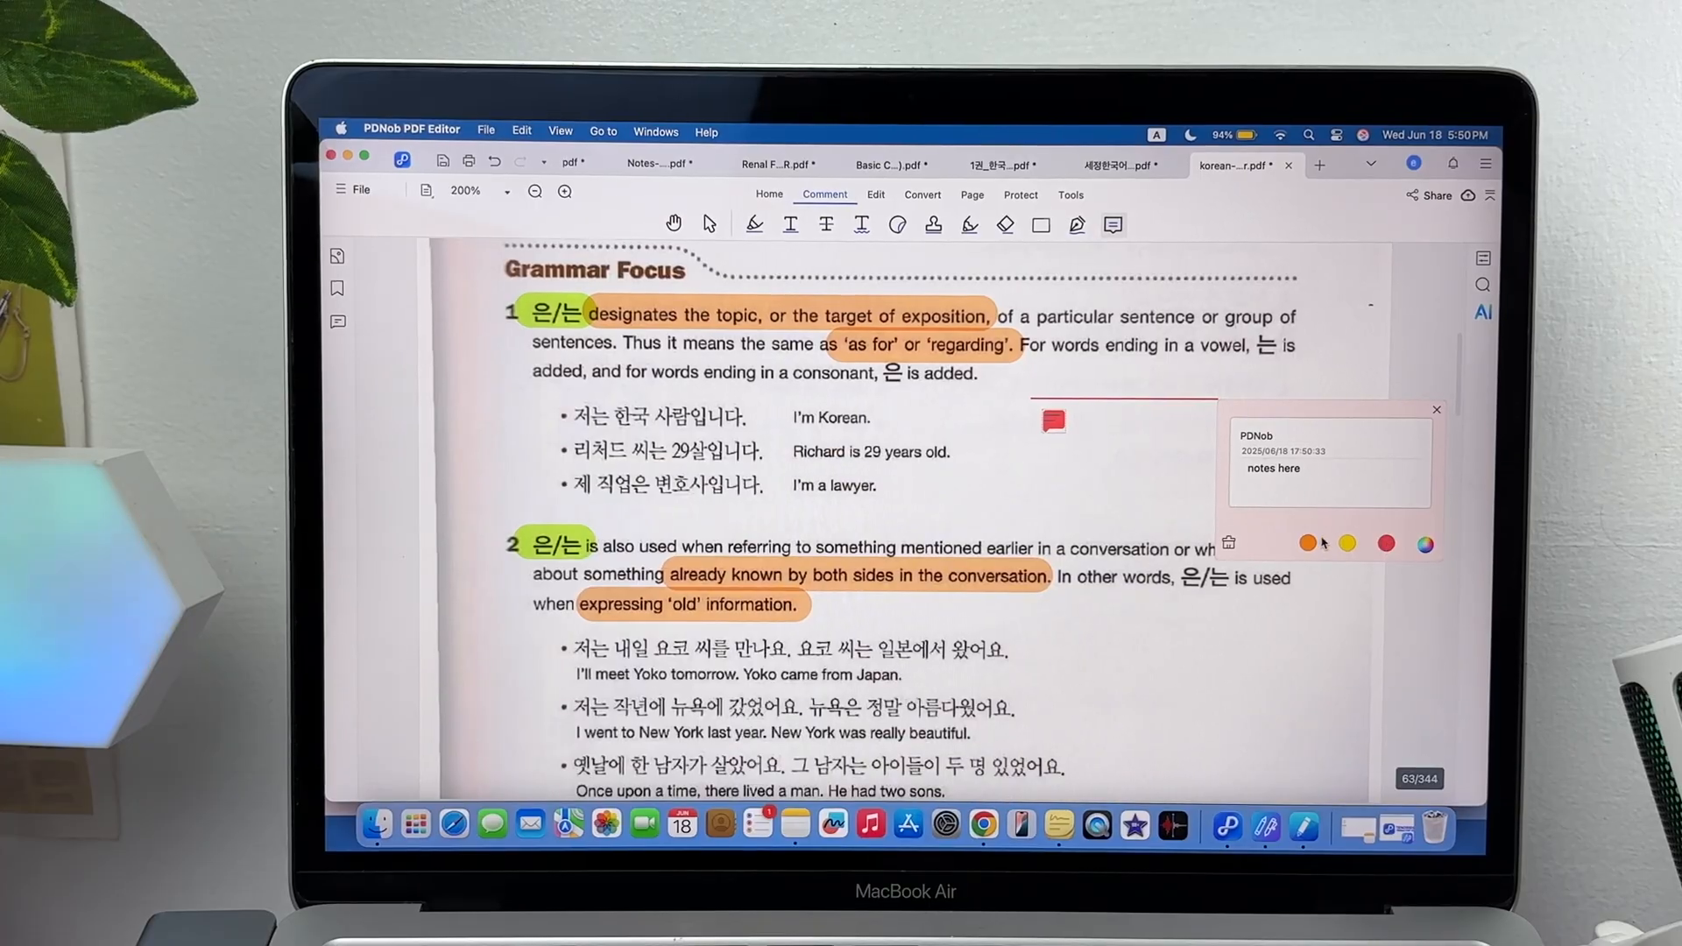
left_click(1424, 544)
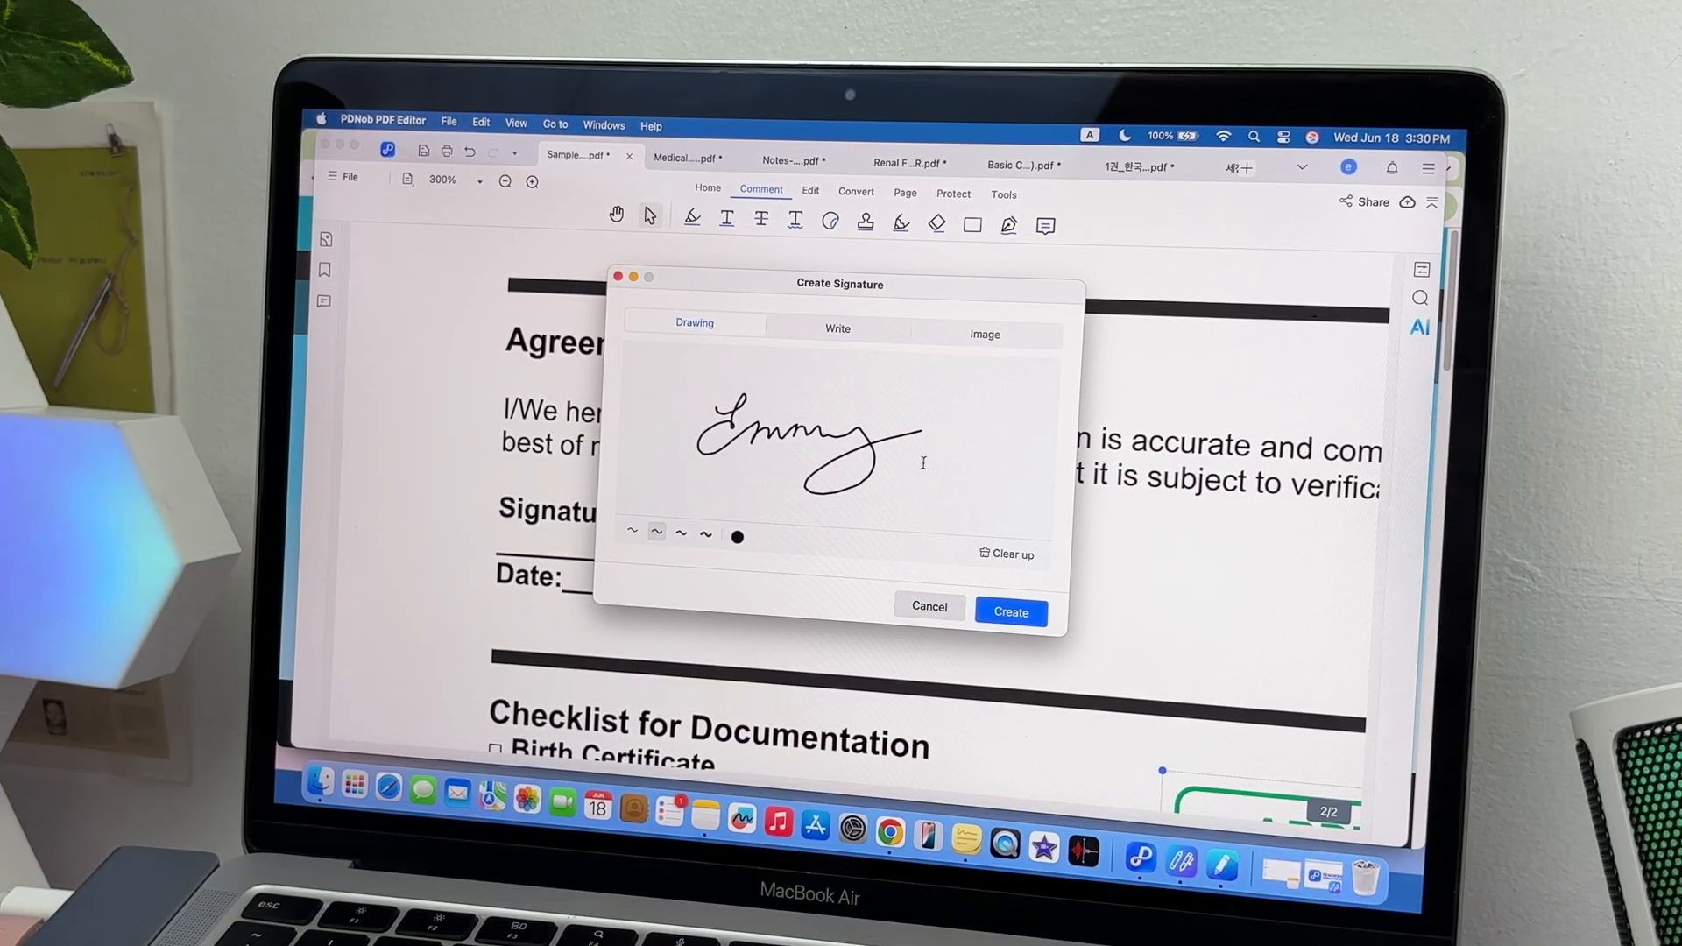
Create the drawn signature, then try a typed 'Emmylou' signature and an image file
left_click(1008, 611)
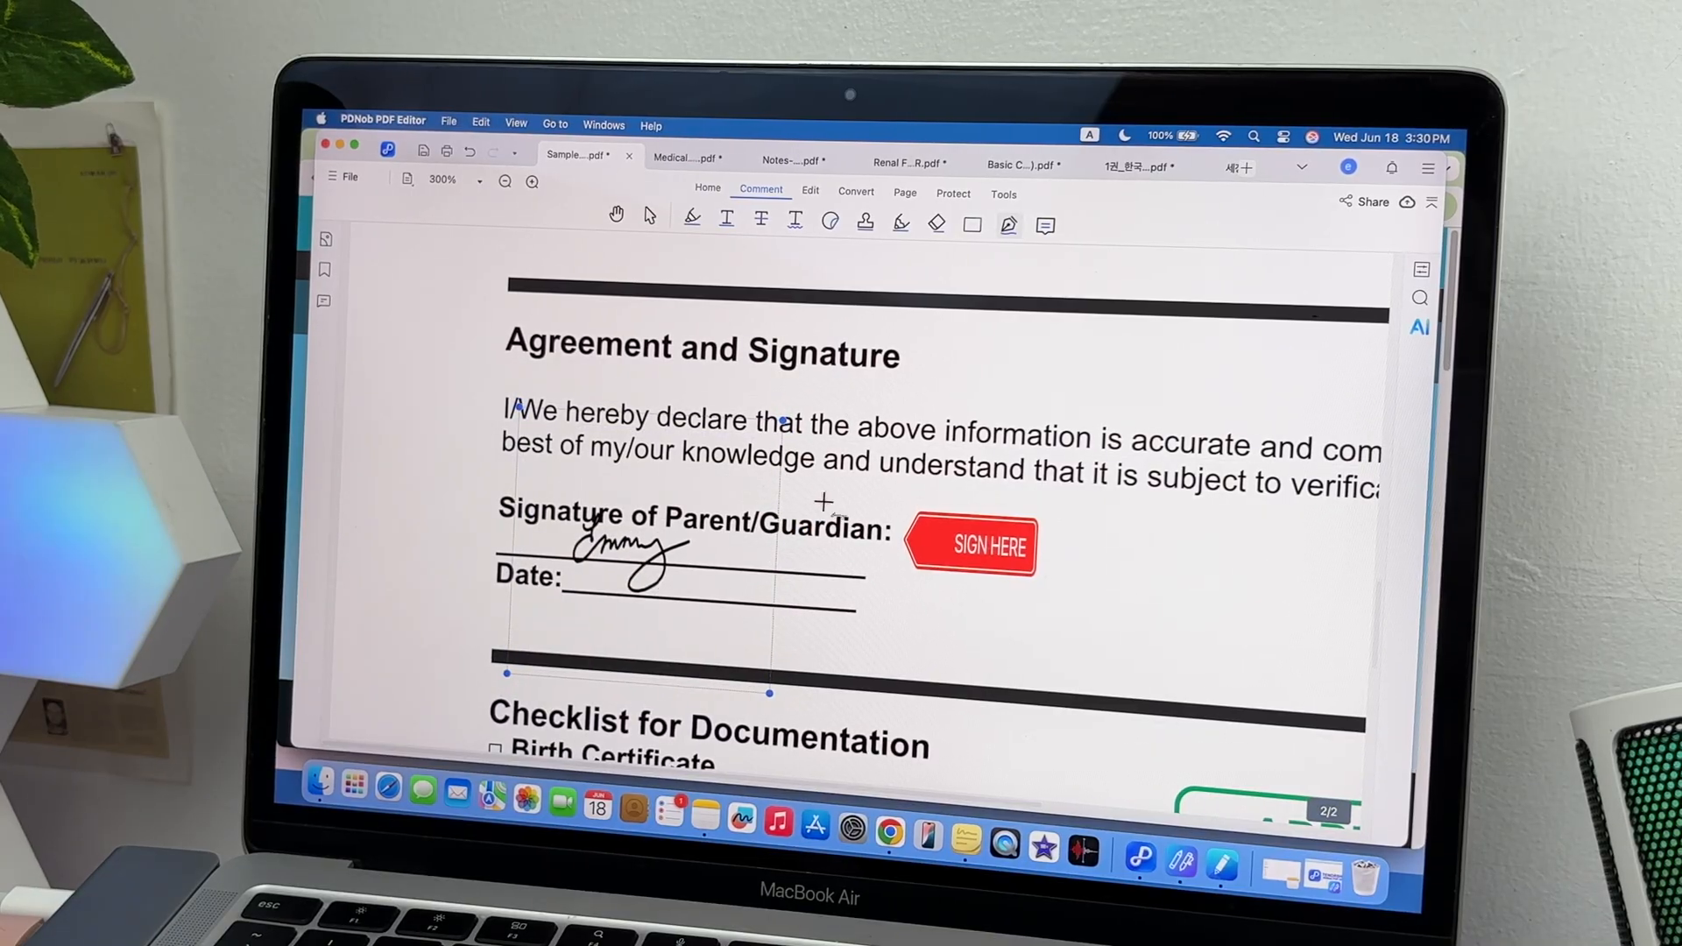
left_click(968, 545)
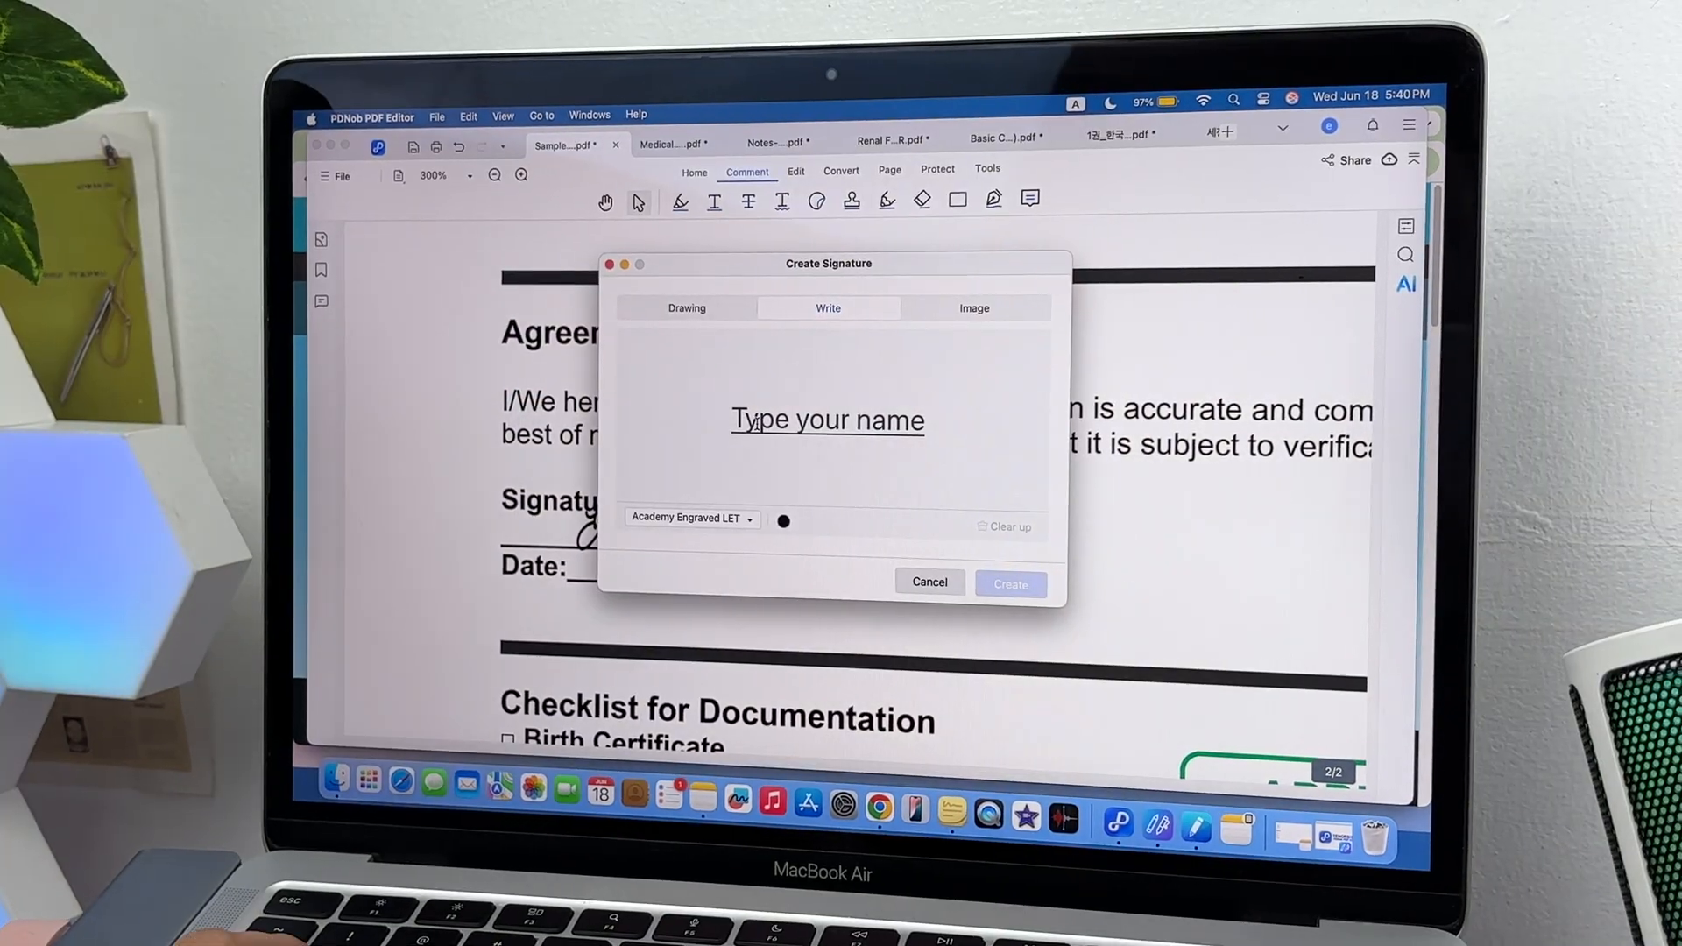
type("Emmylou")
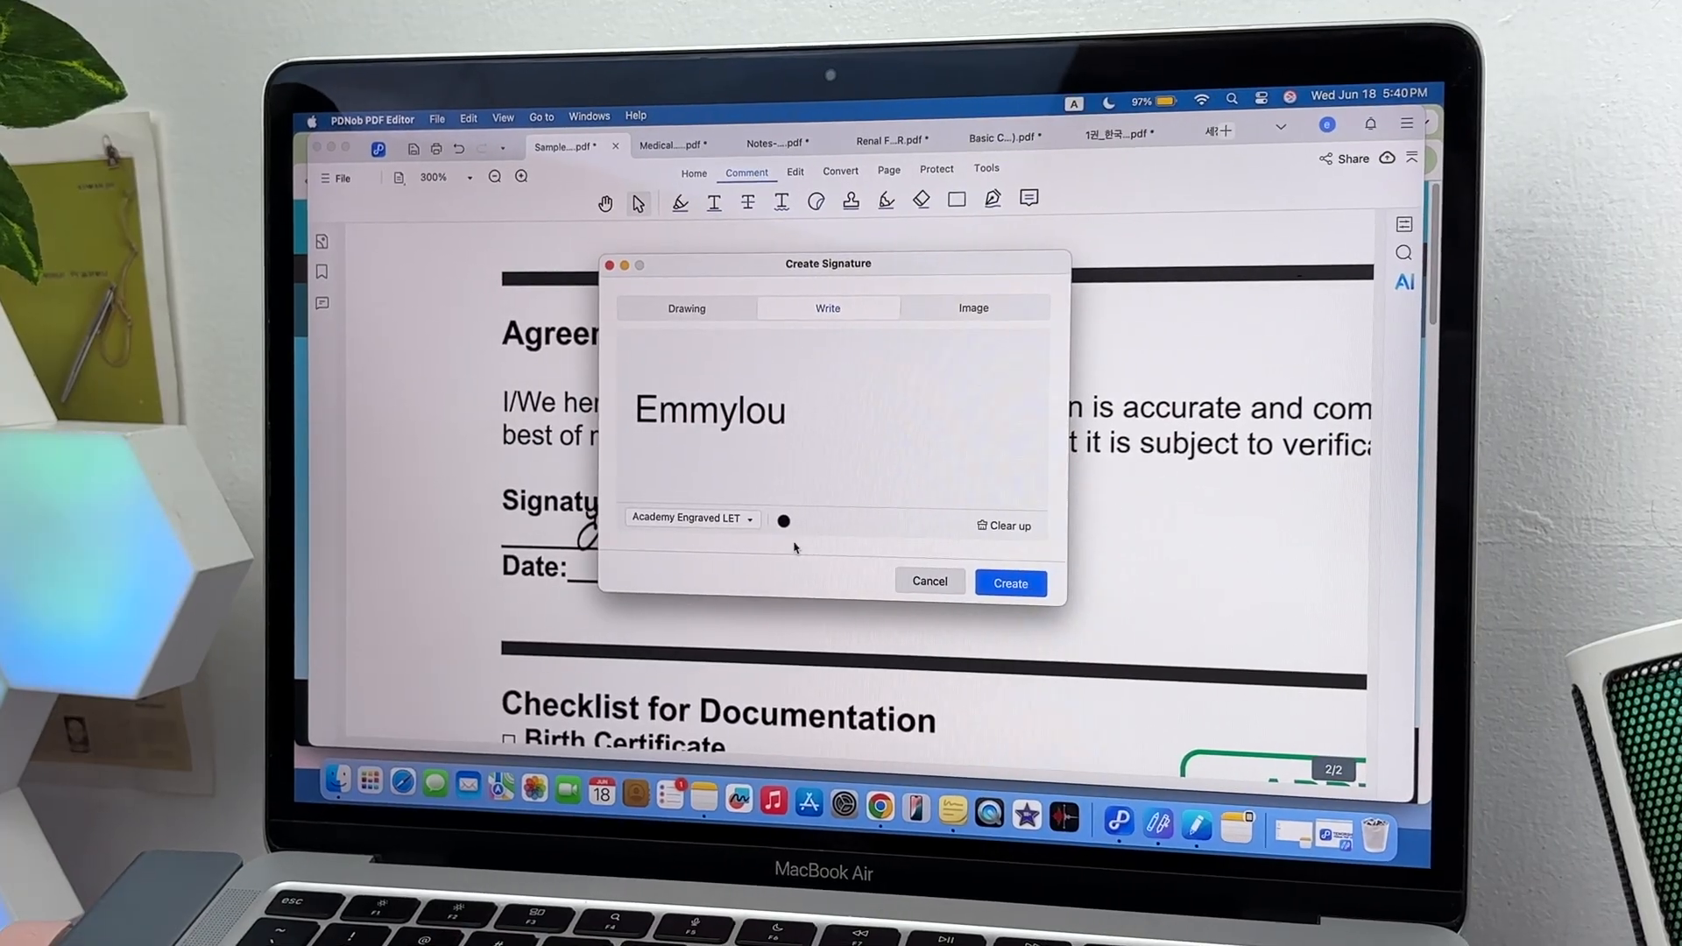
left_click(783, 521)
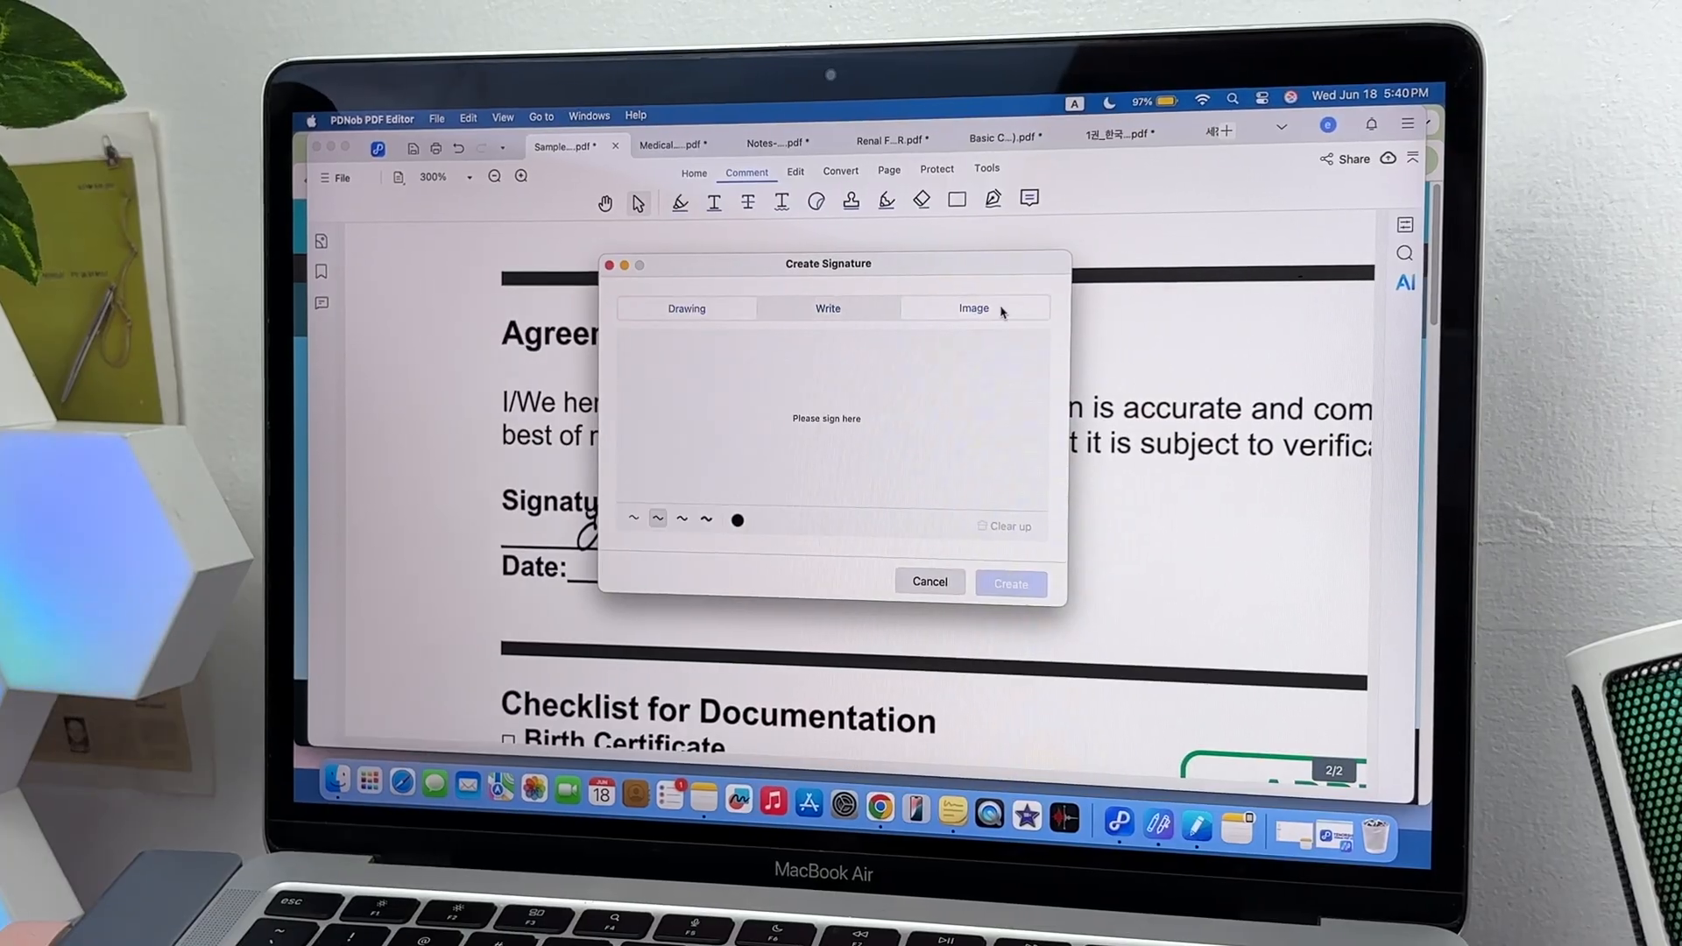
left_click(971, 308)
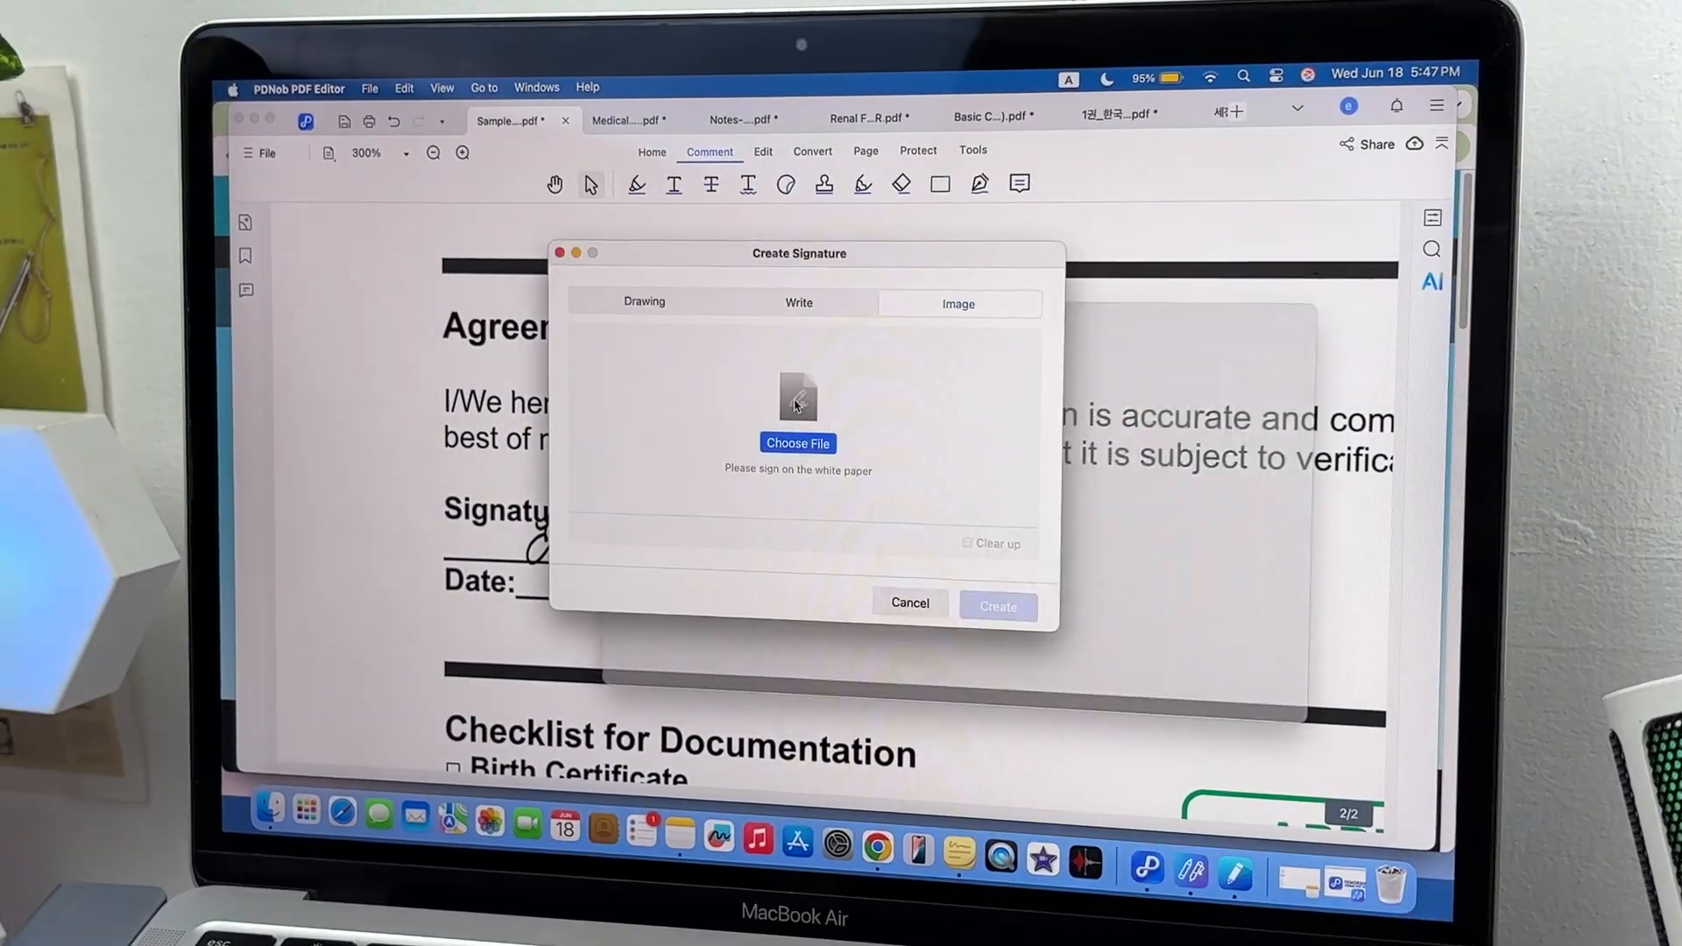
left_click(995, 607)
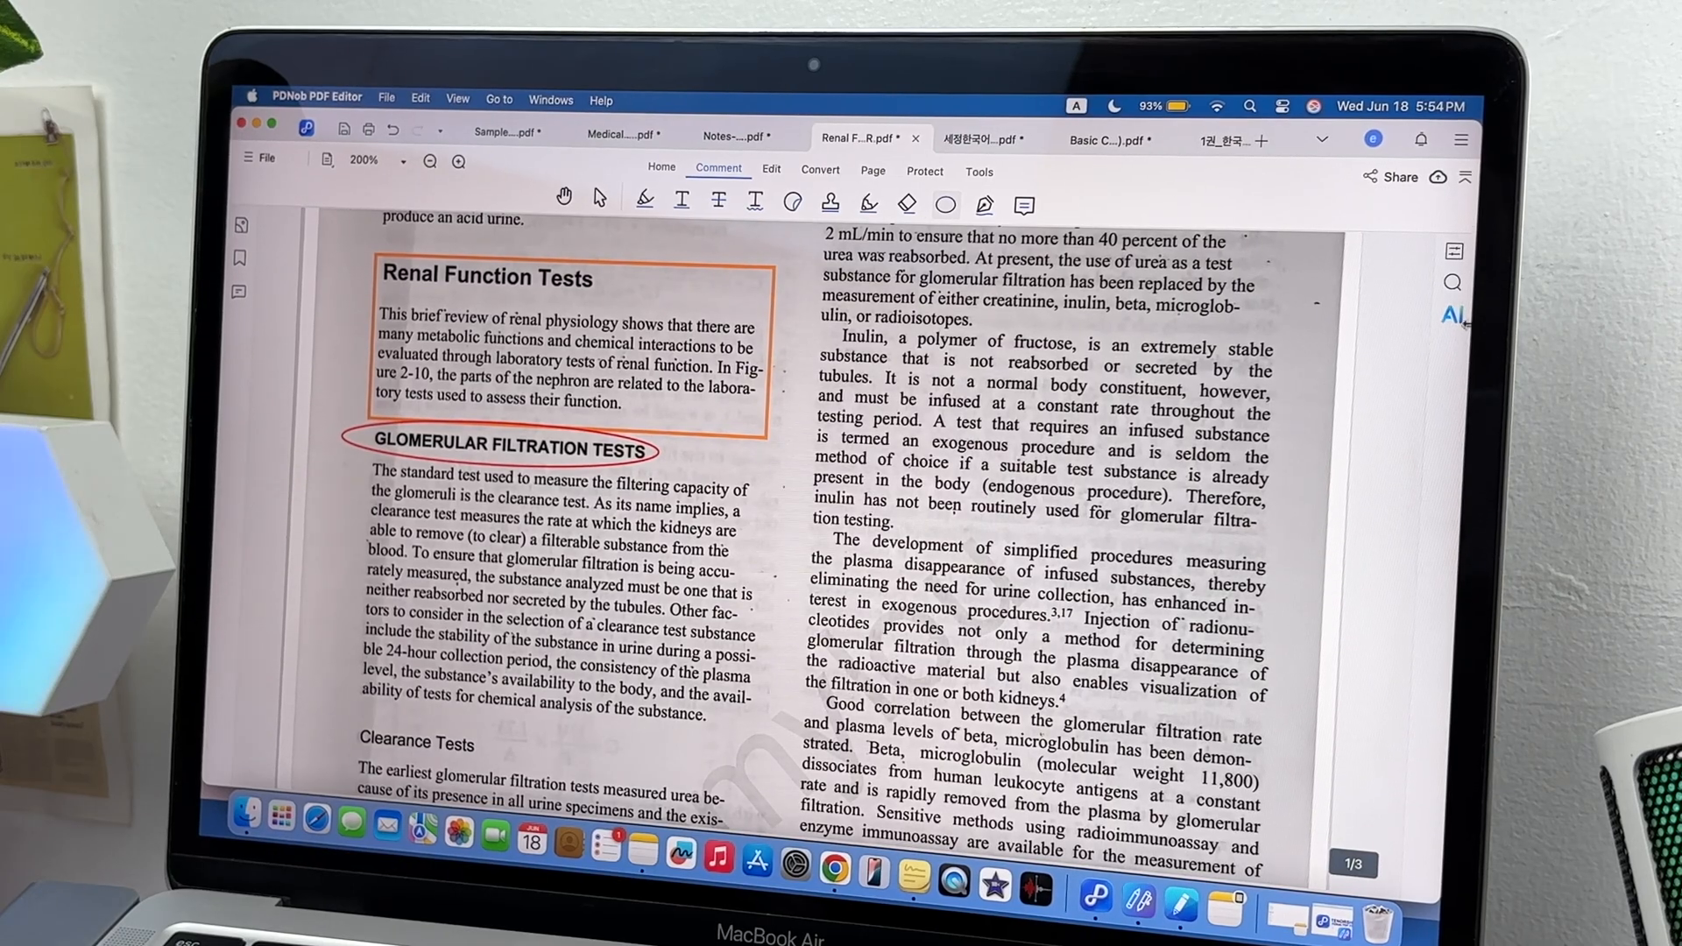
Generate a PDNob AI summary, prompting 'translate in spanish', and add it as text on page 2
left_click(1450, 315)
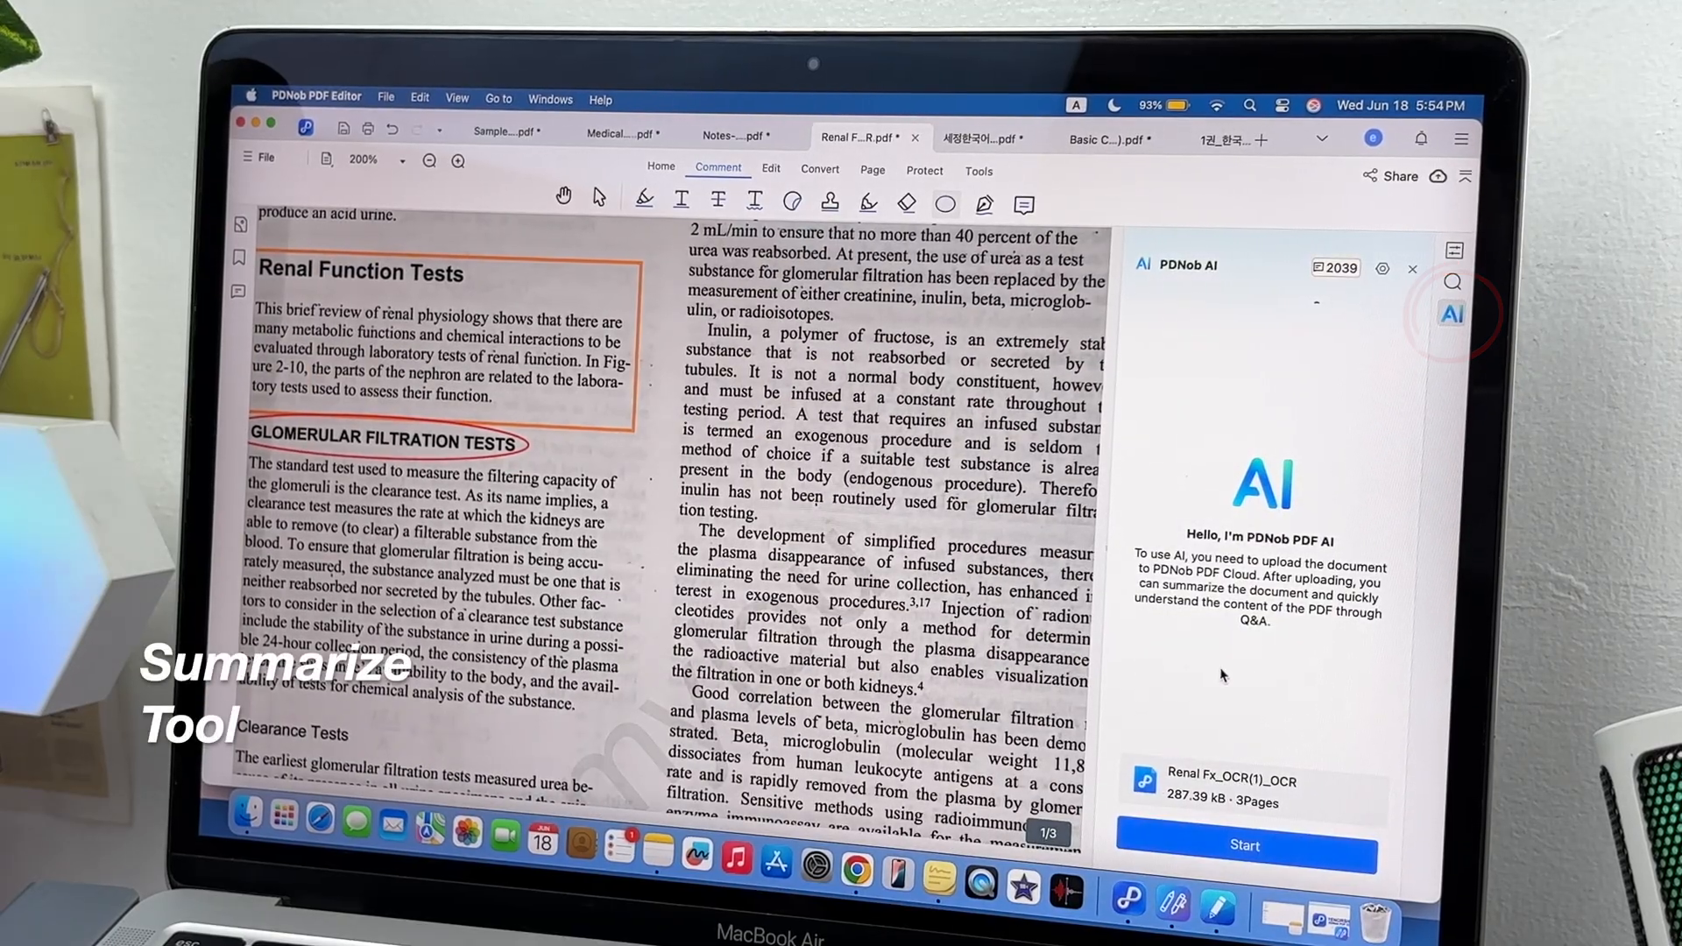
left_click(1243, 845)
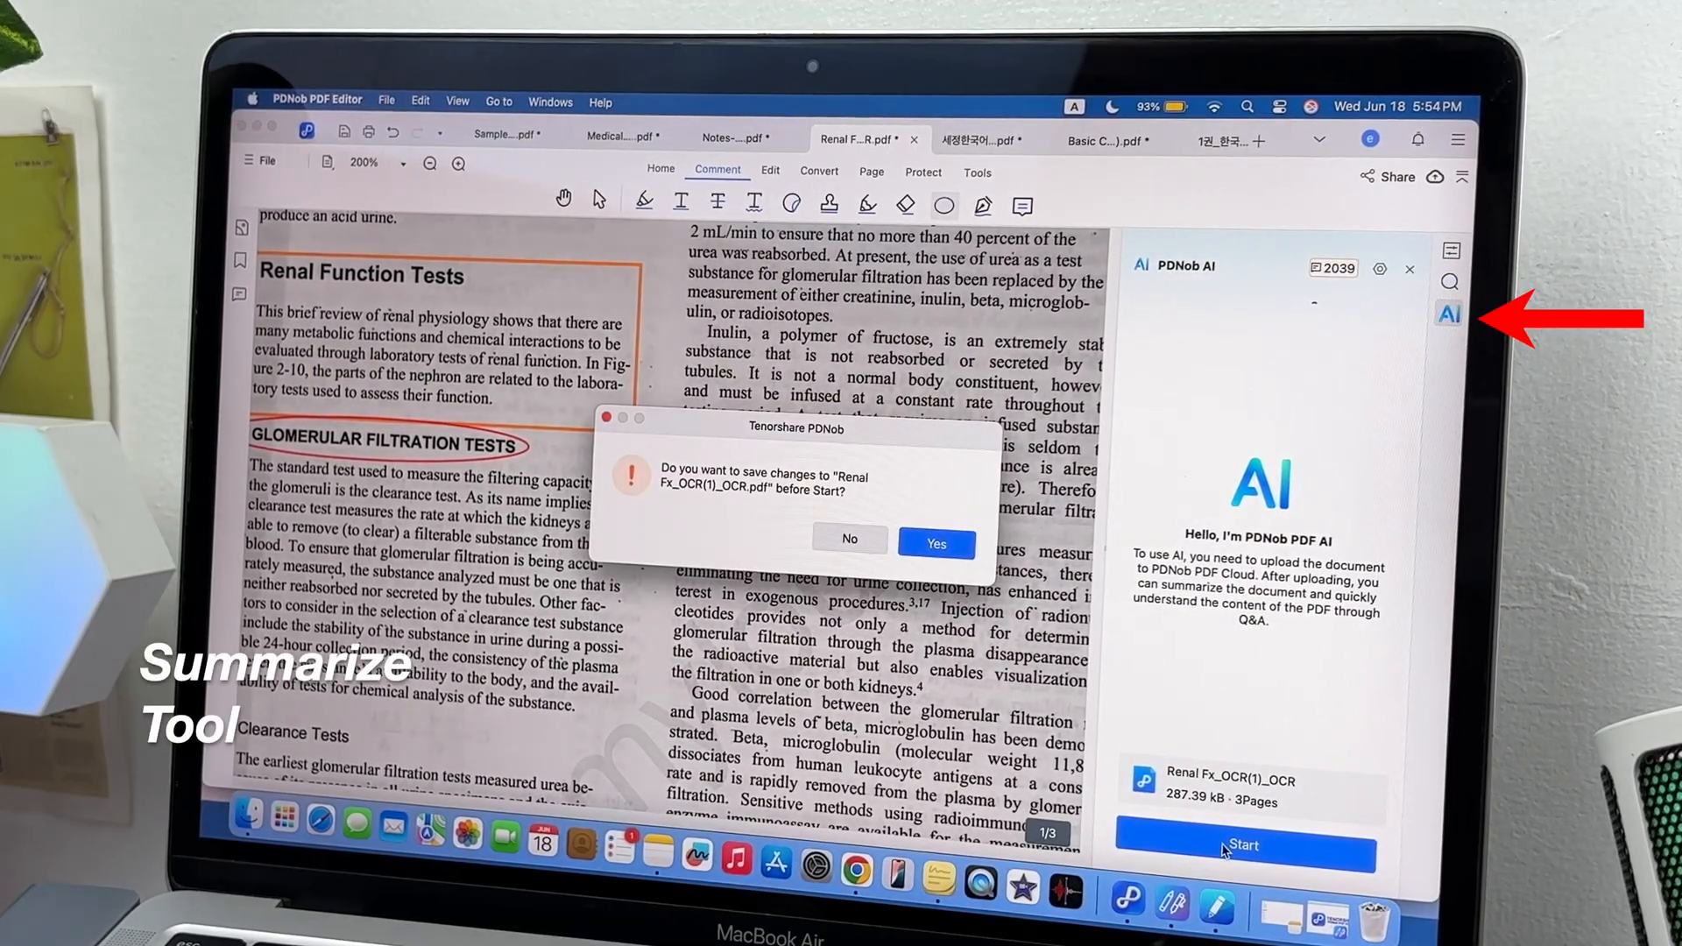
left_click(935, 541)
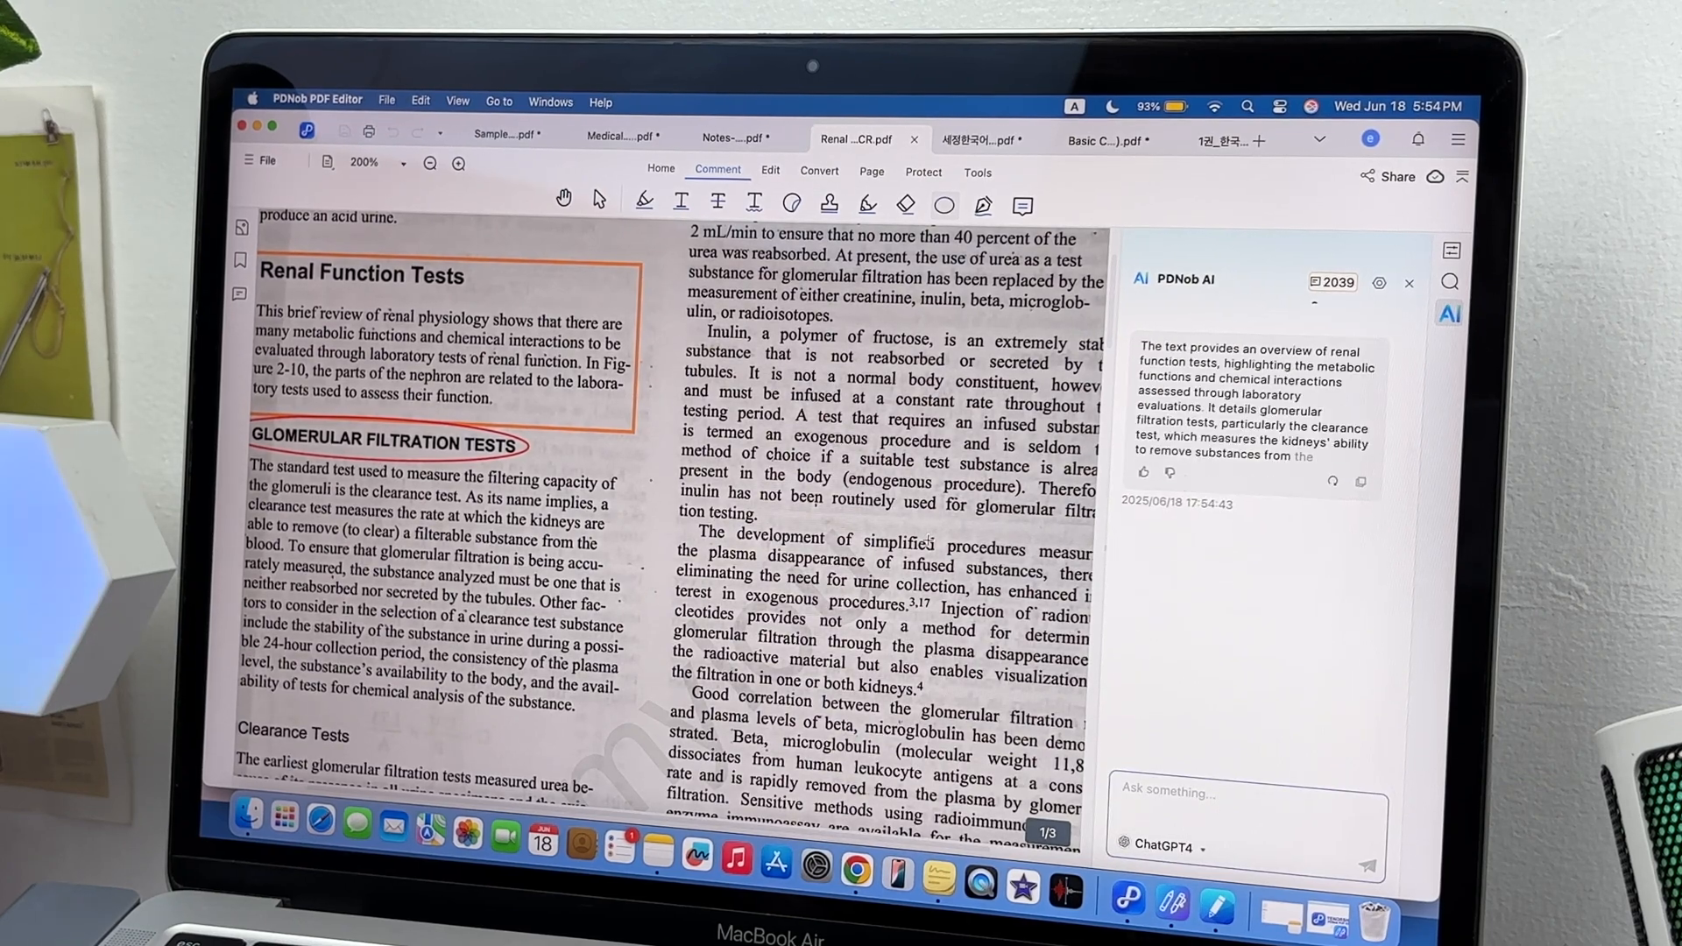
type("translate in spanish")
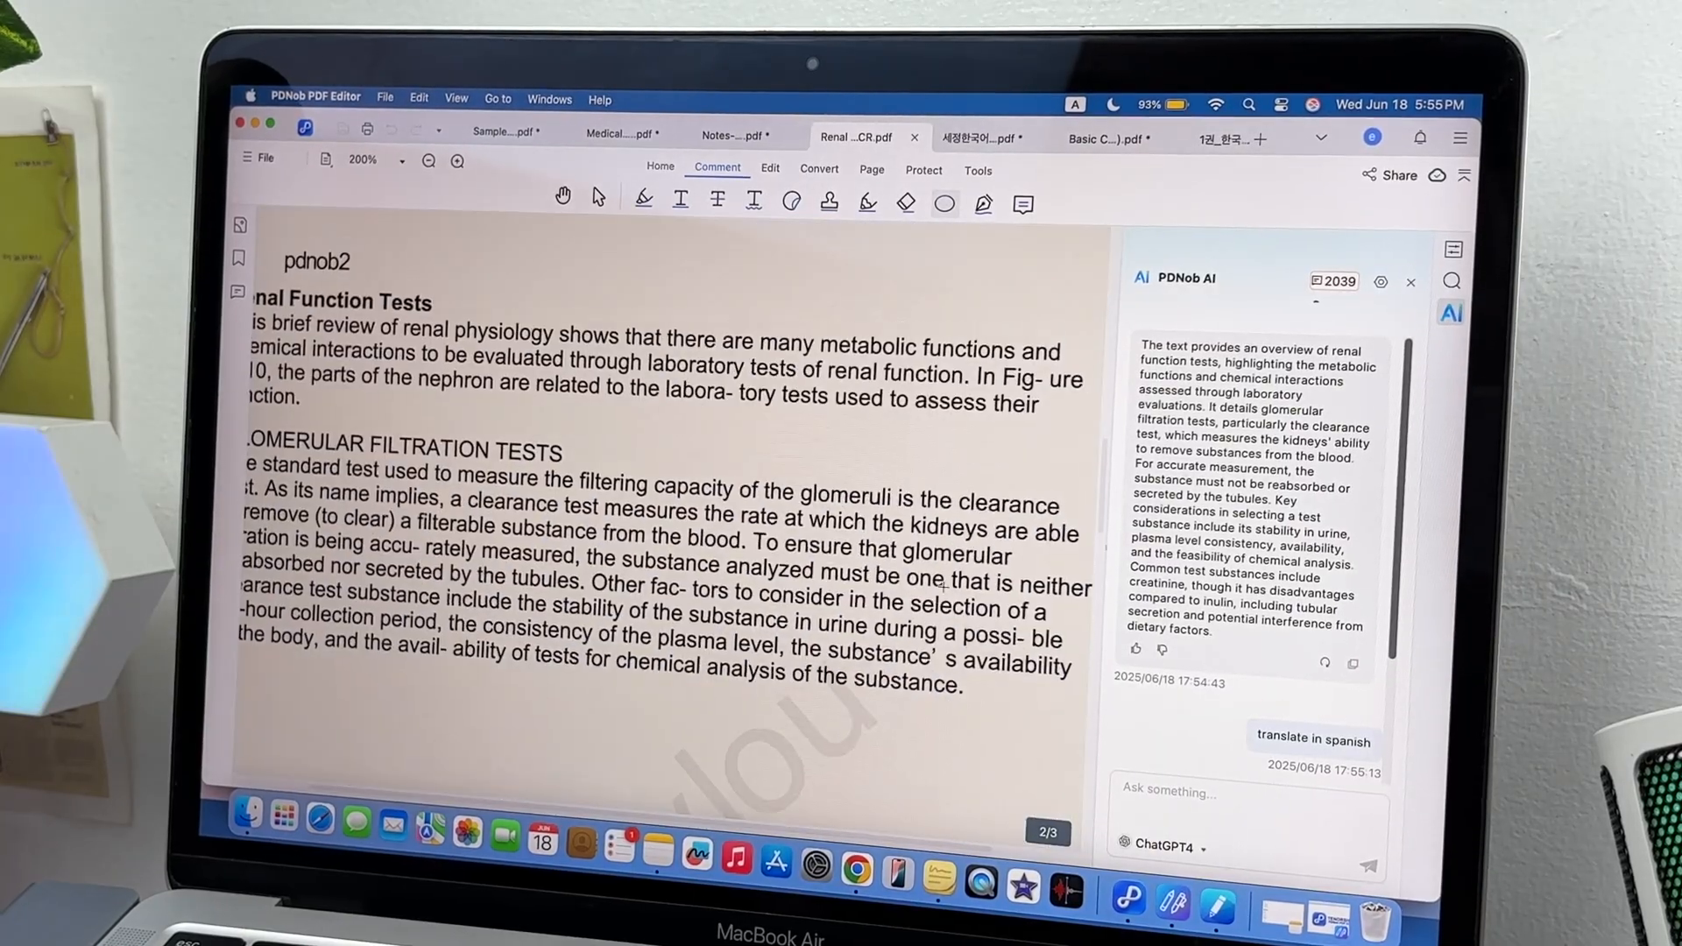
left_click(769, 169)
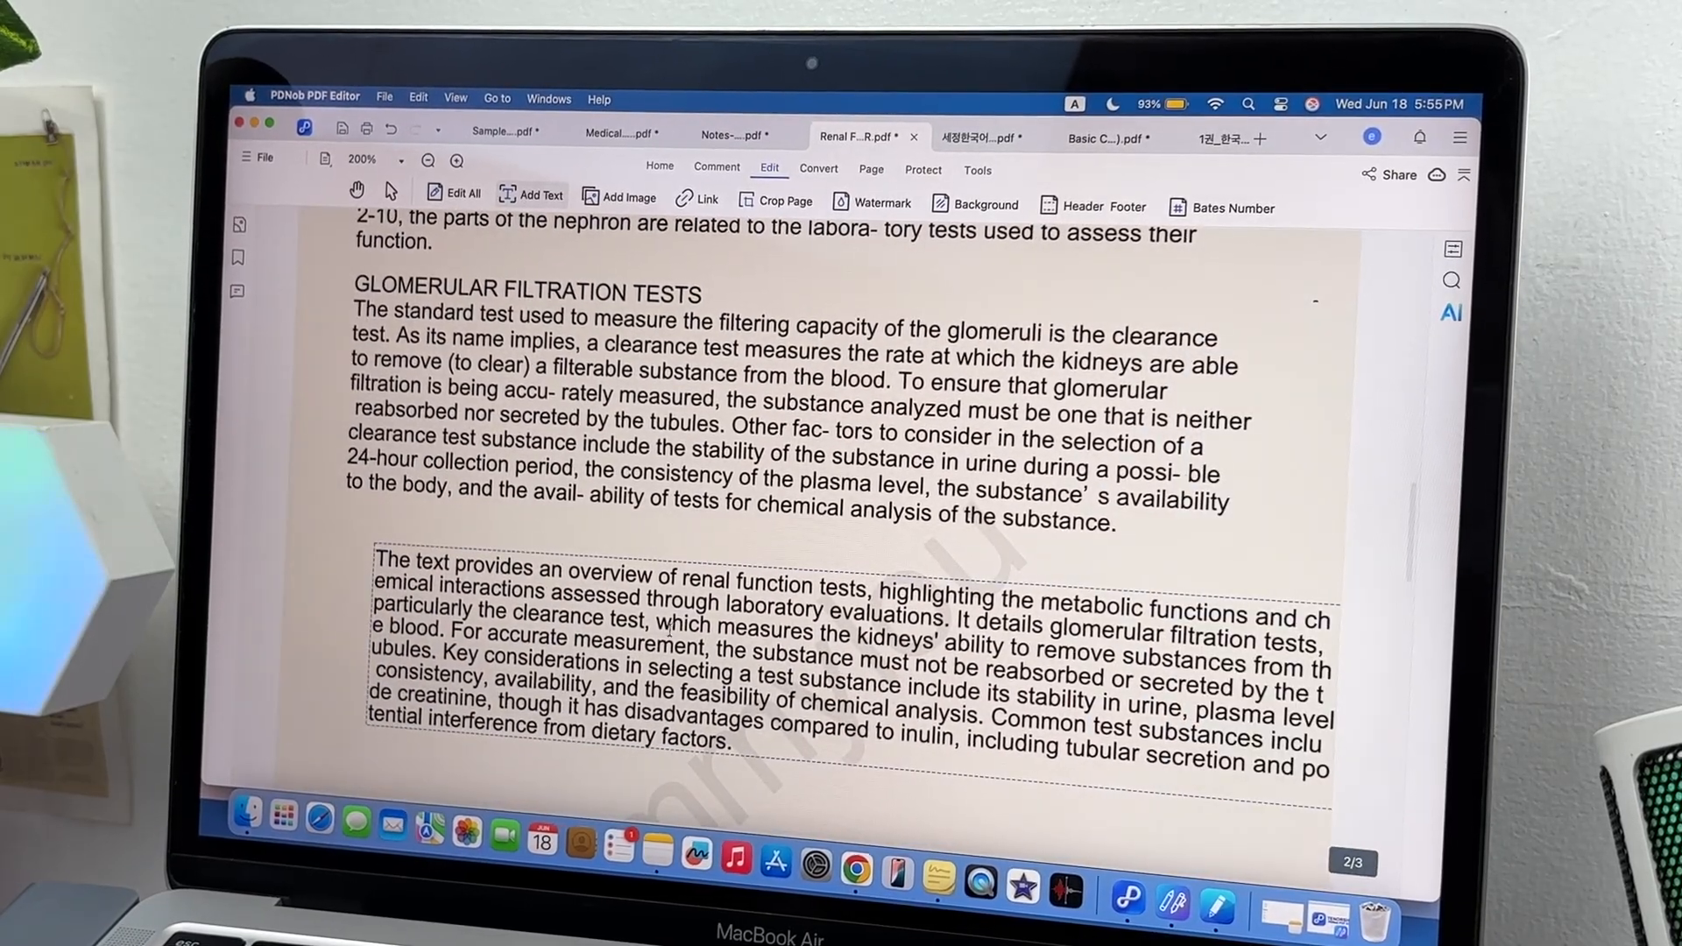
Translate the selected Descartes quote into Korean with AI and browse other target languages
left_click(735, 140)
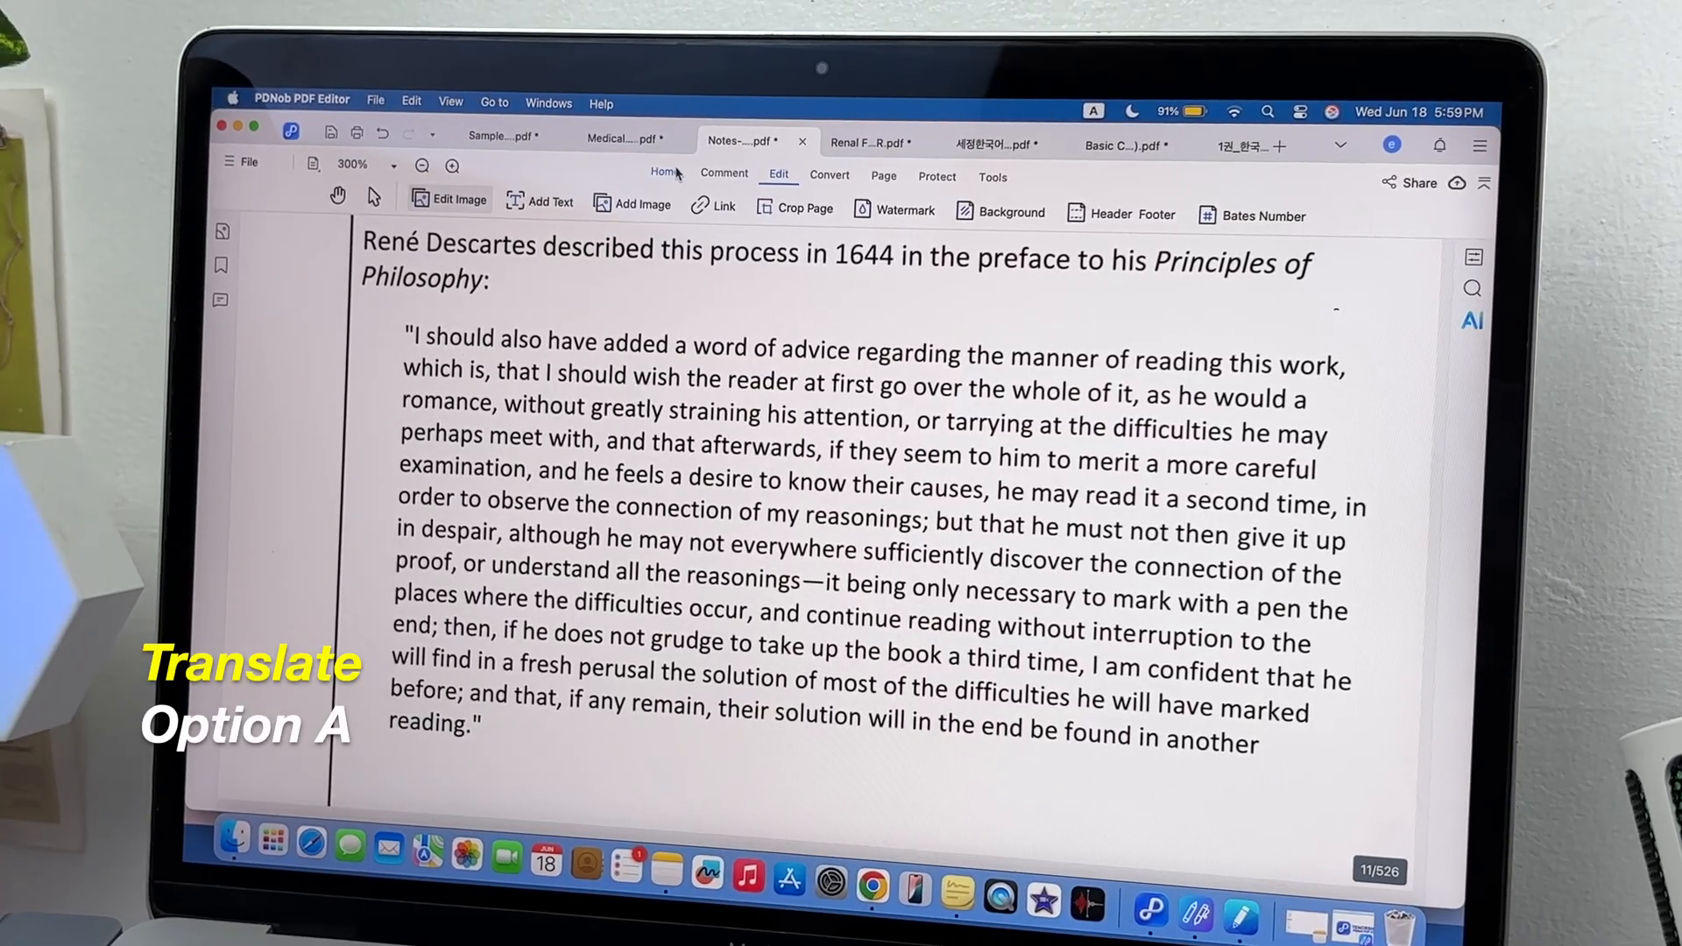
left_click(663, 172)
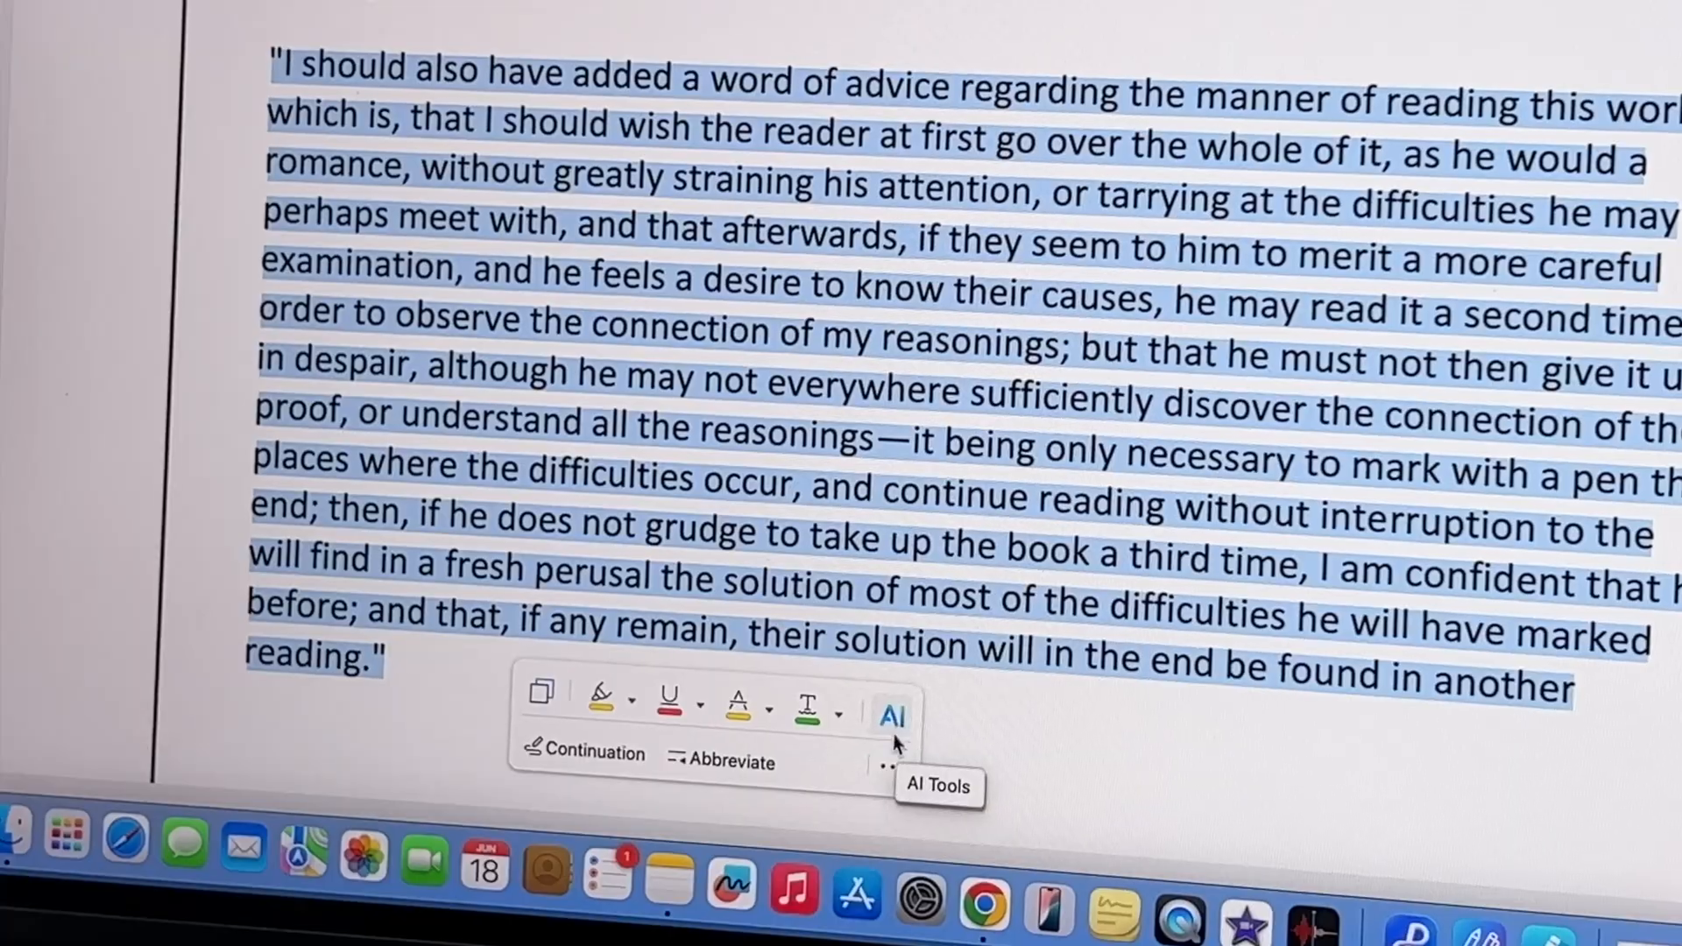
left_click(892, 716)
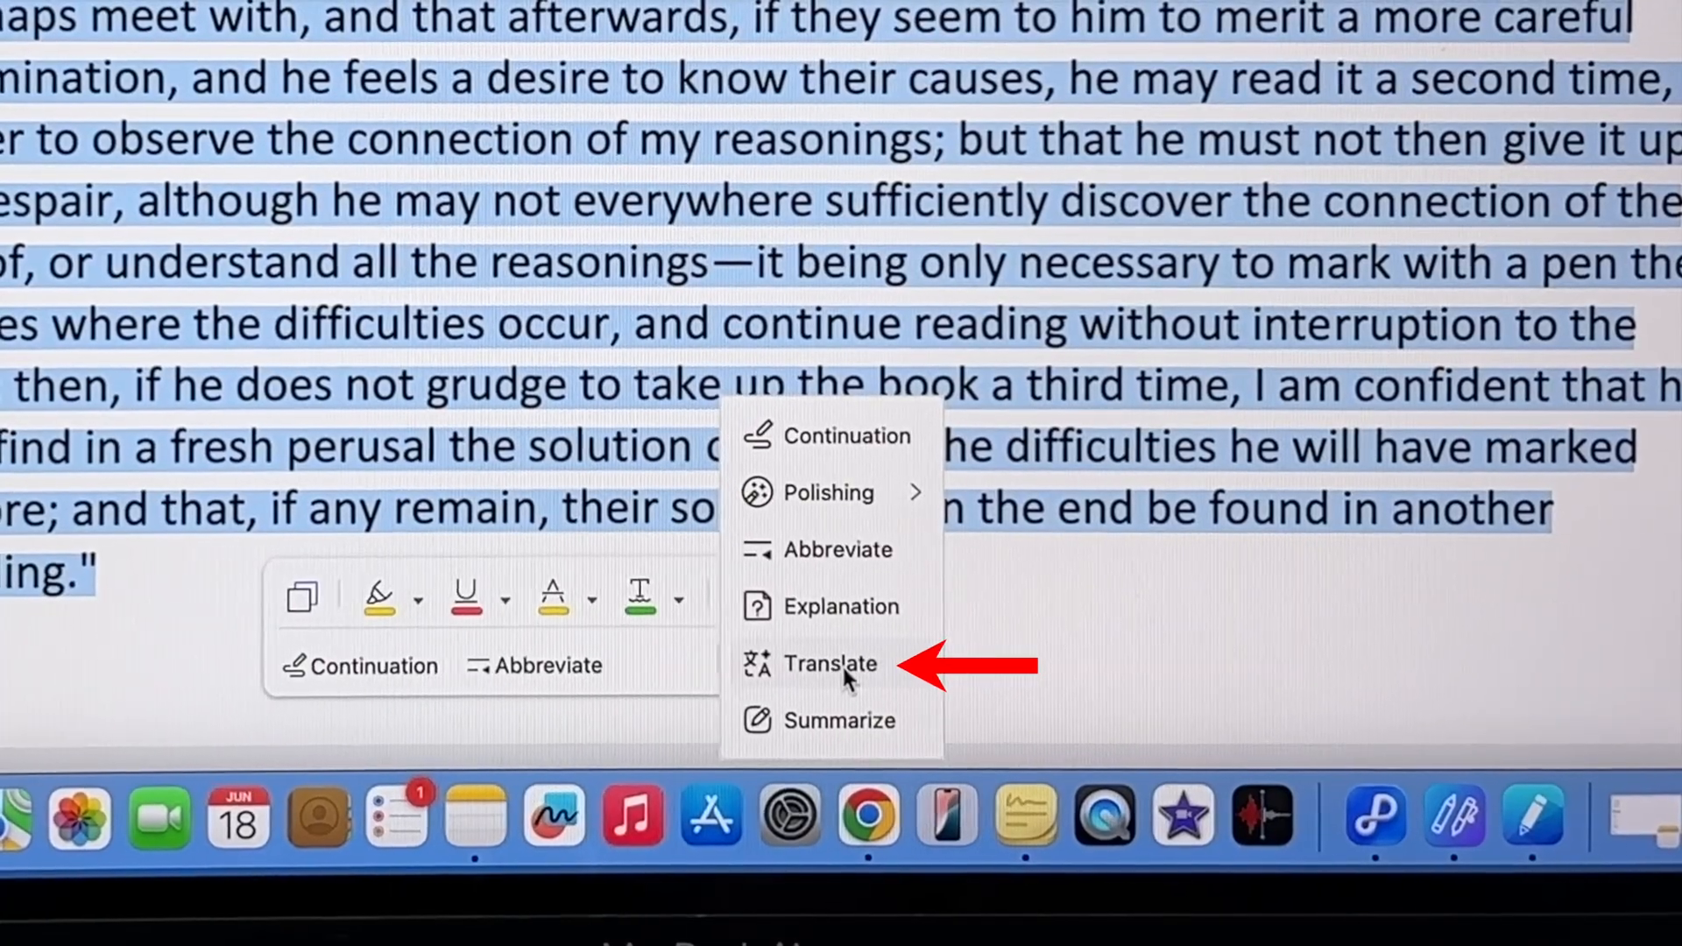
left_click(831, 663)
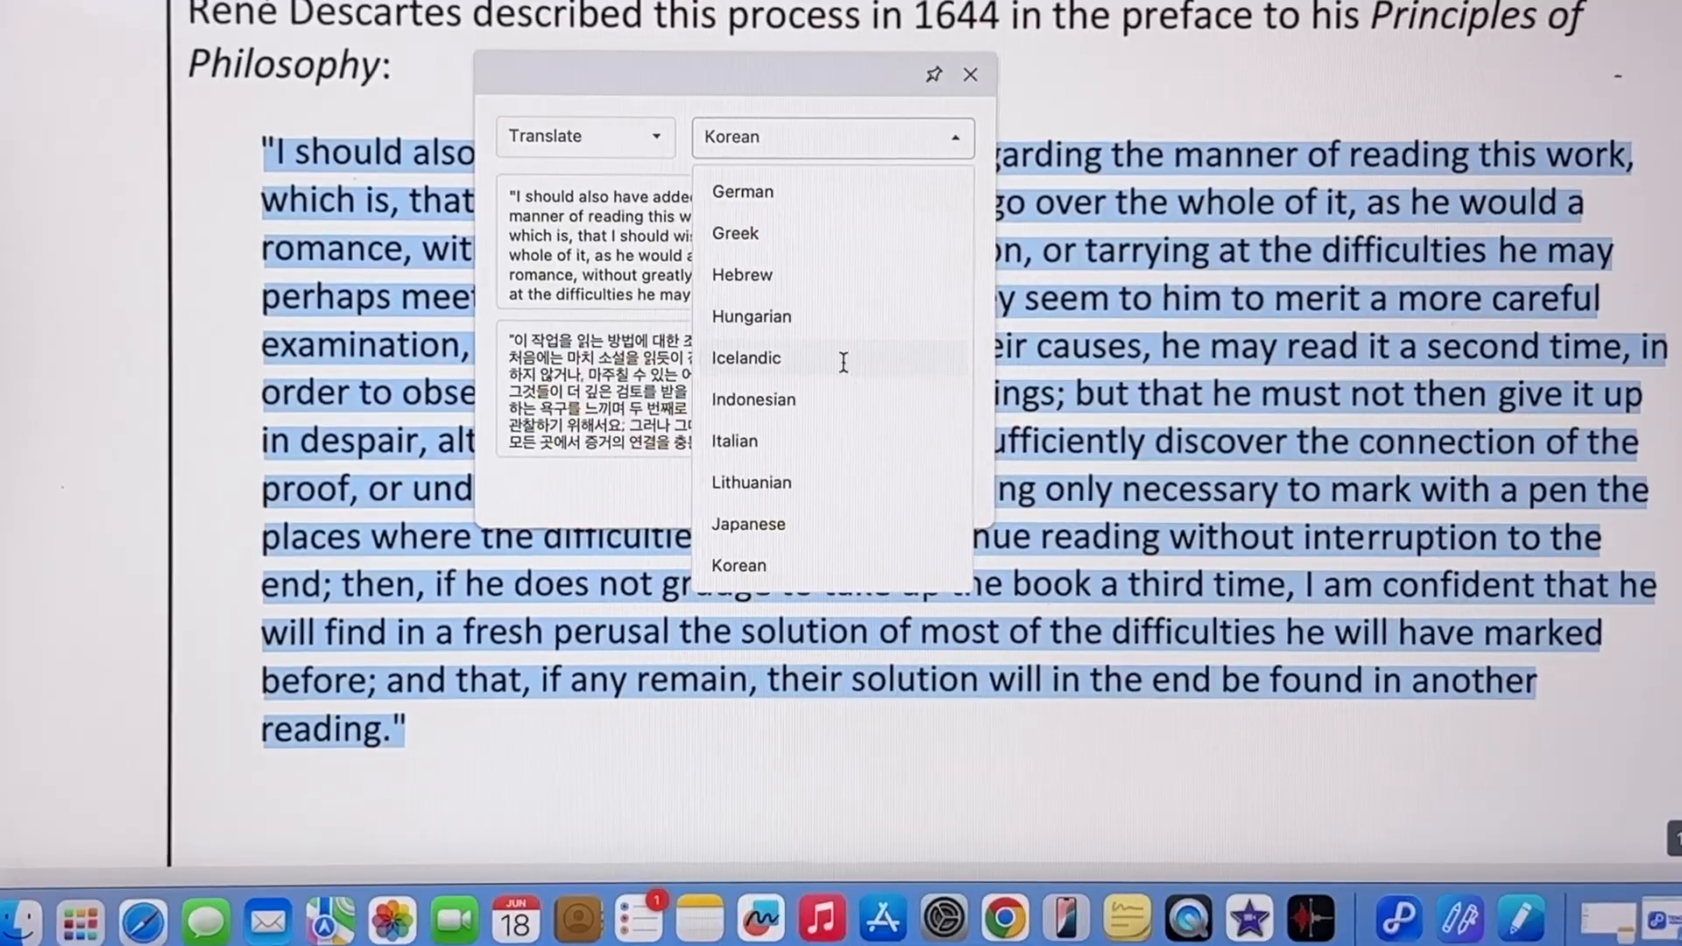
scroll("down", 3)
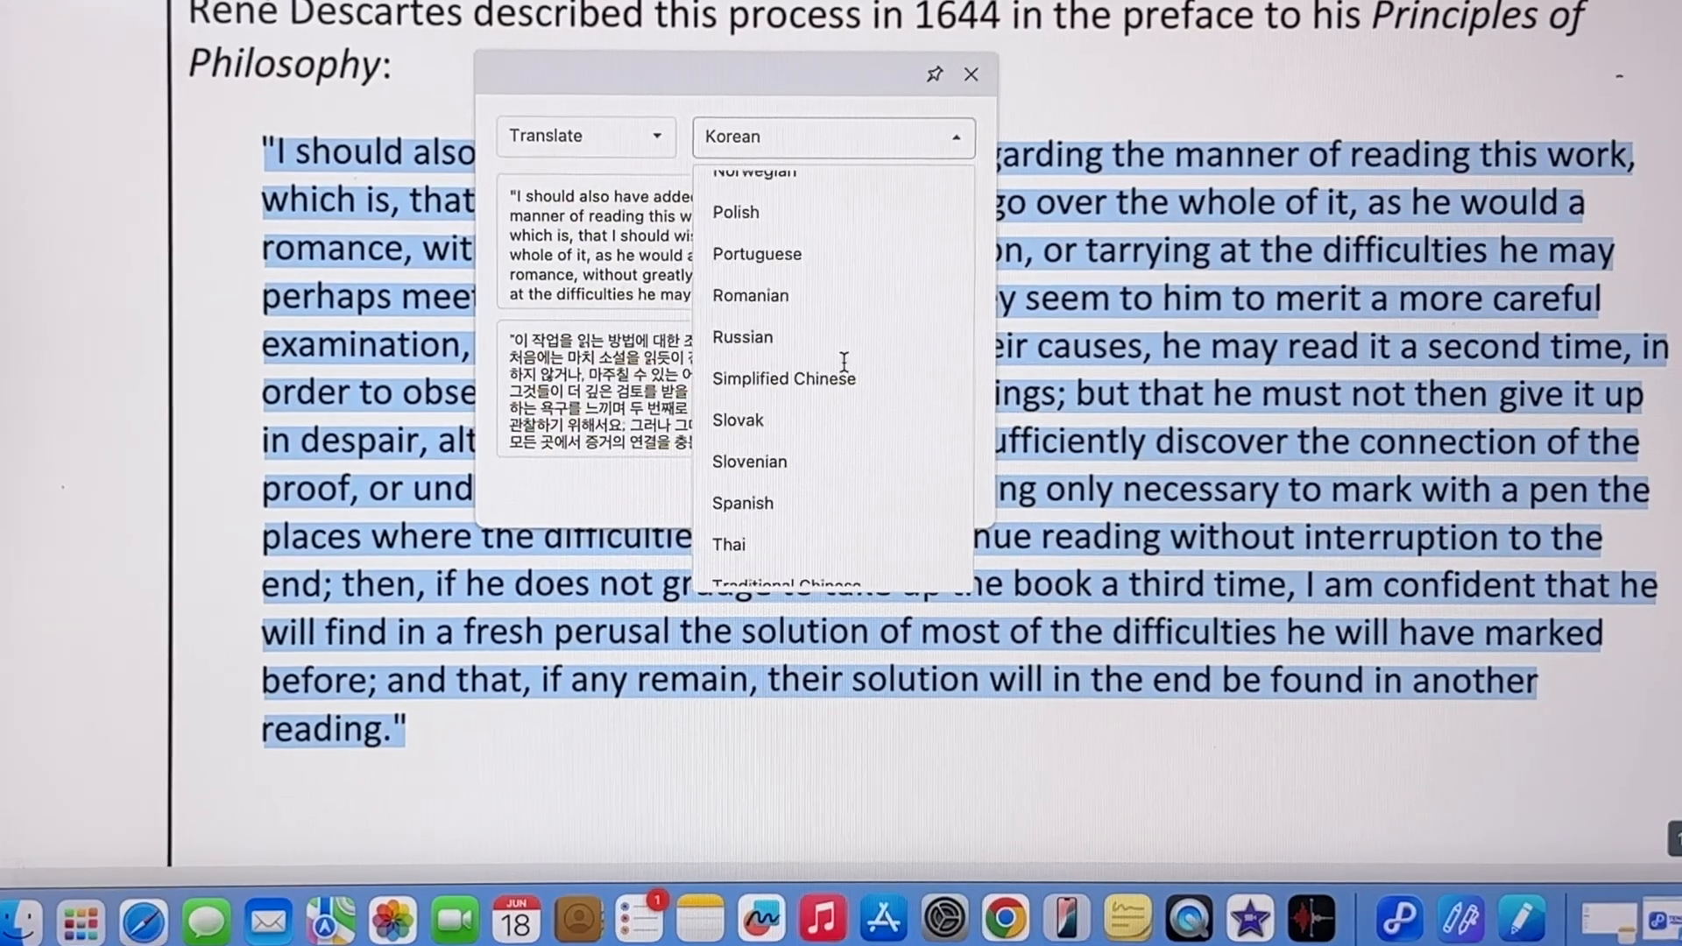
left_click(741, 502)
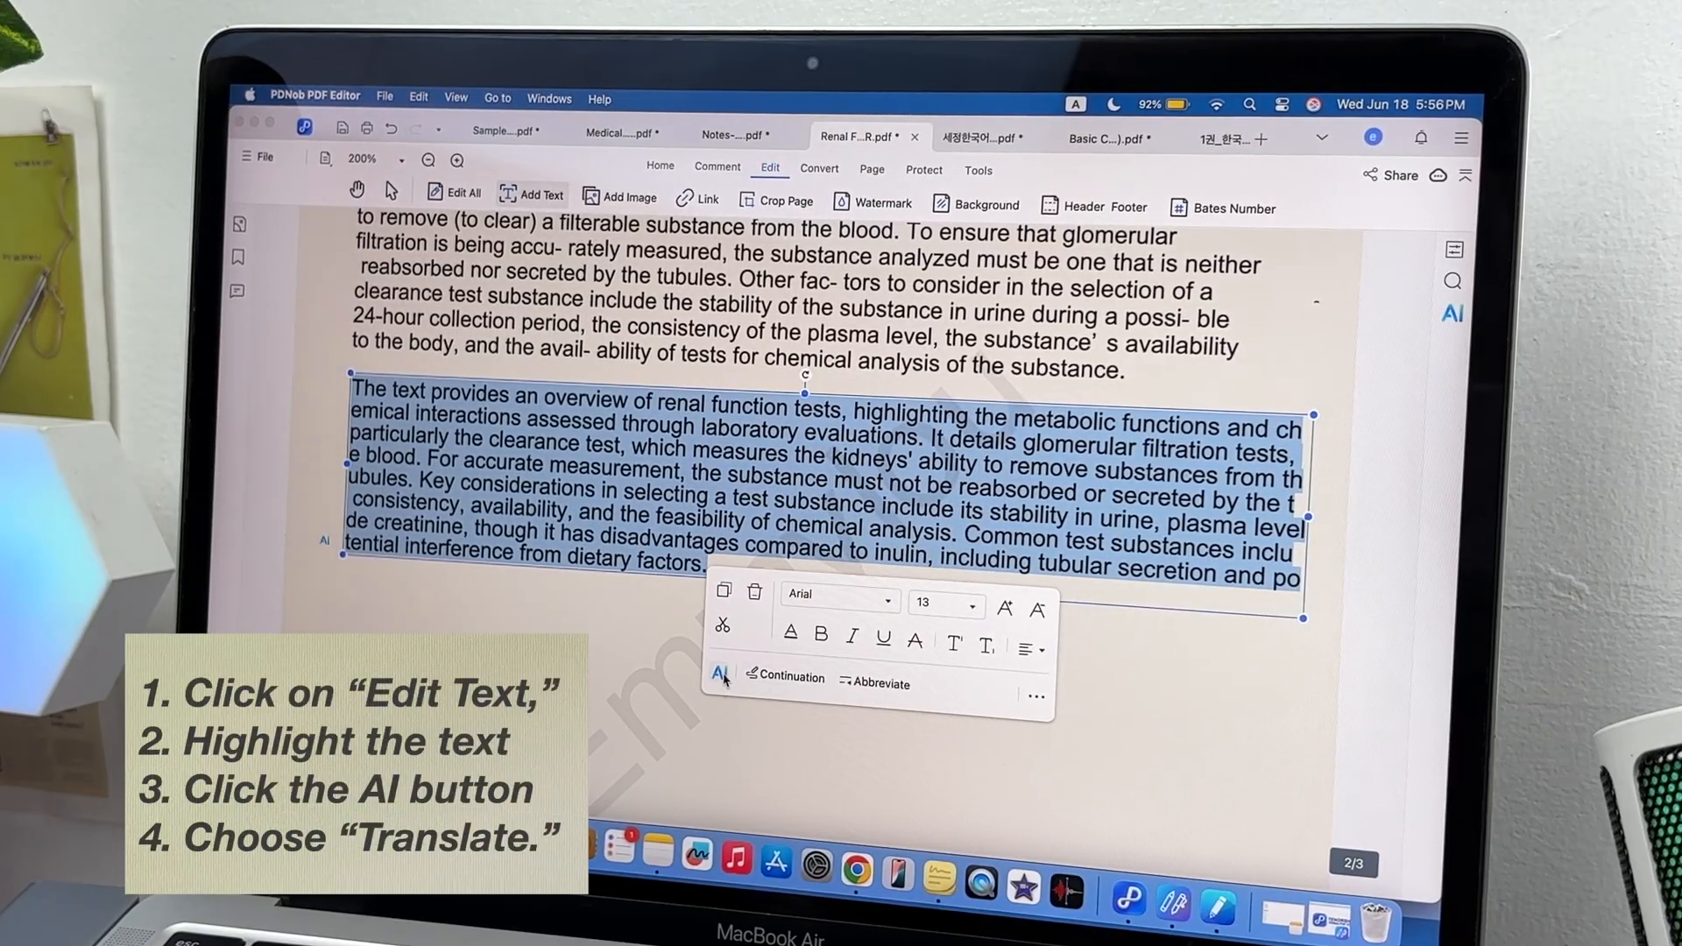
Translate the Glomerular Filtration Tests paragraph into Korean and replace its English text
left_click(720, 674)
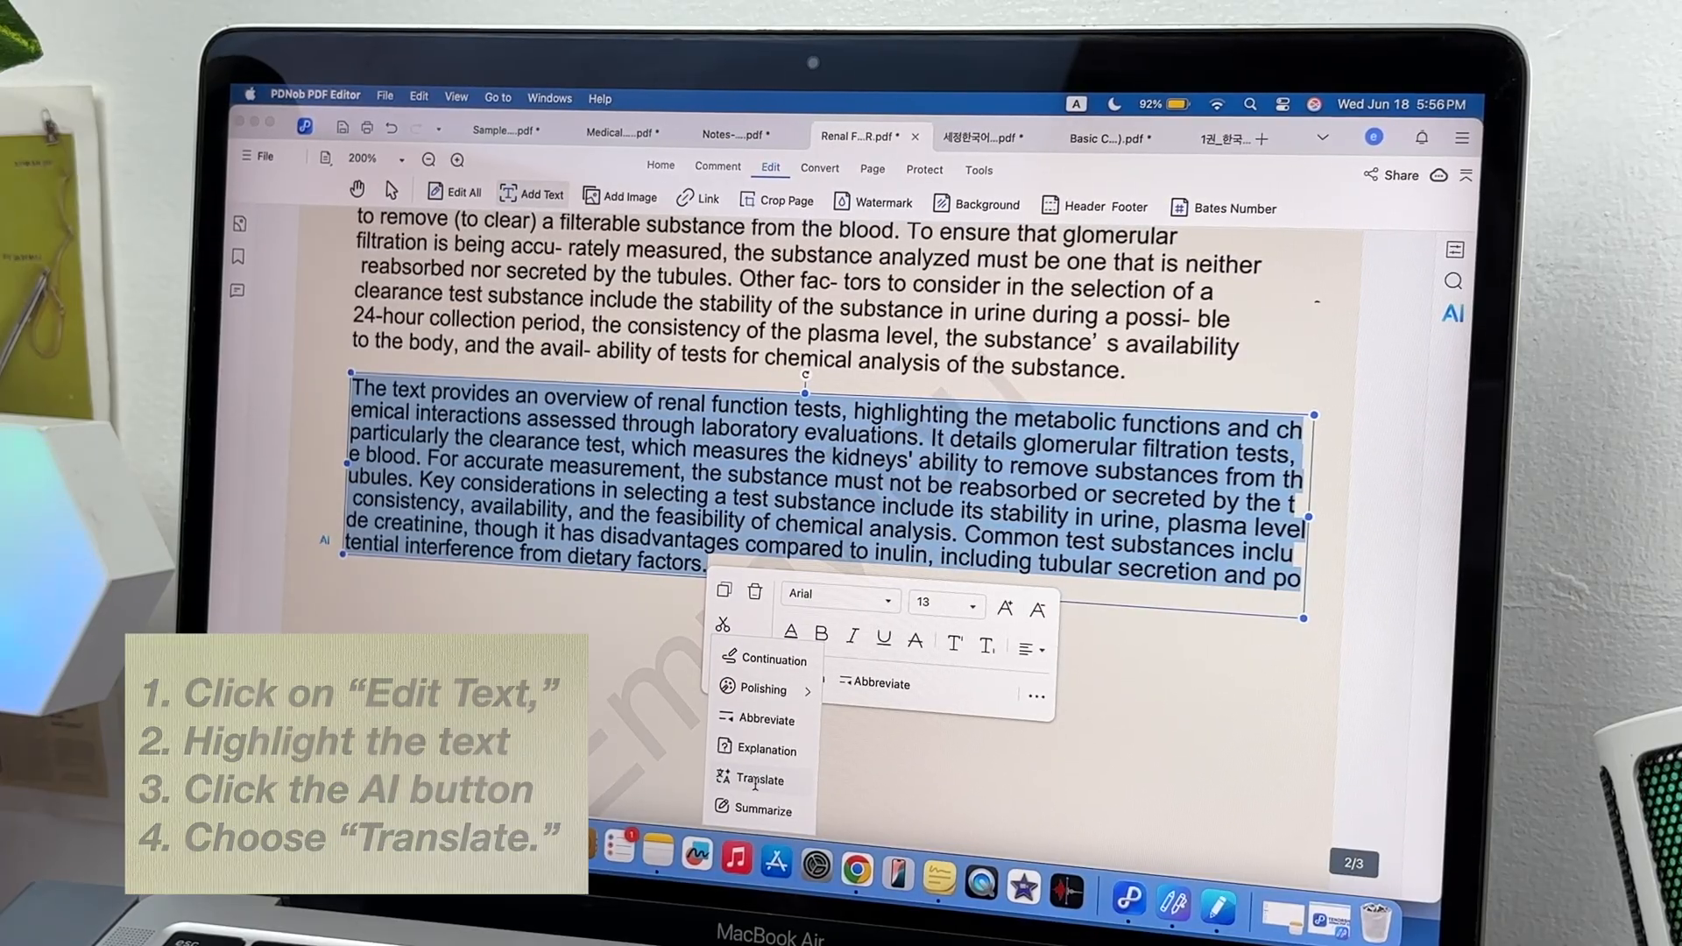
left_click(761, 779)
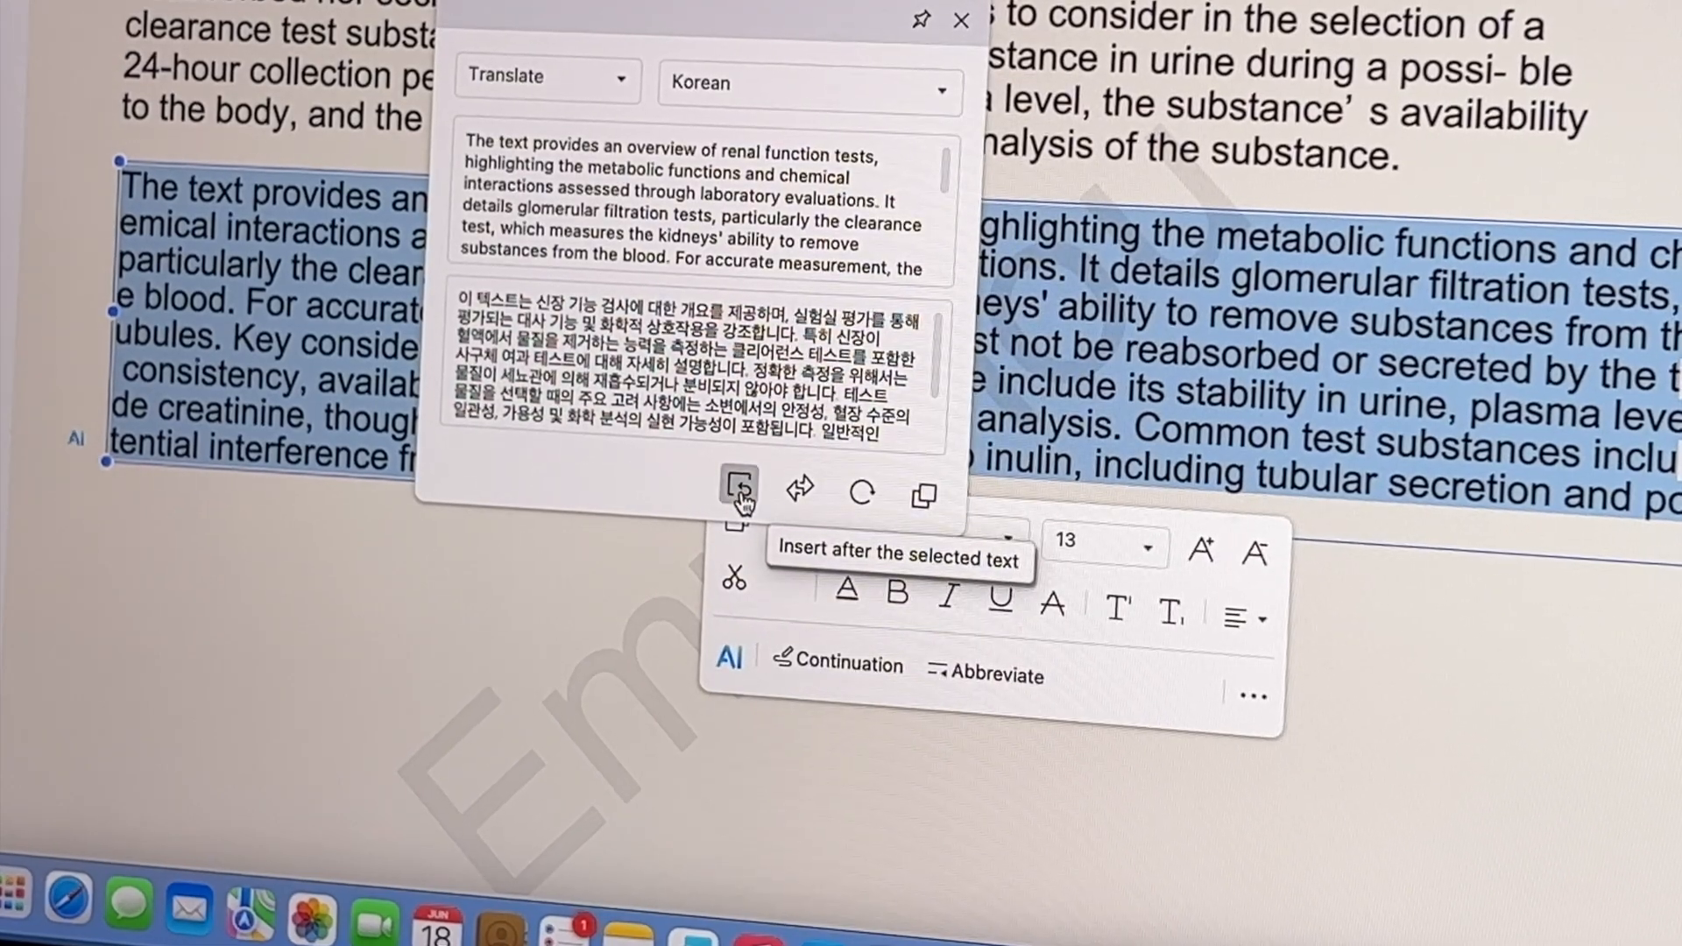
left_click(737, 492)
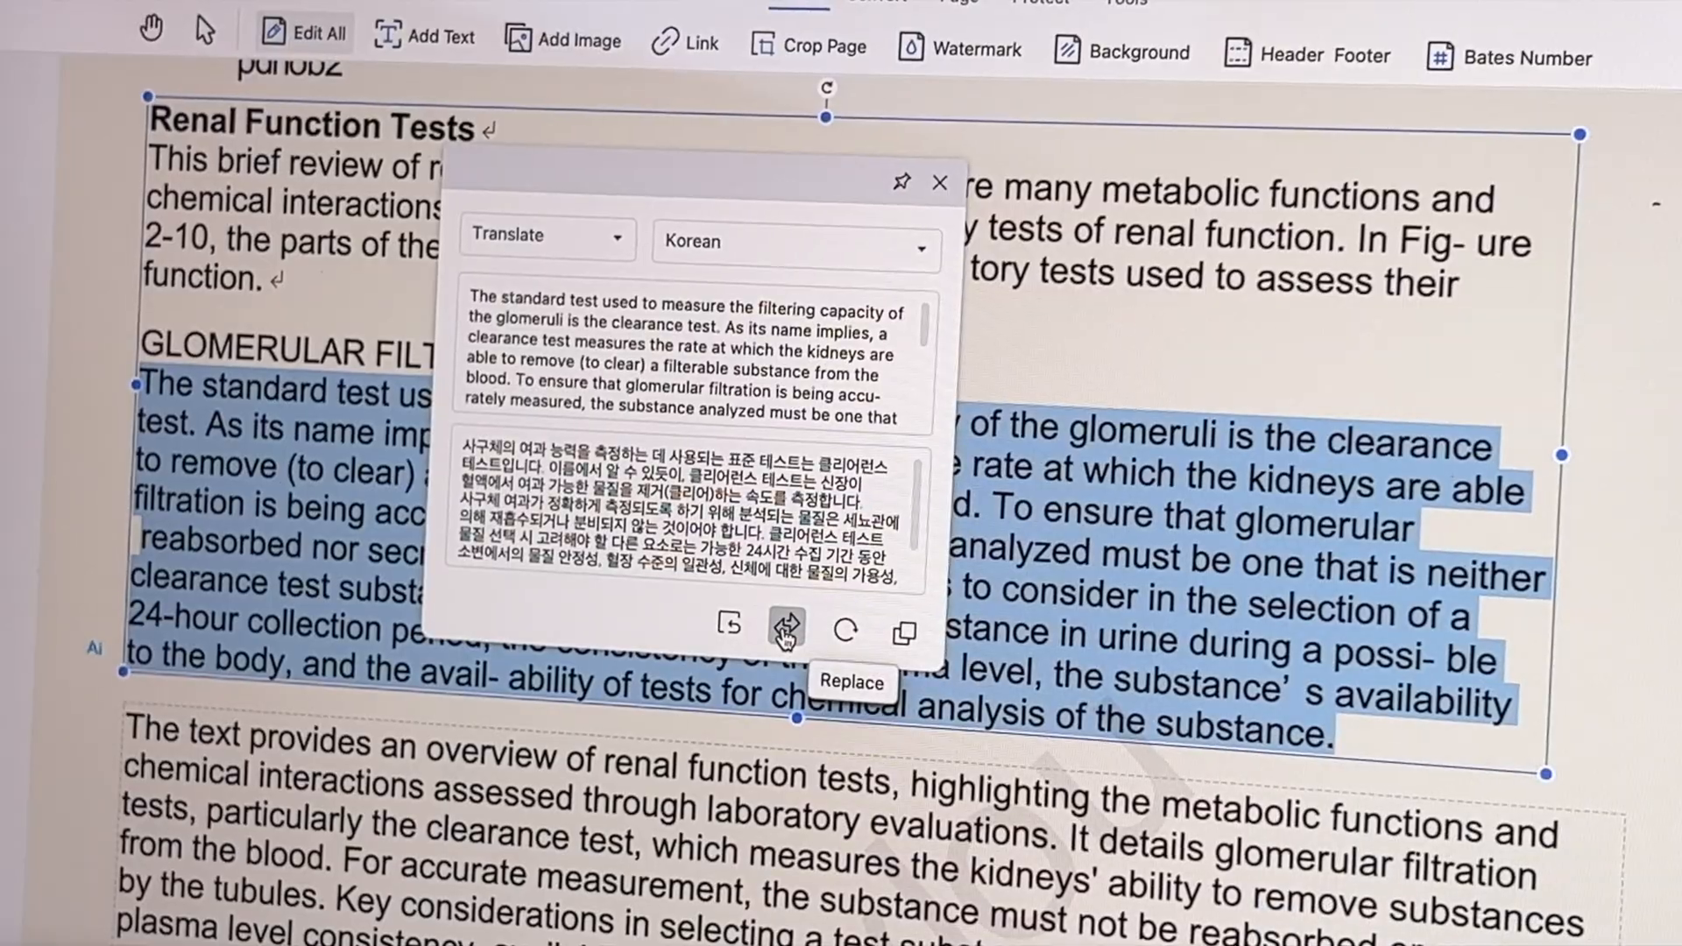
left_click(786, 630)
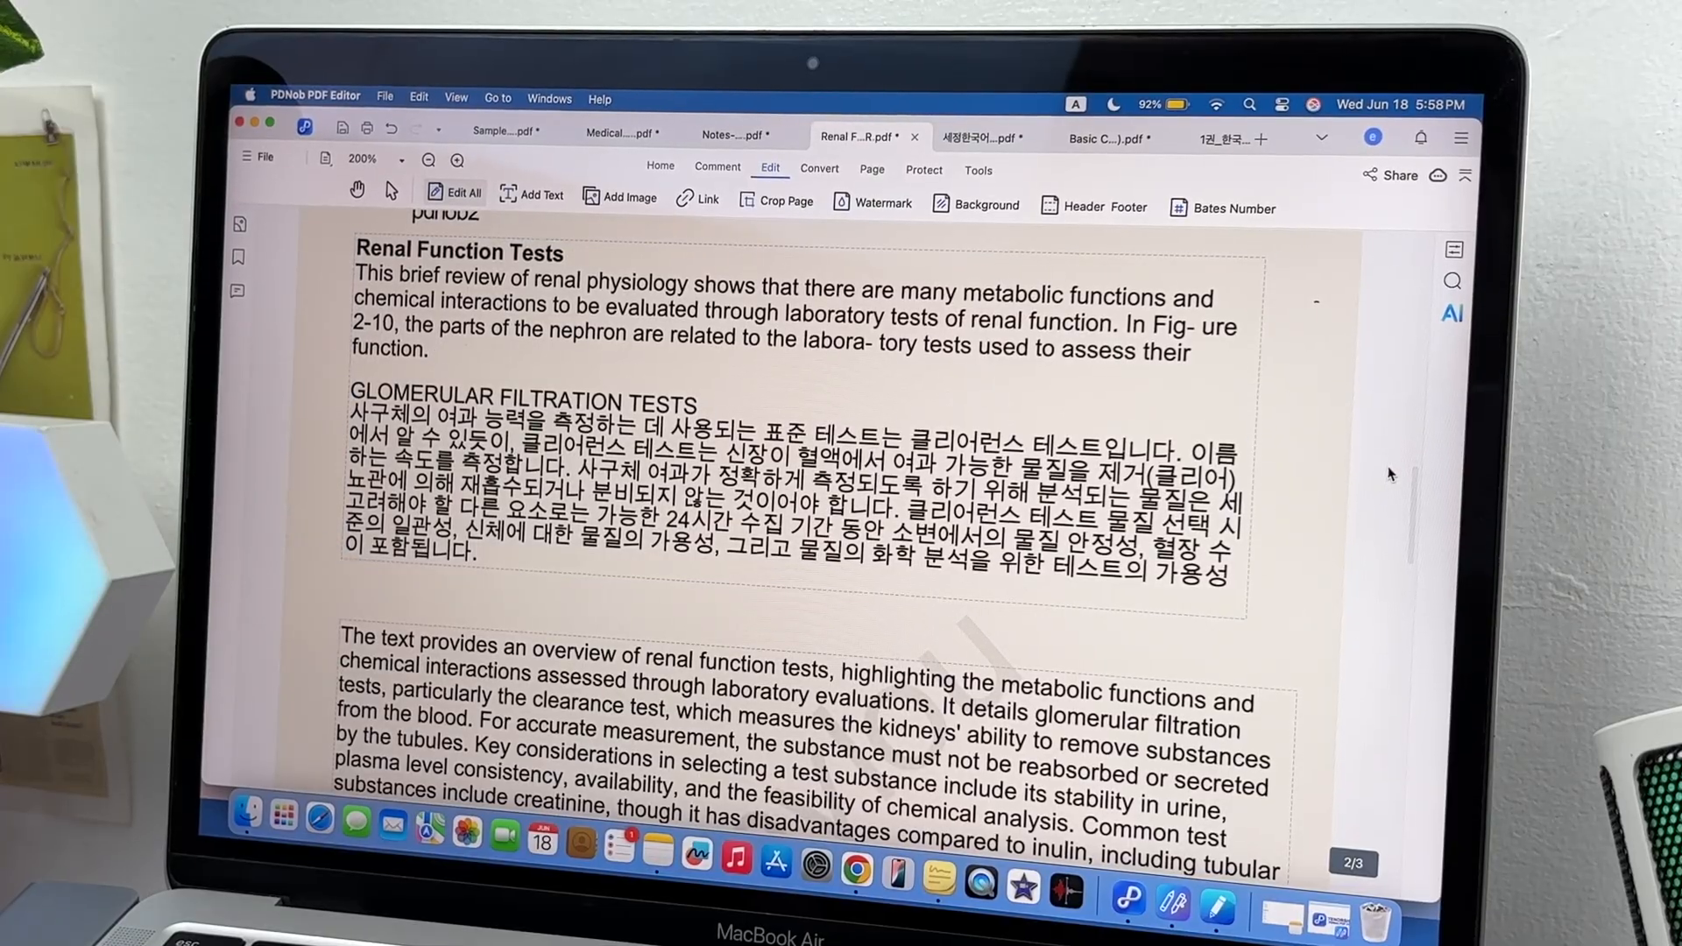
scroll("down", 3)
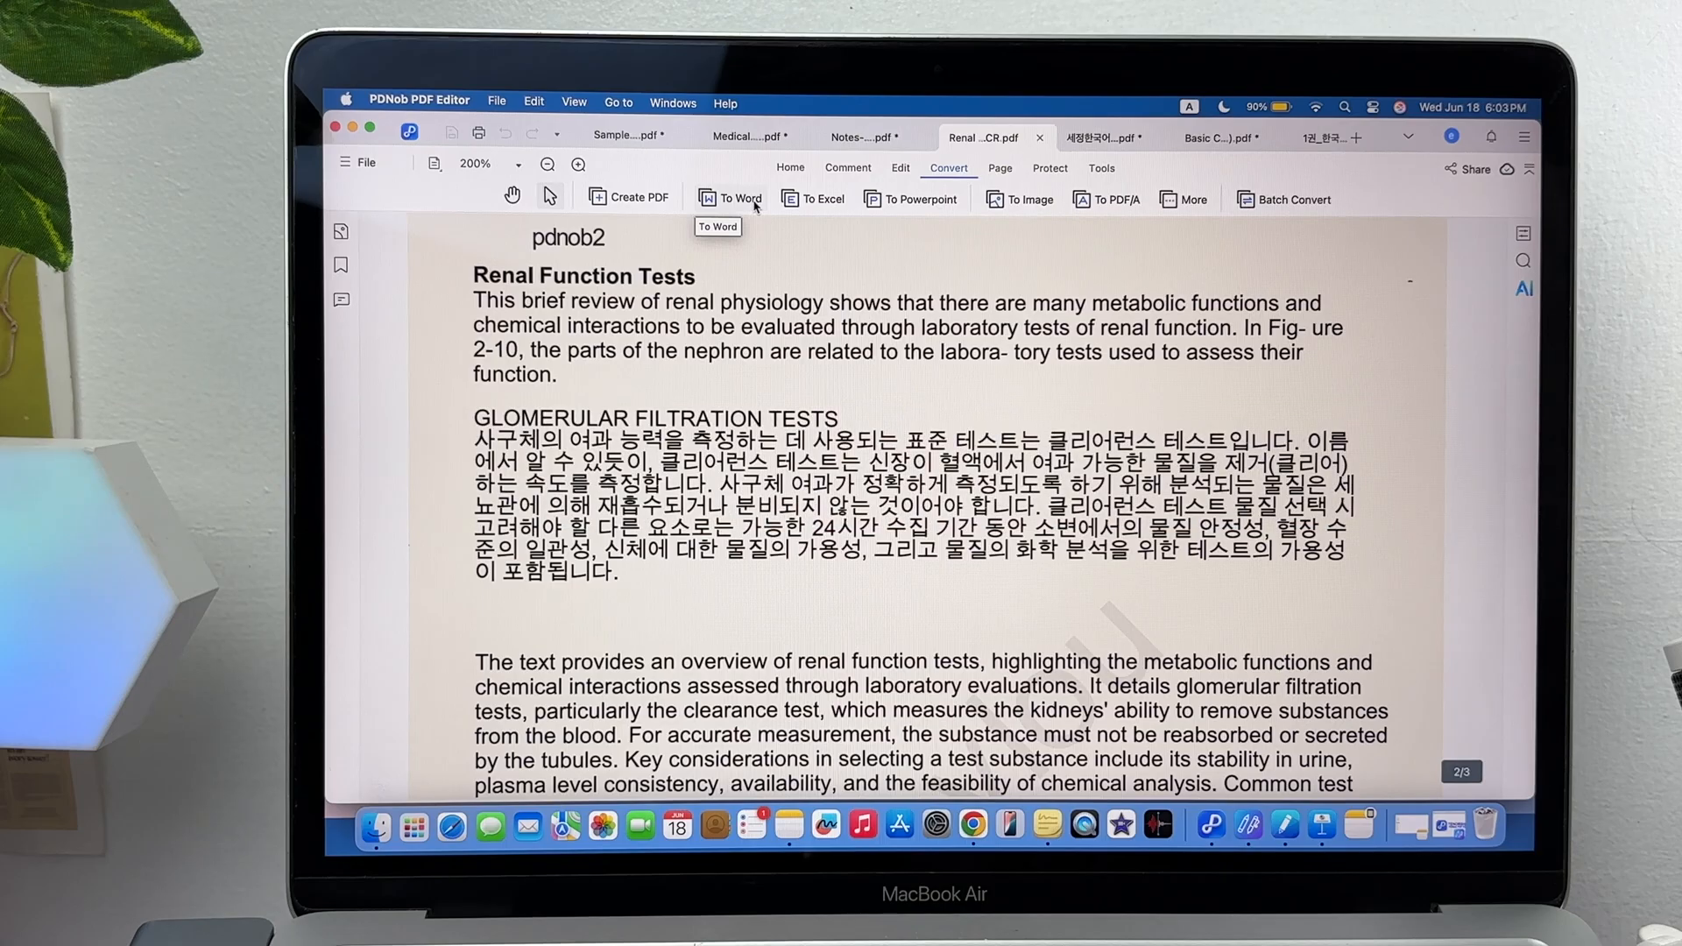
Convert the renal function PDF to a Word .docx file in its source directory
left_click(730, 197)
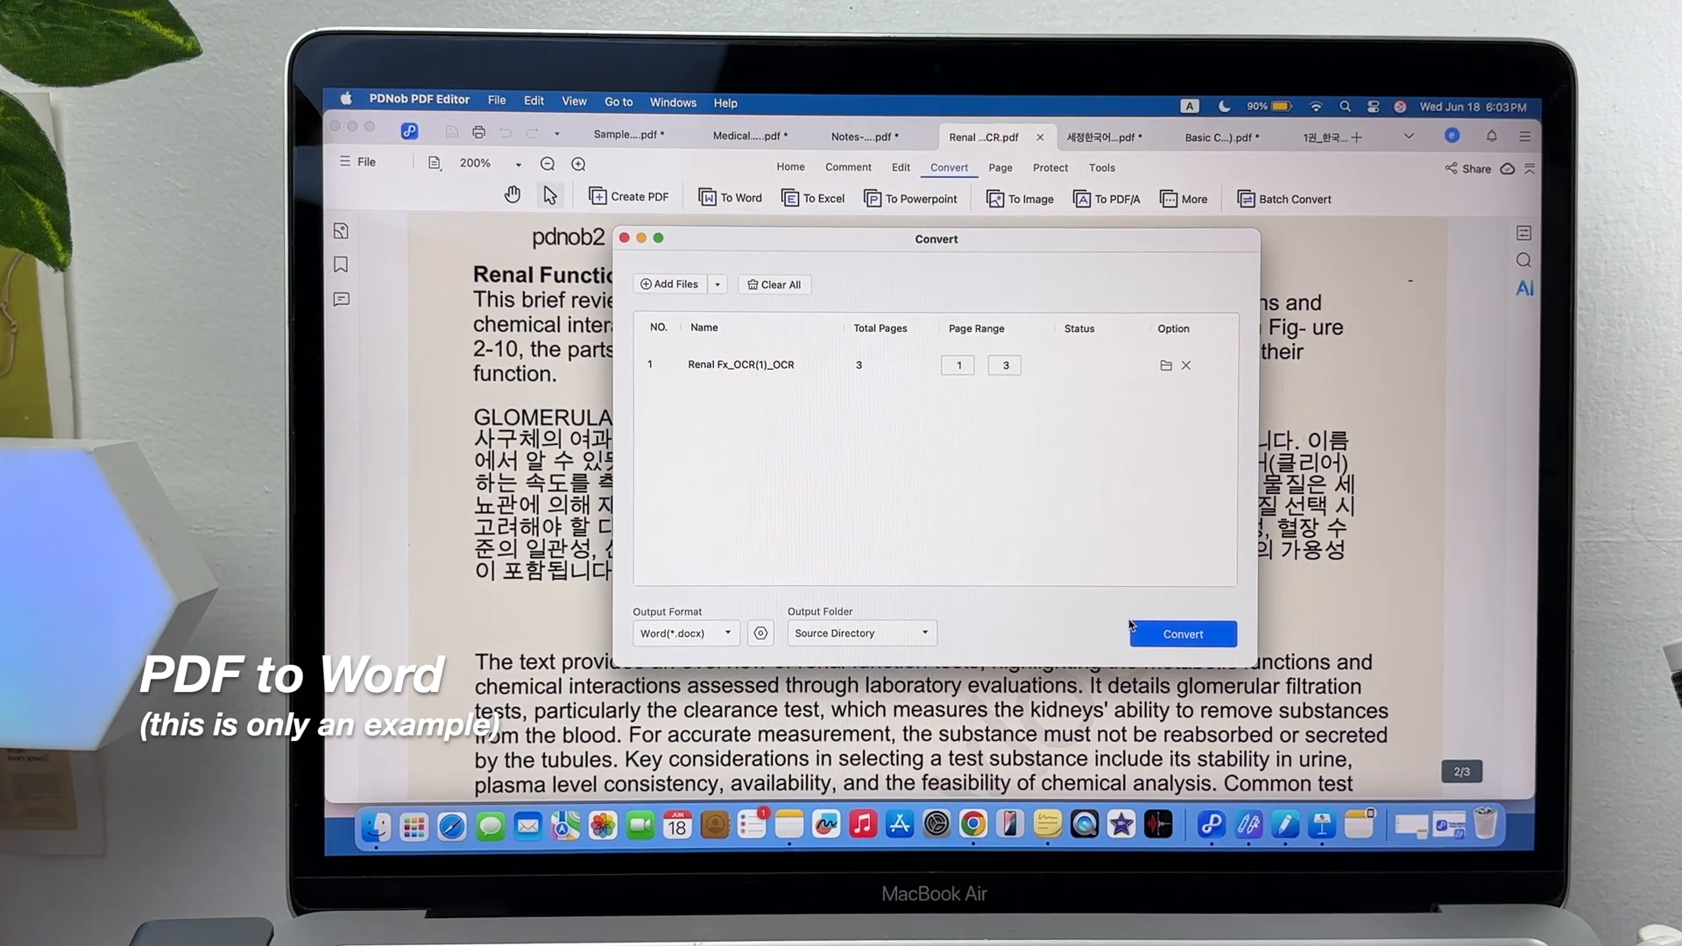
left_click(1181, 634)
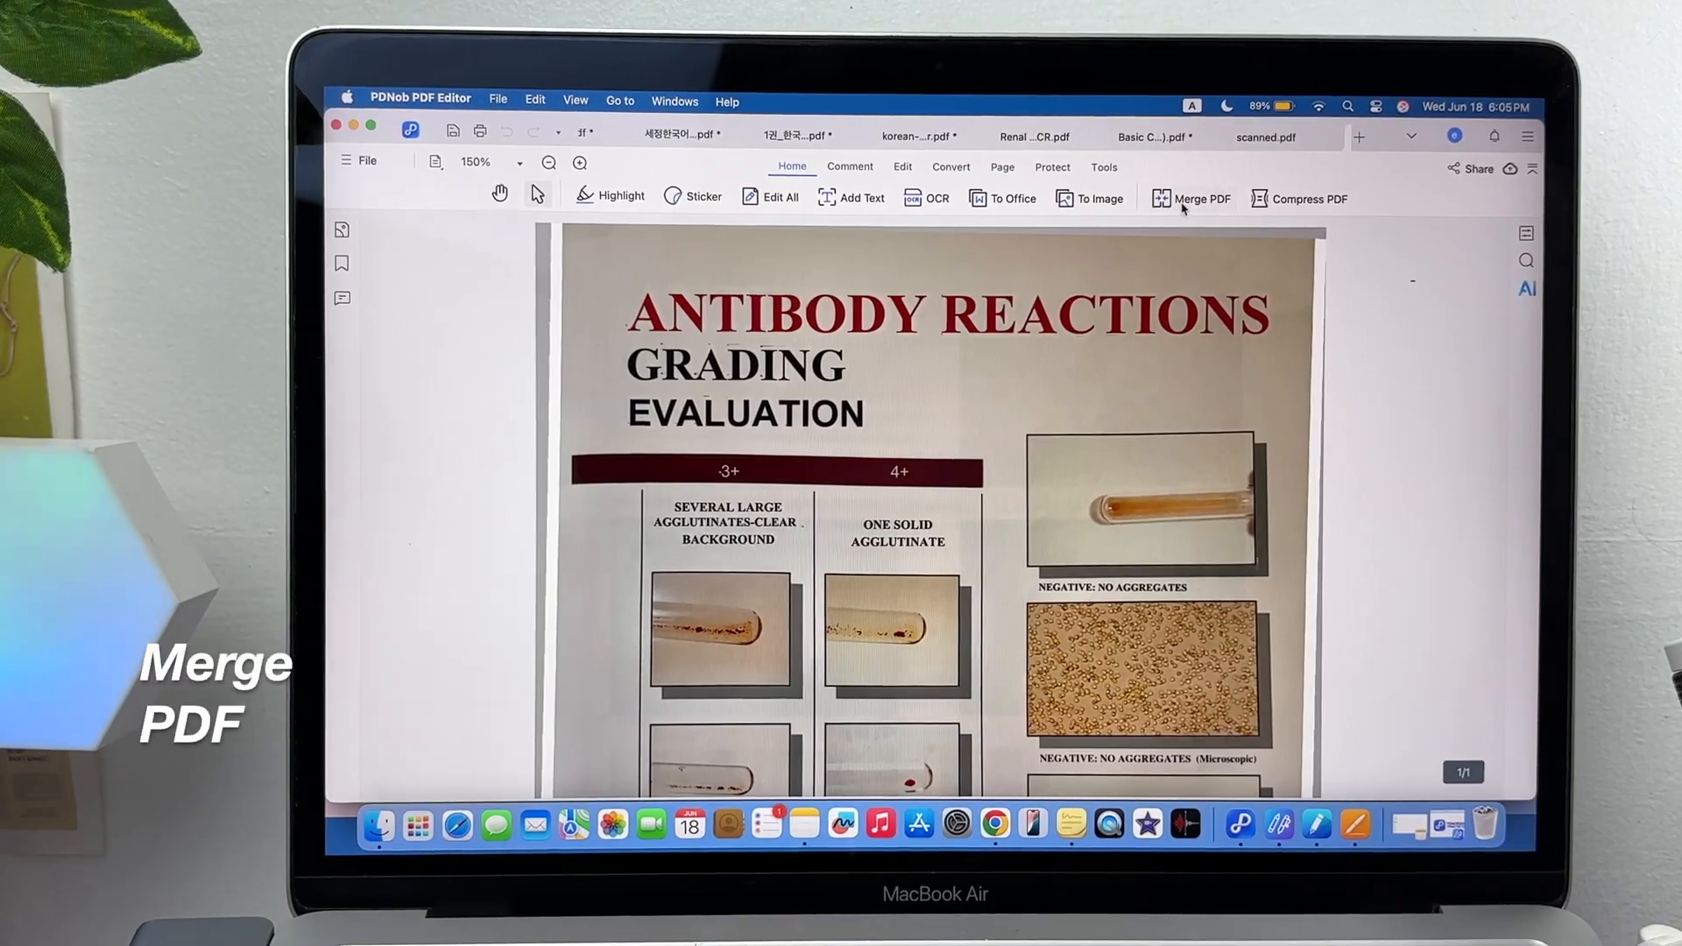
Merge scanned_OCR(3) and wbc with Page Range All into one PDF
left_click(1191, 199)
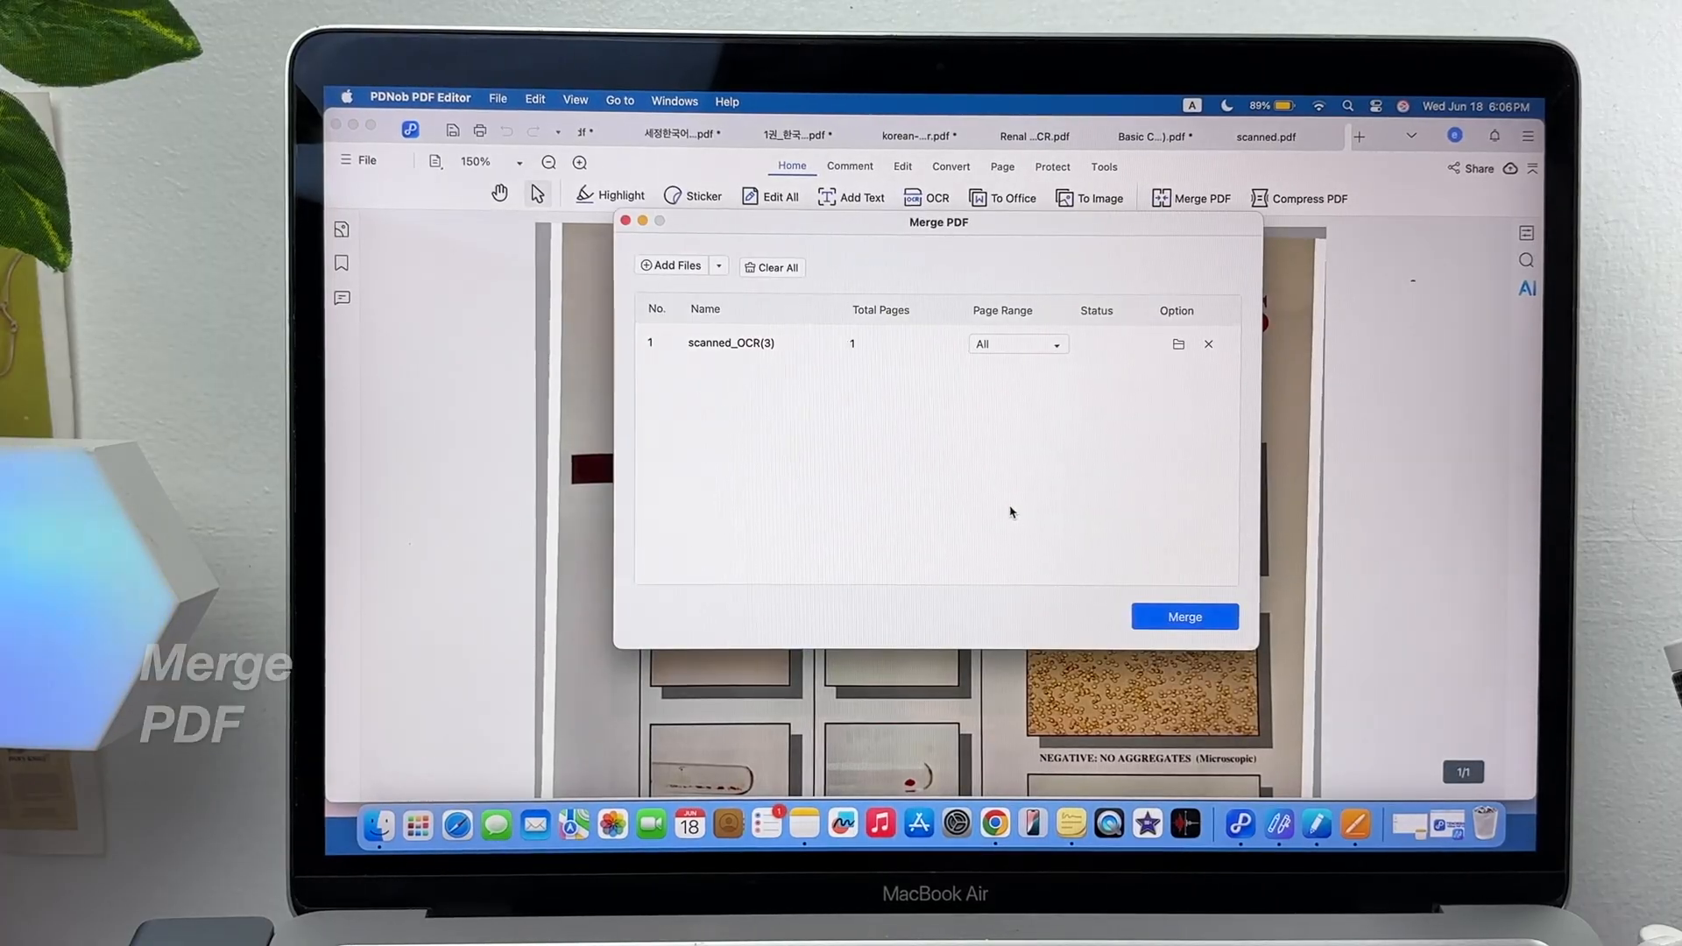
left_click(670, 264)
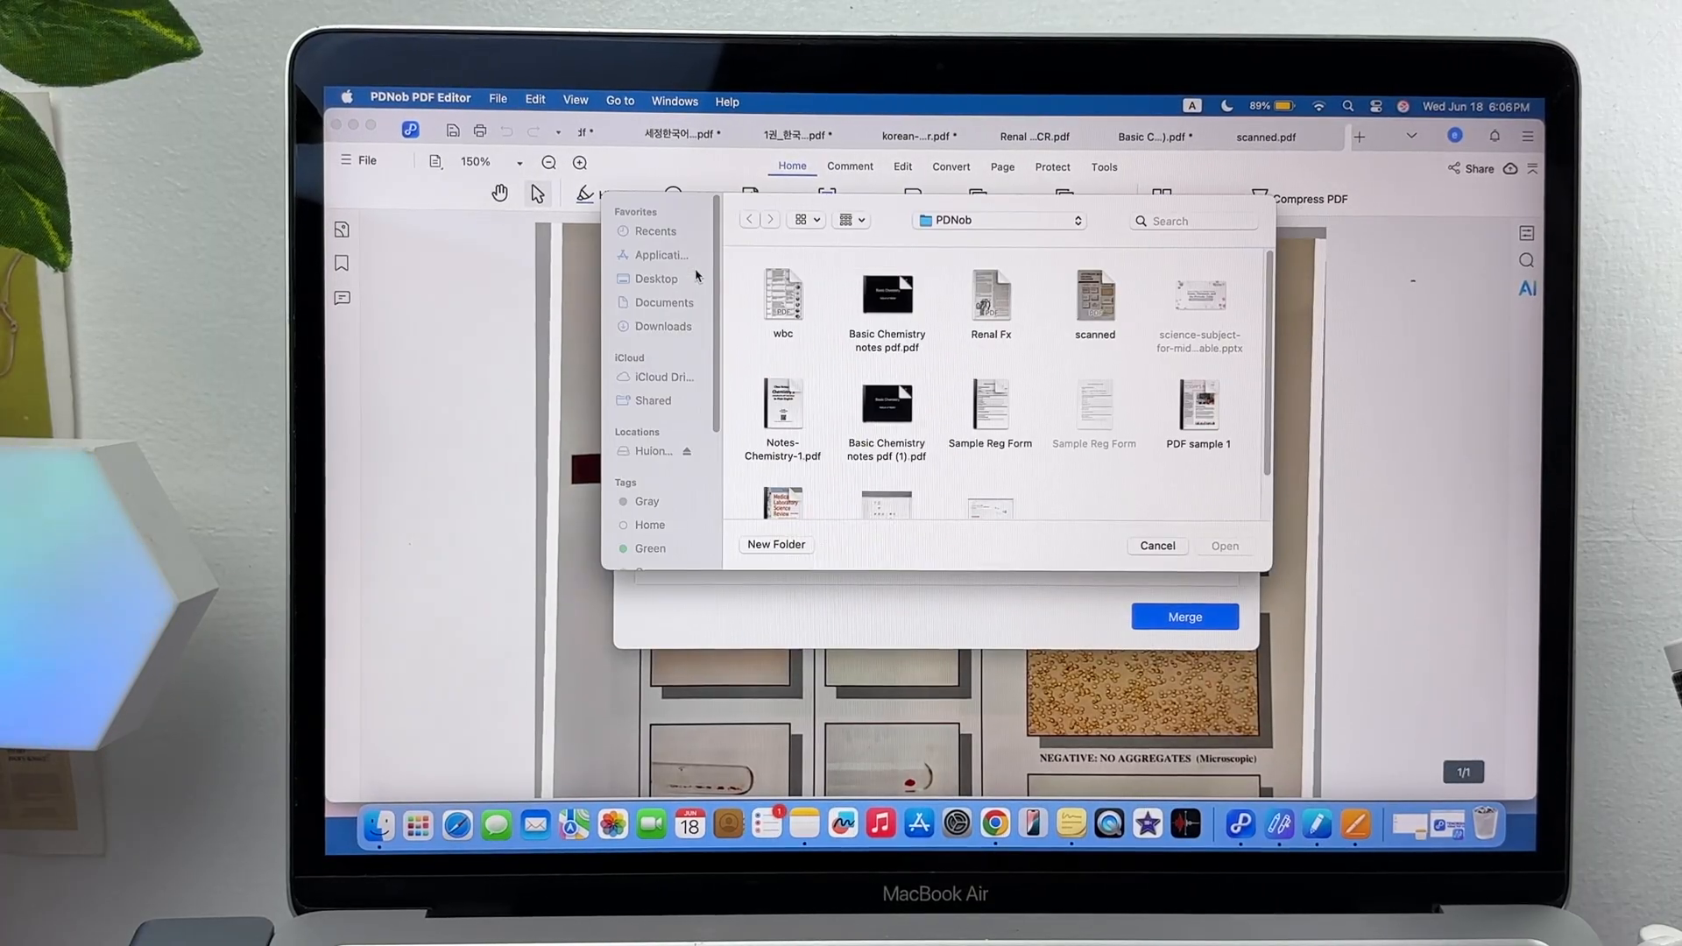
left_click(783, 297)
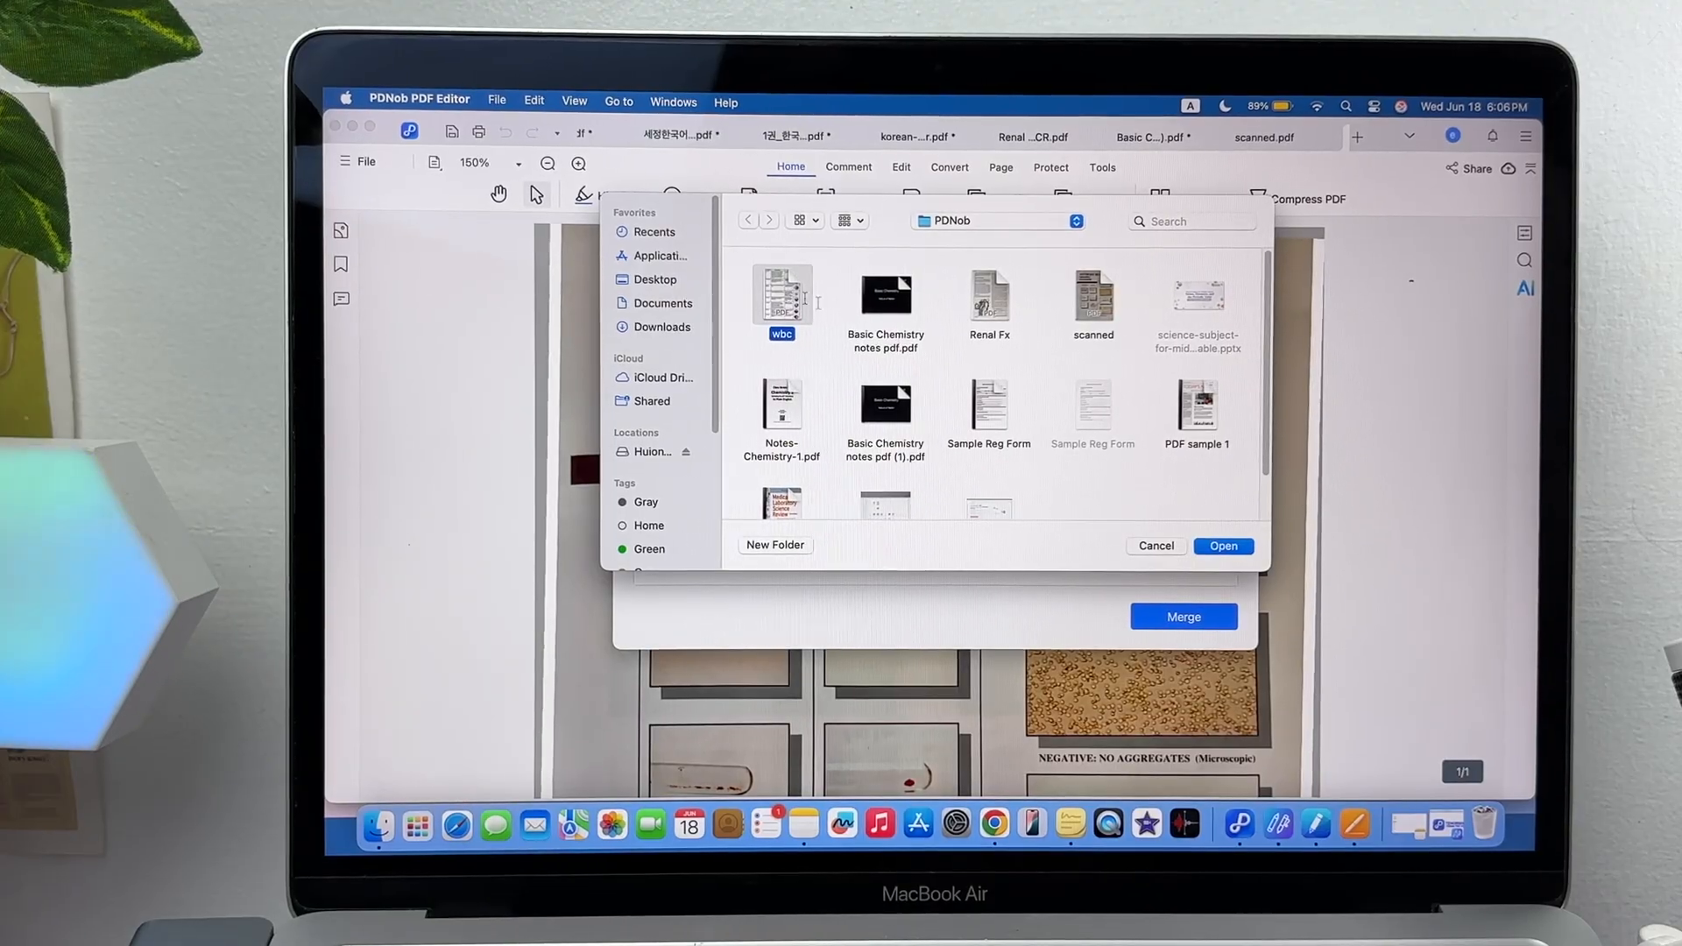
left_click(1222, 545)
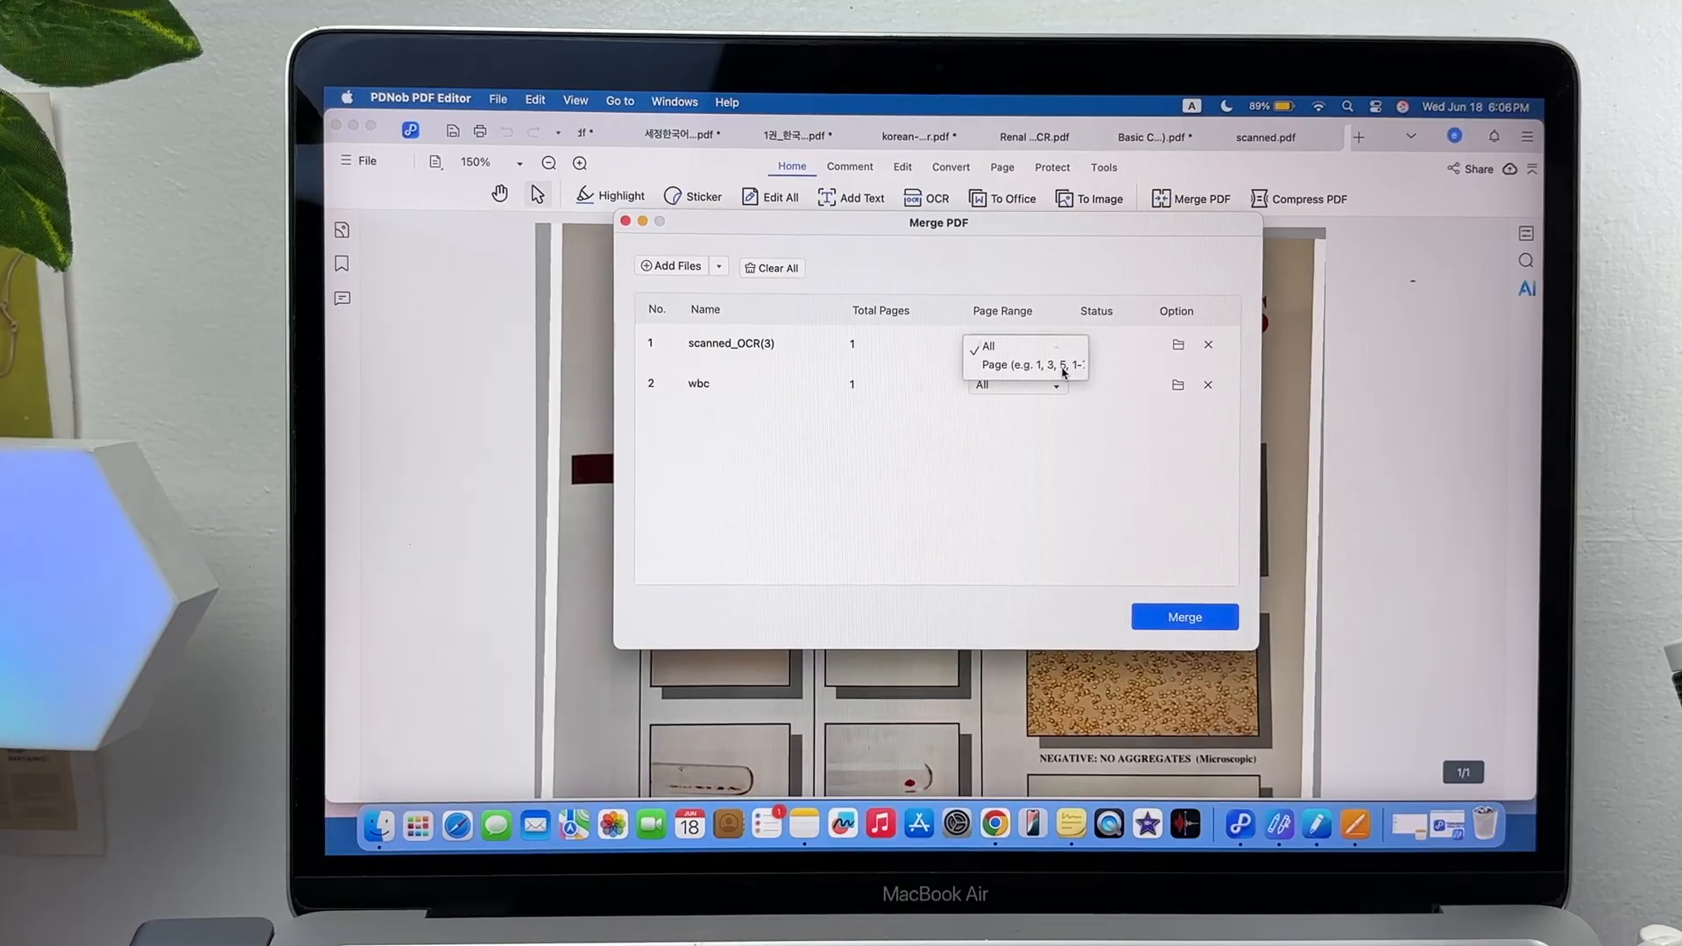
left_click(985, 345)
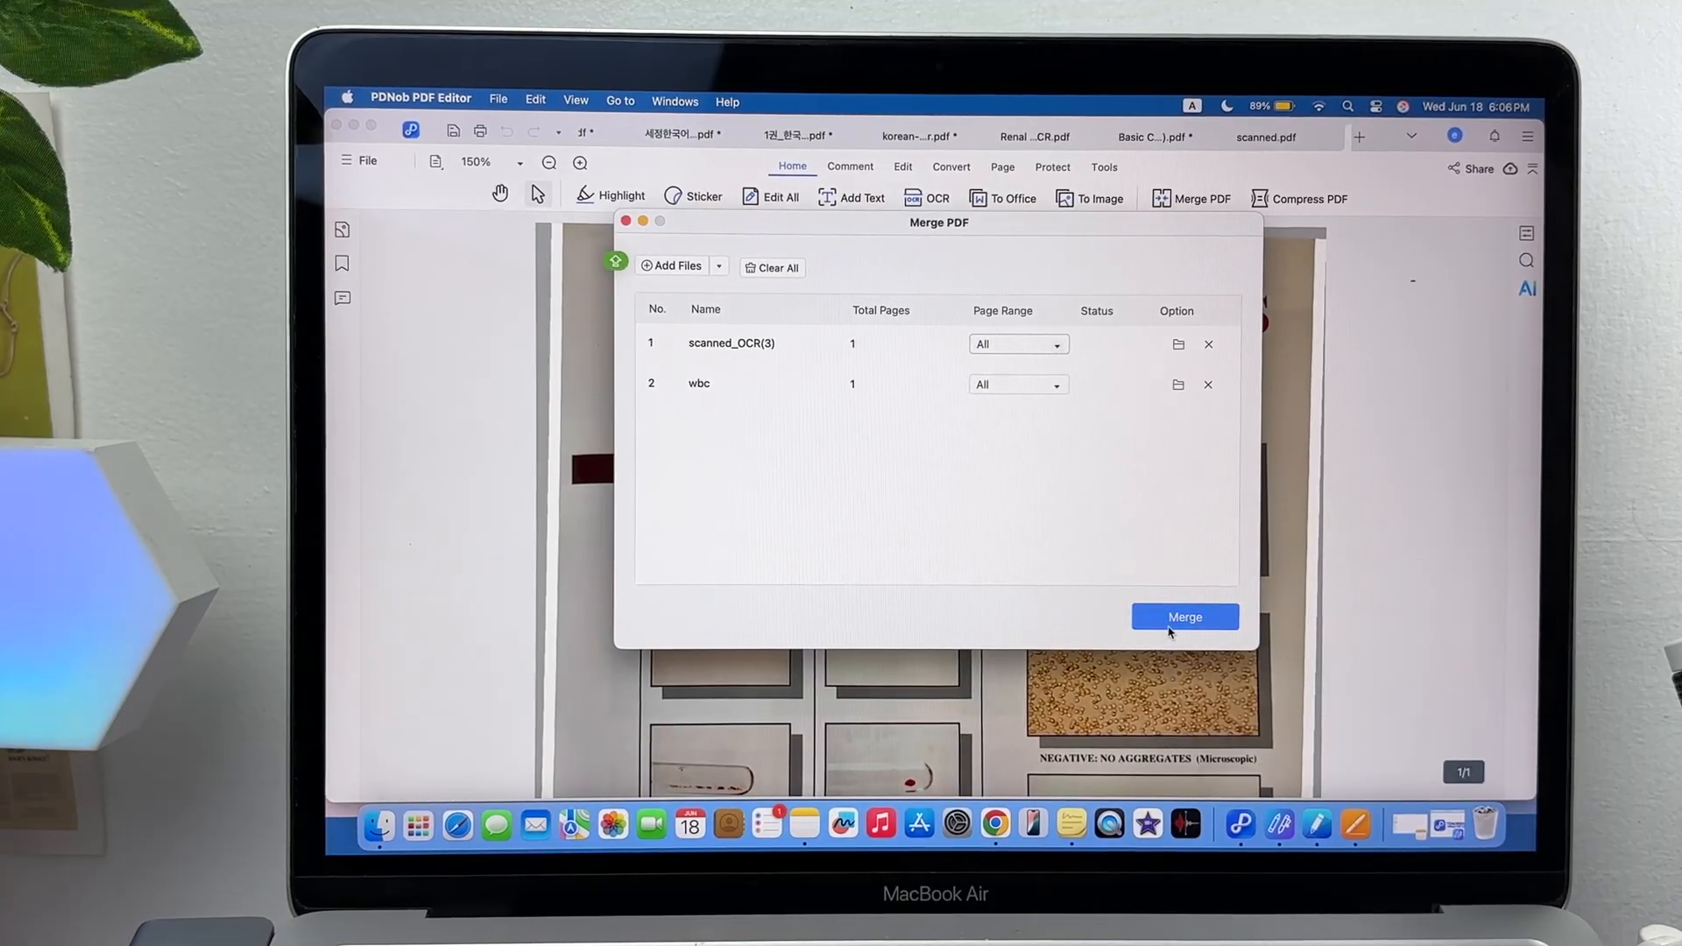
left_click(1184, 616)
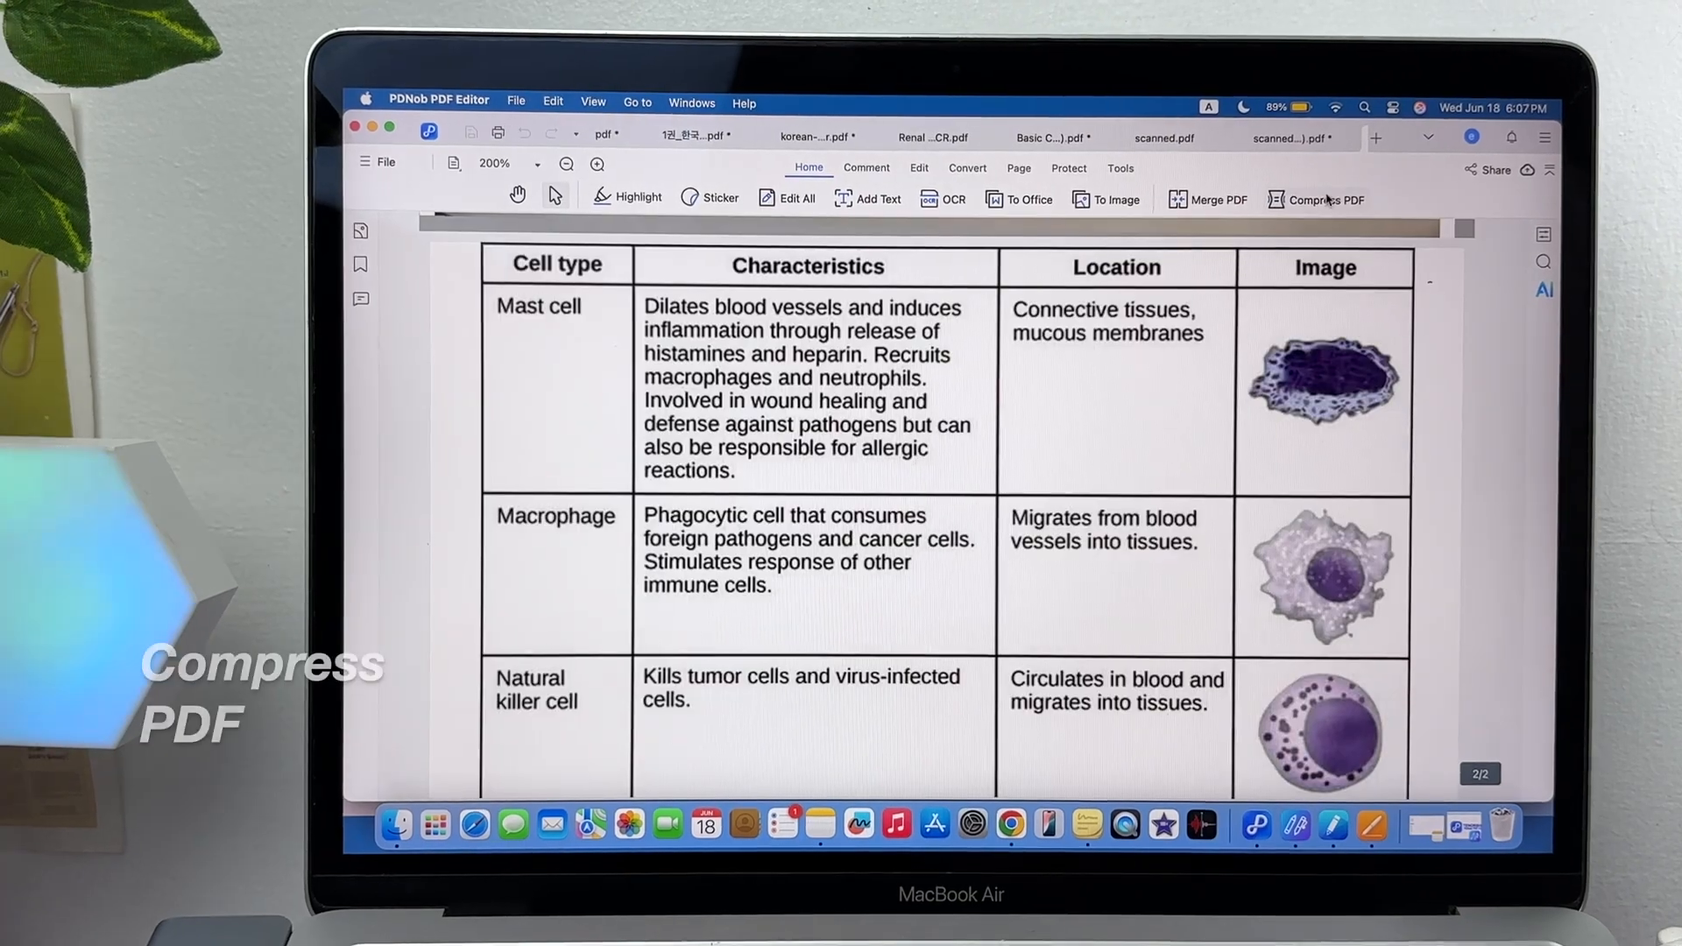
Add Notes-Chemistry-1 to the Compress PDF file list
left_click(1325, 200)
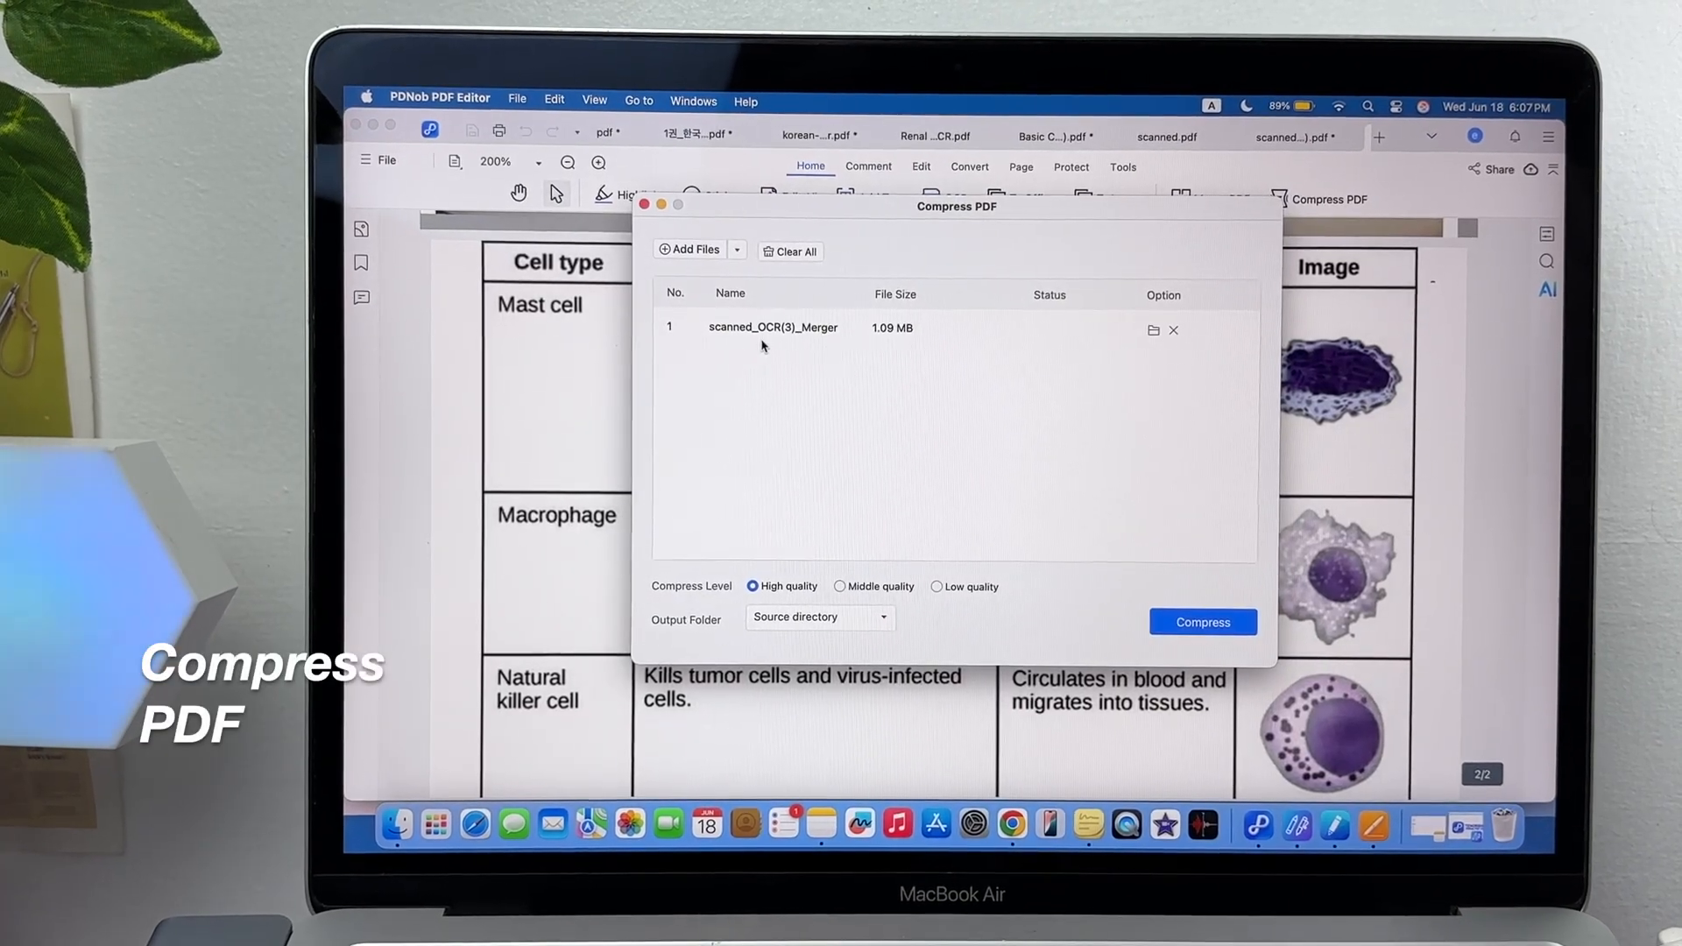
left_click(689, 250)
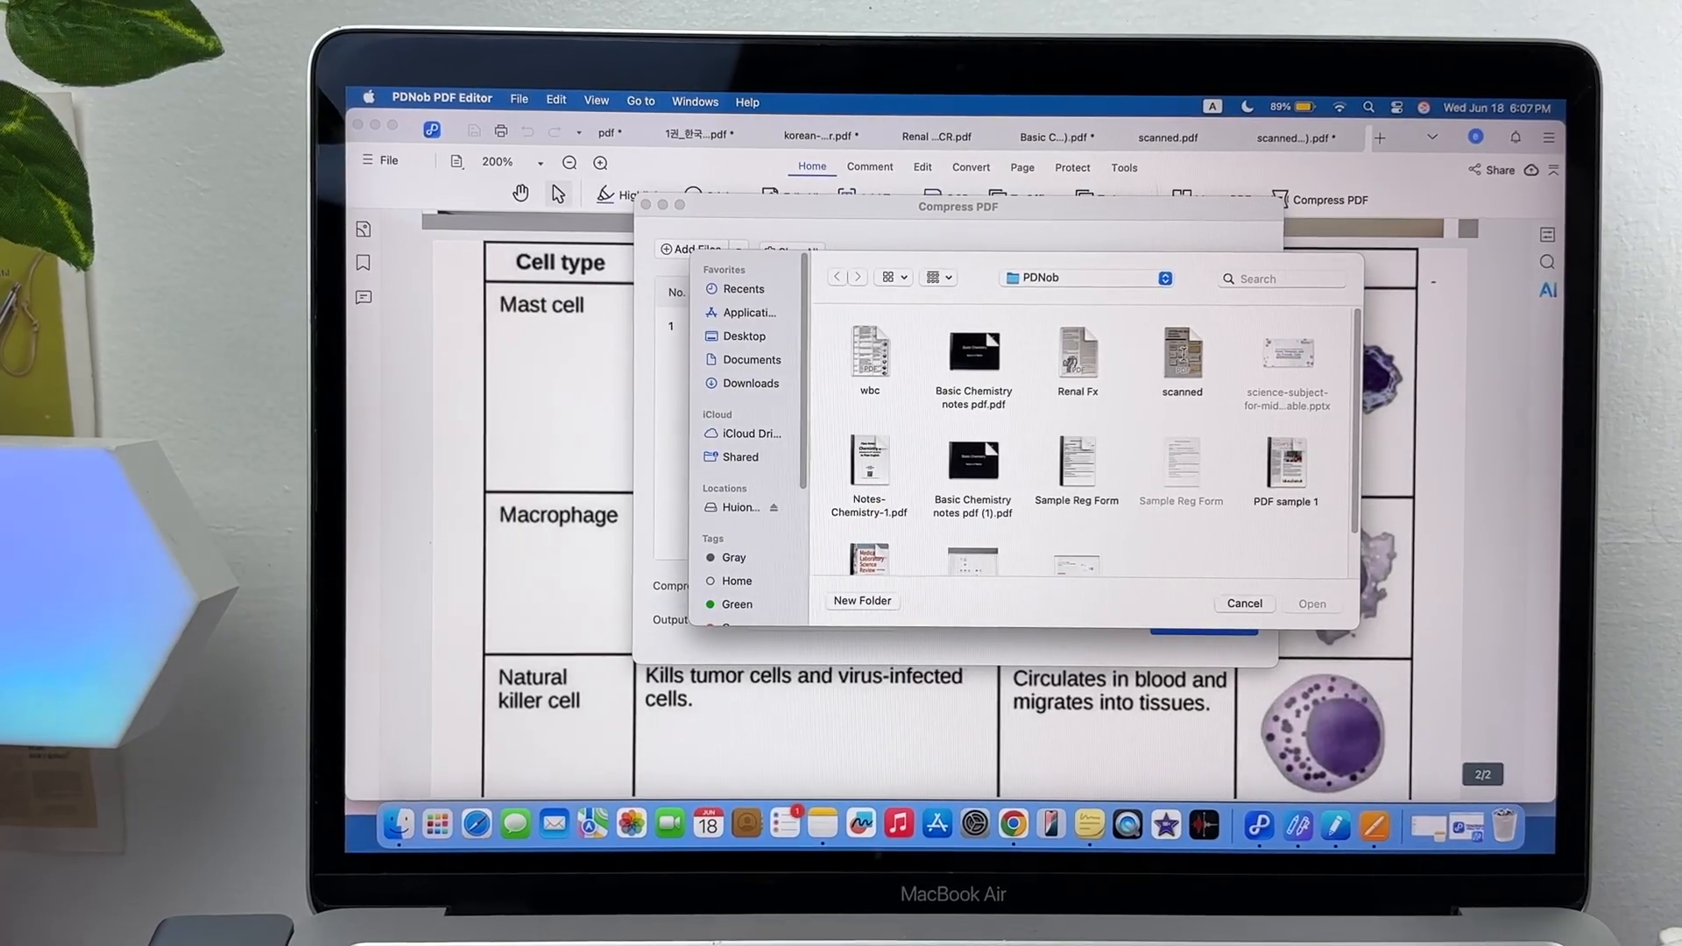
left_click(1079, 354)
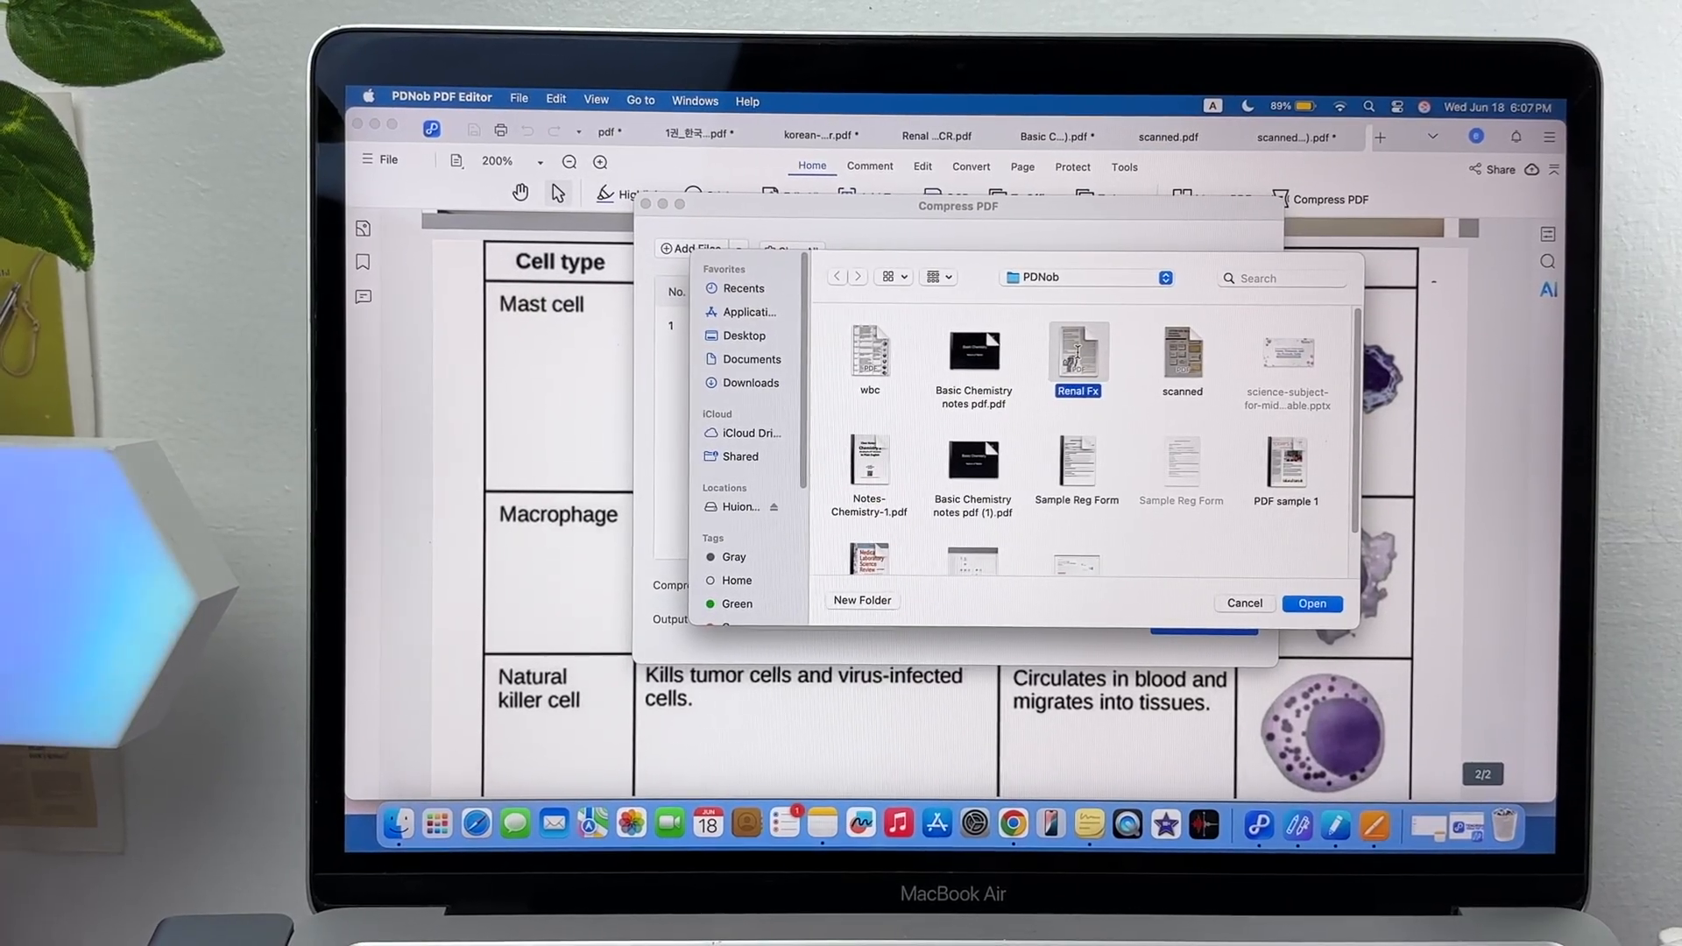
left_click(869, 461)
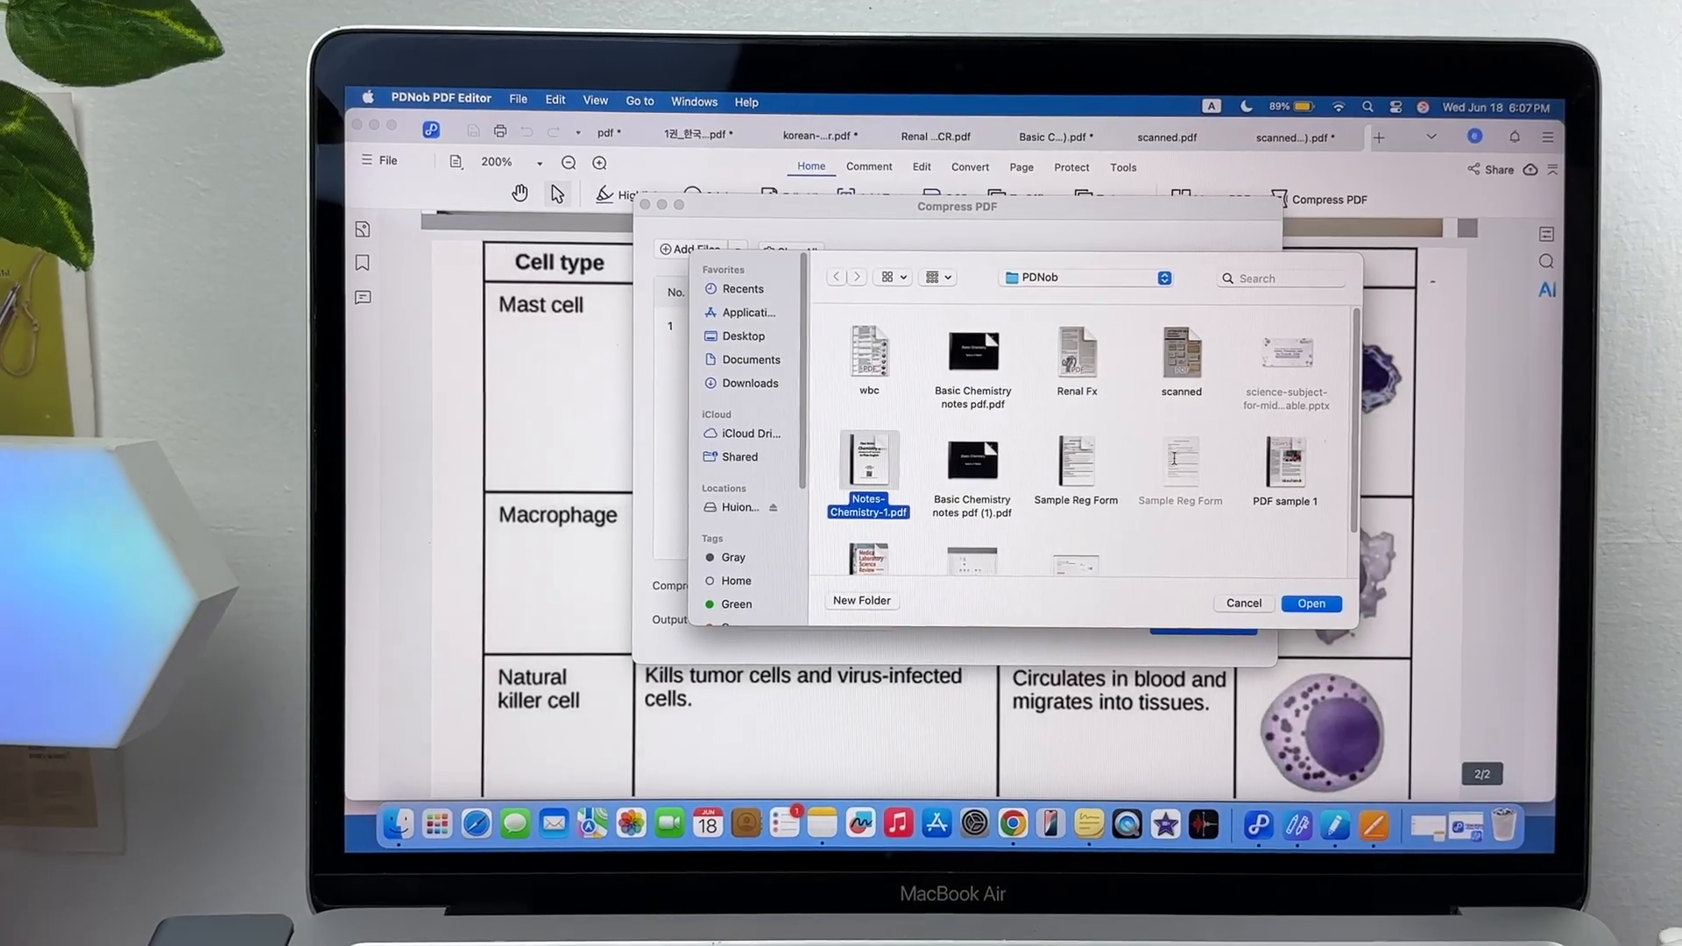
left_click(1308, 603)
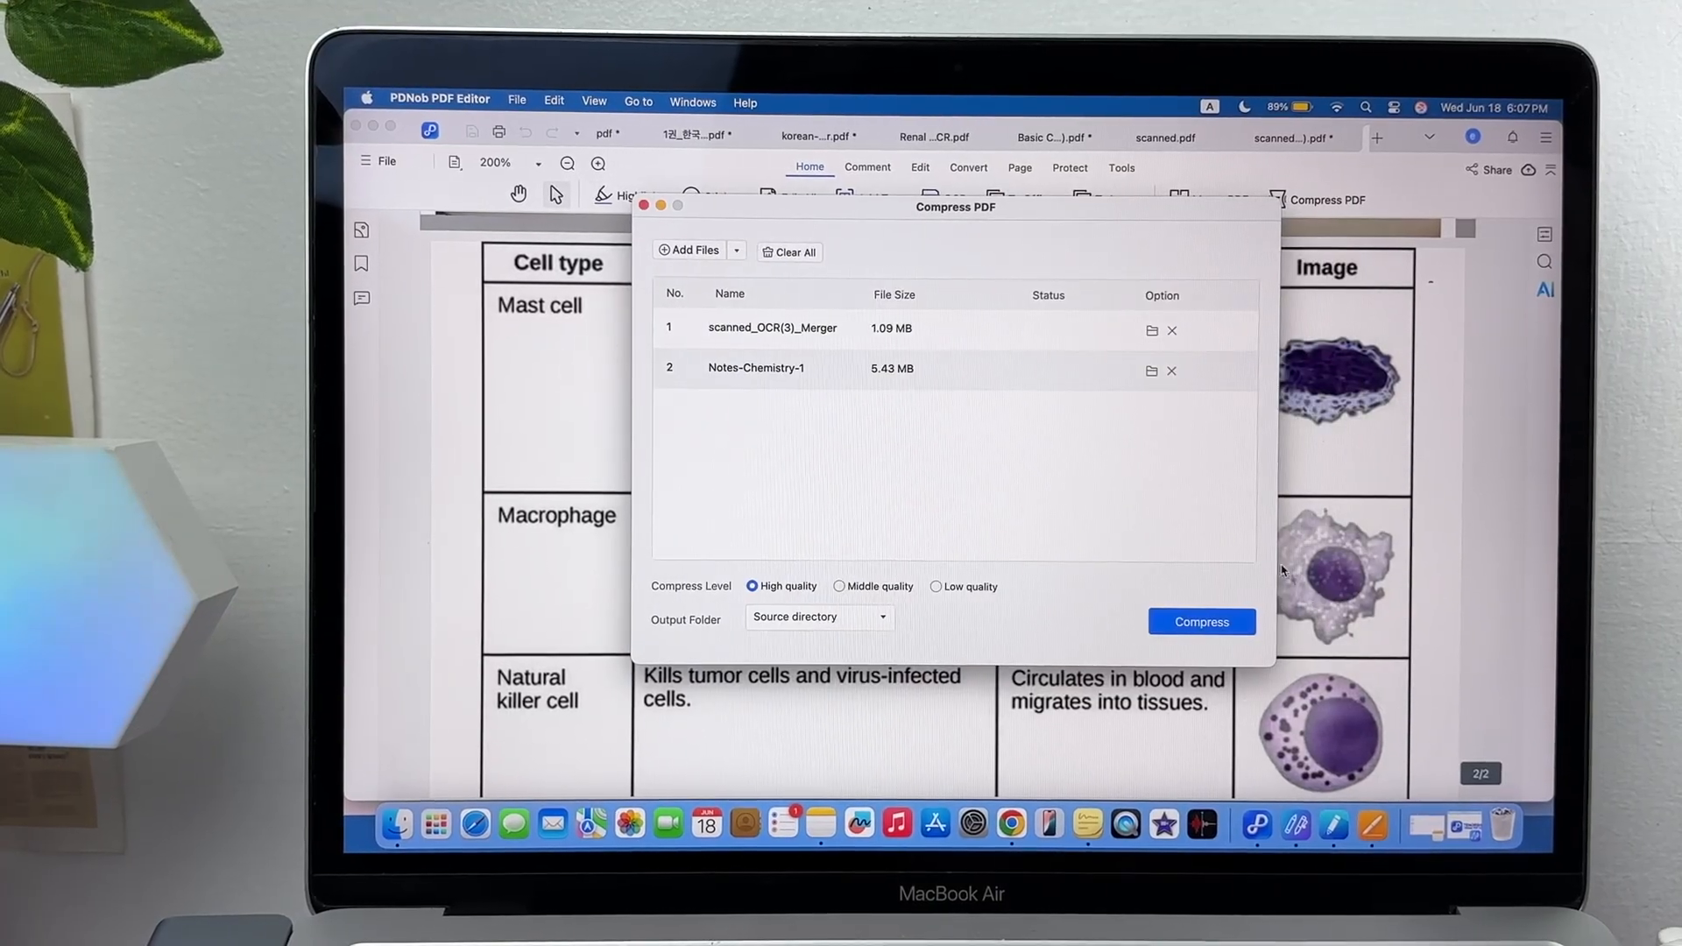
Compress both listed PDFs at High quality into the source directory
left_click(1201, 621)
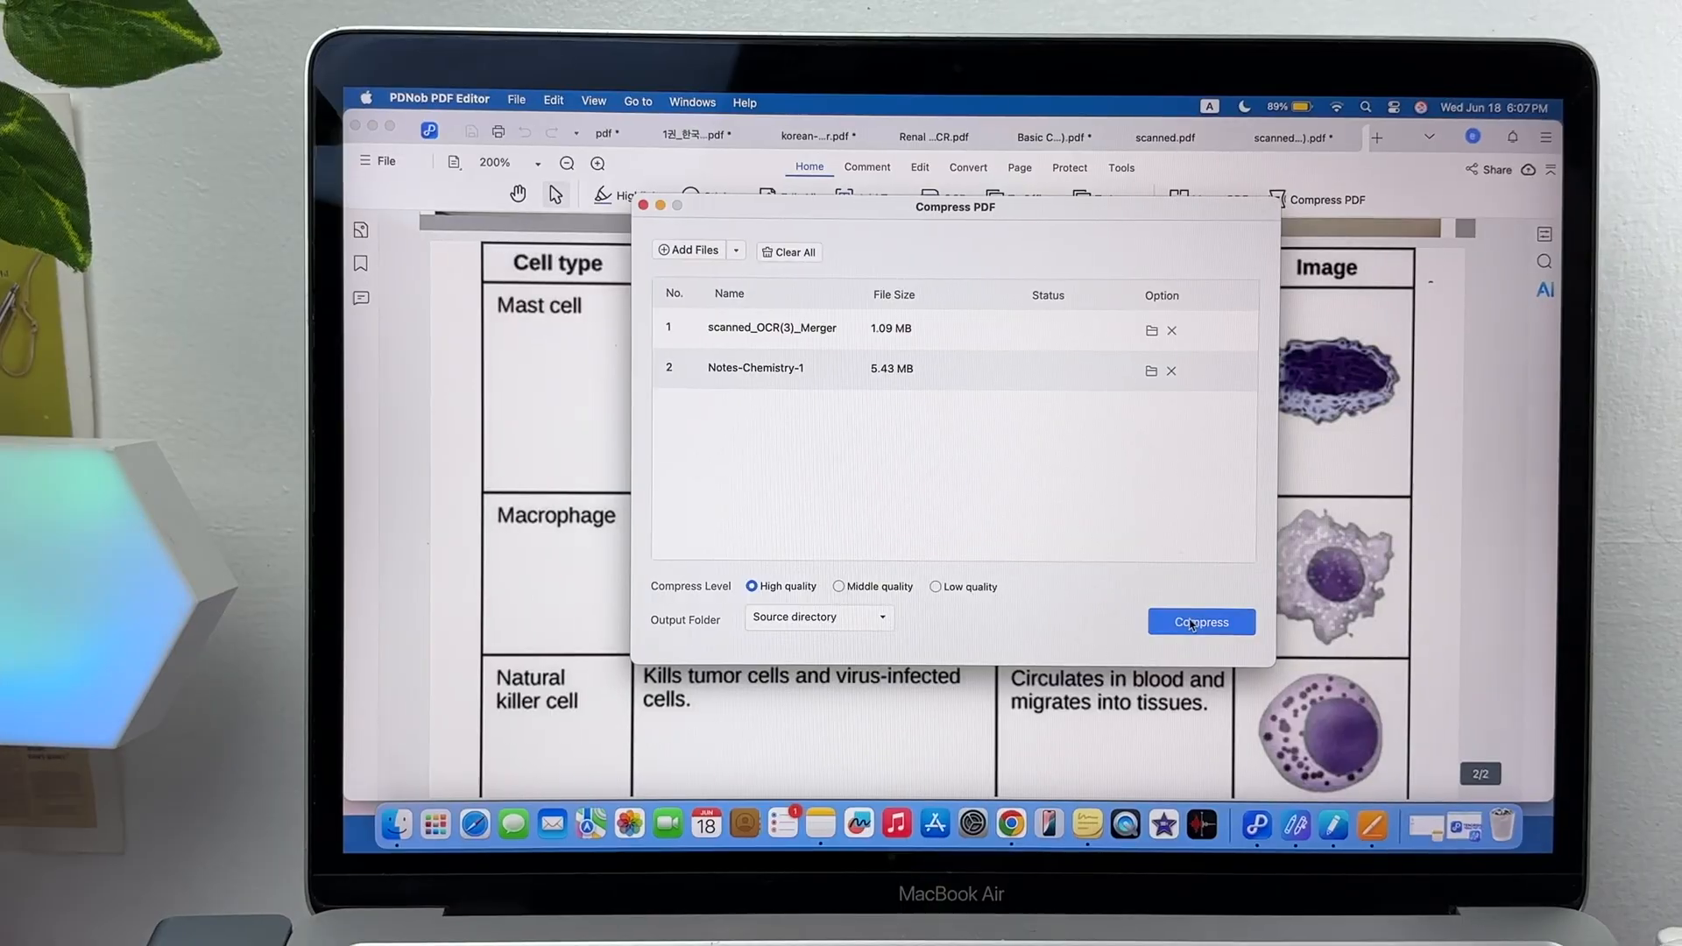
mouse_move(1059, 601)
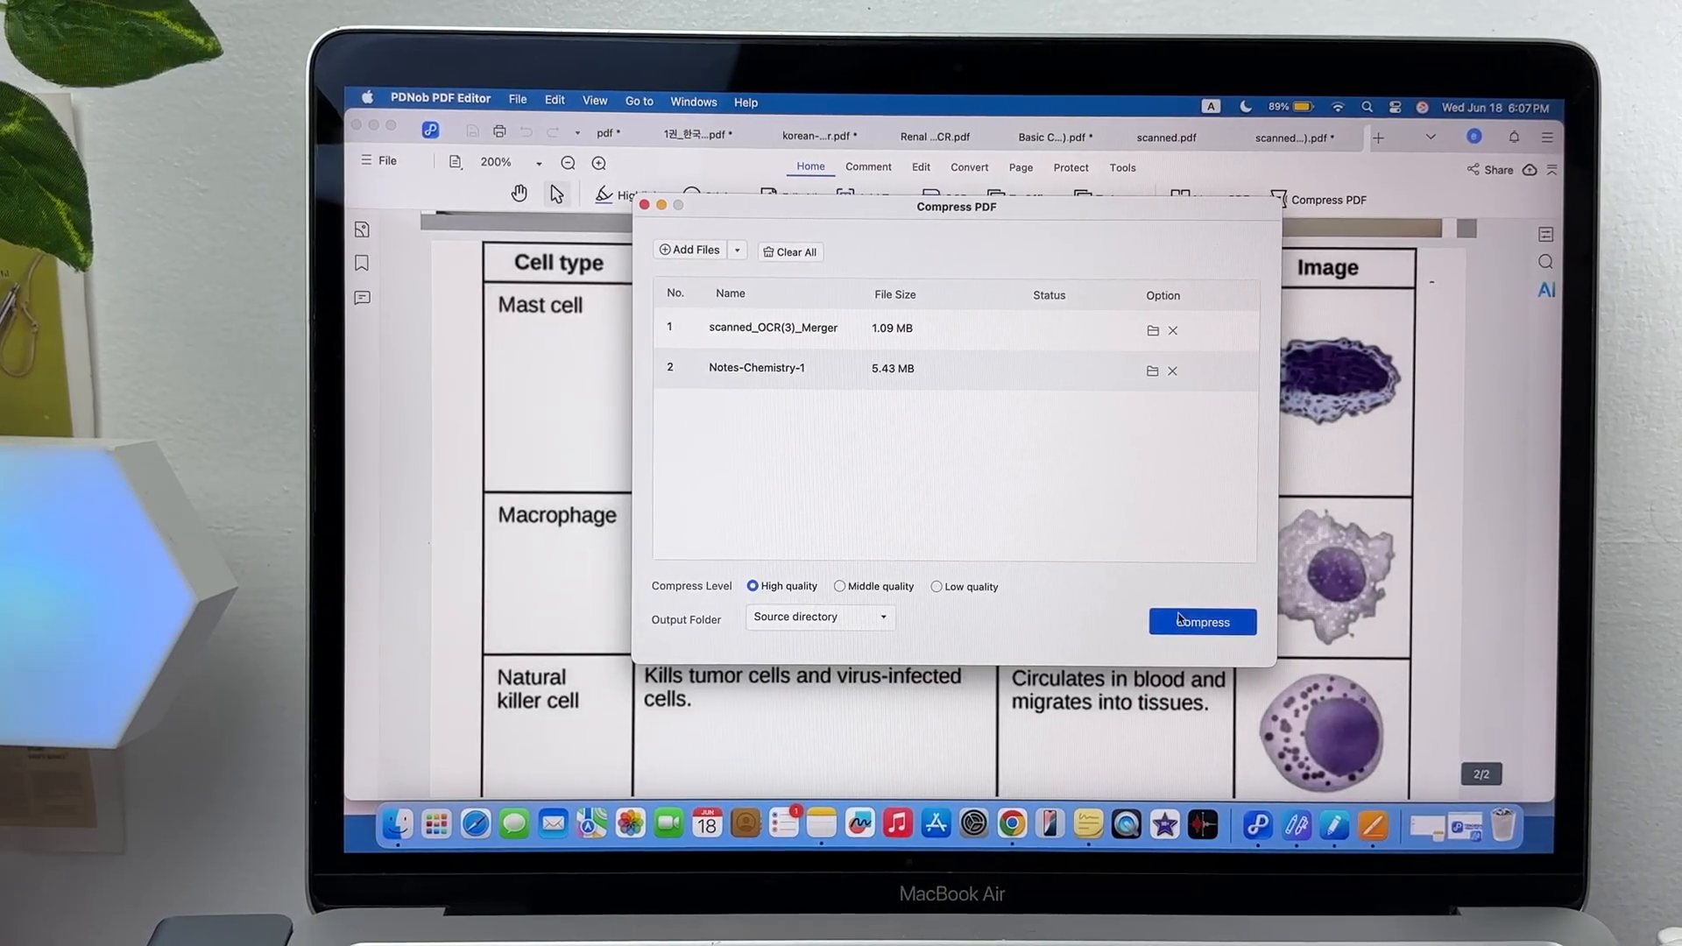
left_click(1201, 621)
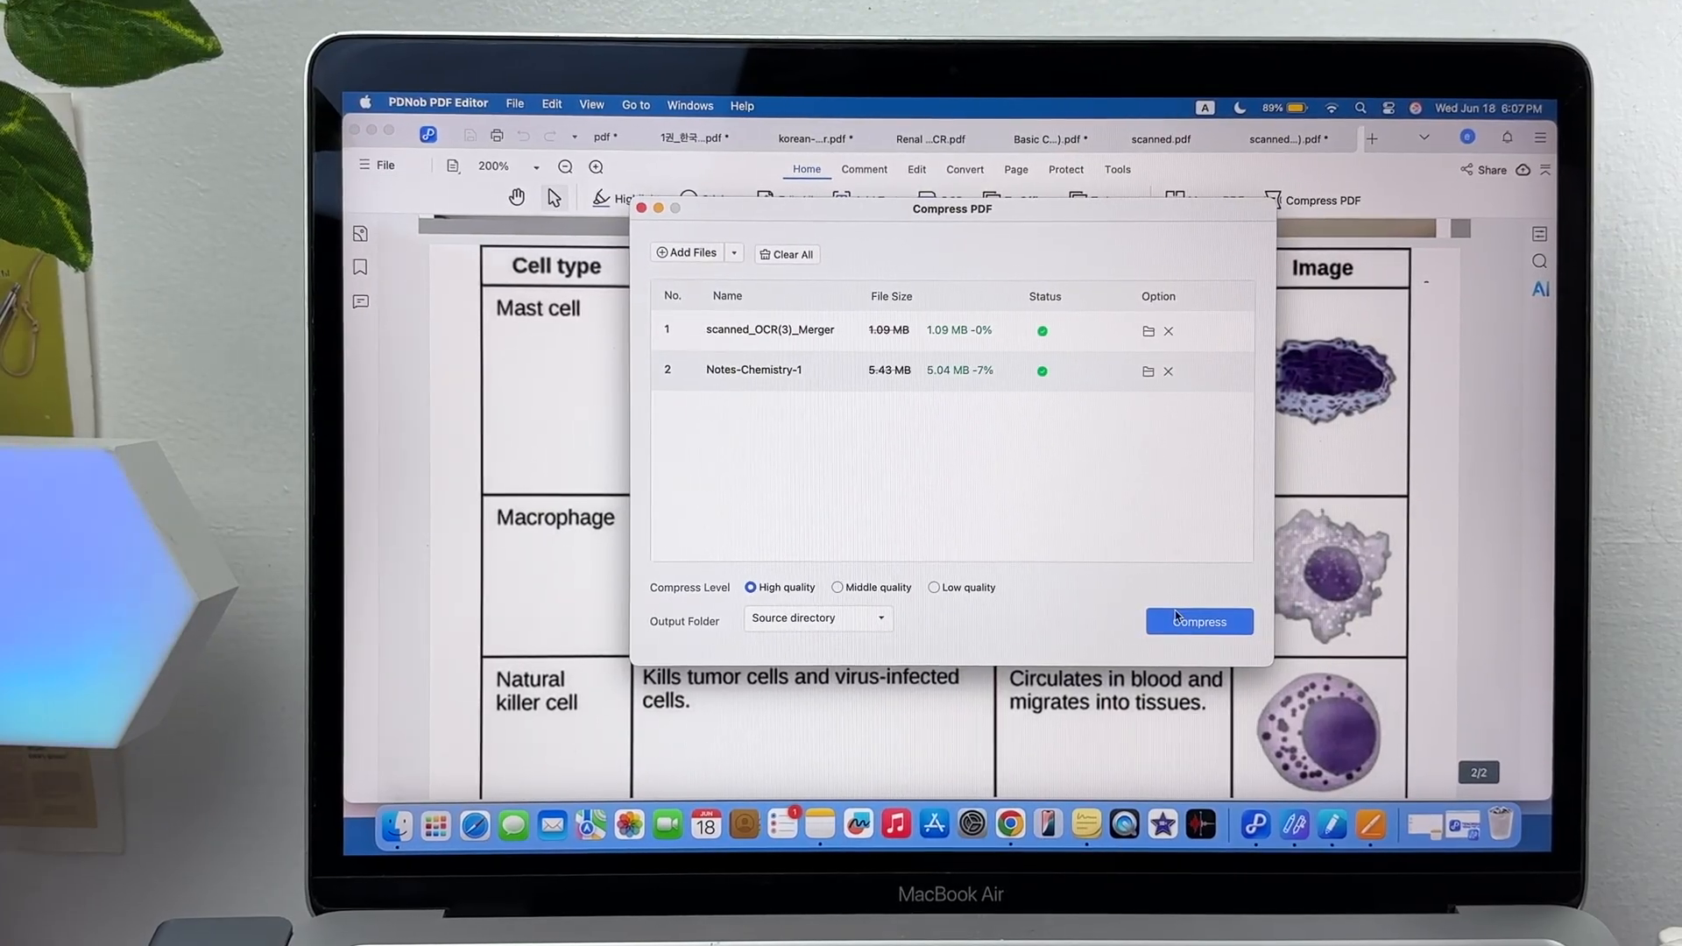
left_click(1199, 621)
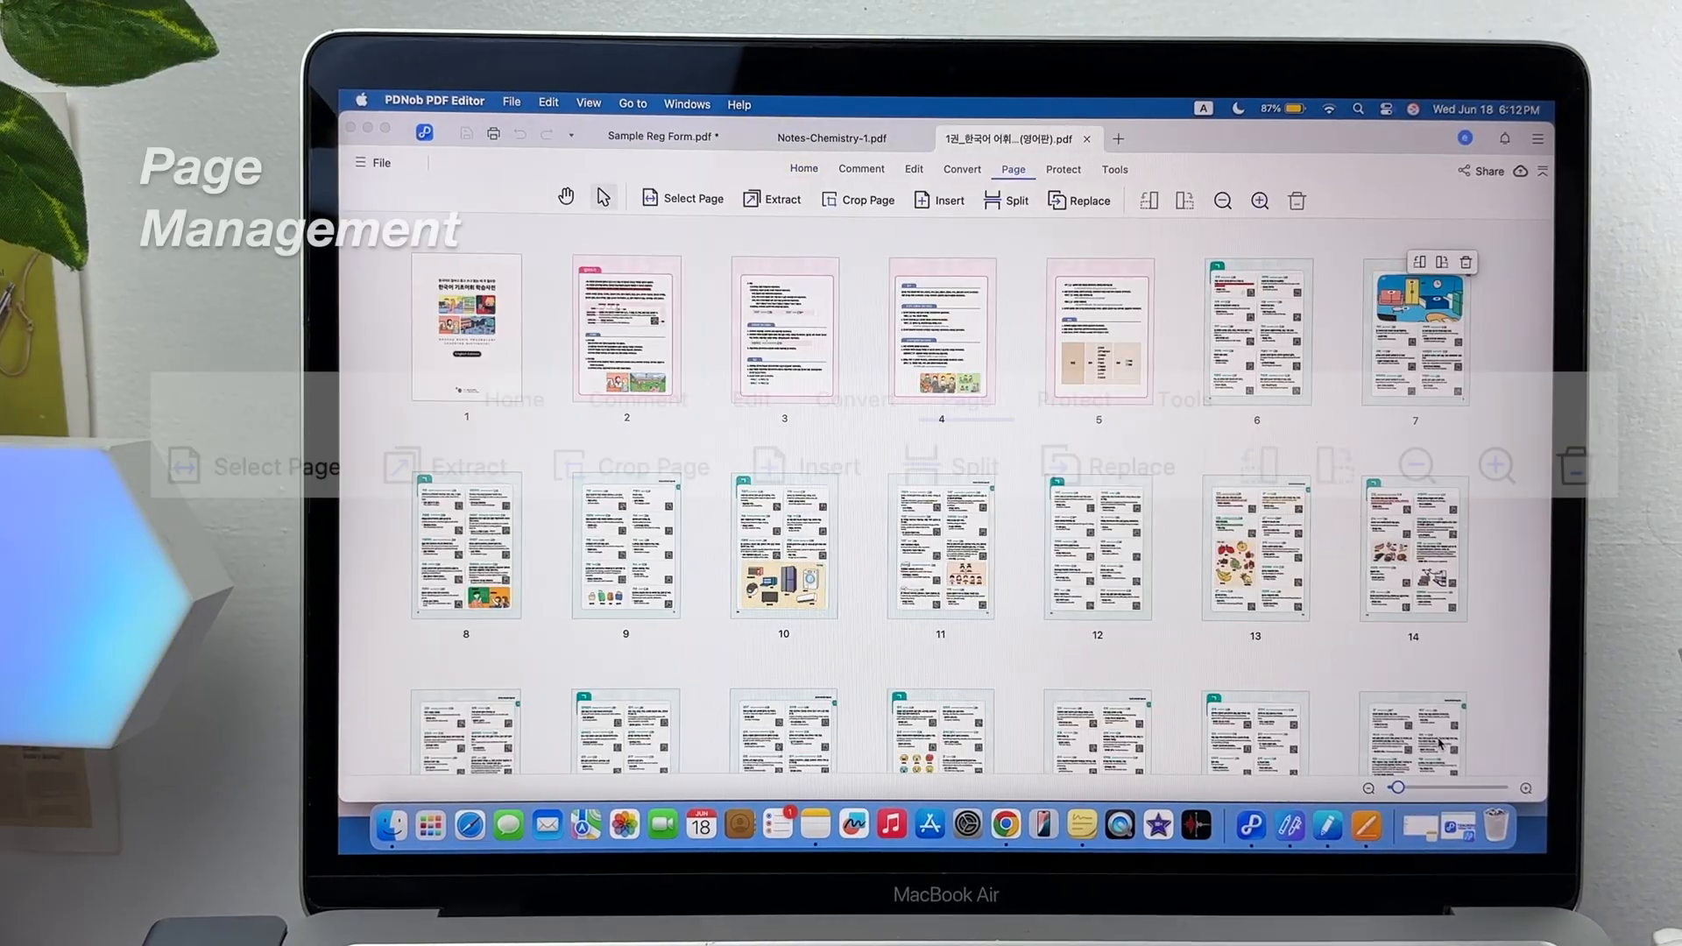
Select page 2 by page range, view it in Edit mode, then return to thumbnails
left_click(682, 198)
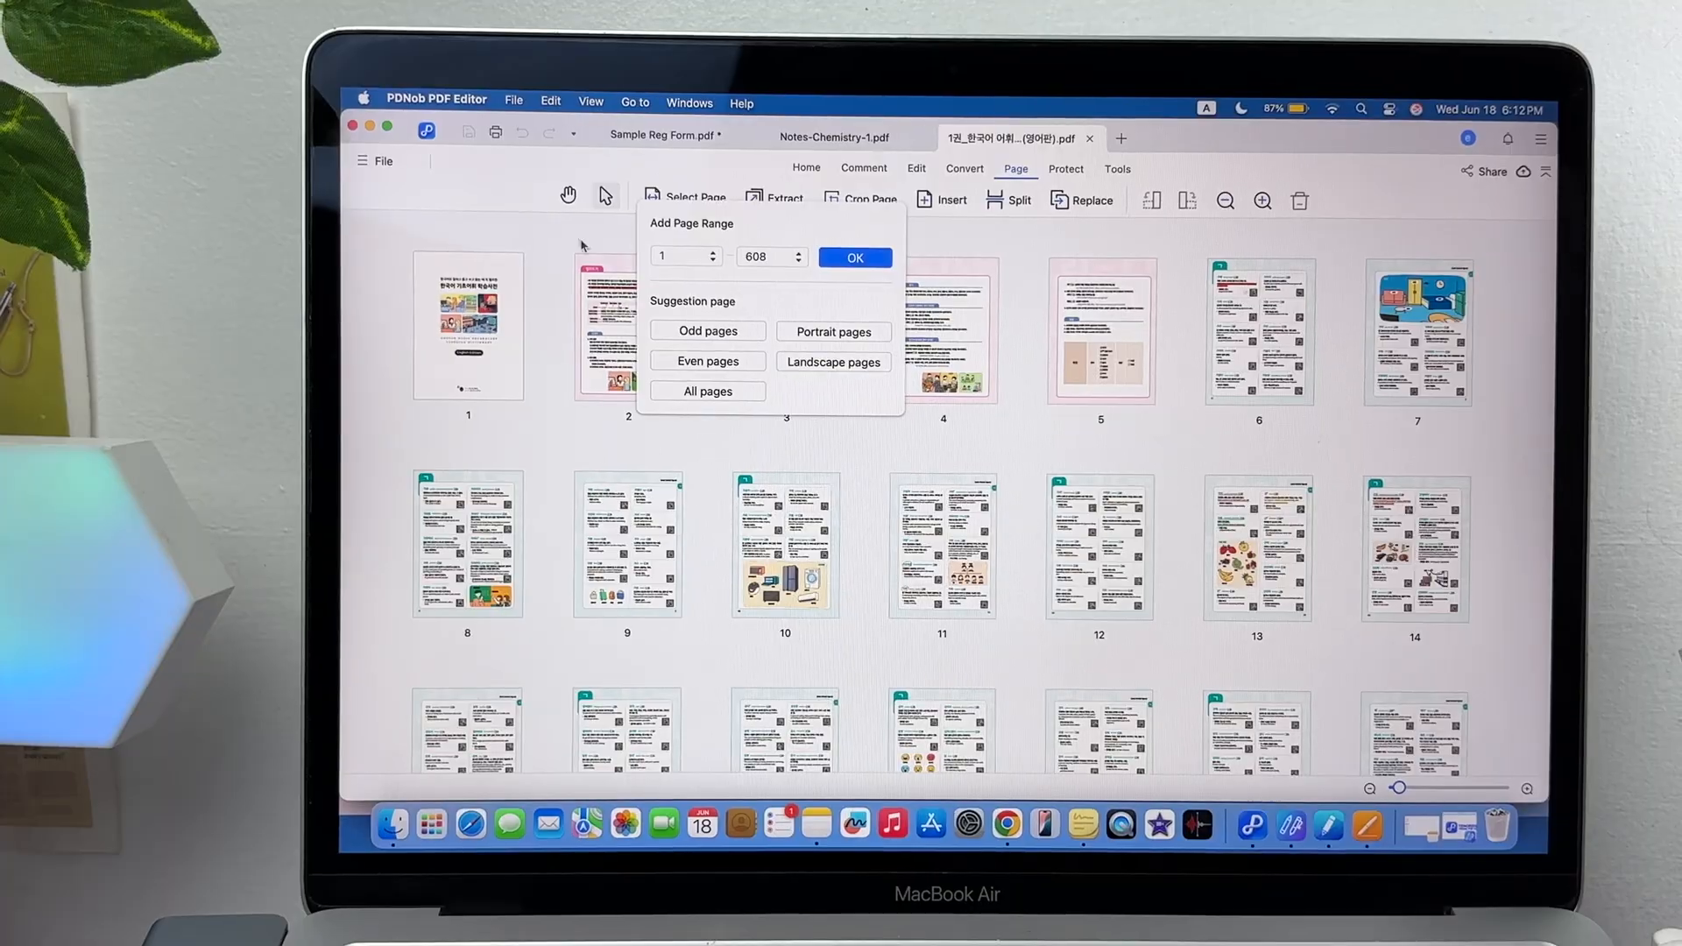
left_click(853, 258)
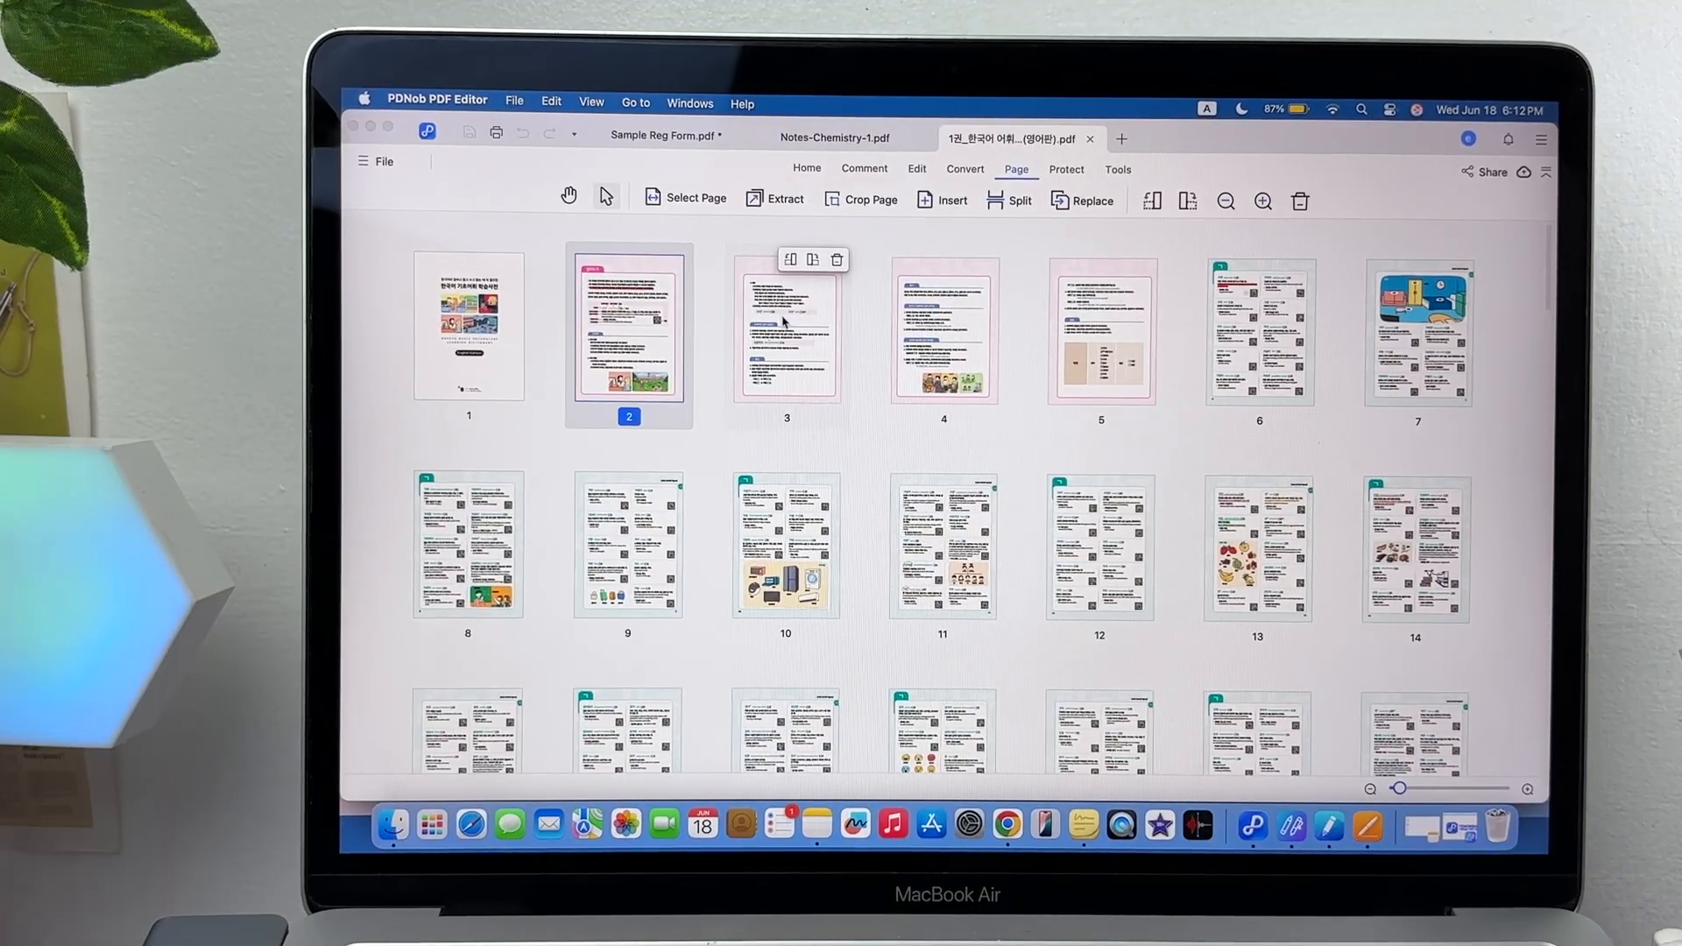
left_click(776, 199)
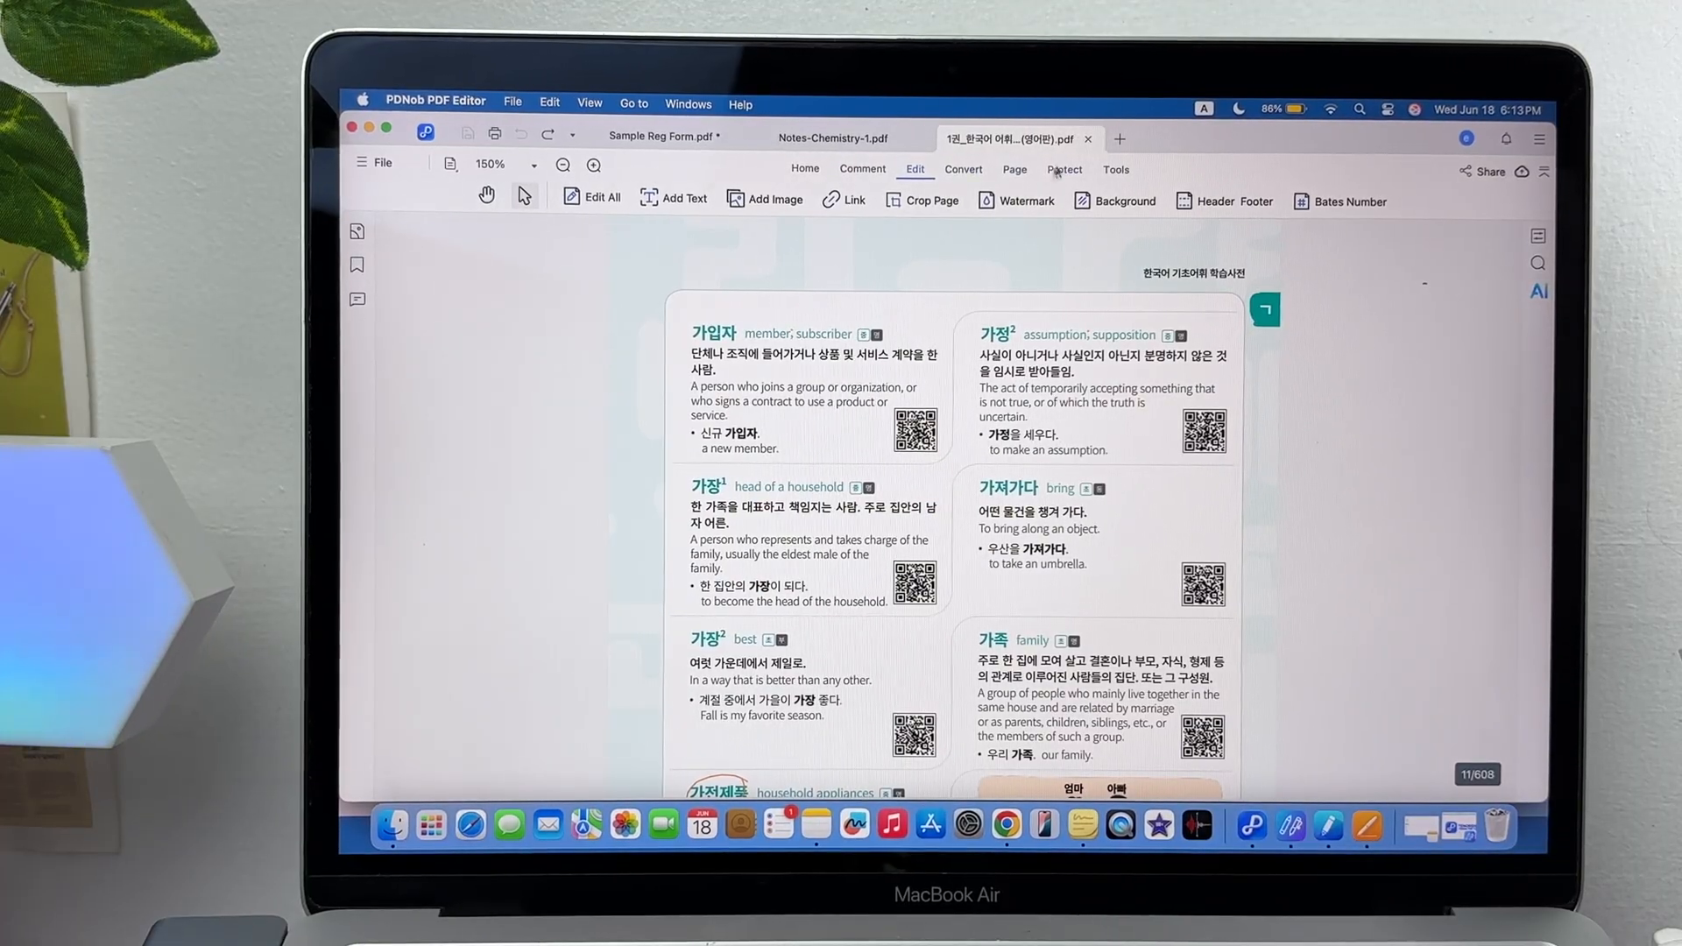
left_click(1013, 169)
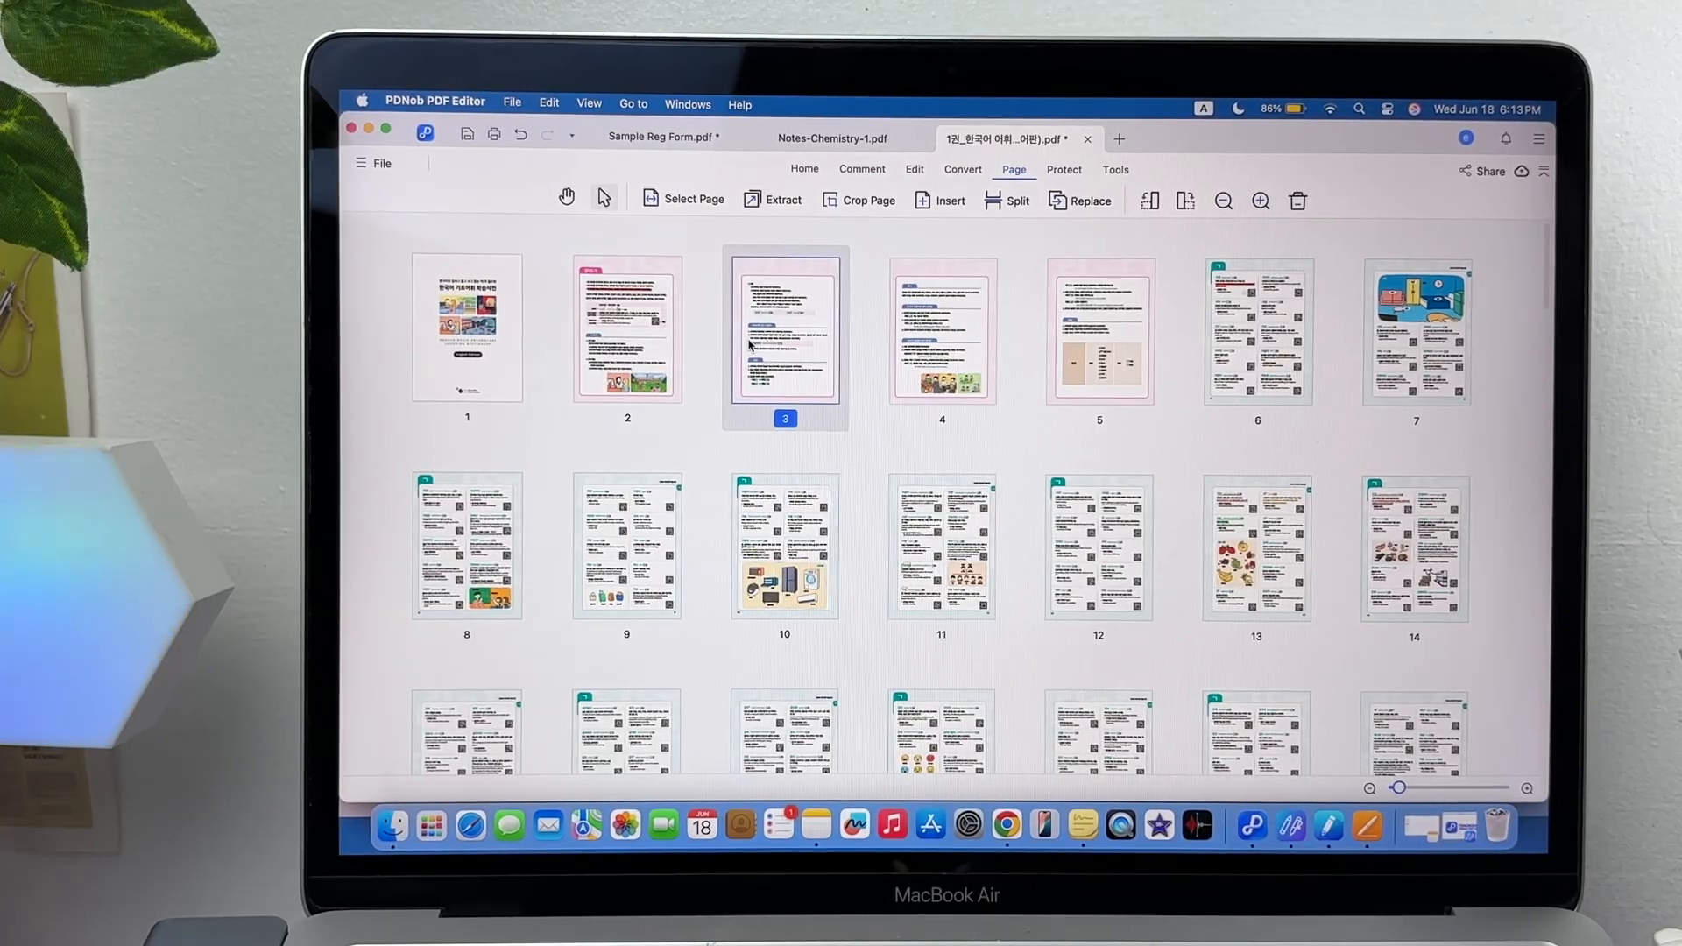
Insert a blank page 4 and scanned_OCR(3), then replace page 5 with Renal Fx pages
left_click(938, 201)
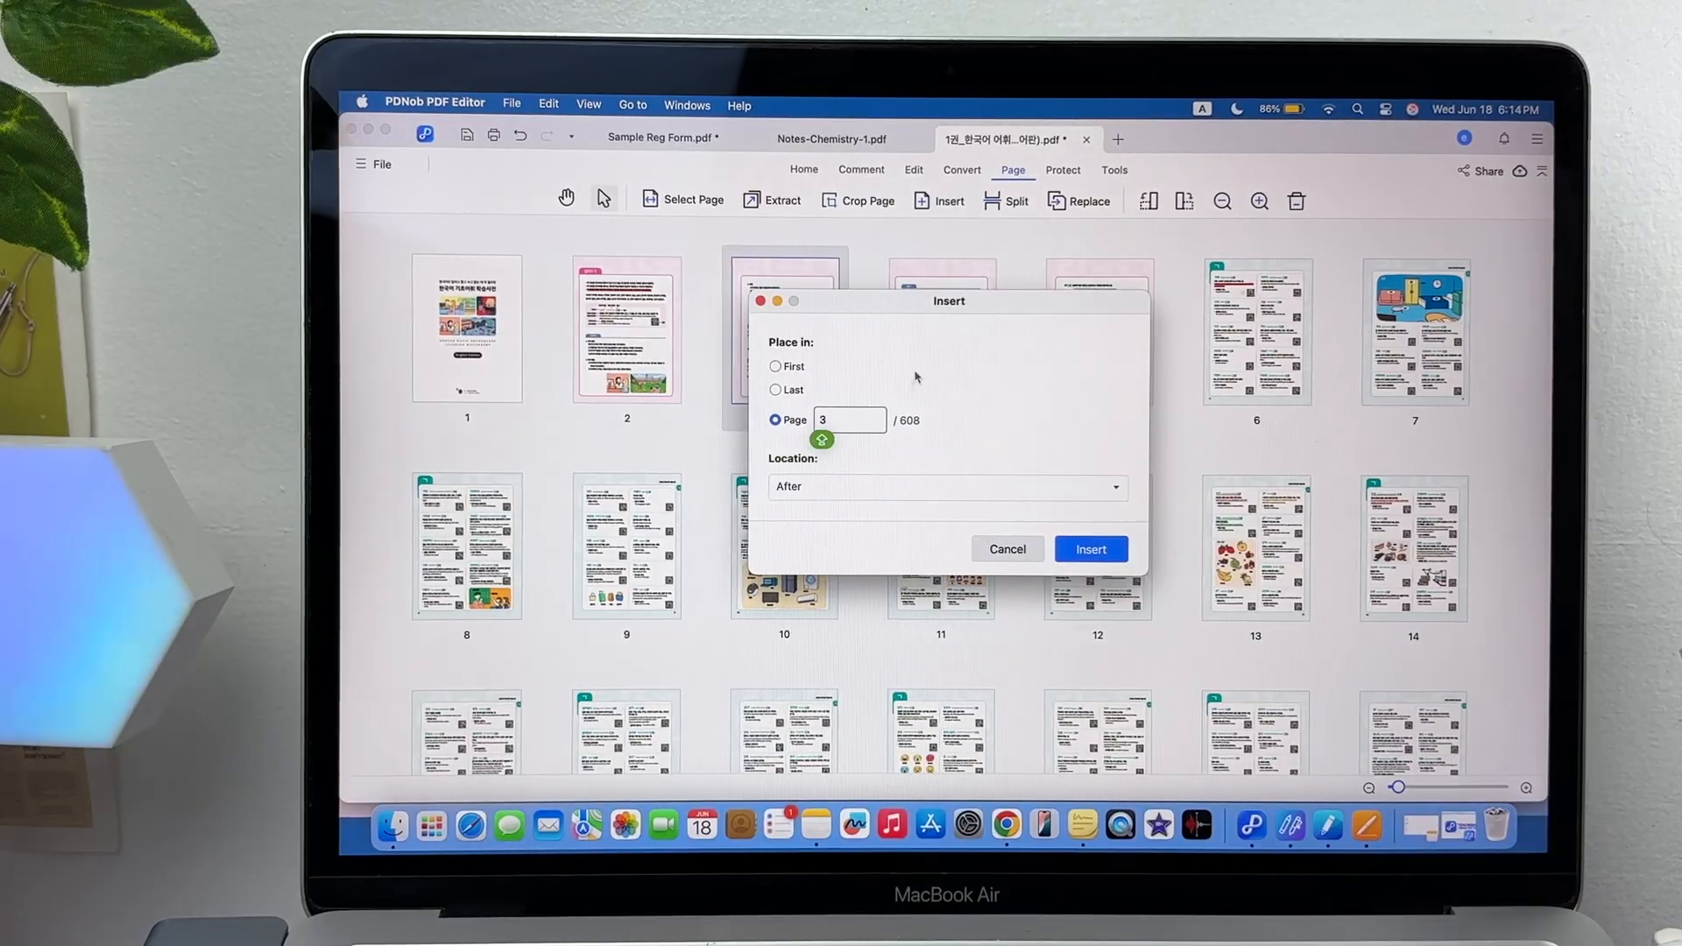
left_click(1089, 549)
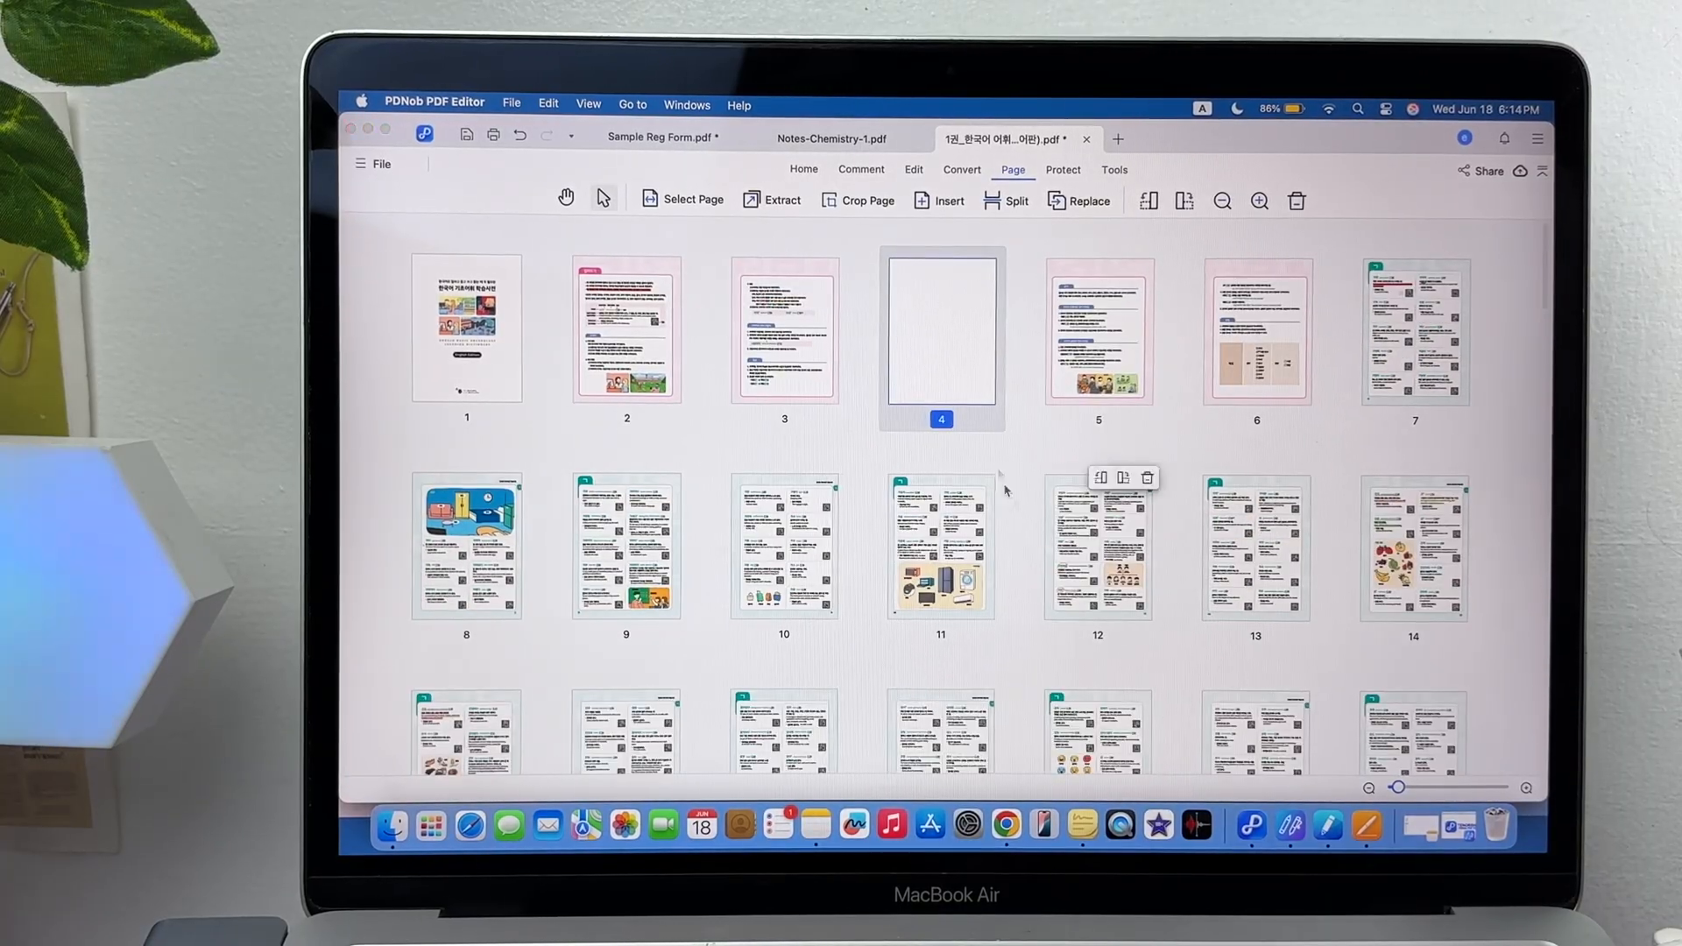
left_click(937, 200)
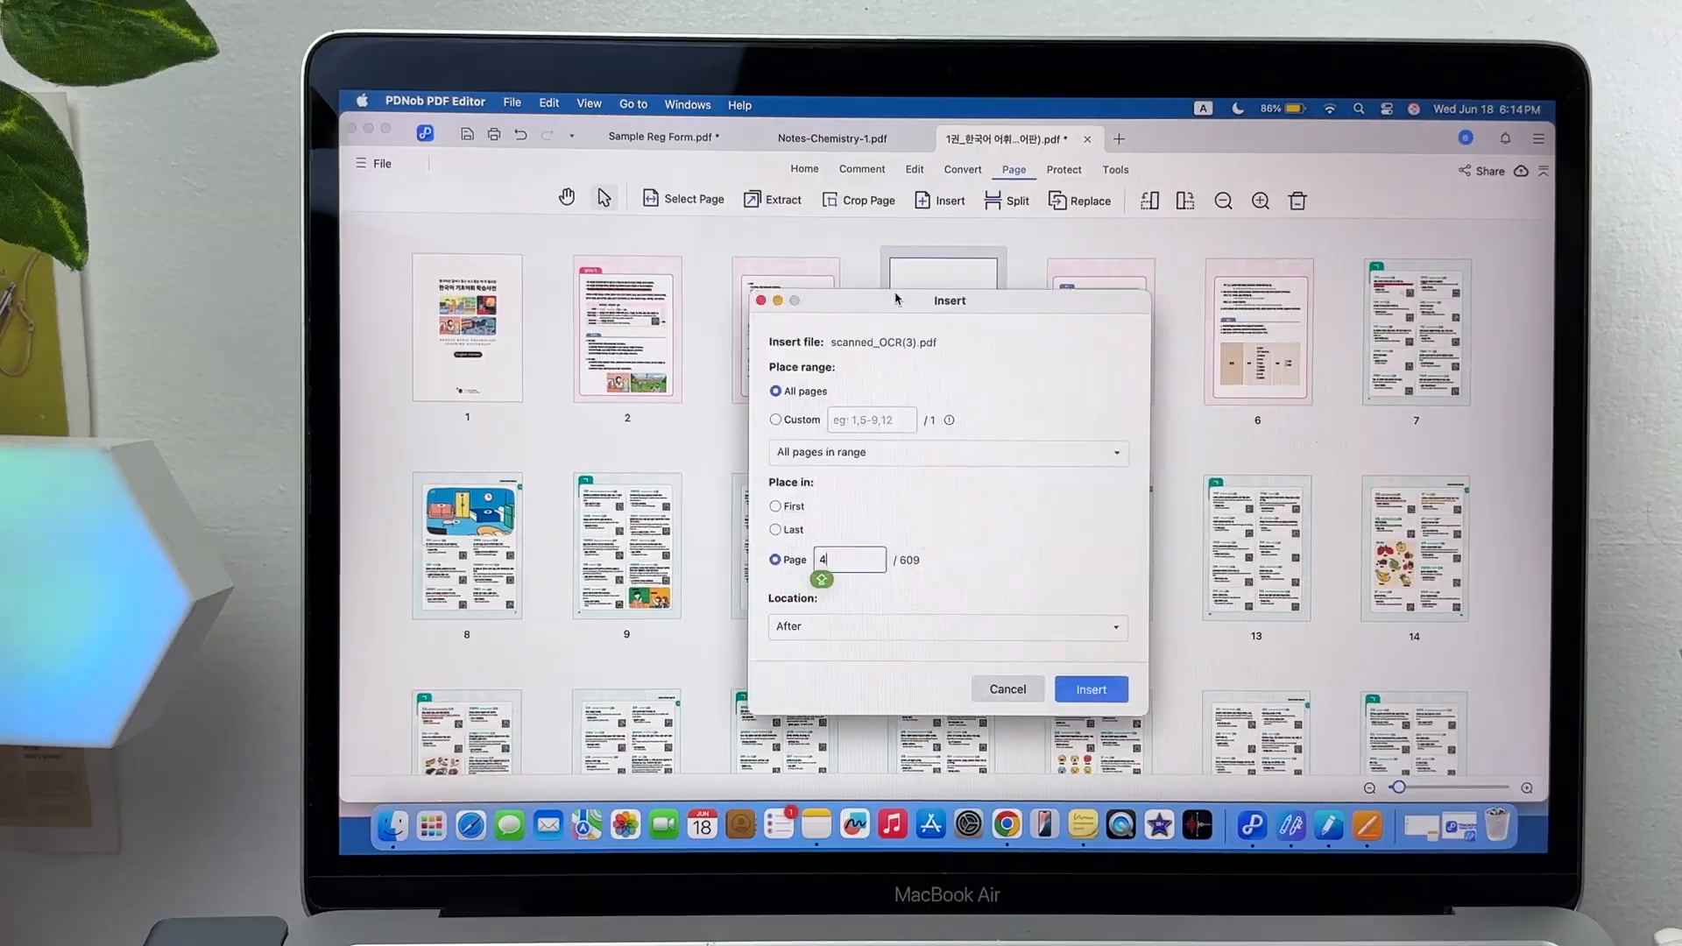
left_click(1089, 688)
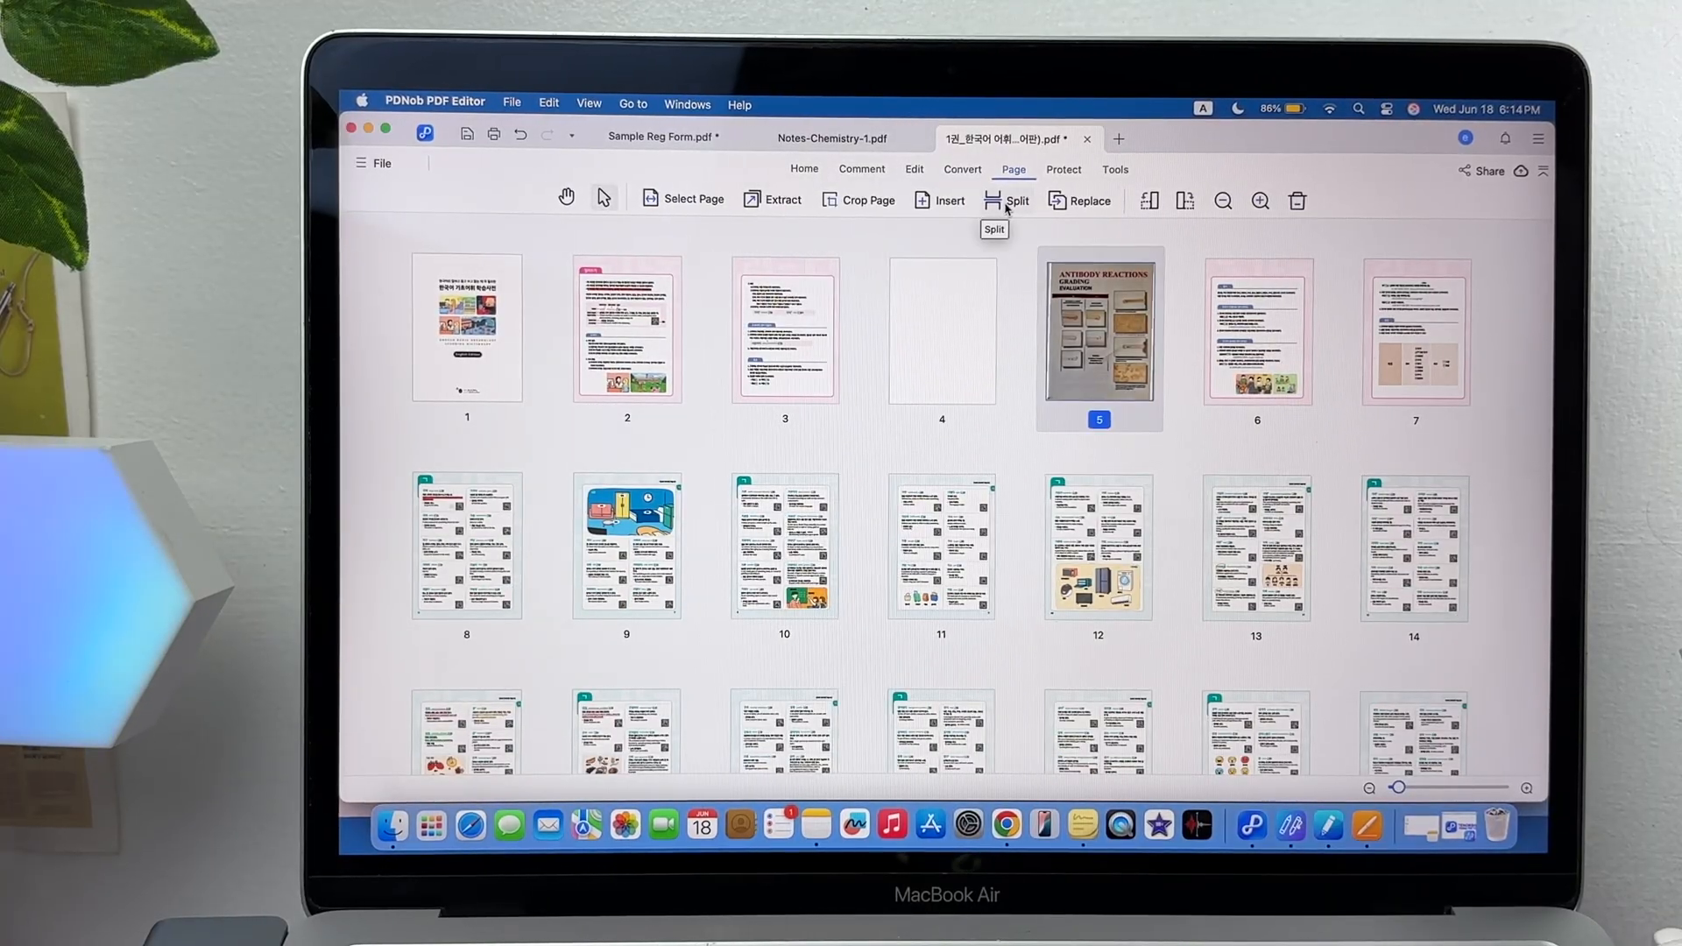
left_click(1007, 200)
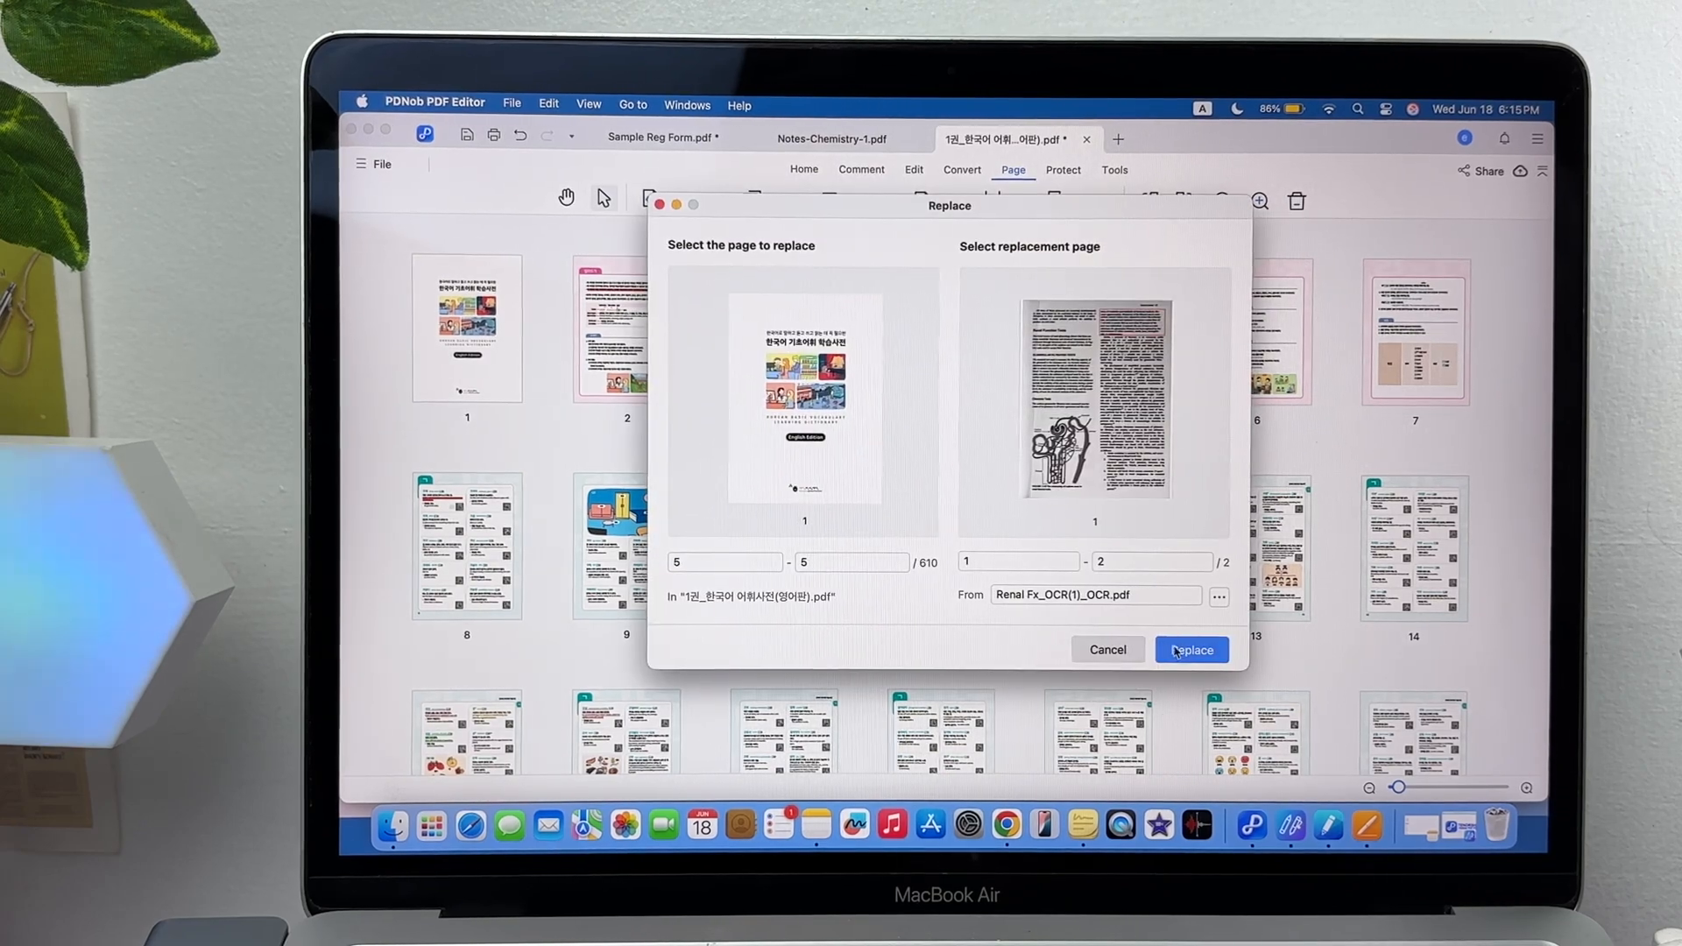
left_click(1190, 650)
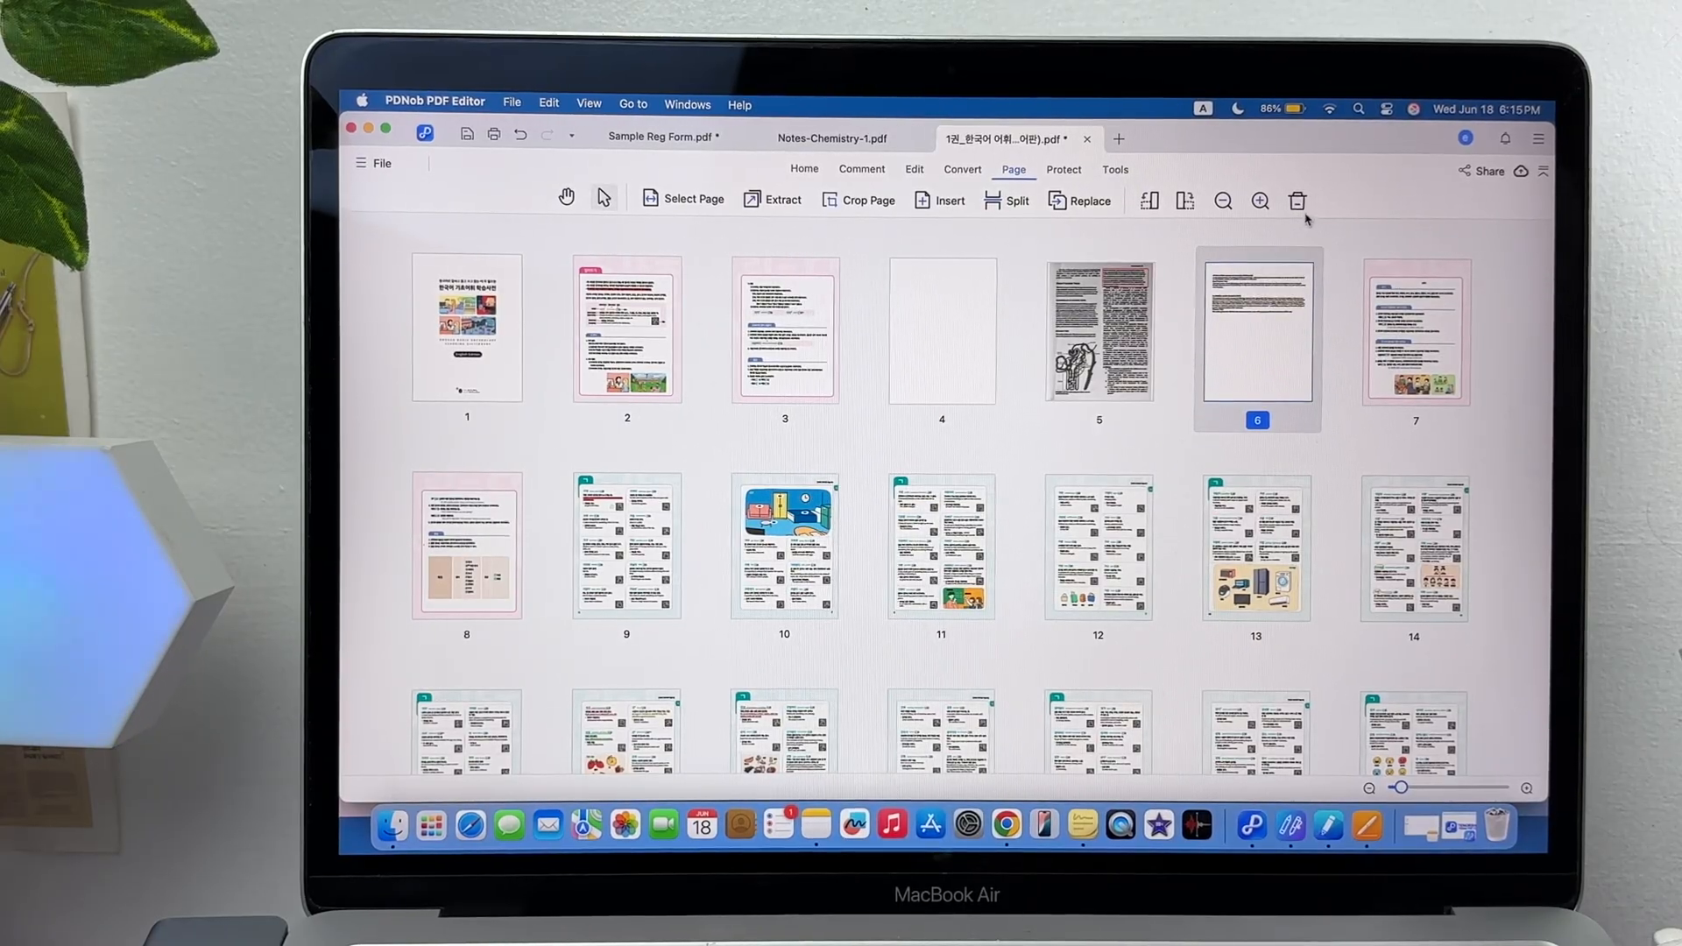
Delete inserted pages 6, 5 and 4, confirming each deletion
left_click(1296, 200)
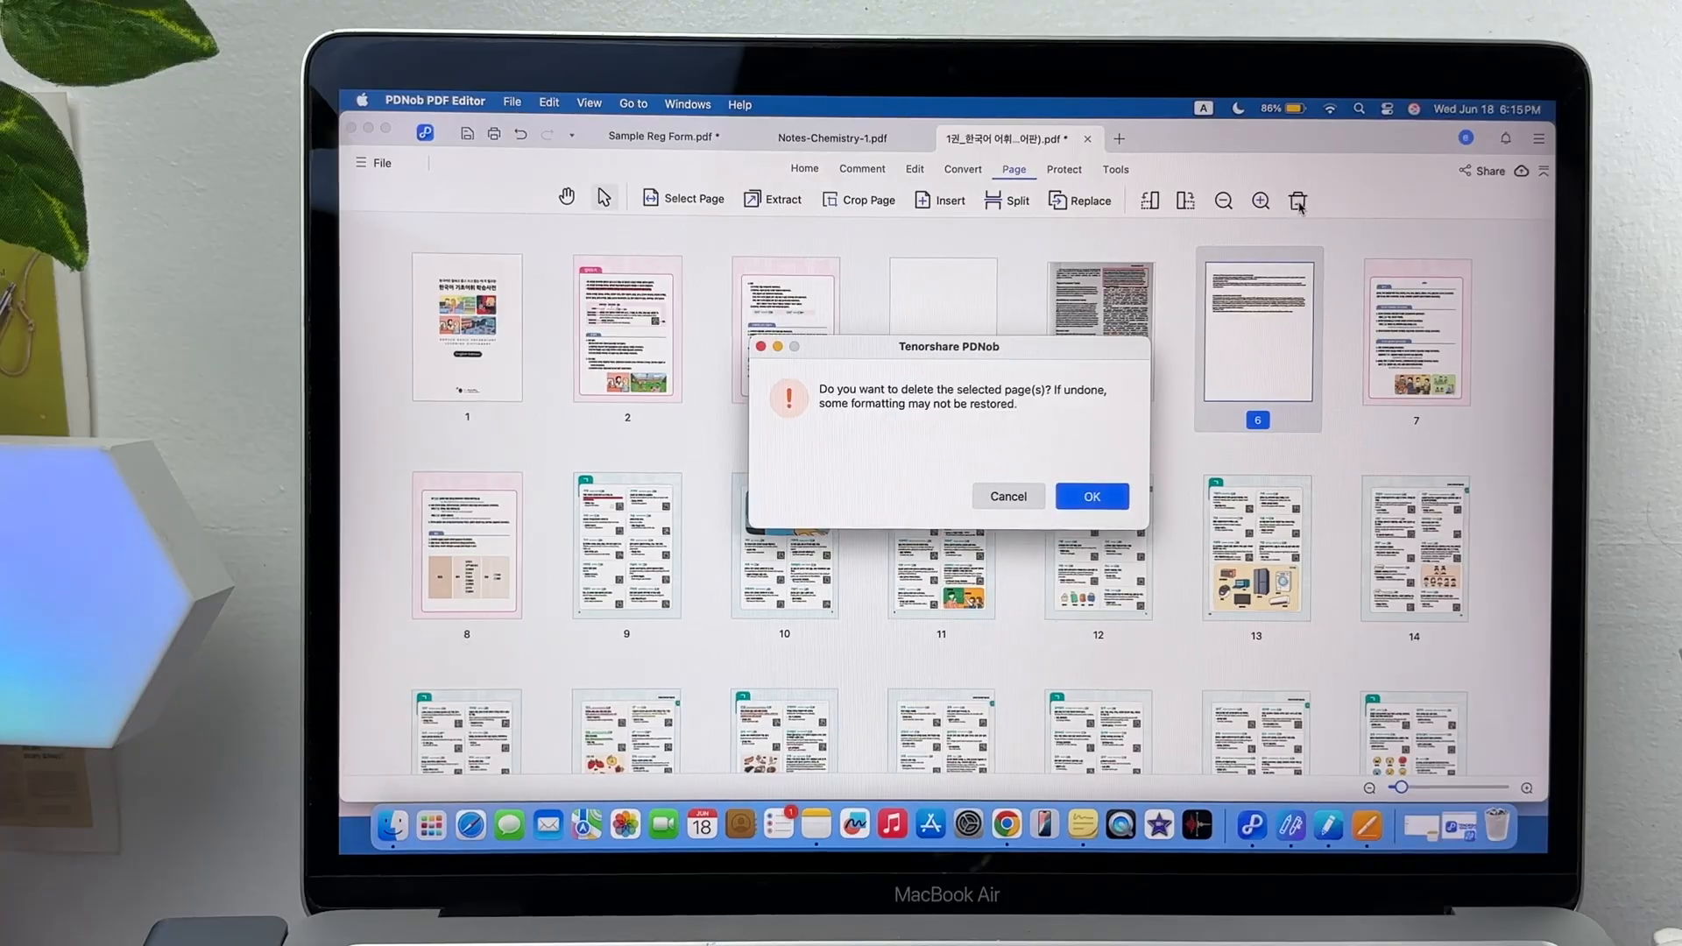
left_click(1091, 496)
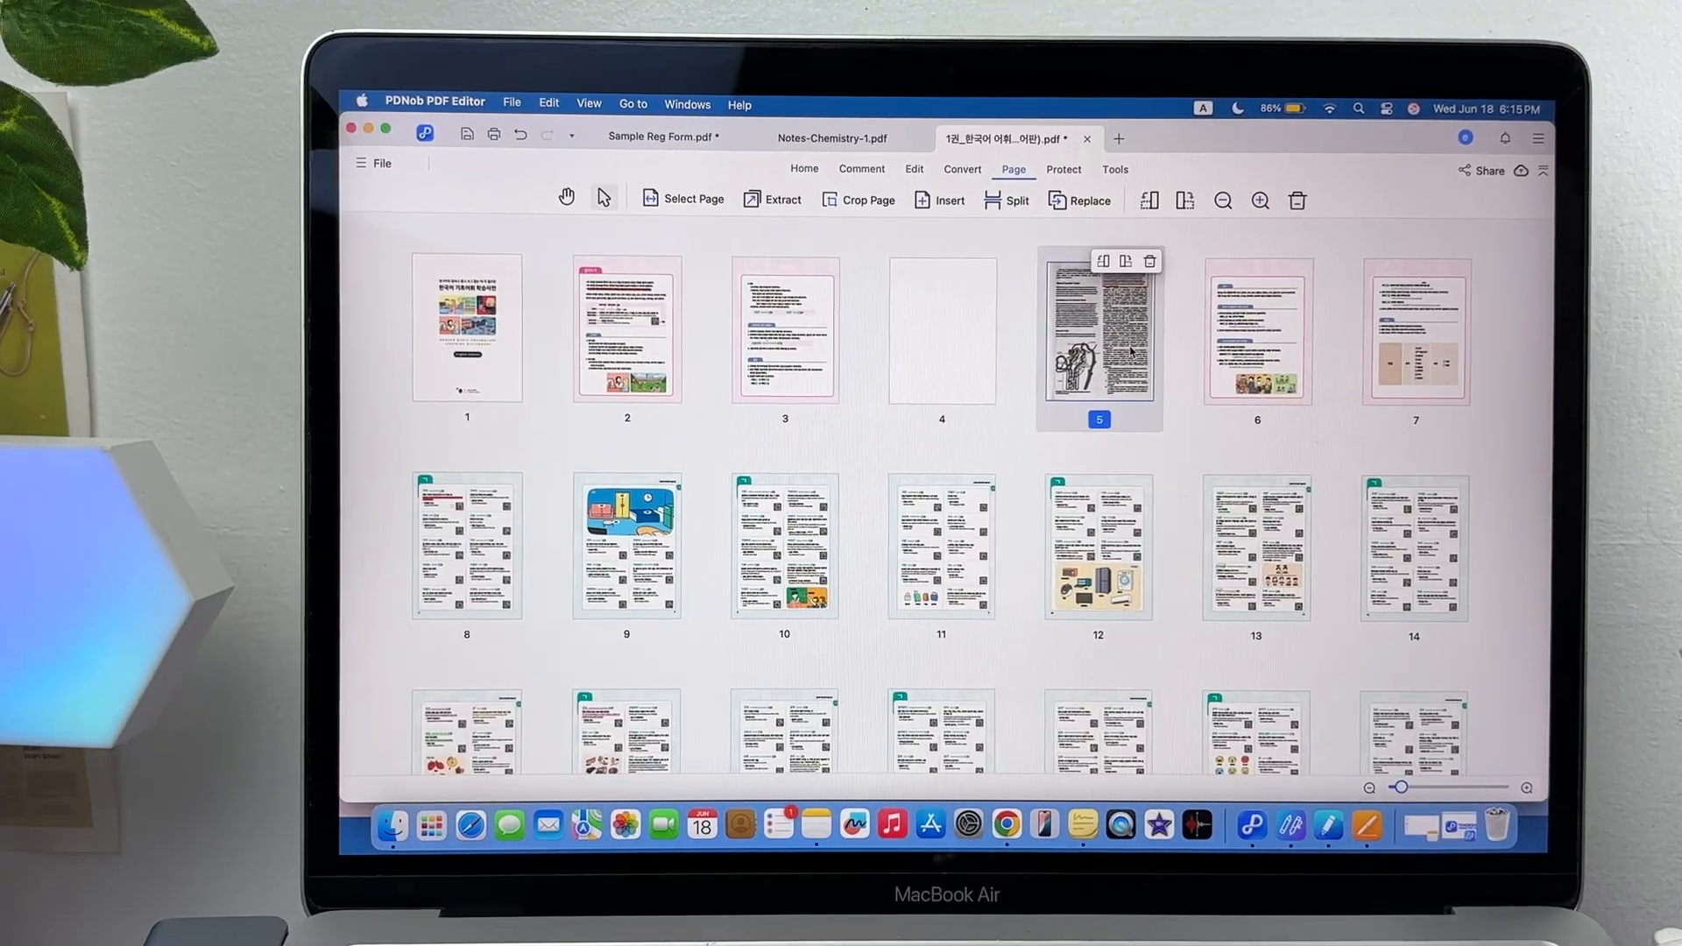
left_click(1296, 201)
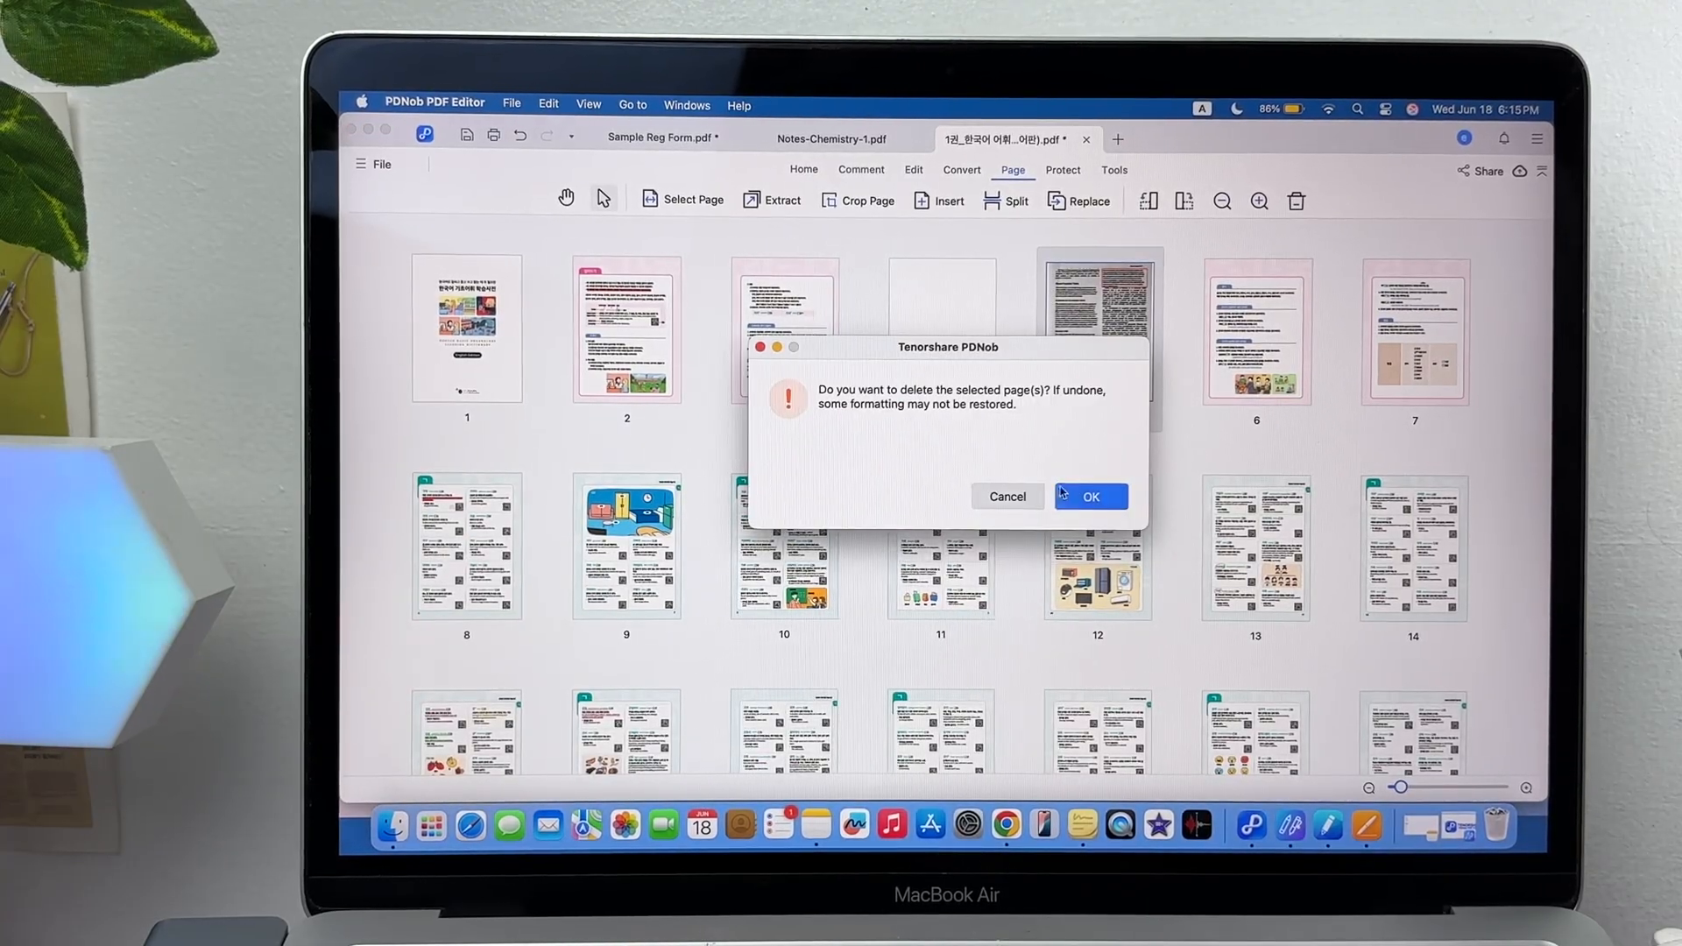
left_click(1090, 496)
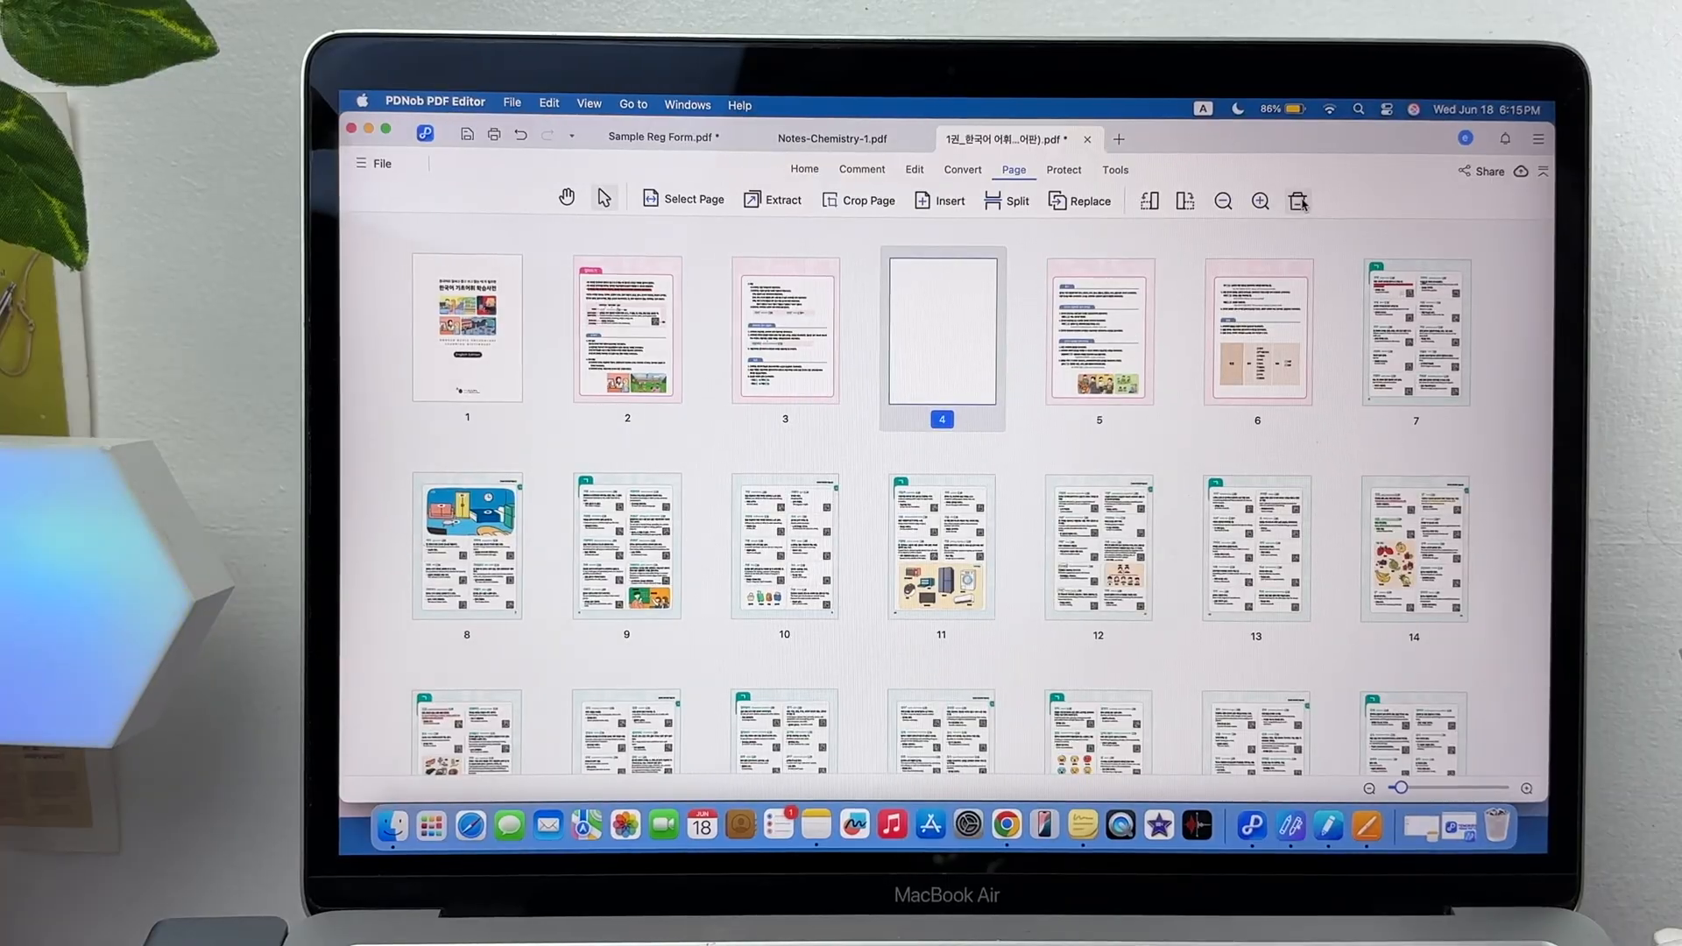
left_click(1296, 201)
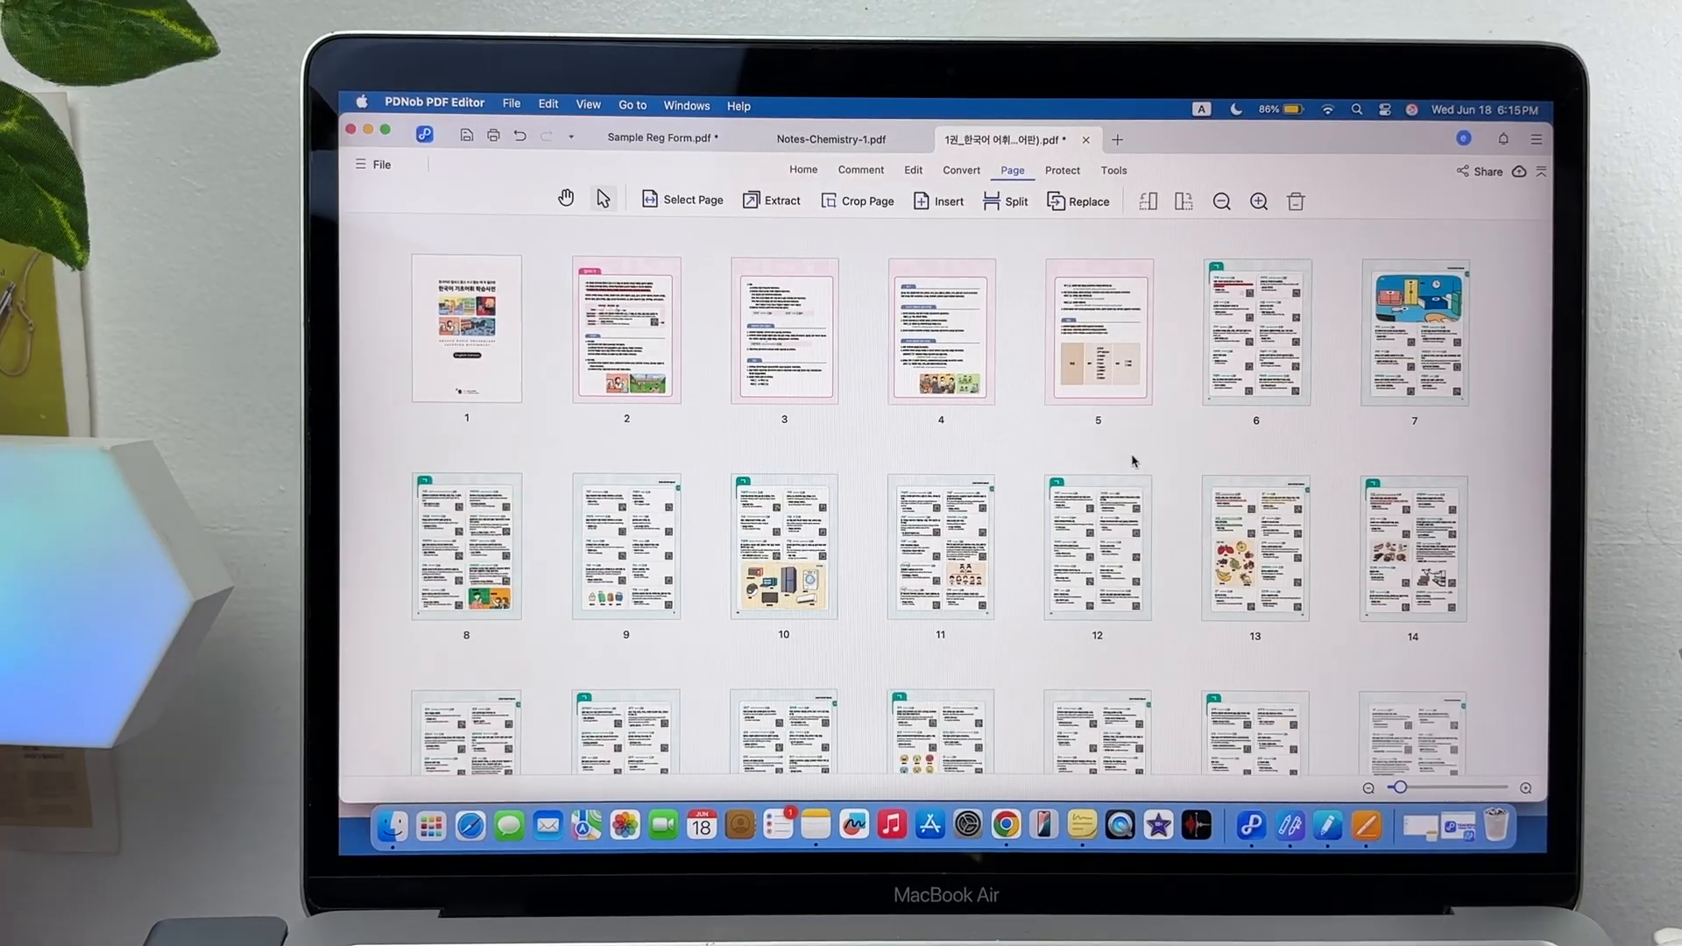
left_click(1061, 169)
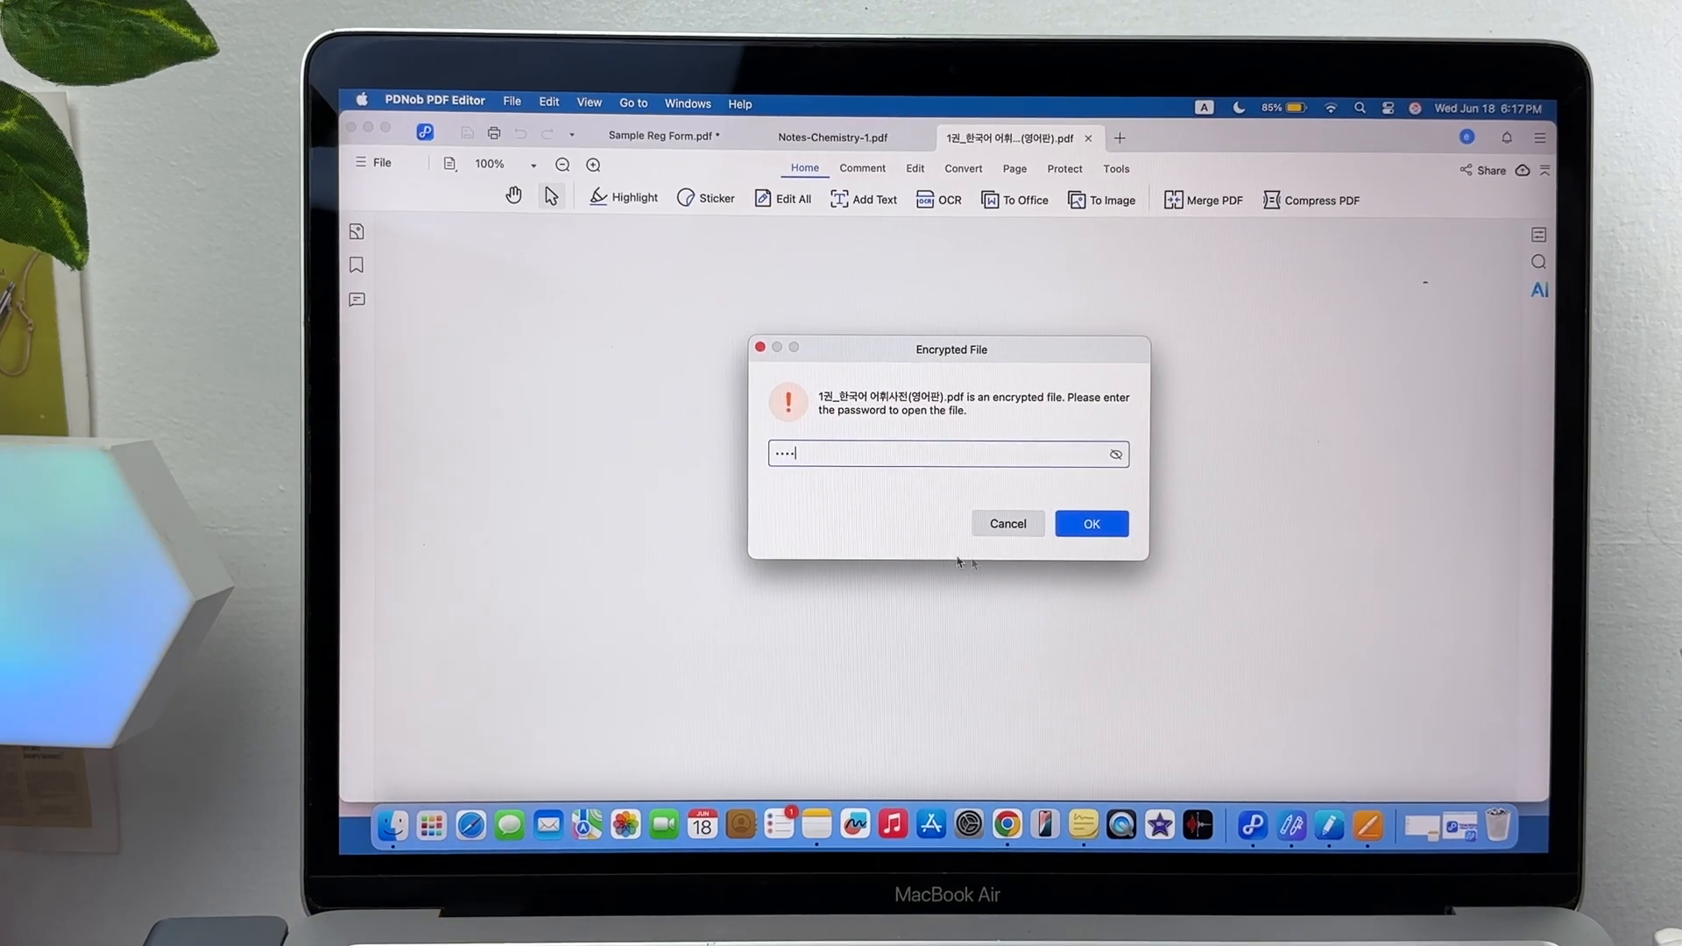
Unlock the vocabulary PDF, then enable open and editing passwords and enter an open password
left_click(1090, 524)
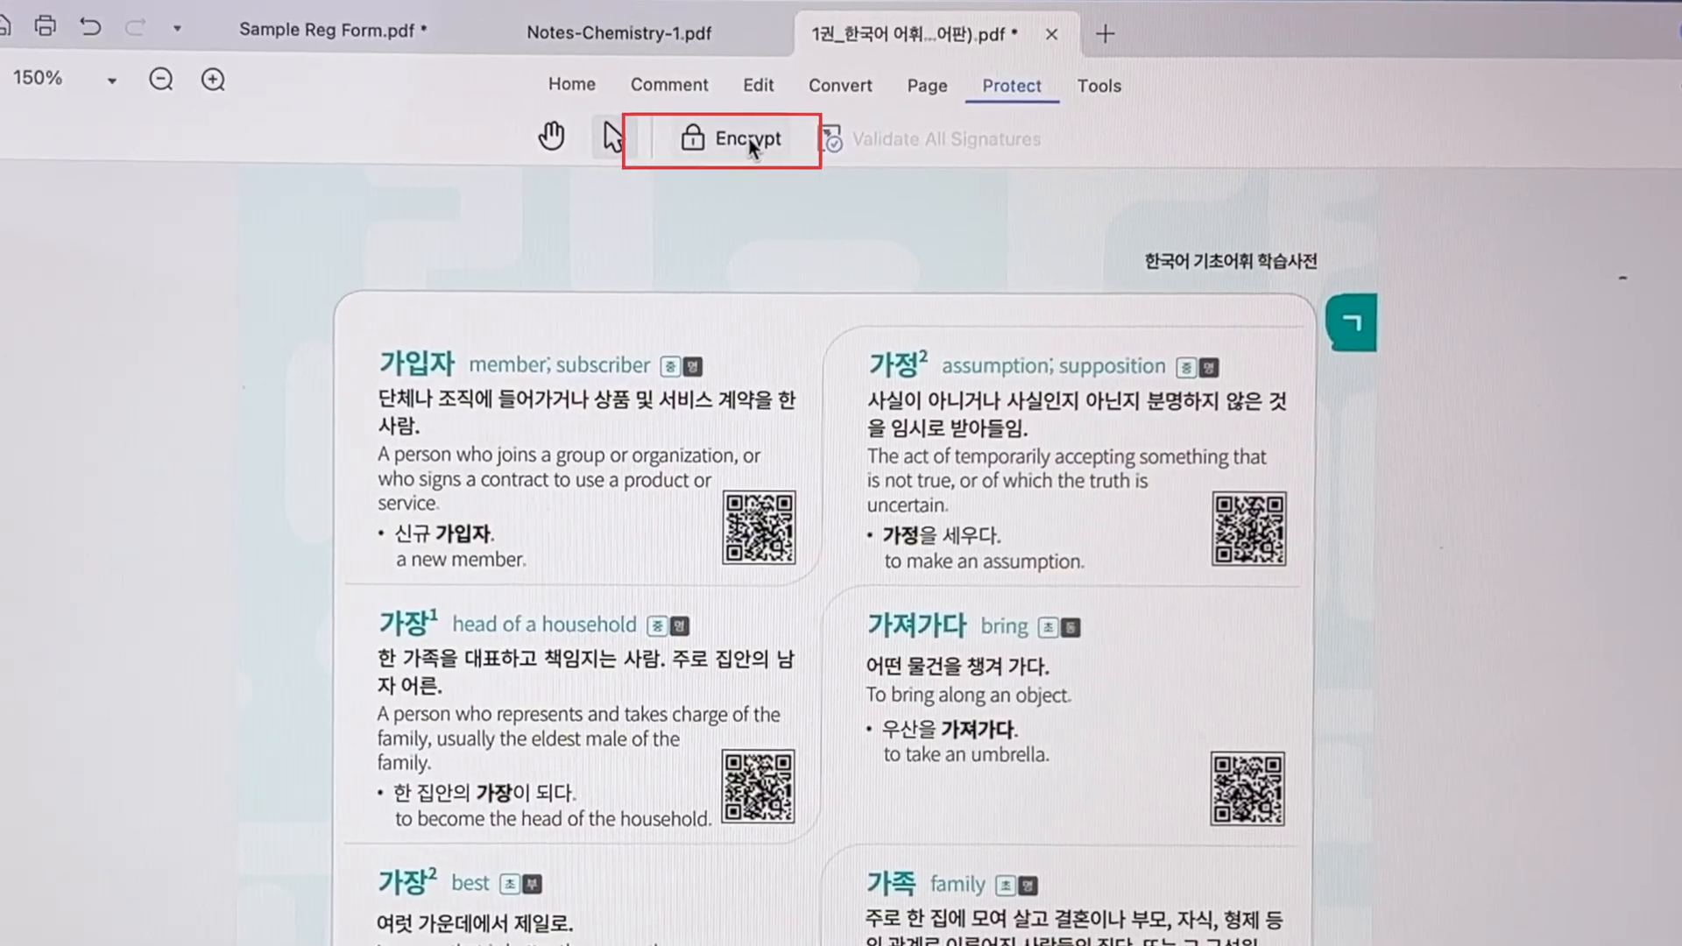
left_click(732, 138)
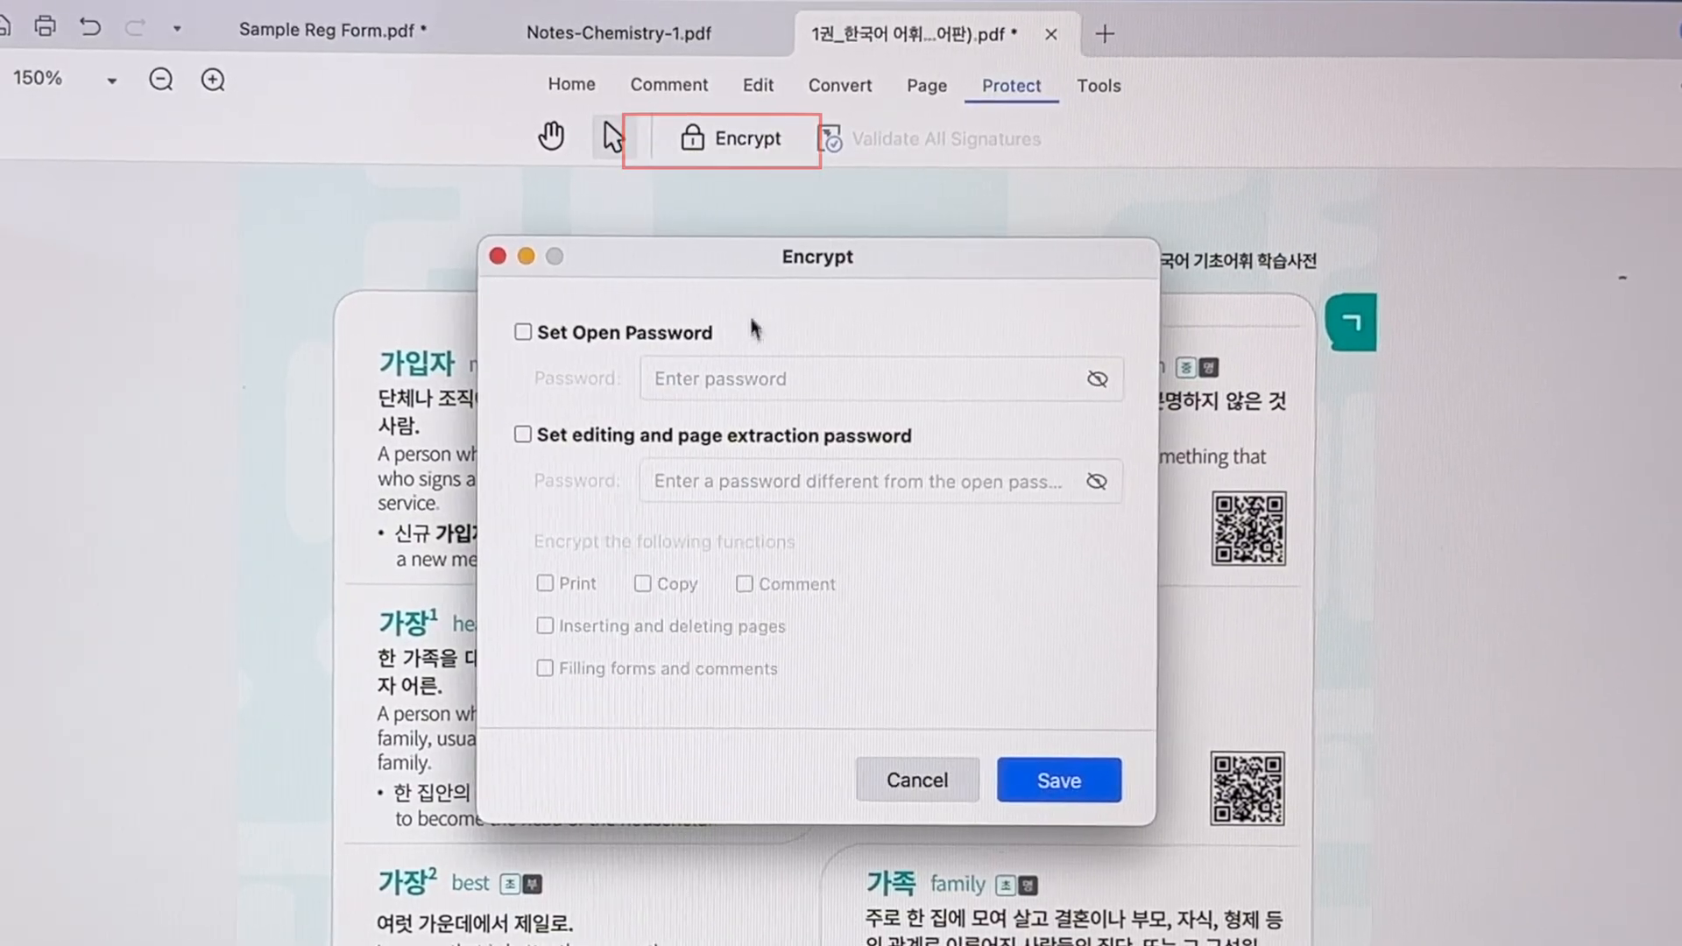
left_click(524, 333)
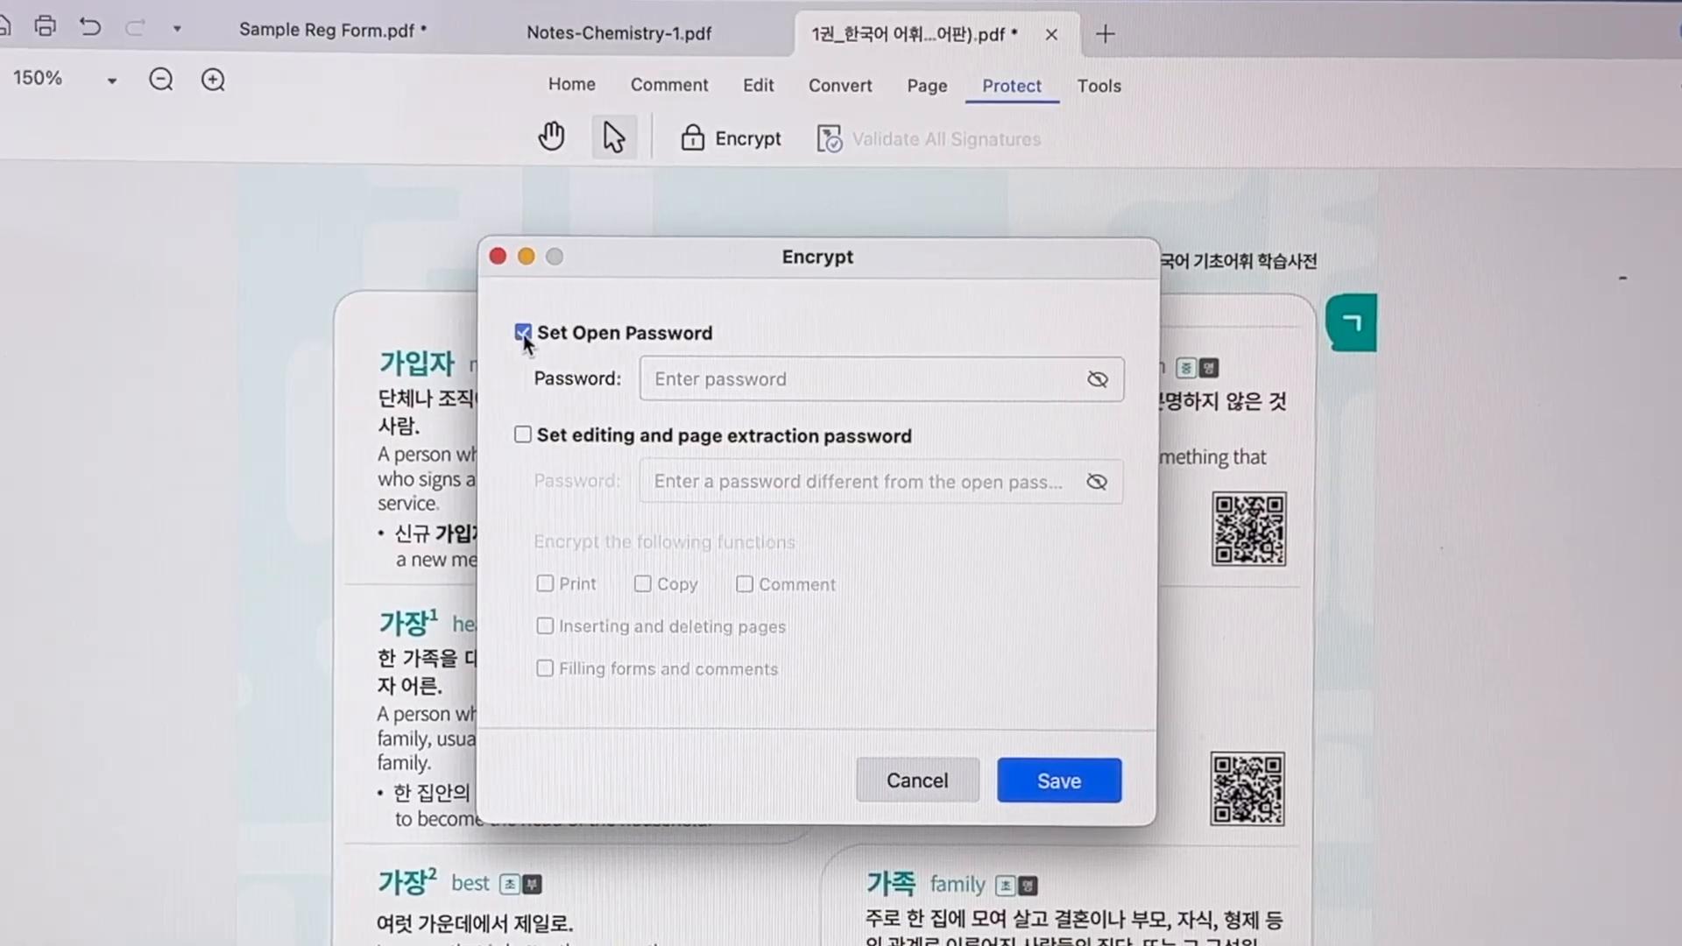
left_click(522, 435)
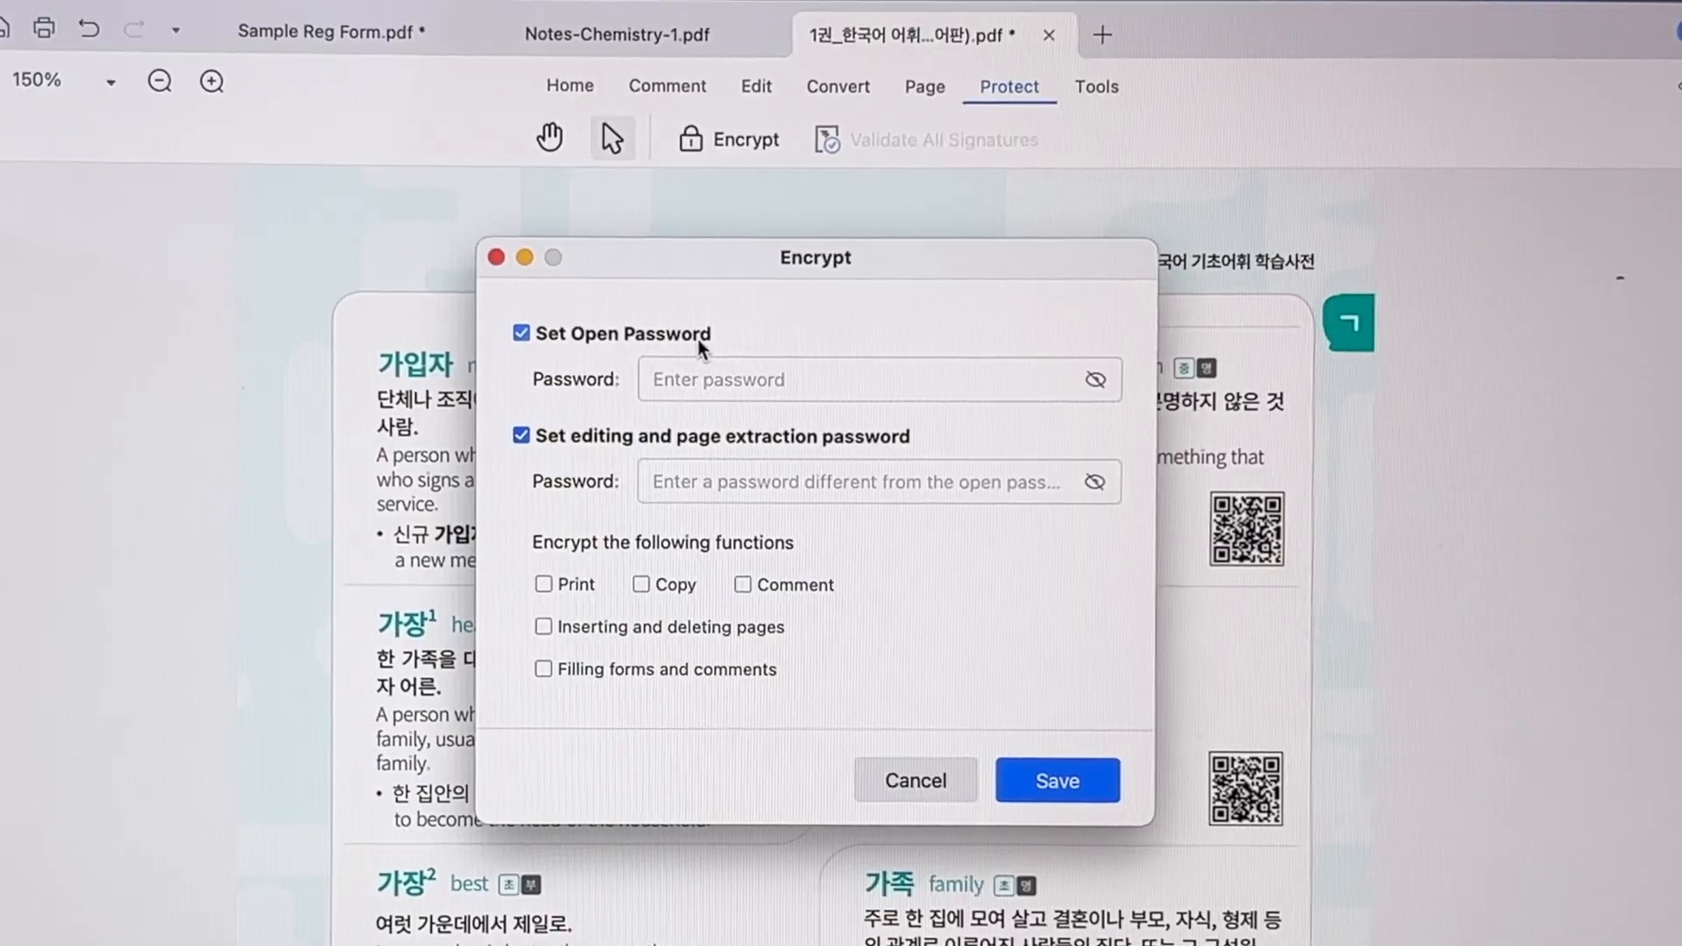
type("•••••")
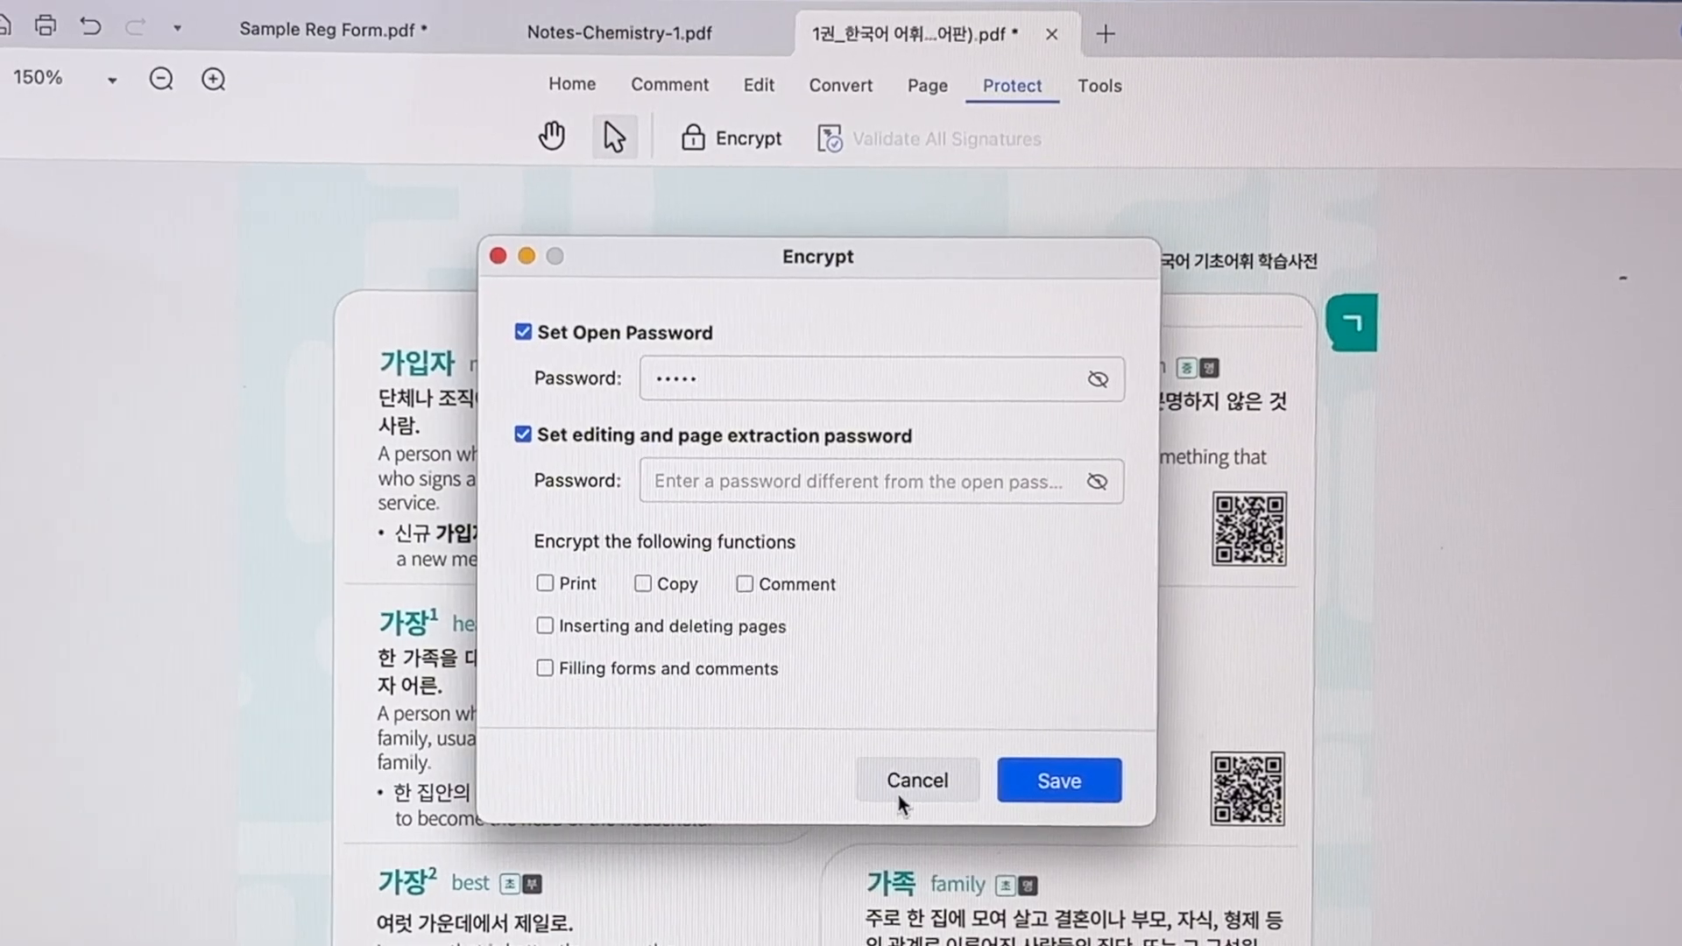
left_click(1057, 780)
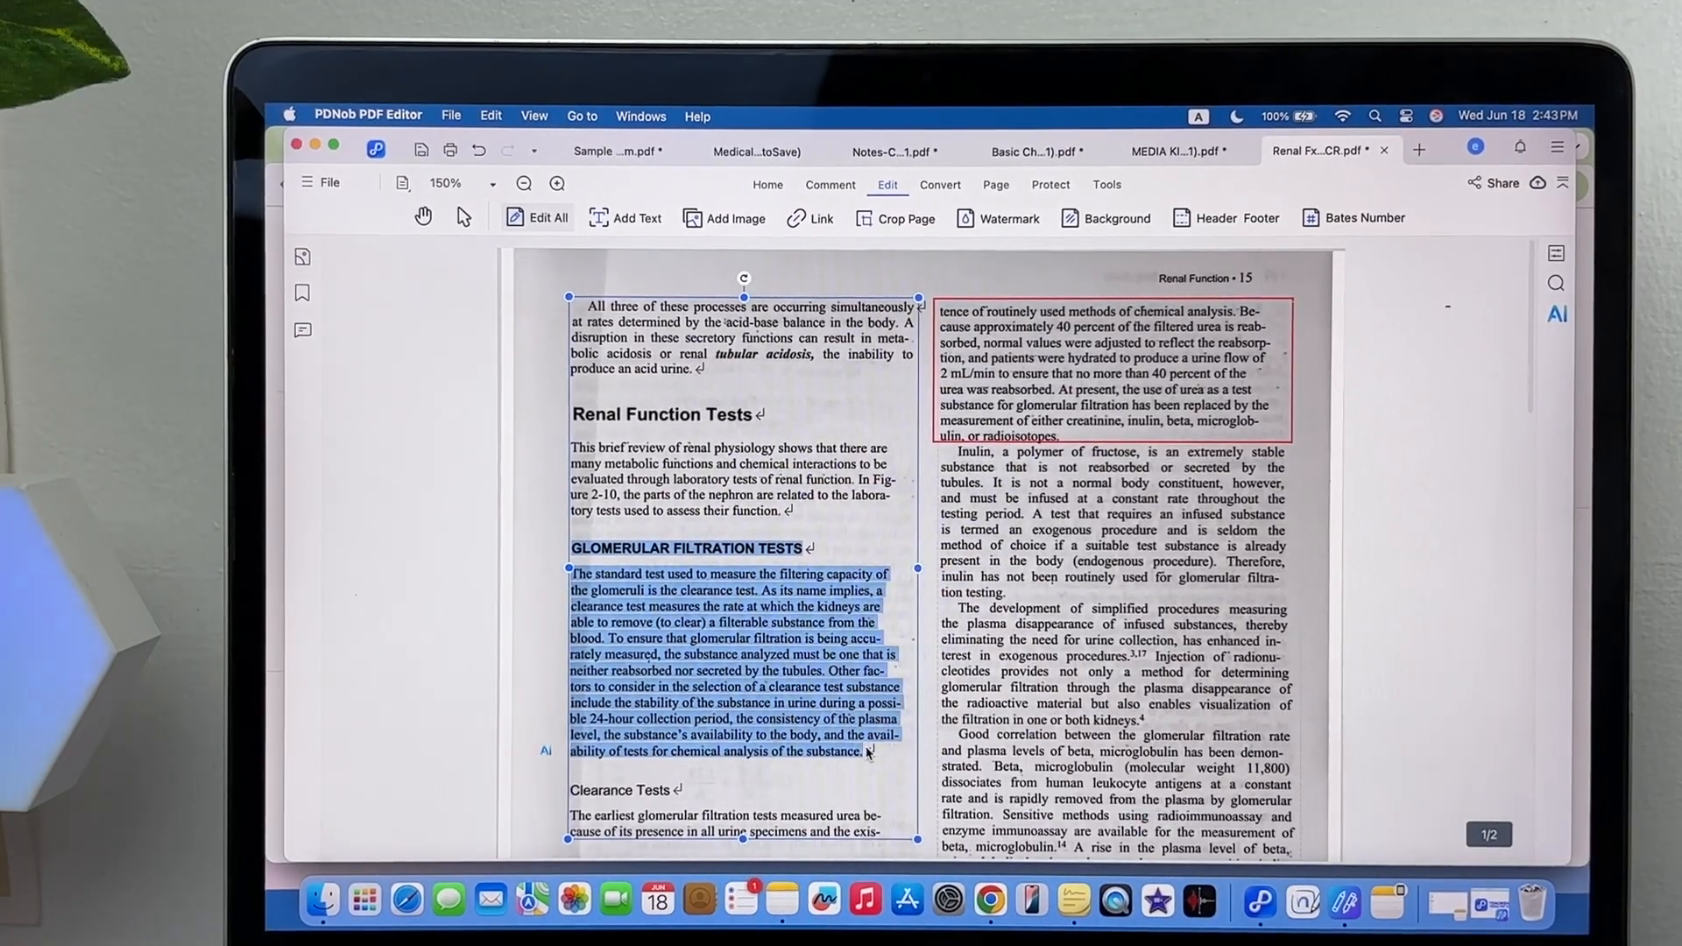
Save changes before the AI summary, then review the signed registration form
scroll("down", 3)
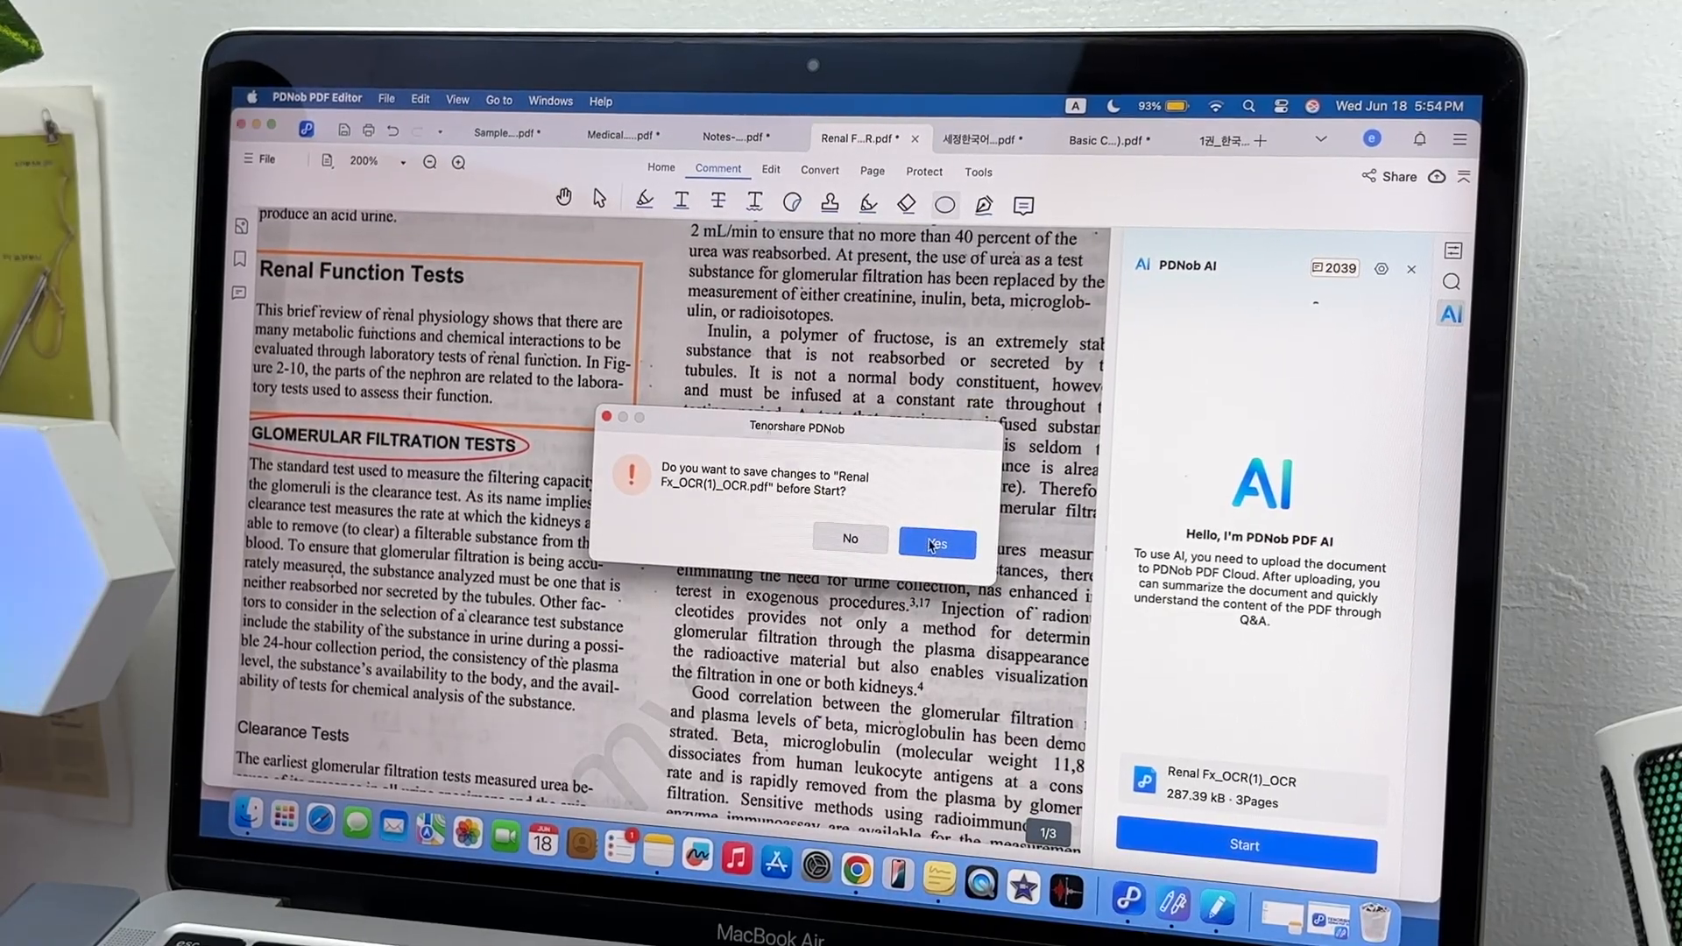
left_click(936, 541)
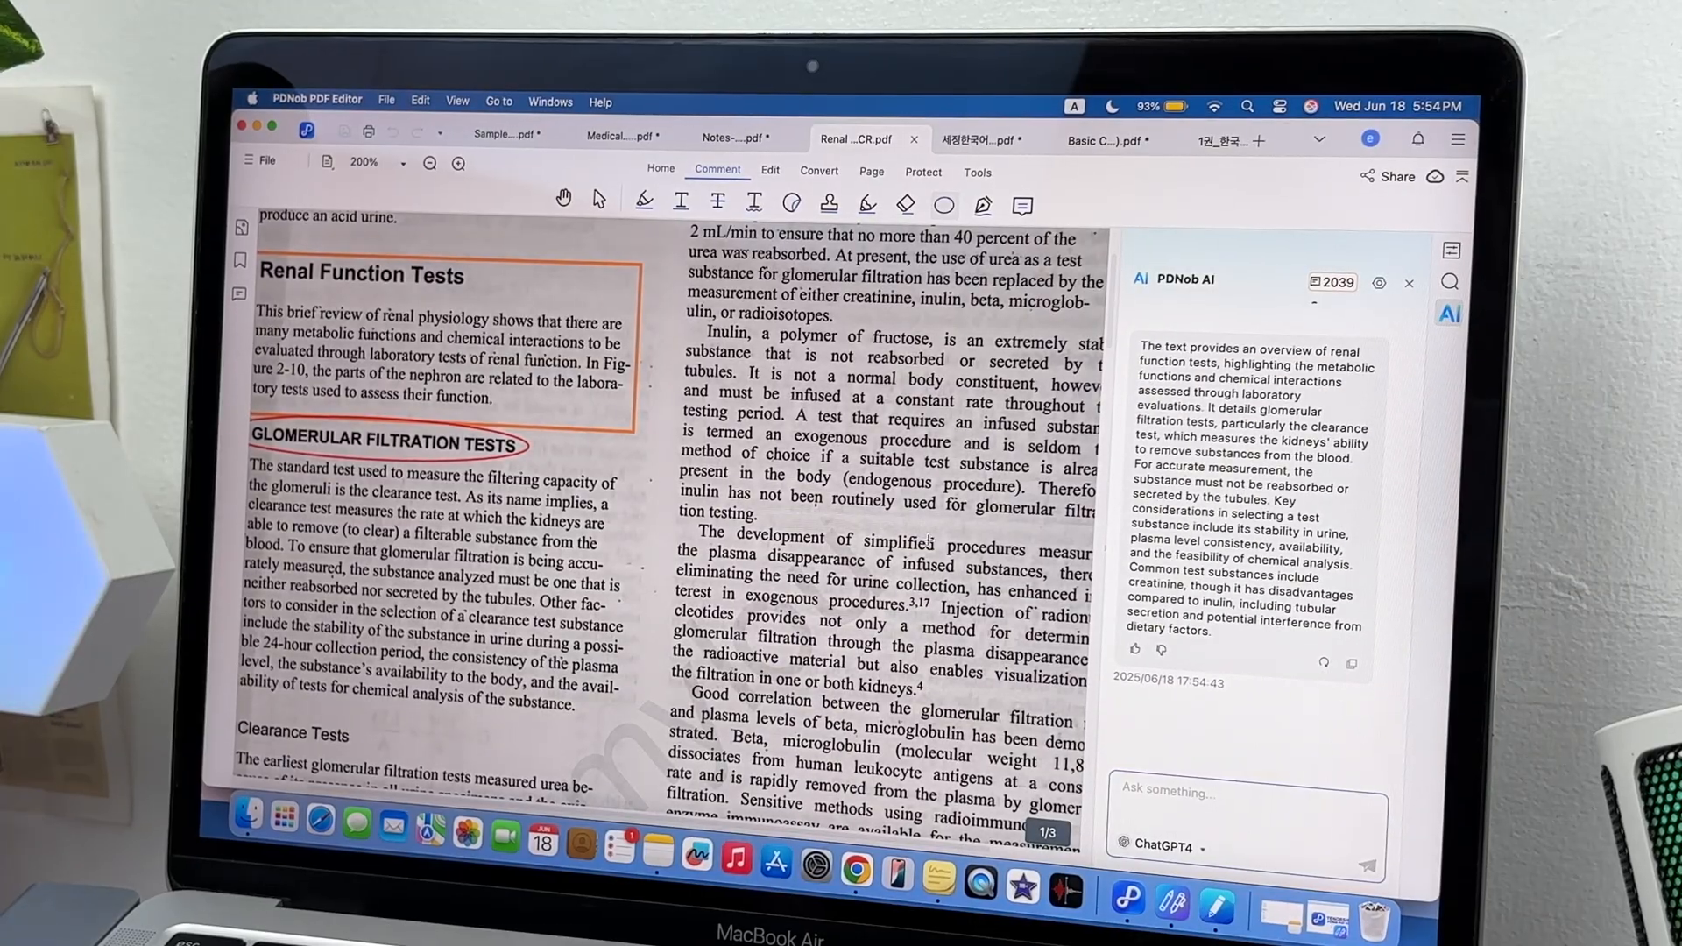
left_click(1335, 141)
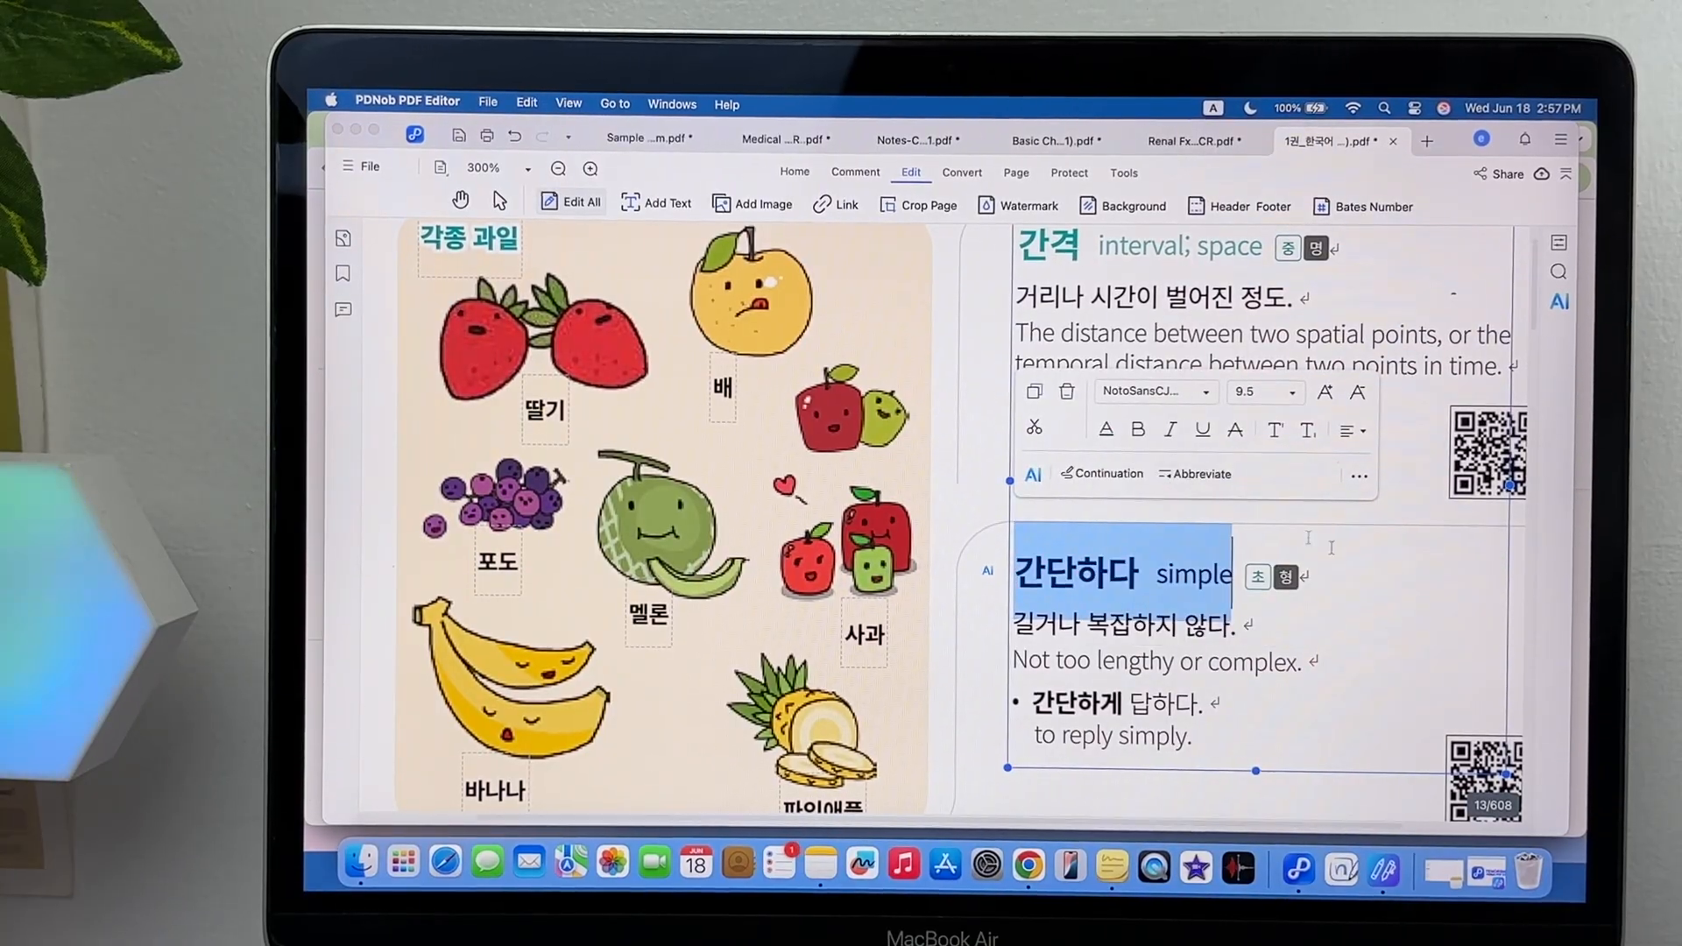
left_click(506, 122)
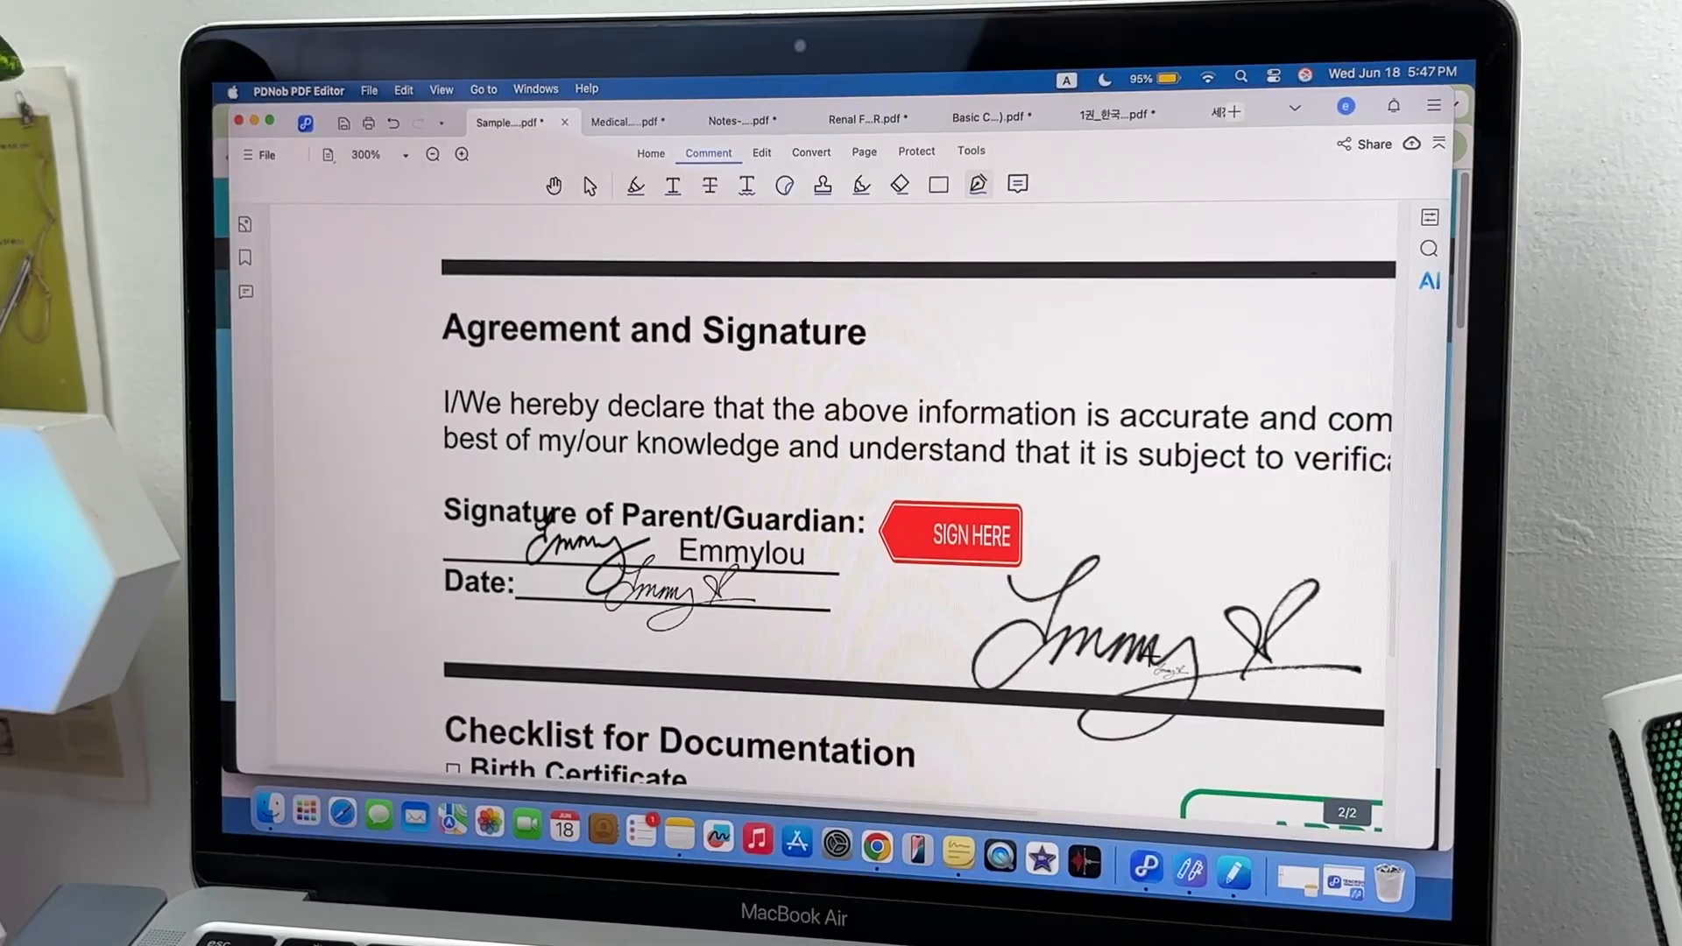